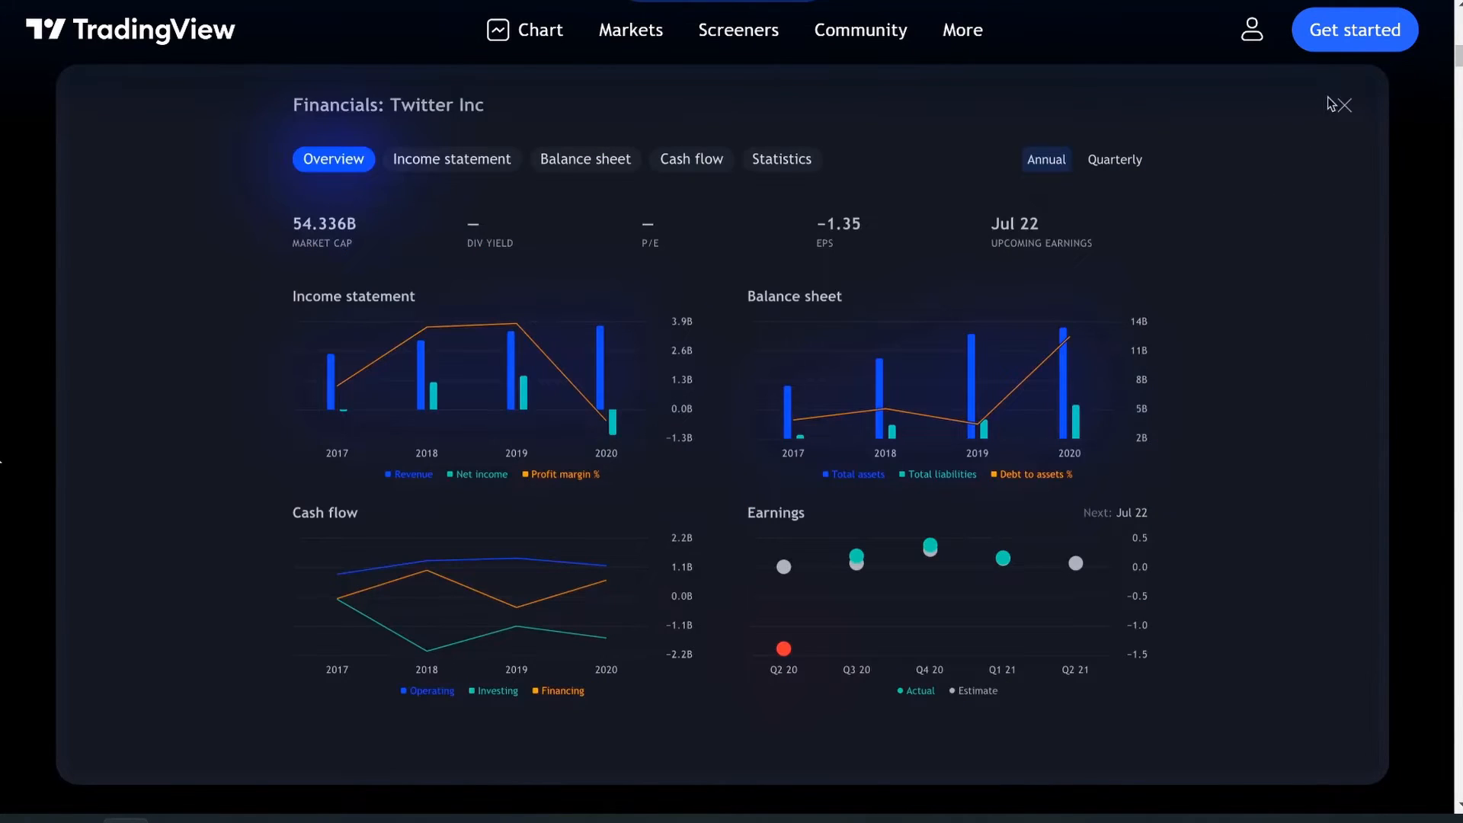
Close Twitter's Financials dialog, switch to a four-chart layout and show the watchlist
left_click(1344, 104)
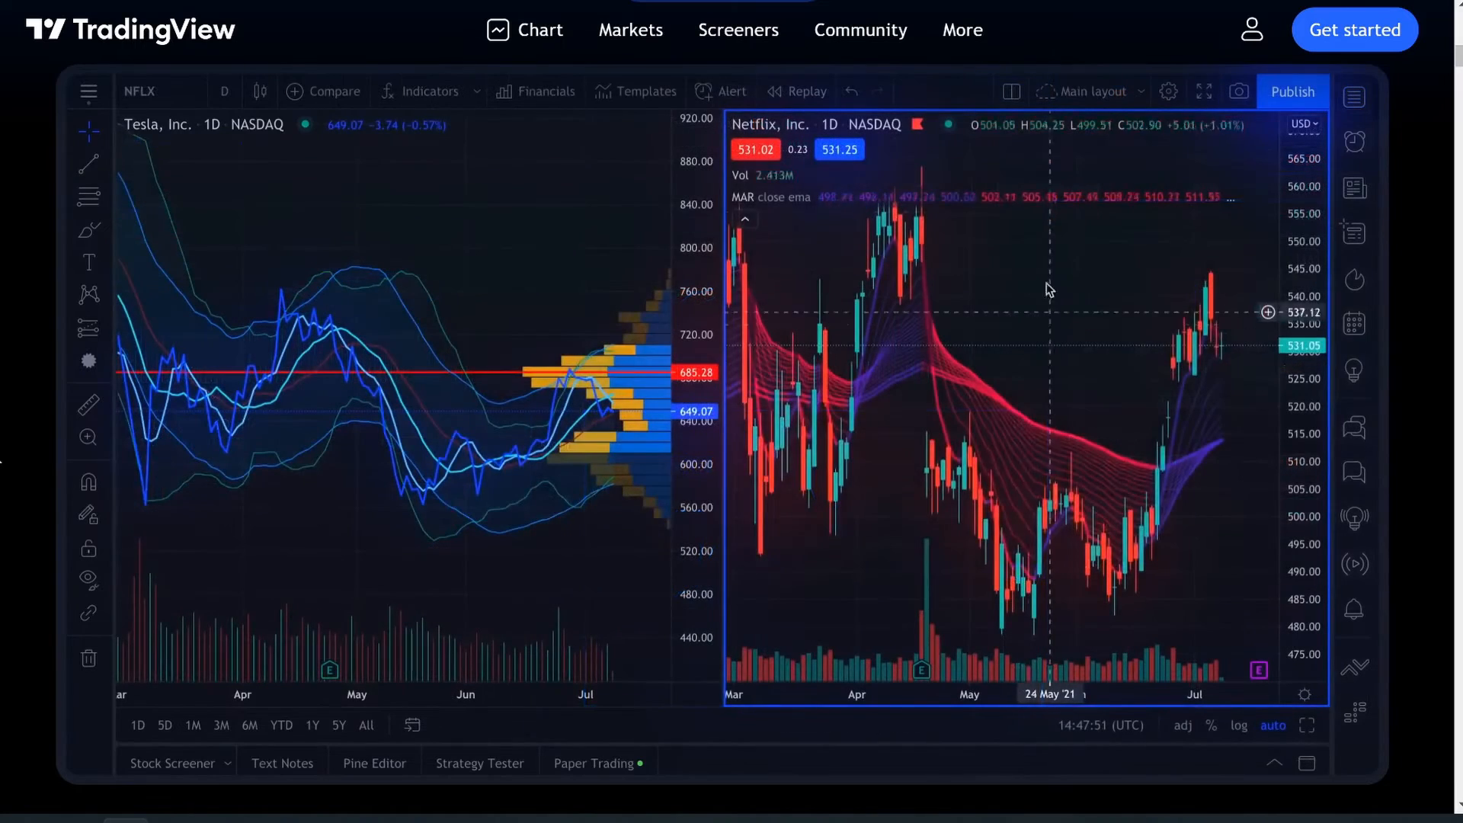
left_click(1011, 91)
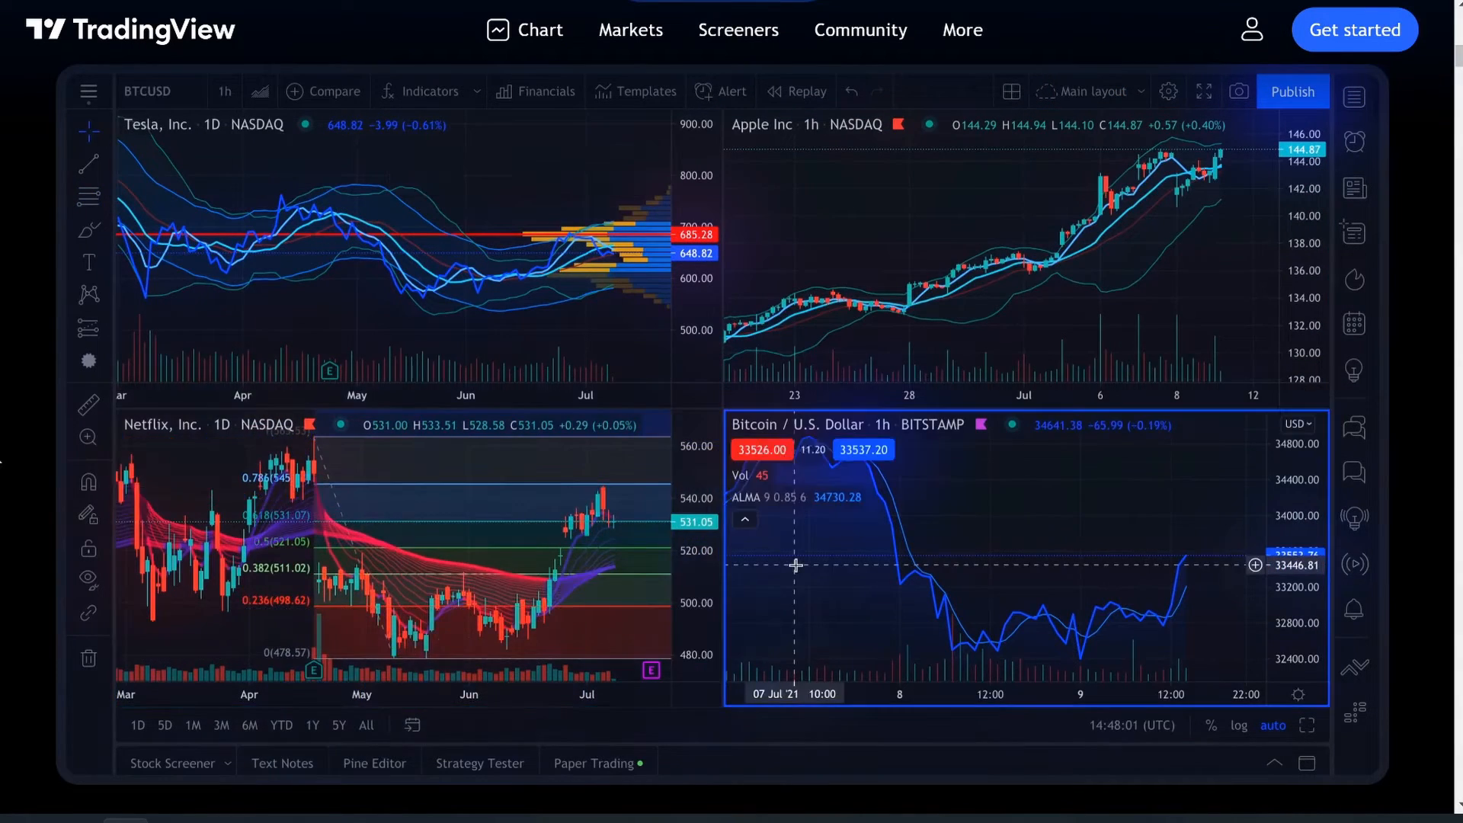
left_click(1354, 97)
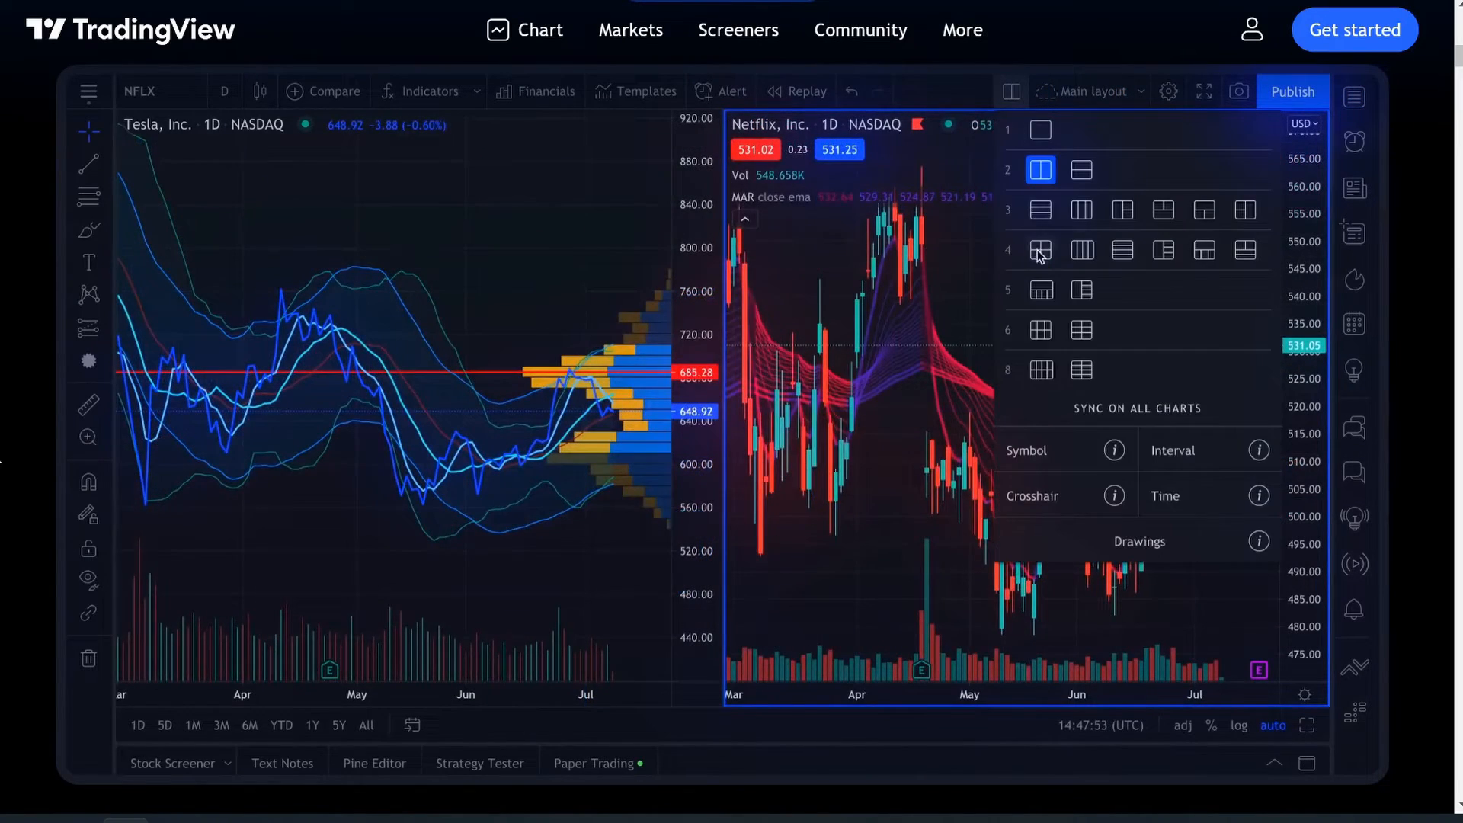
left_click(1038, 250)
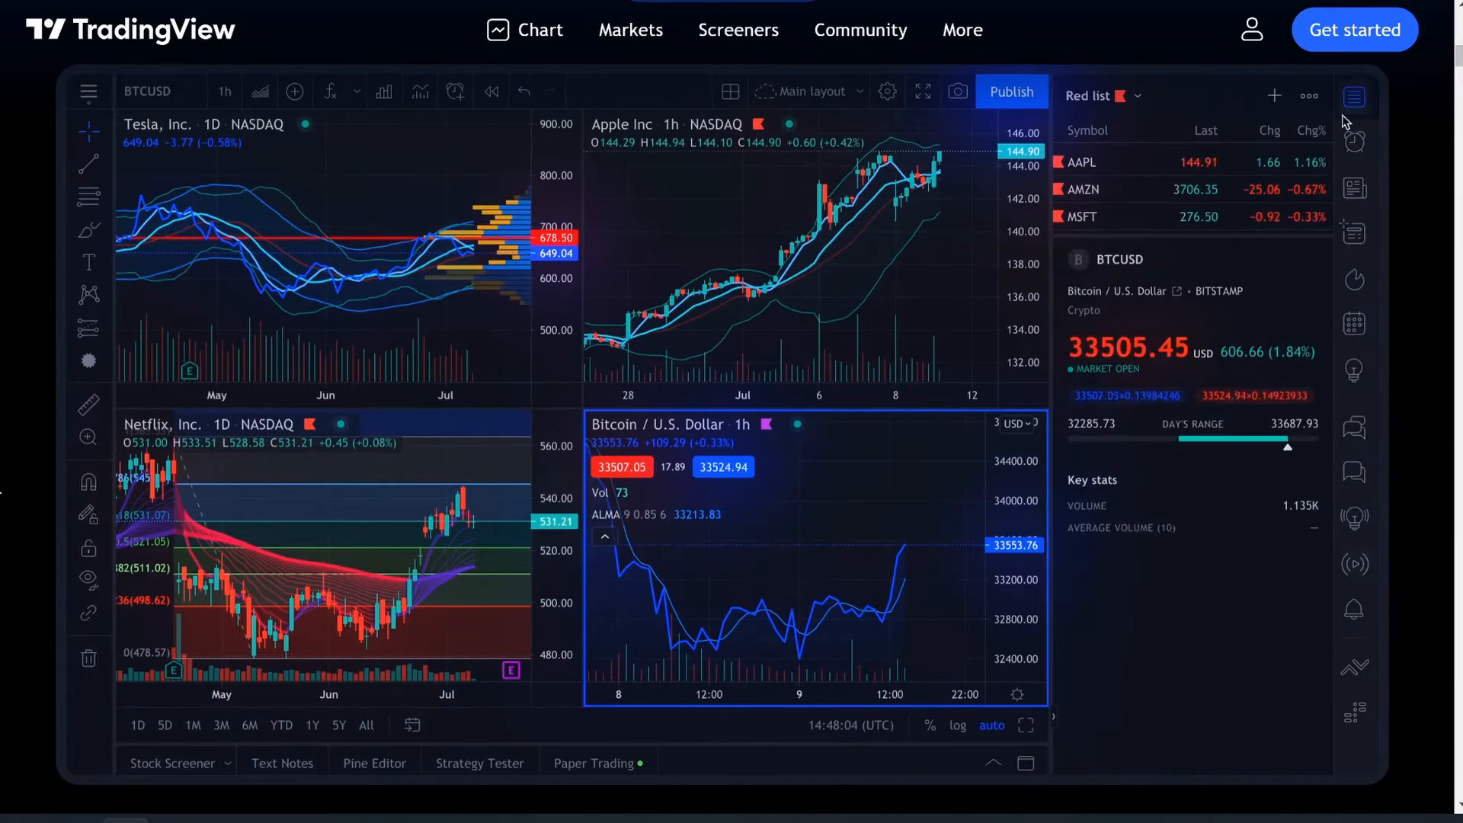
left_click(1085, 187)
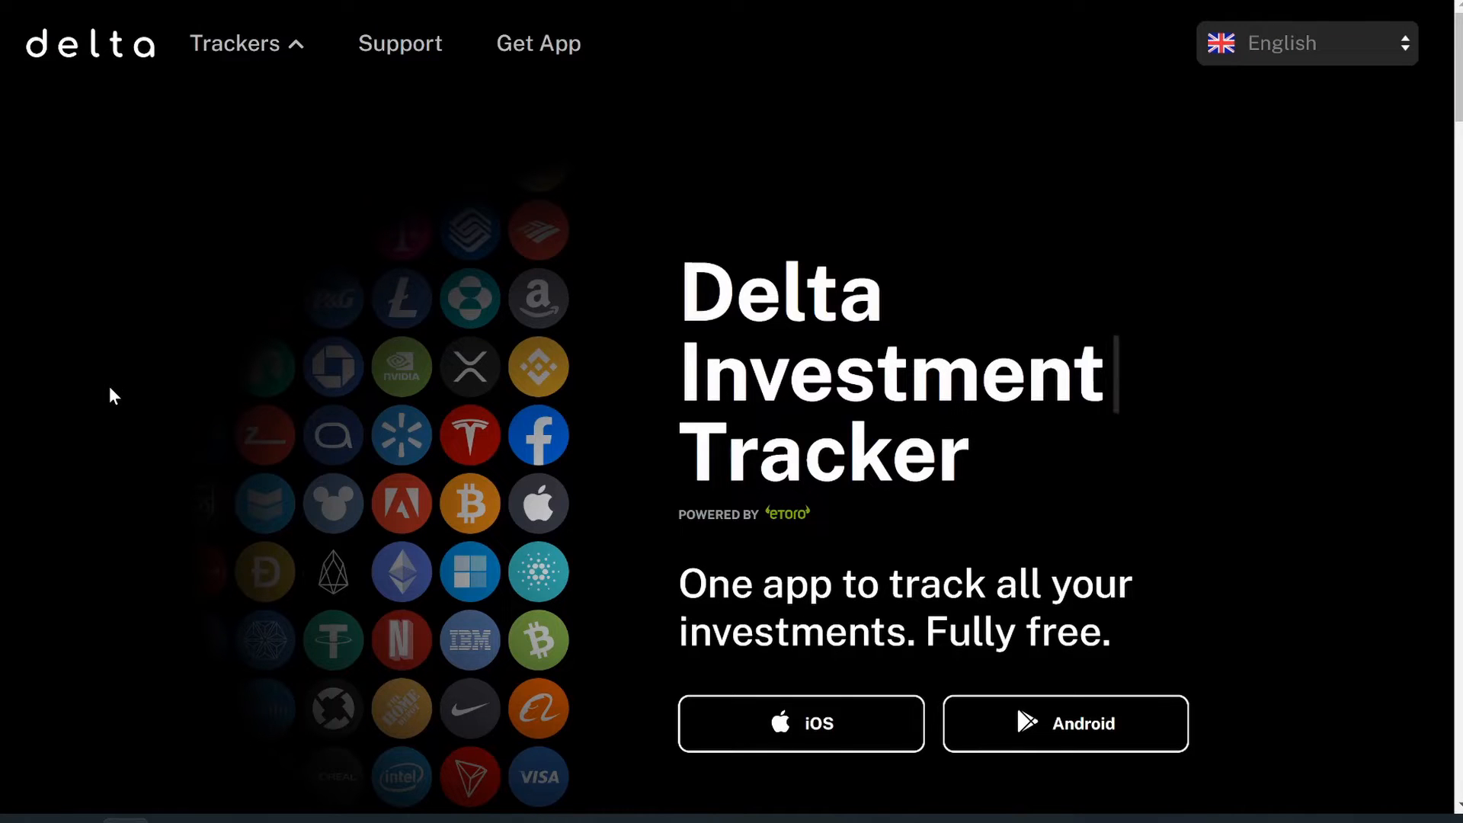
mouse_move(1155, 502)
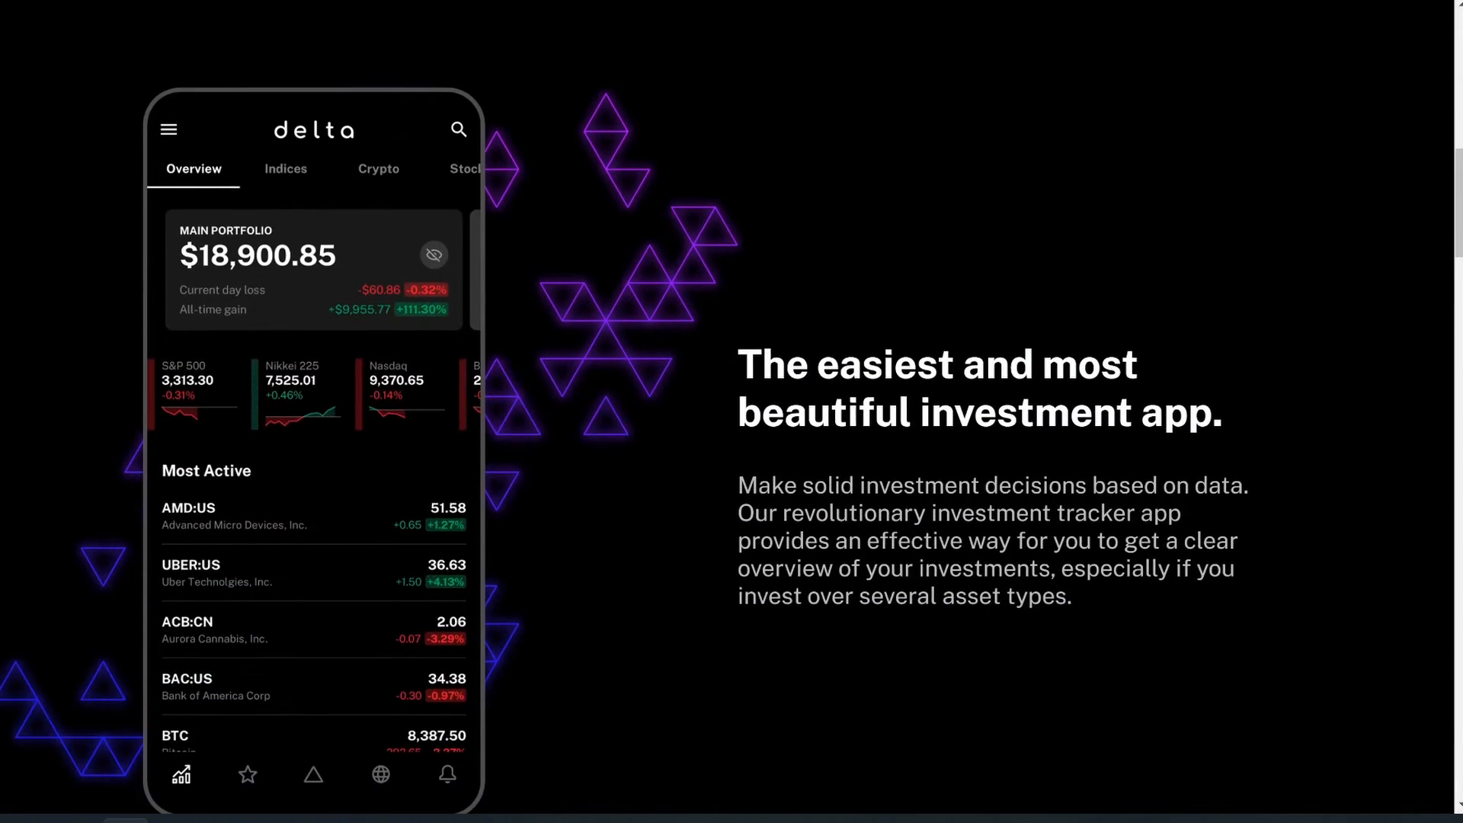
Scroll the Delta homepage past the feature sections to the usage statistics row
scroll("down", 3)
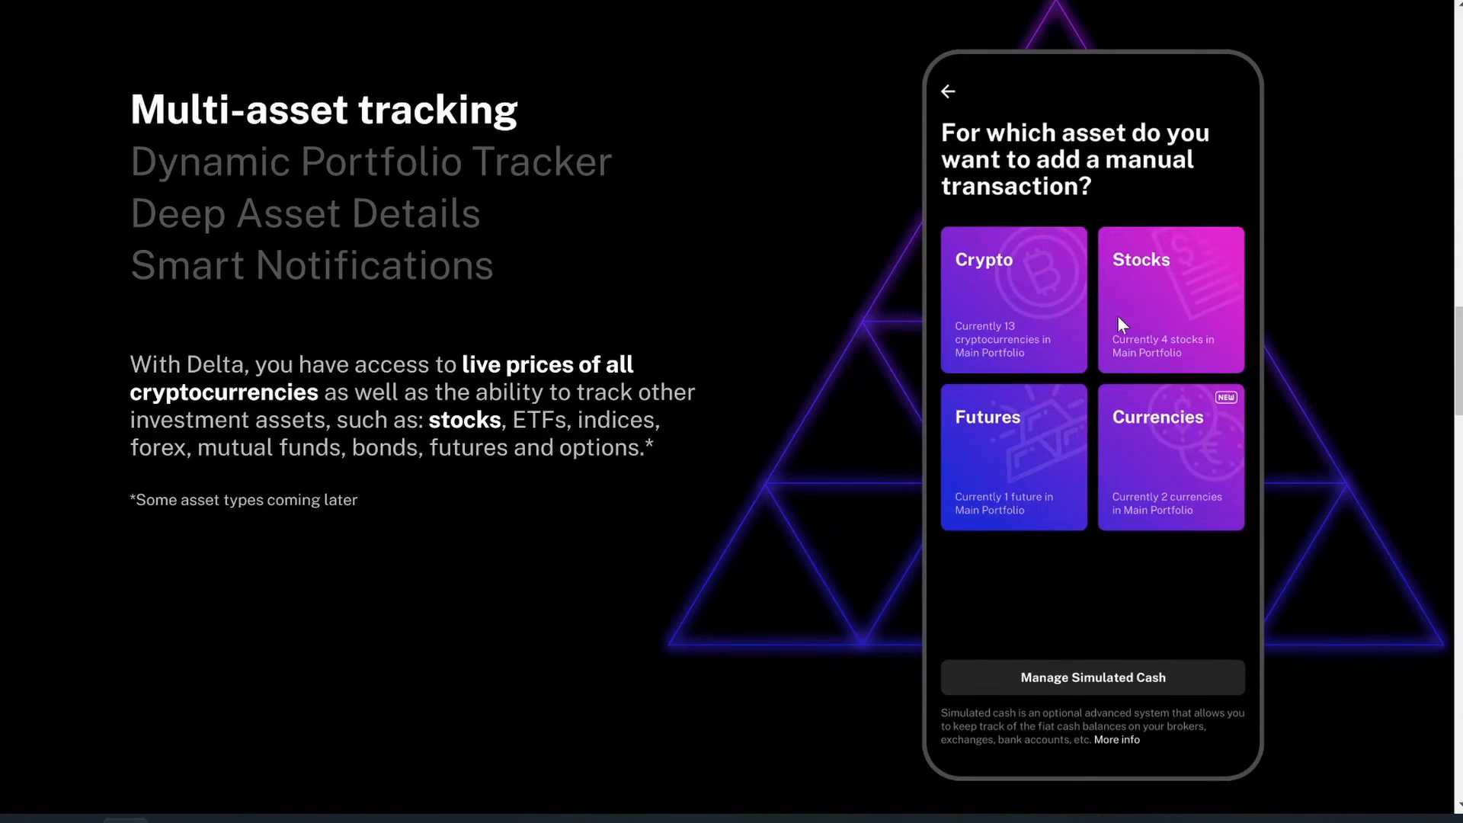
scroll("down", 3)
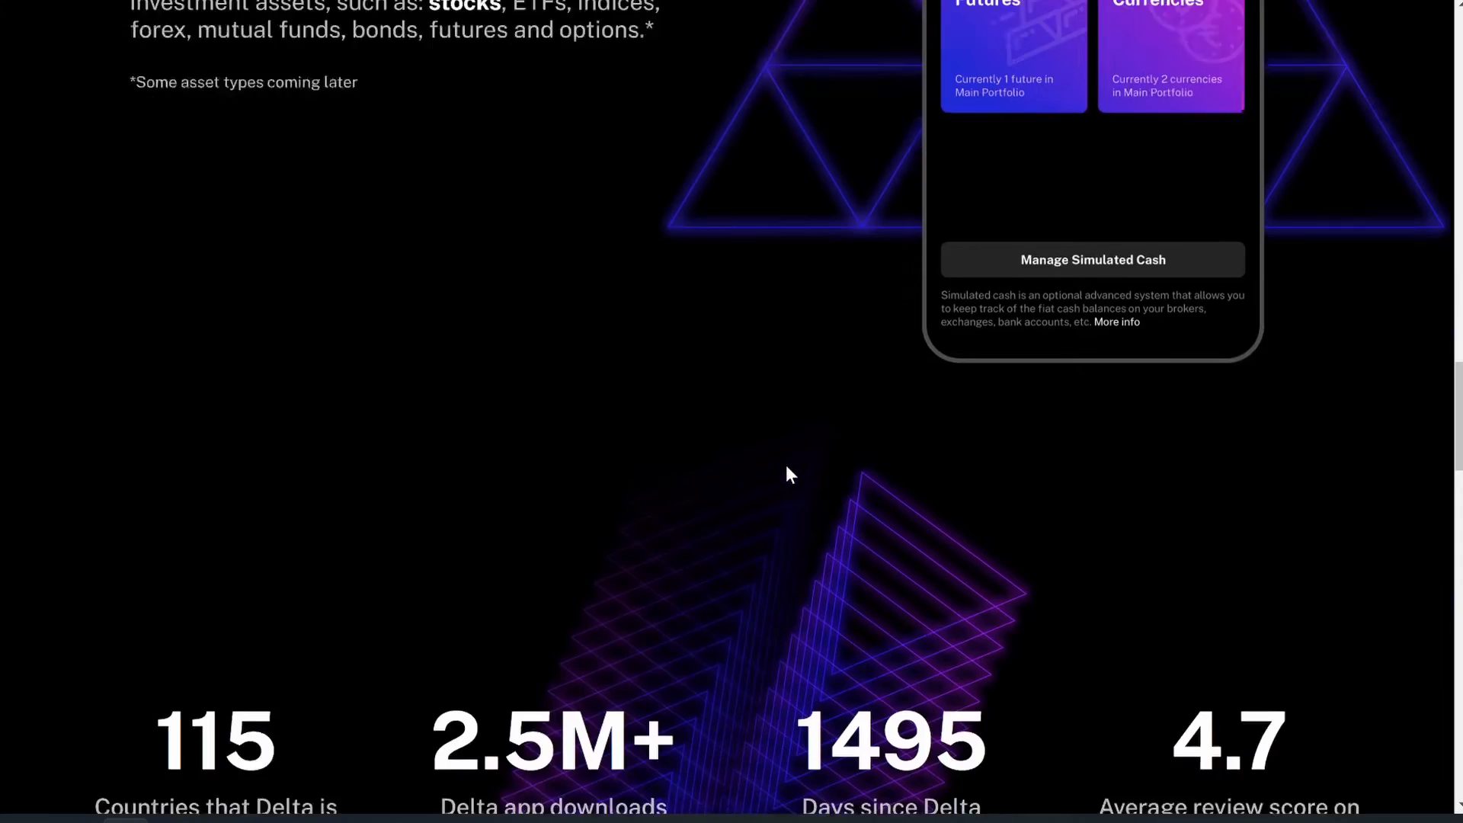
scroll("down", 3)
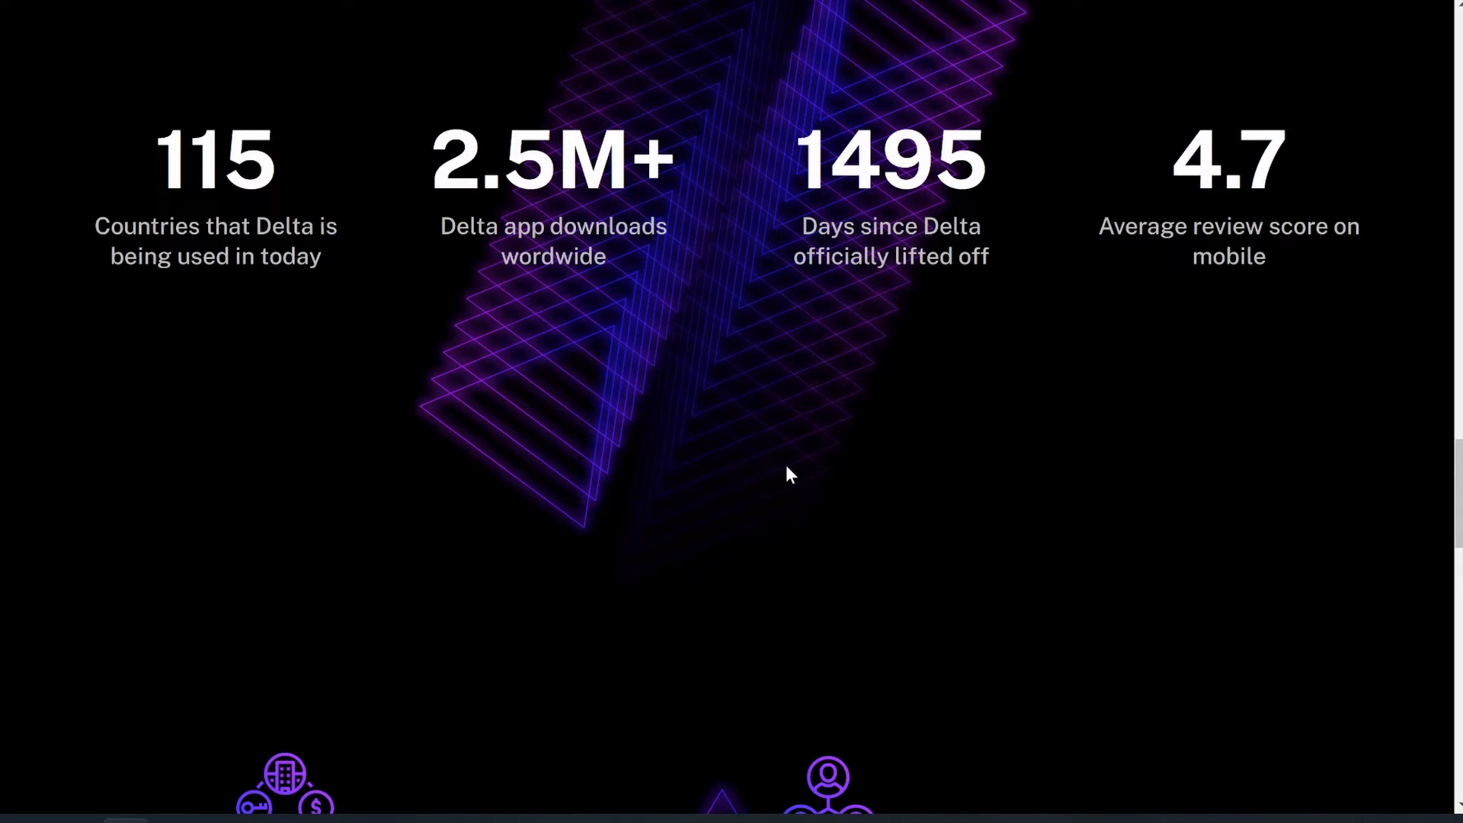
scroll("down", 3)
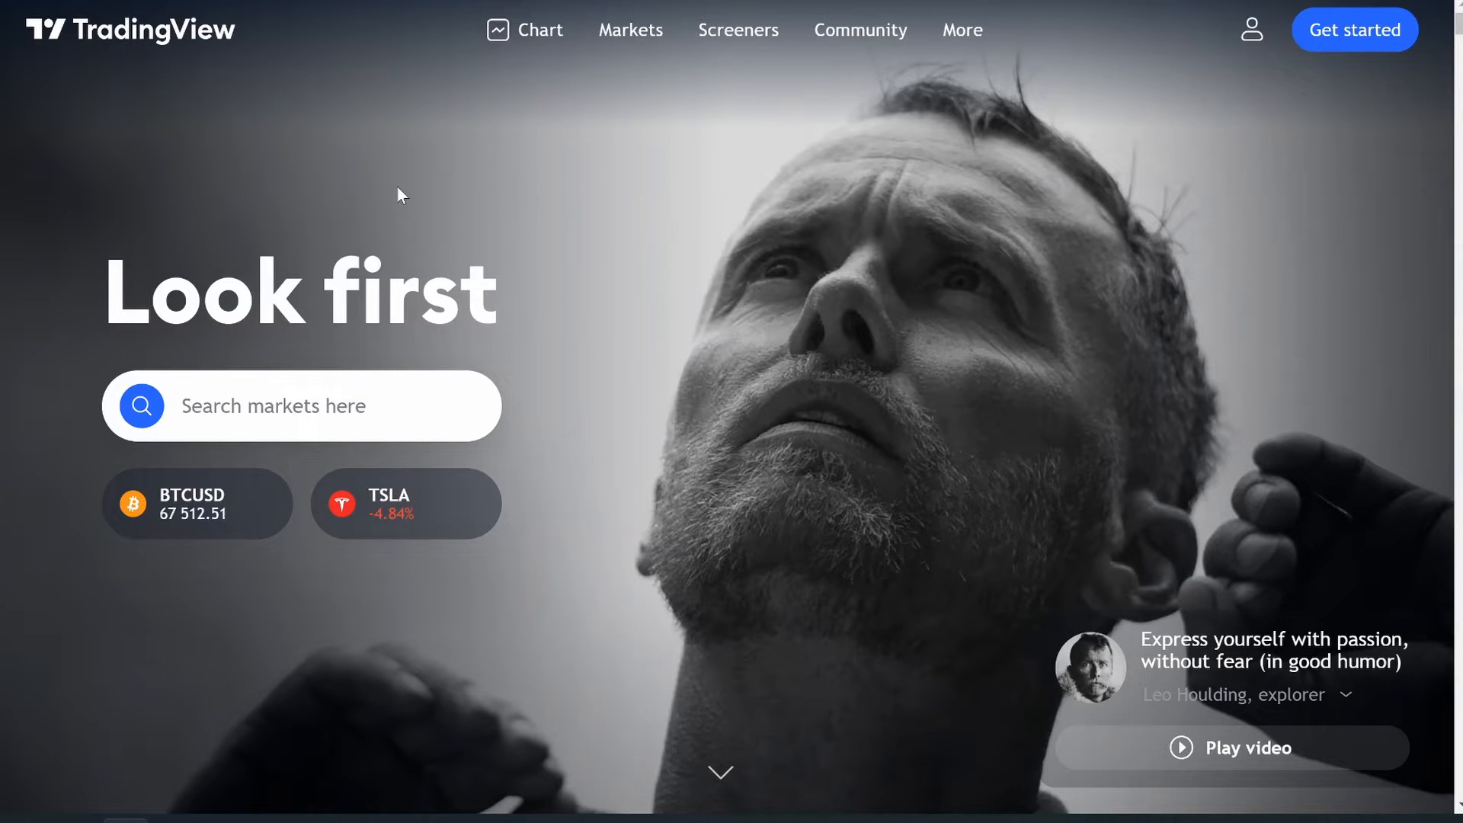
mouse_move(770, 470)
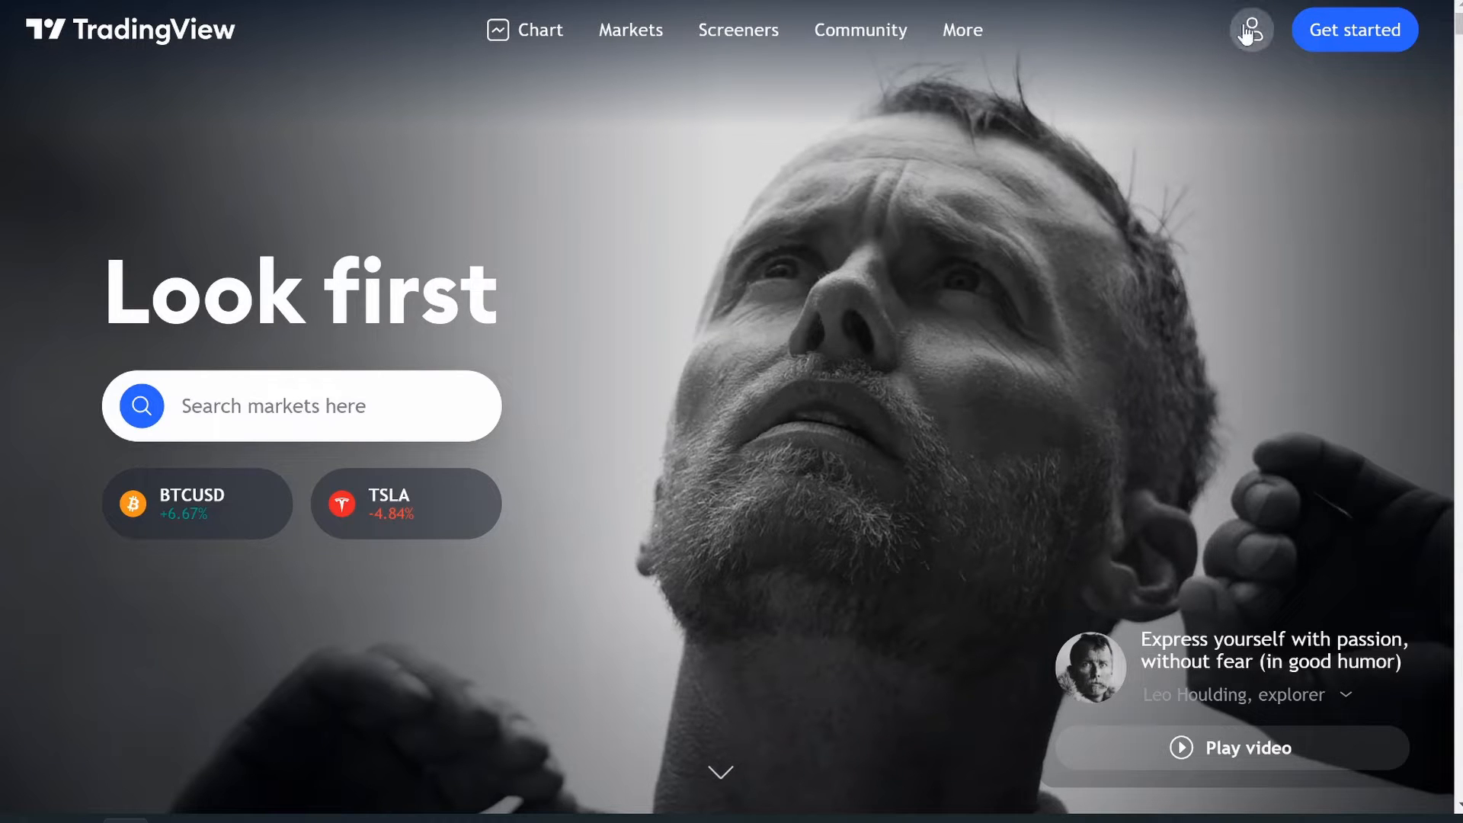
mouse_move(1188, 98)
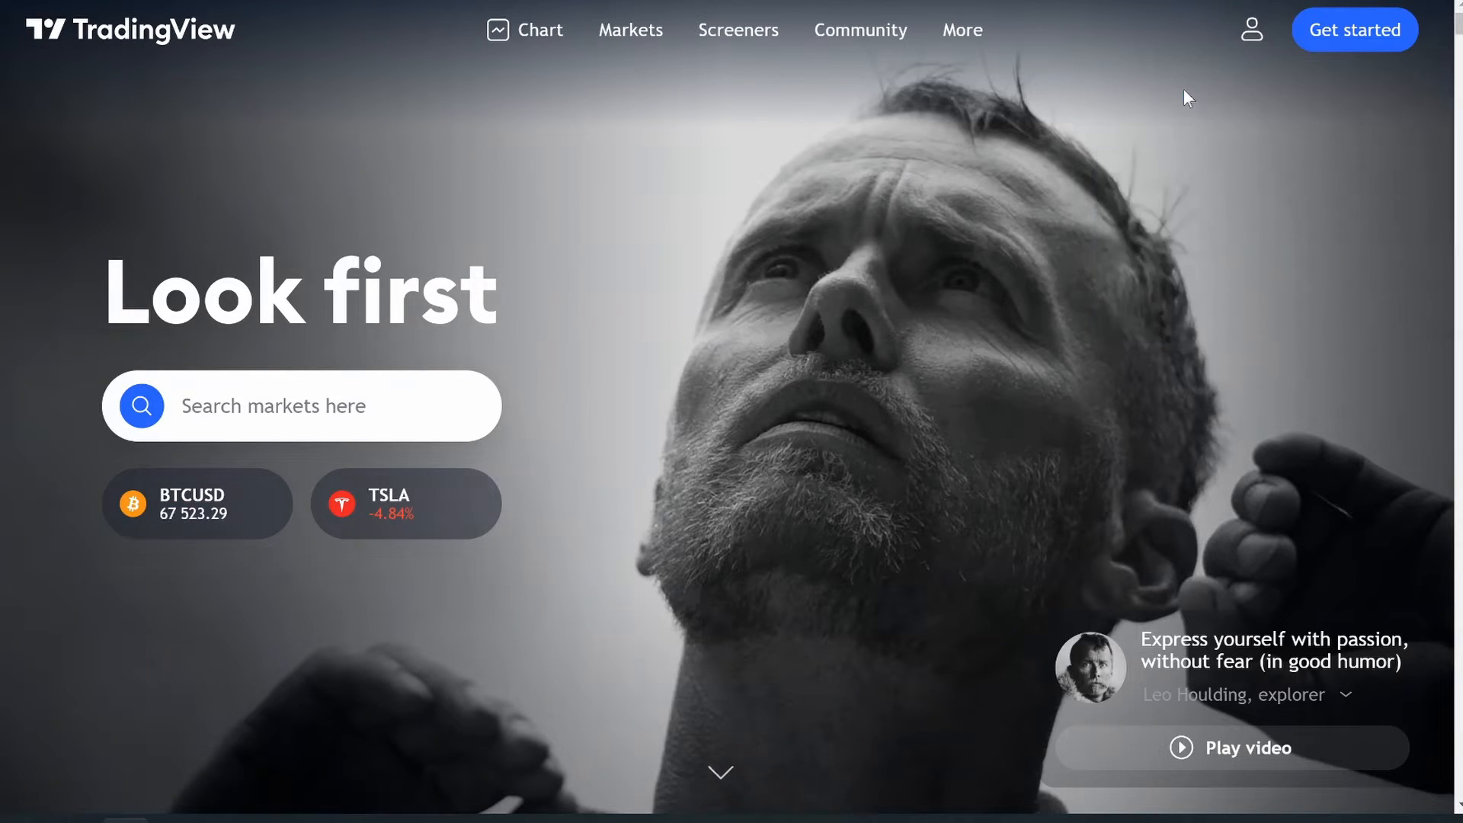
Sign in to TradingView using a Google account
left_click(1354, 29)
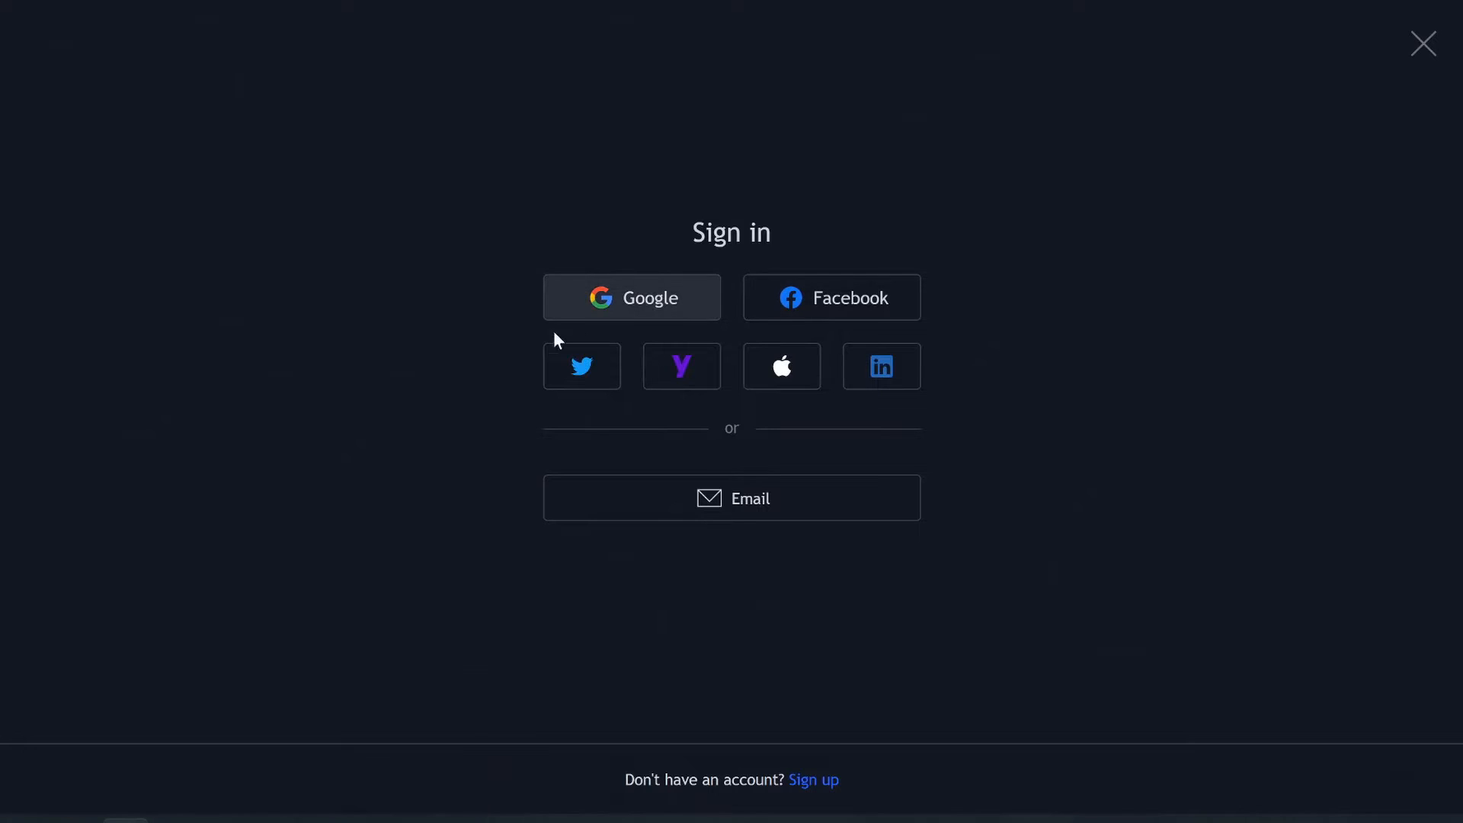
left_click(1423, 44)
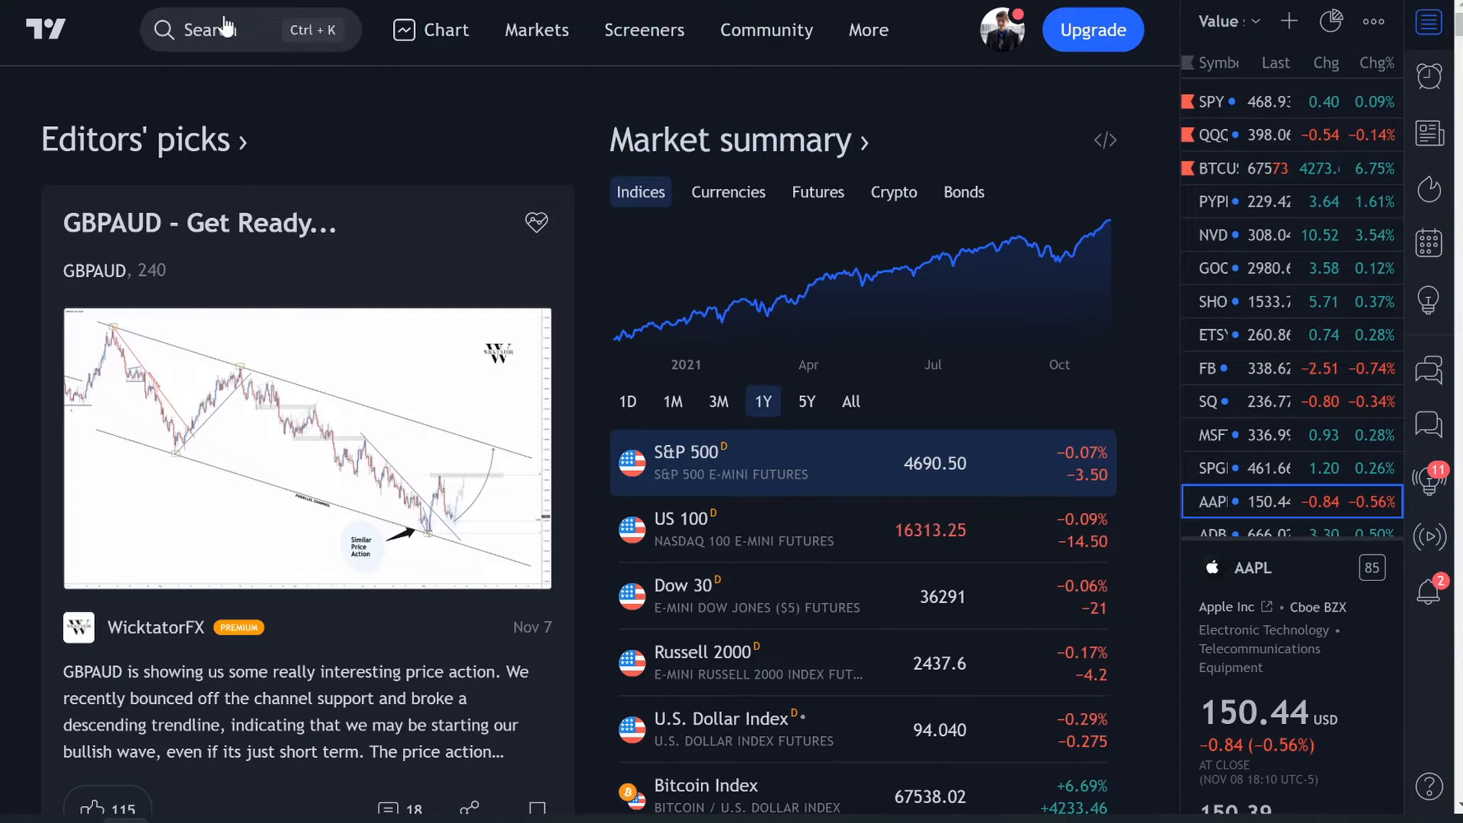
Search for 'aapl' and open the APPLE INC. NASDAQ chart
left_click(219, 29)
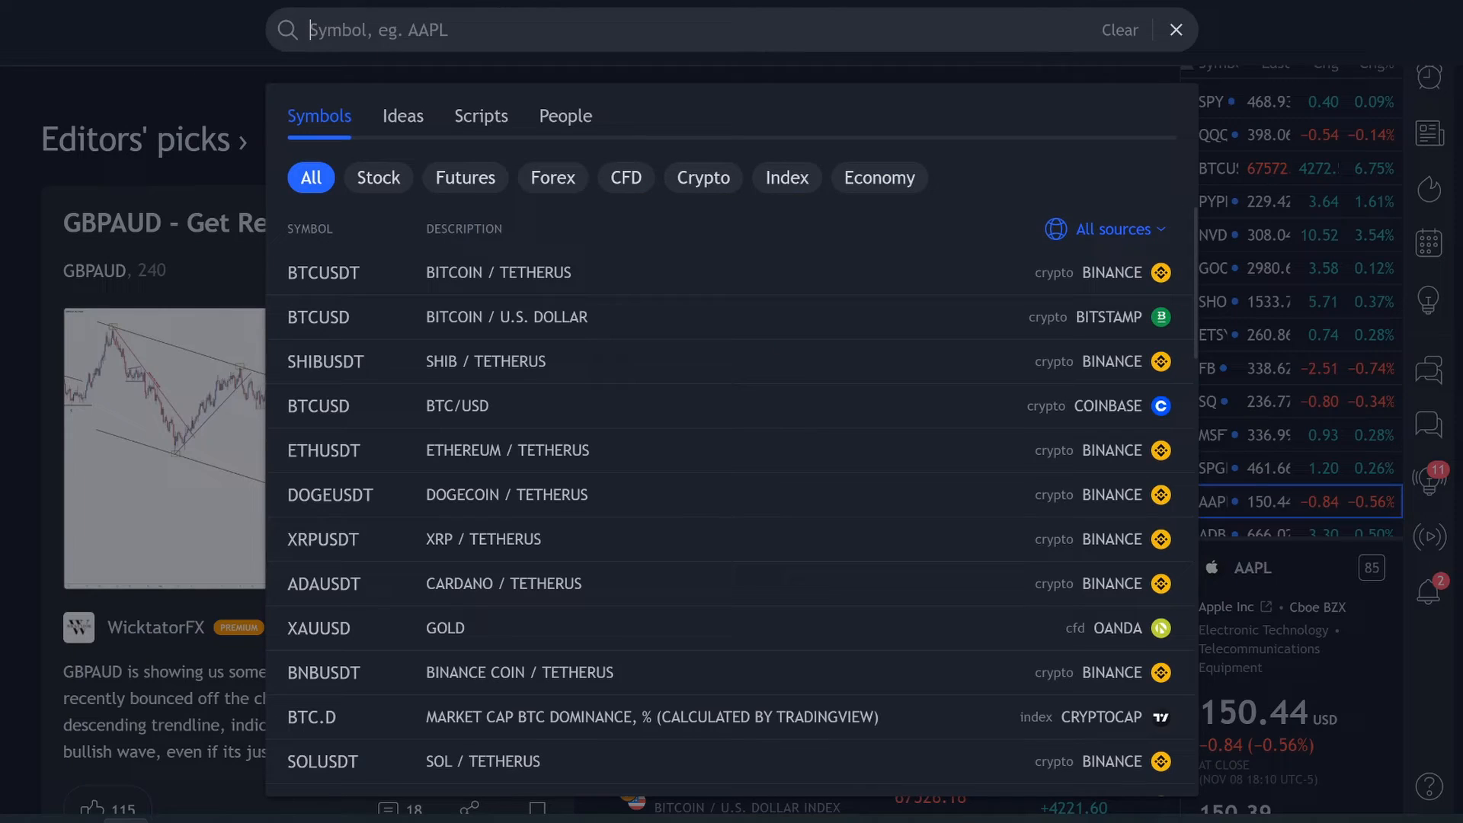
type("aapl")
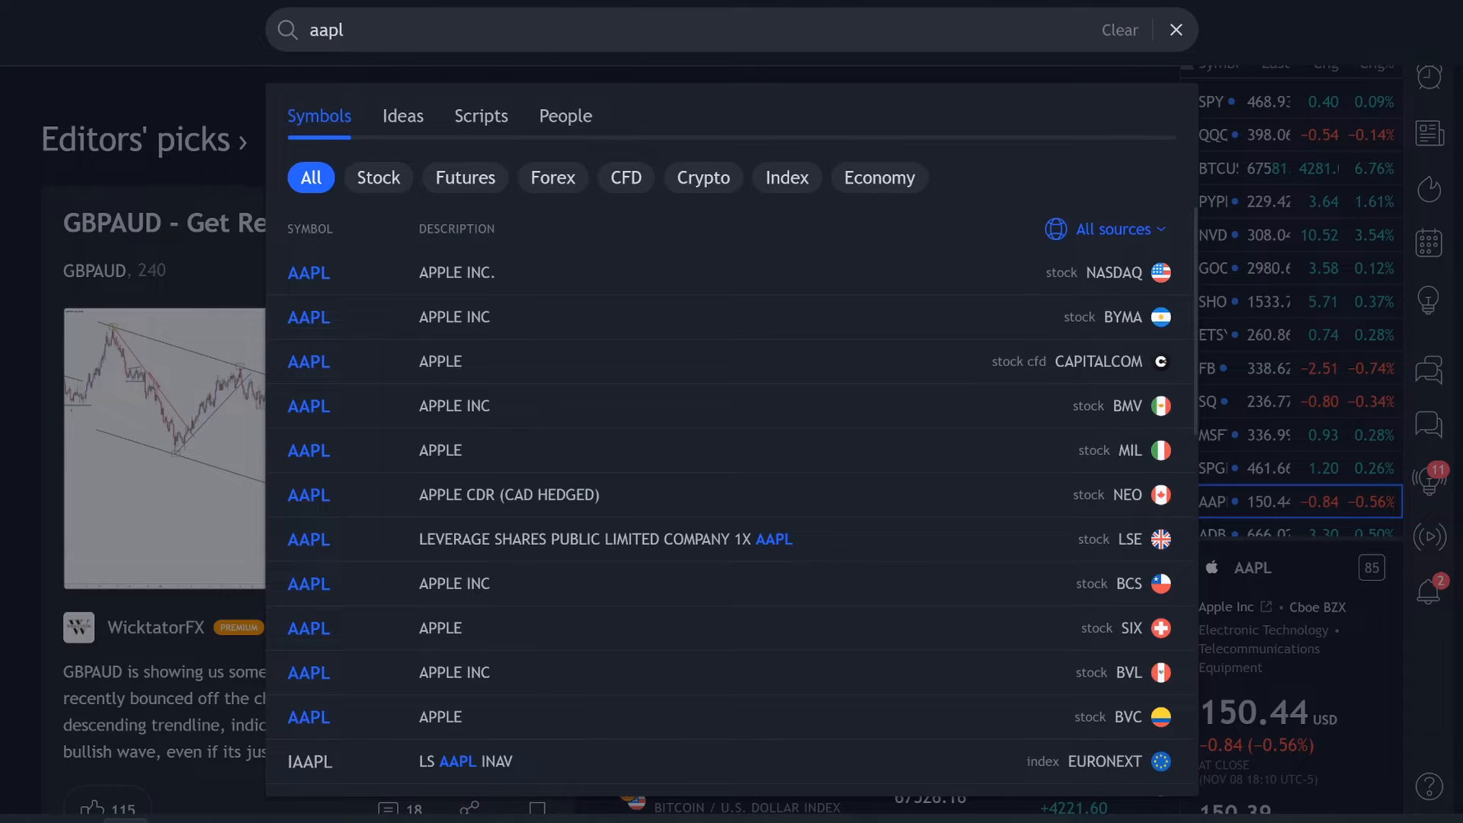
mouse_move(457, 273)
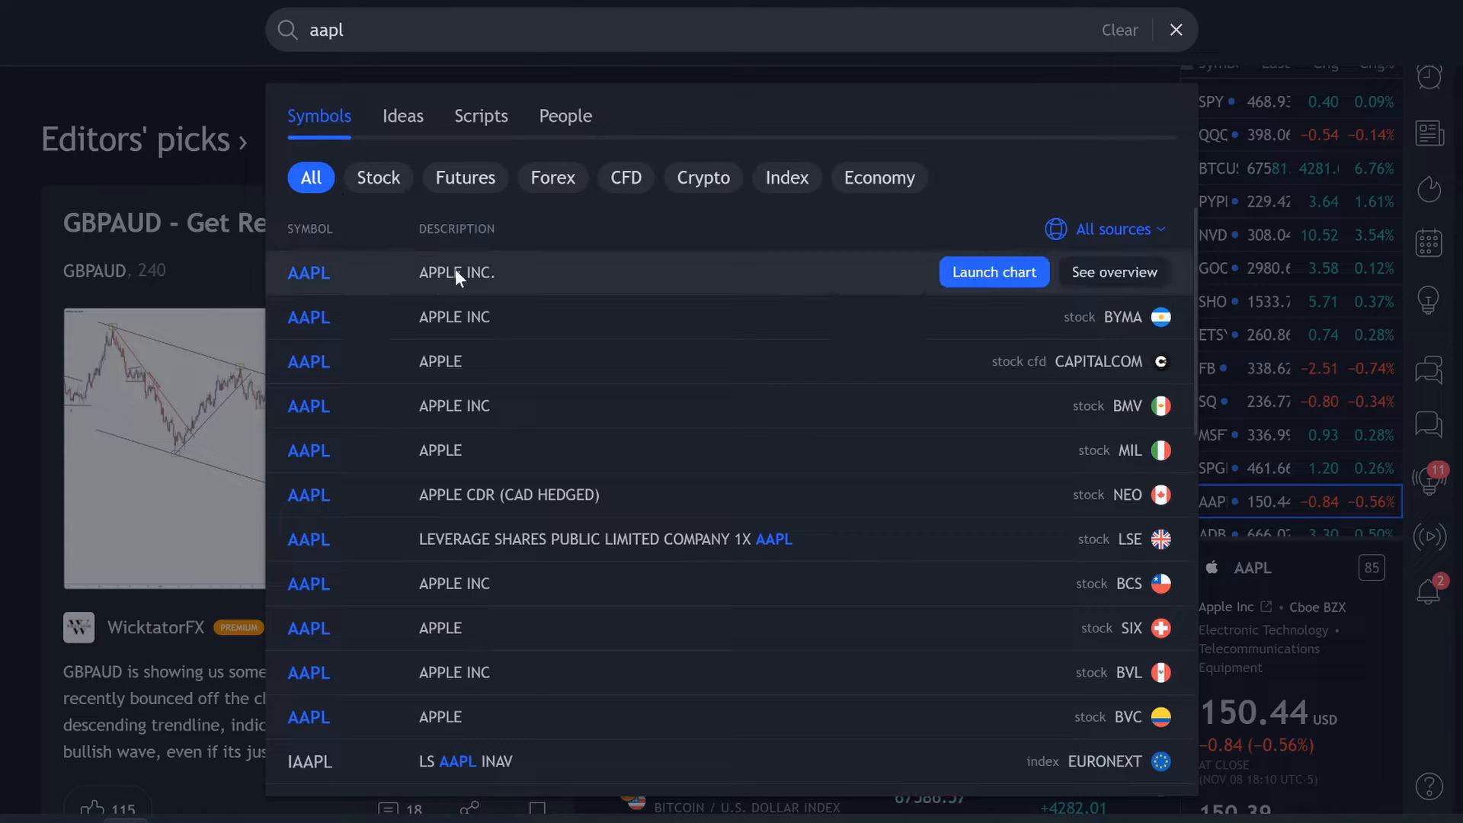
left_click(992, 271)
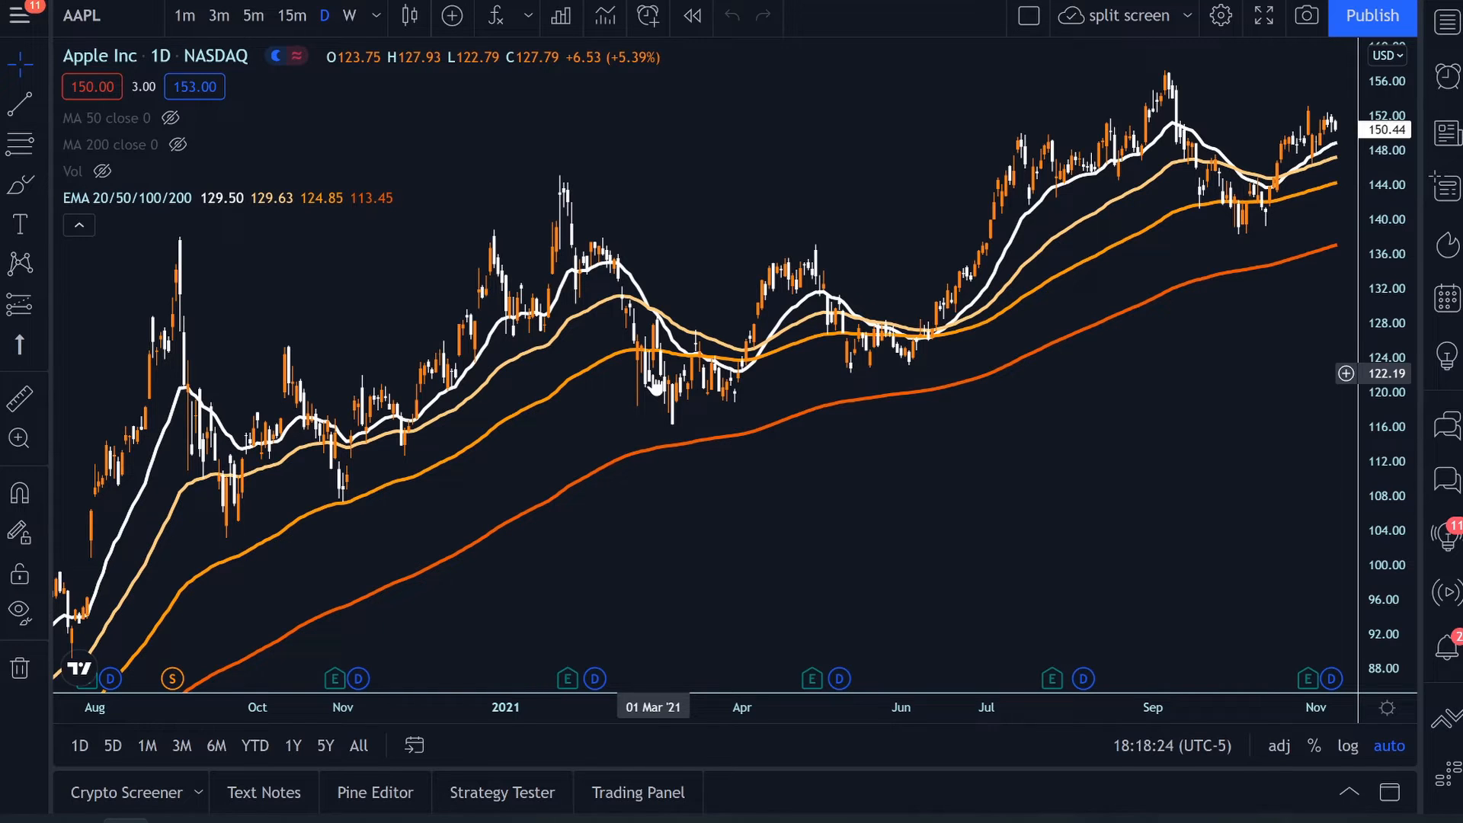
mouse_move(970, 317)
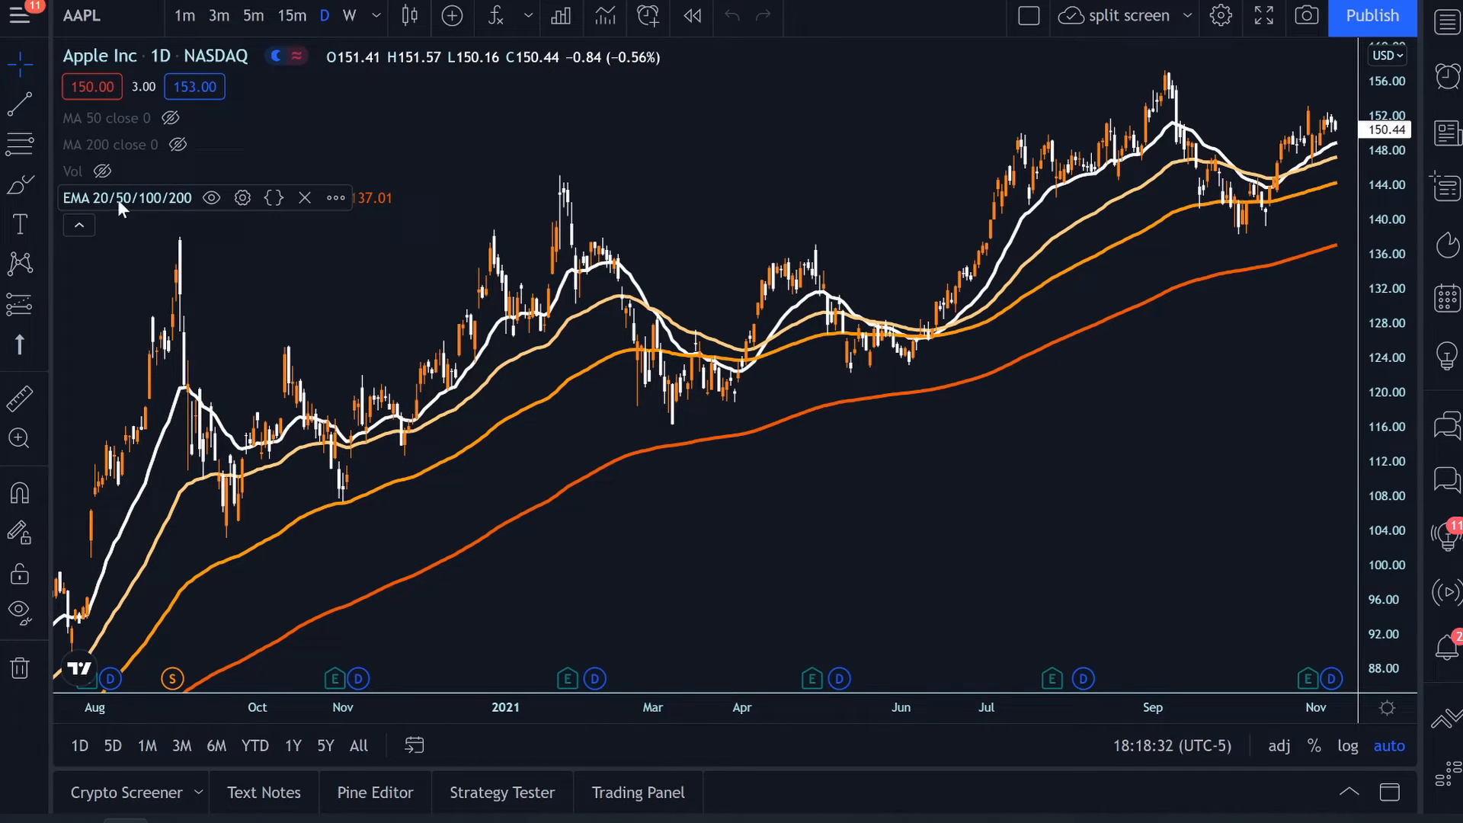
mouse_move(518, 390)
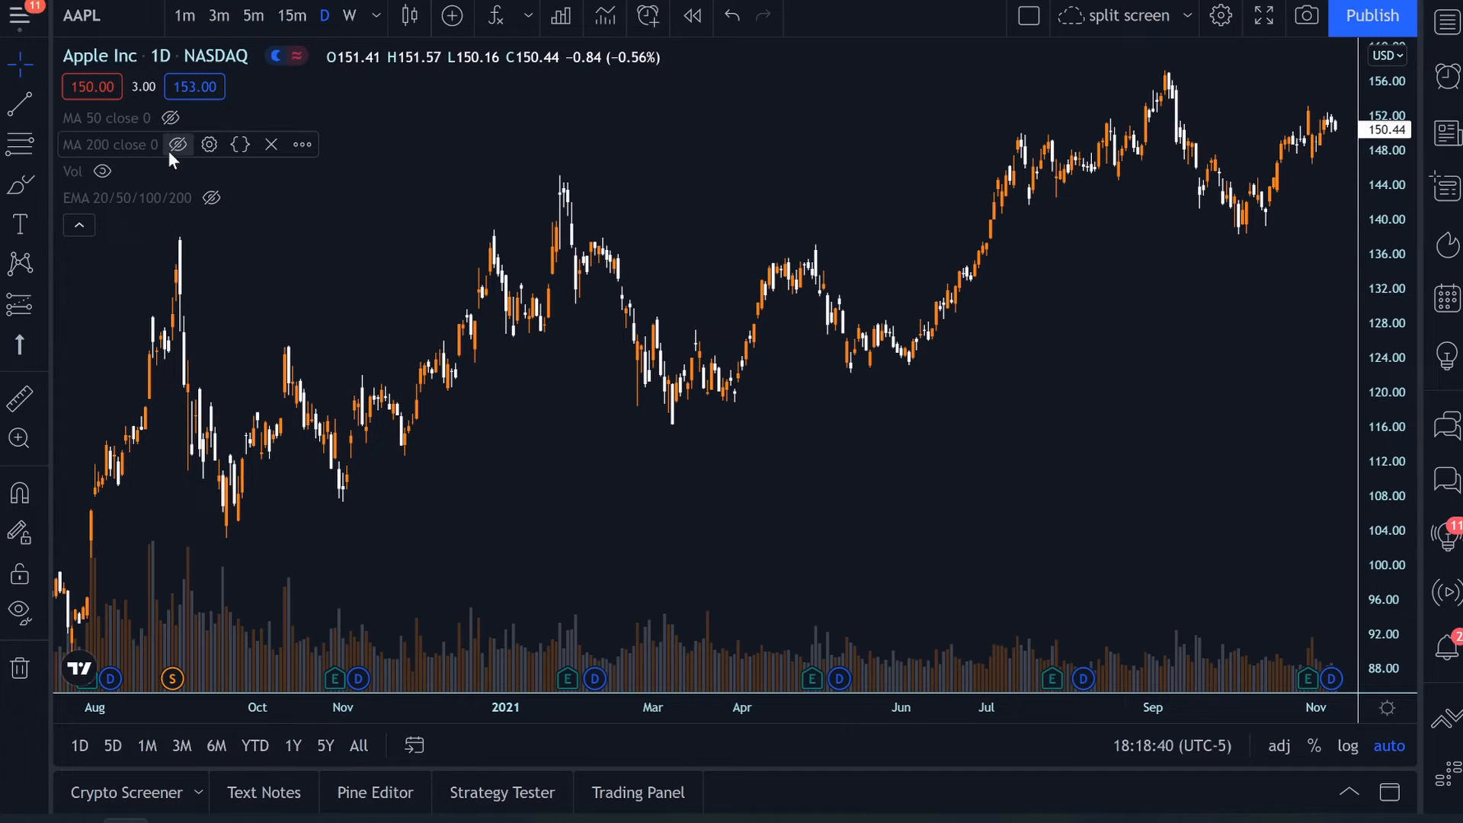
Unhide the 200-day moving average in the Apple chart legend
left_click(177, 144)
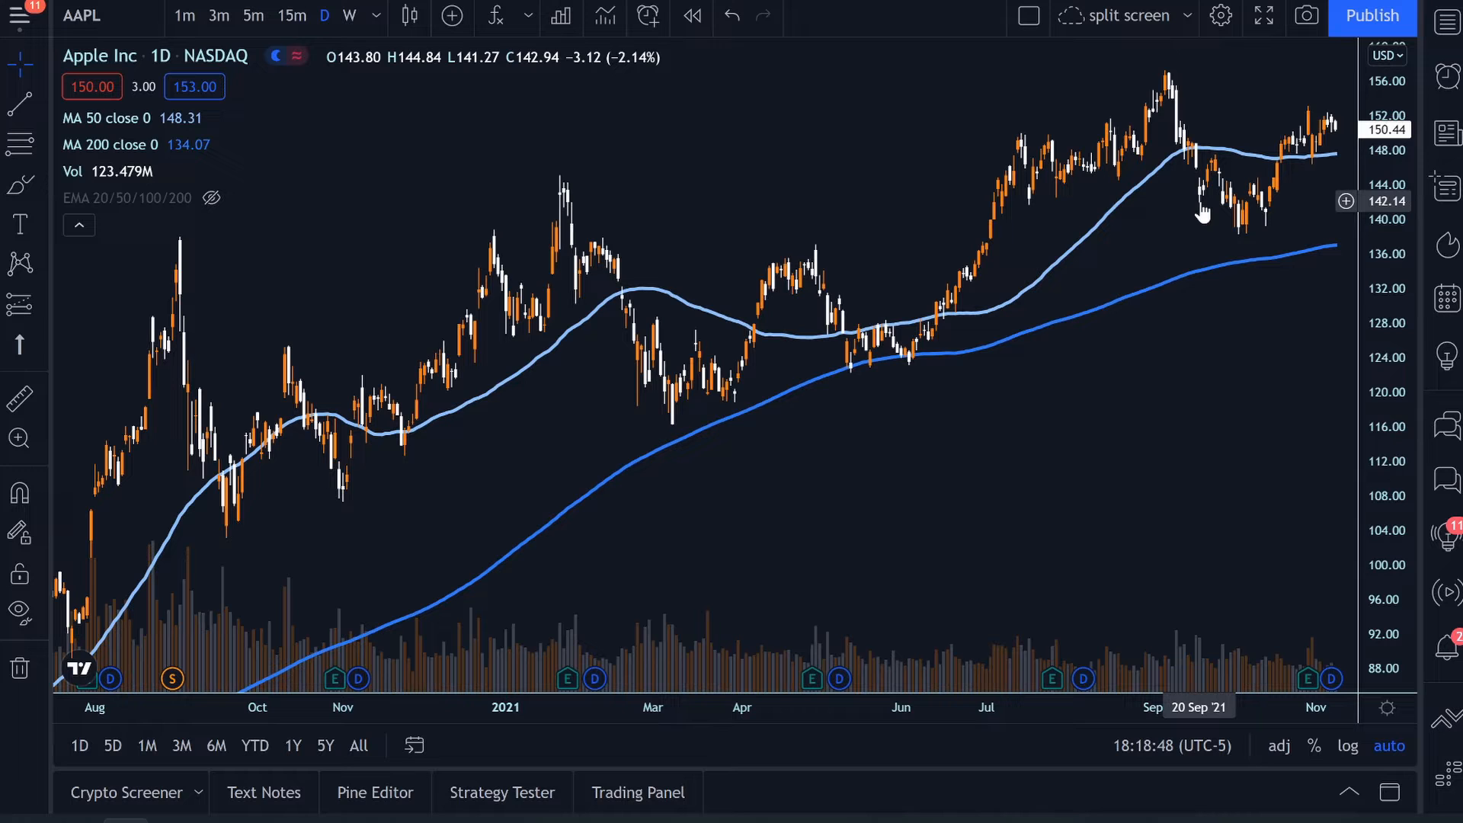
mouse_move(894, 167)
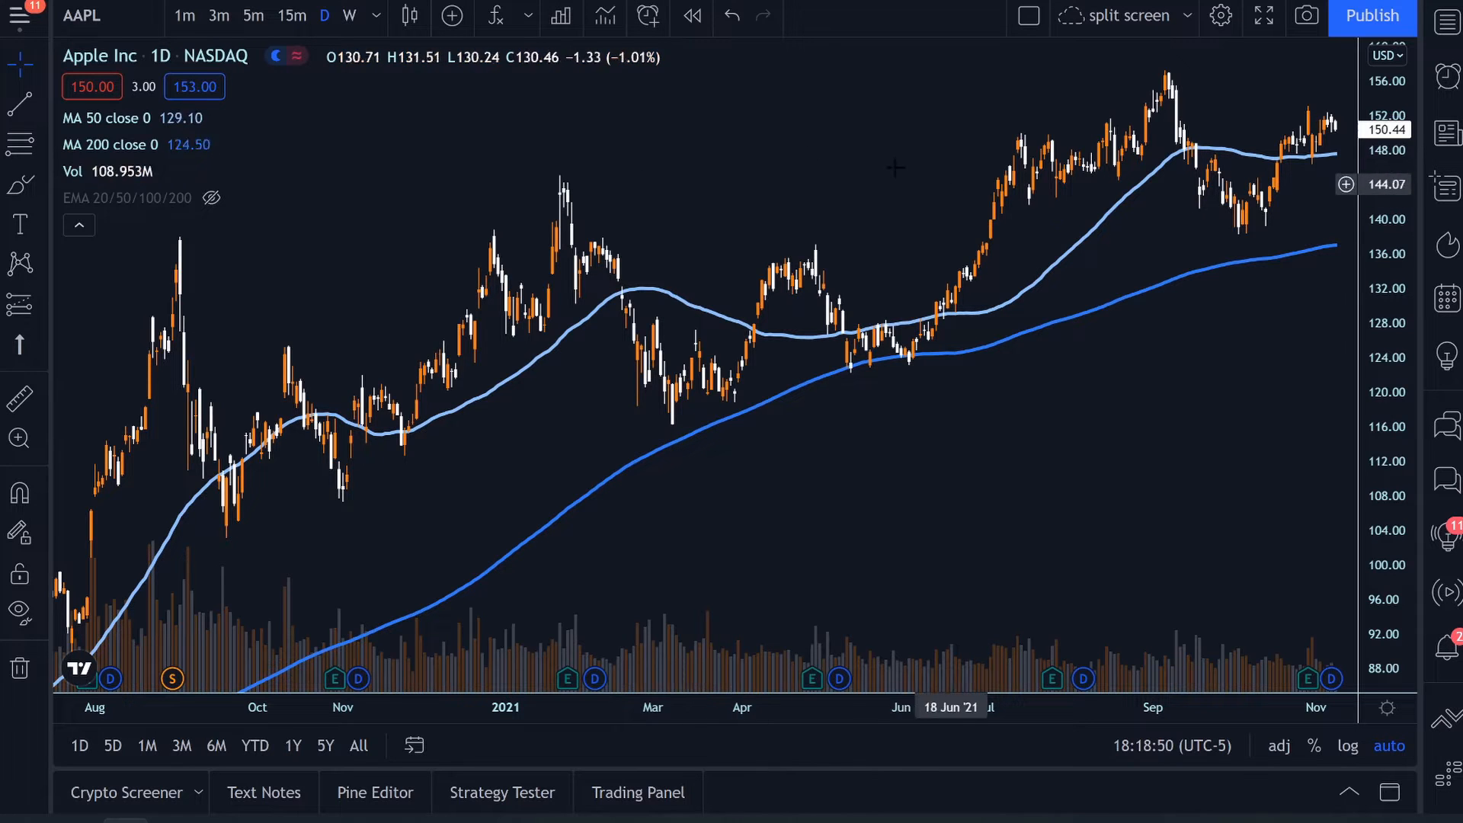
mouse_move(992, 202)
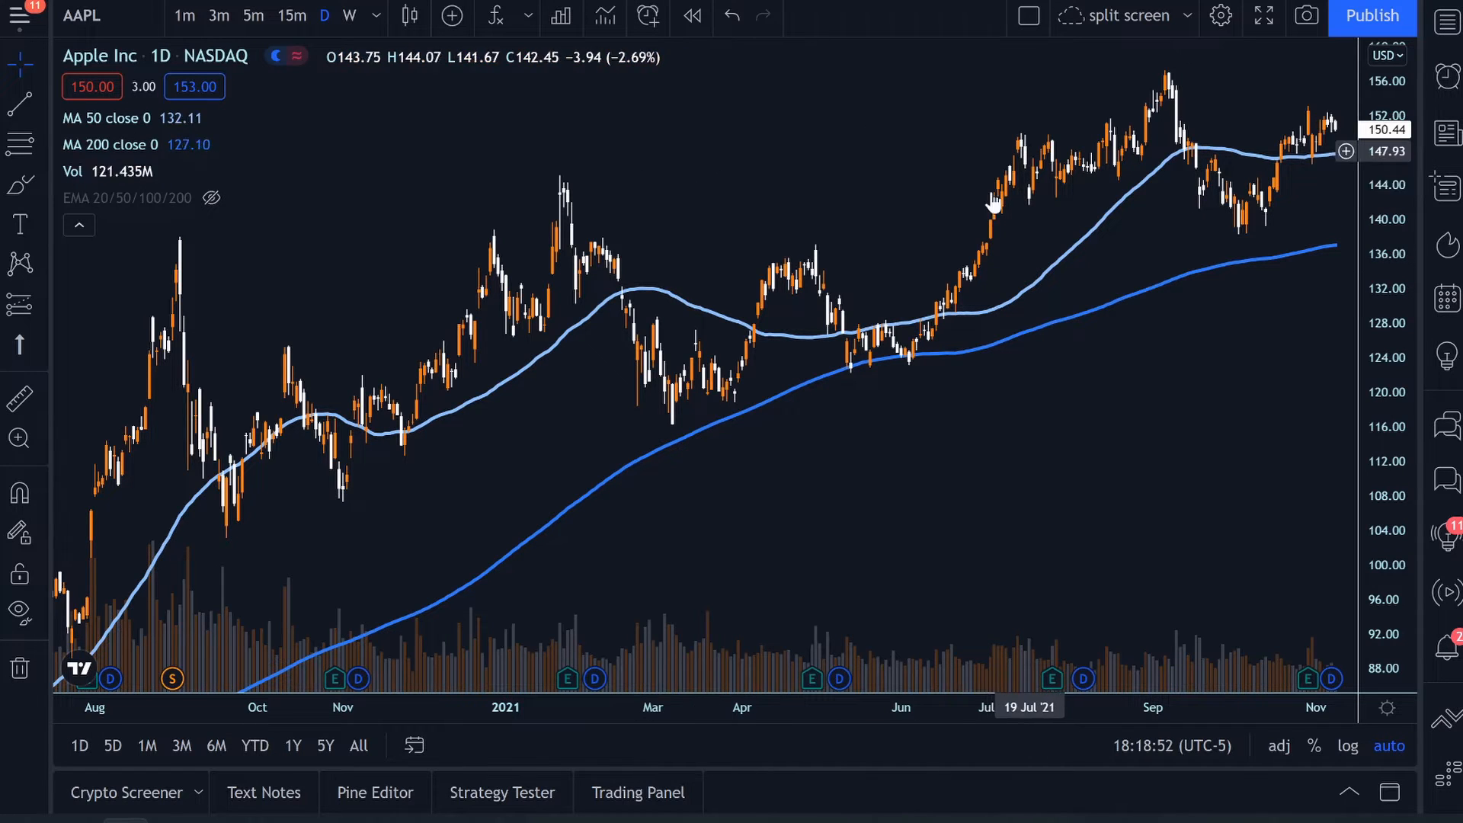
mouse_move(999, 222)
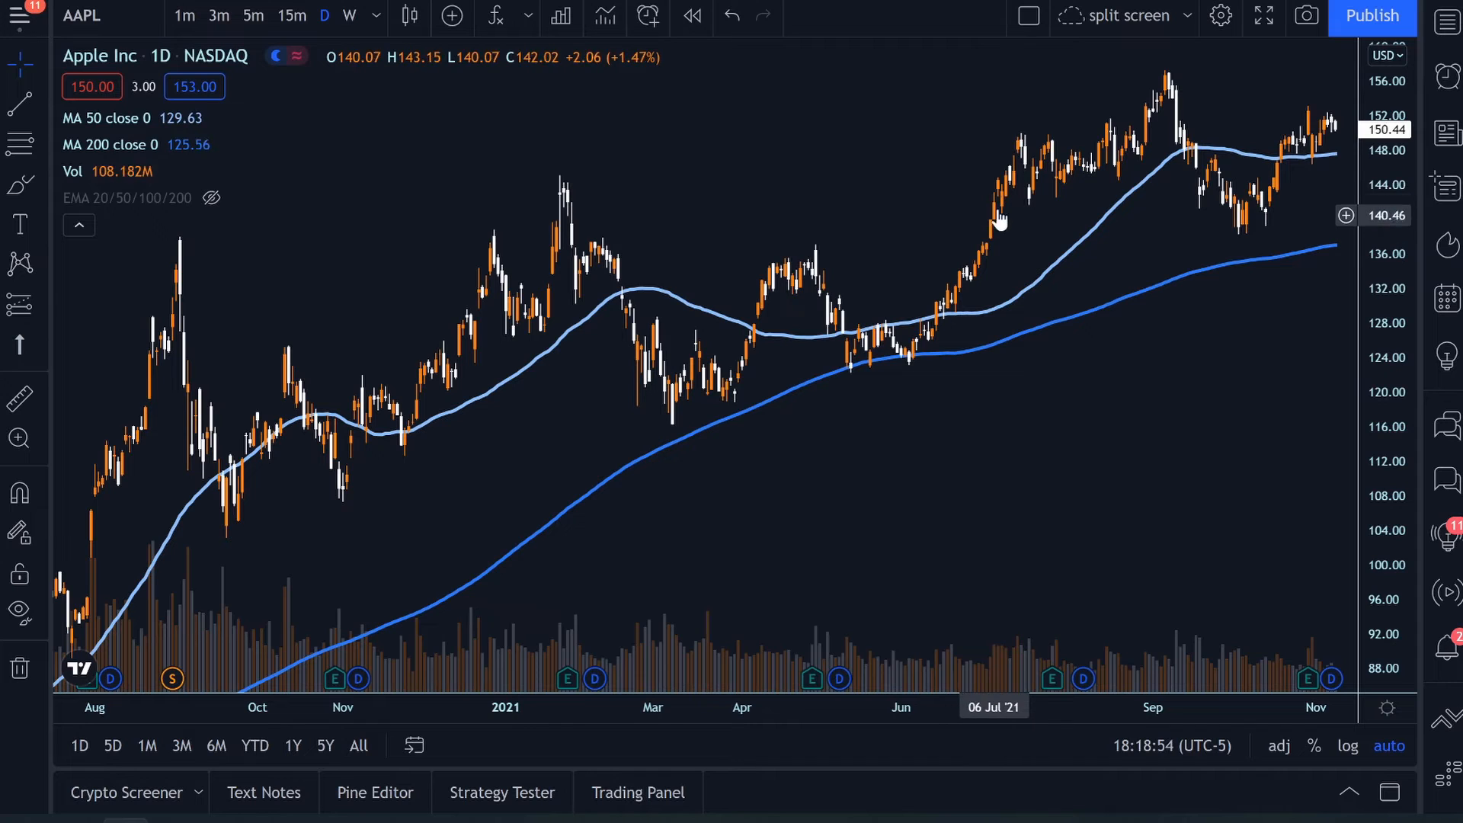
mouse_move(1005, 210)
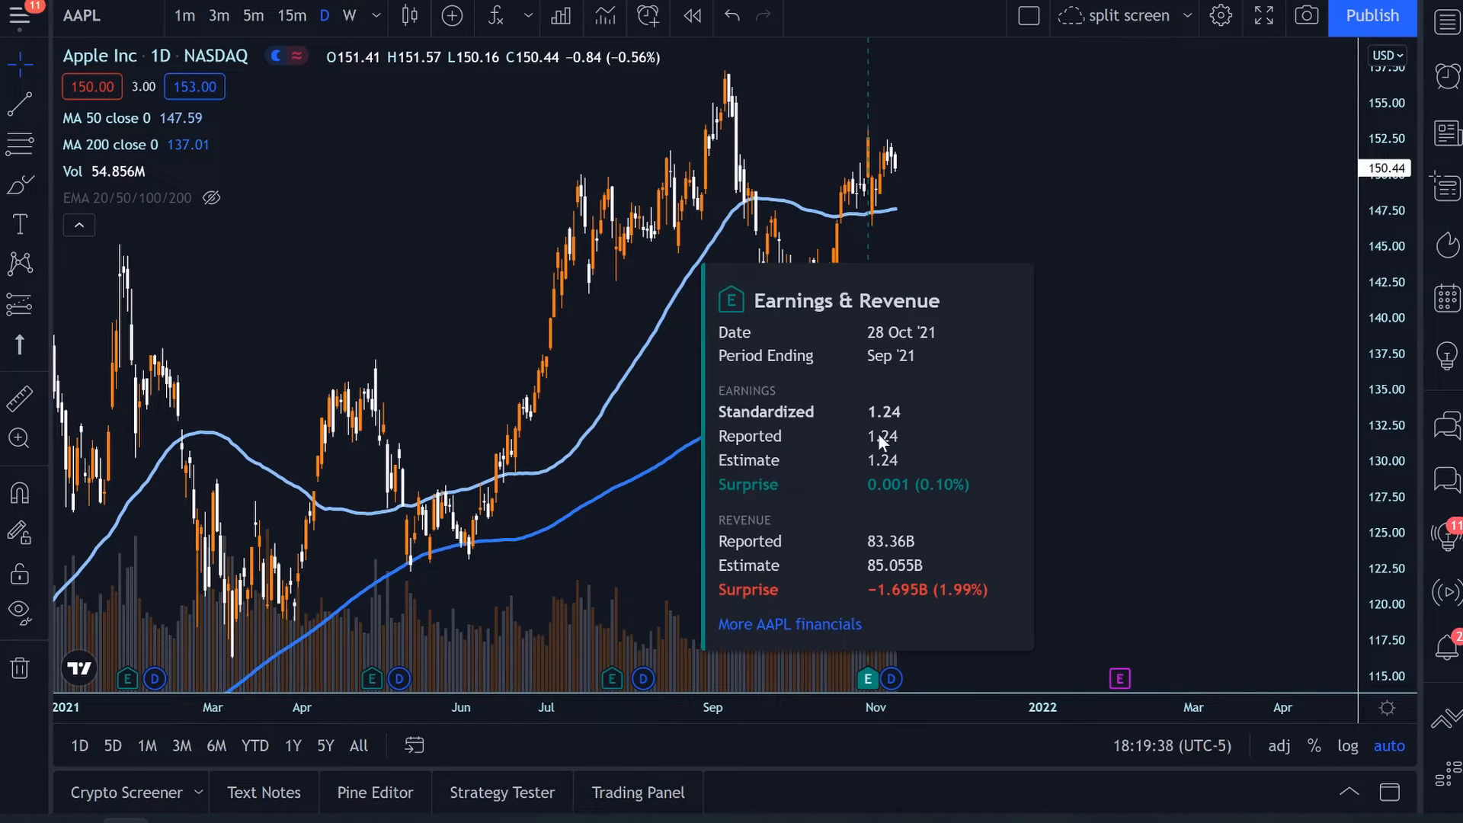
mouse_move(914, 495)
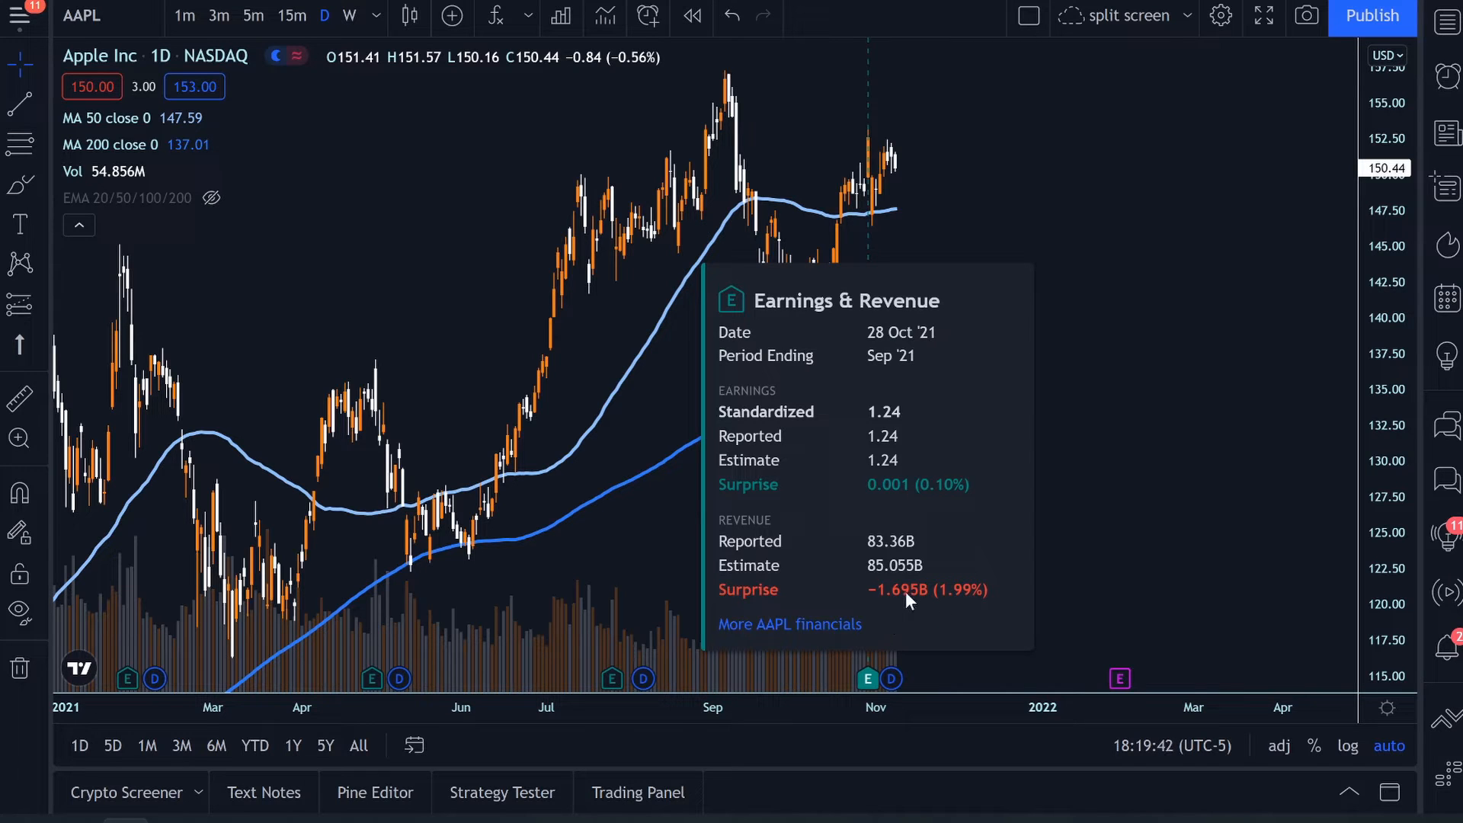
mouse_move(752, 623)
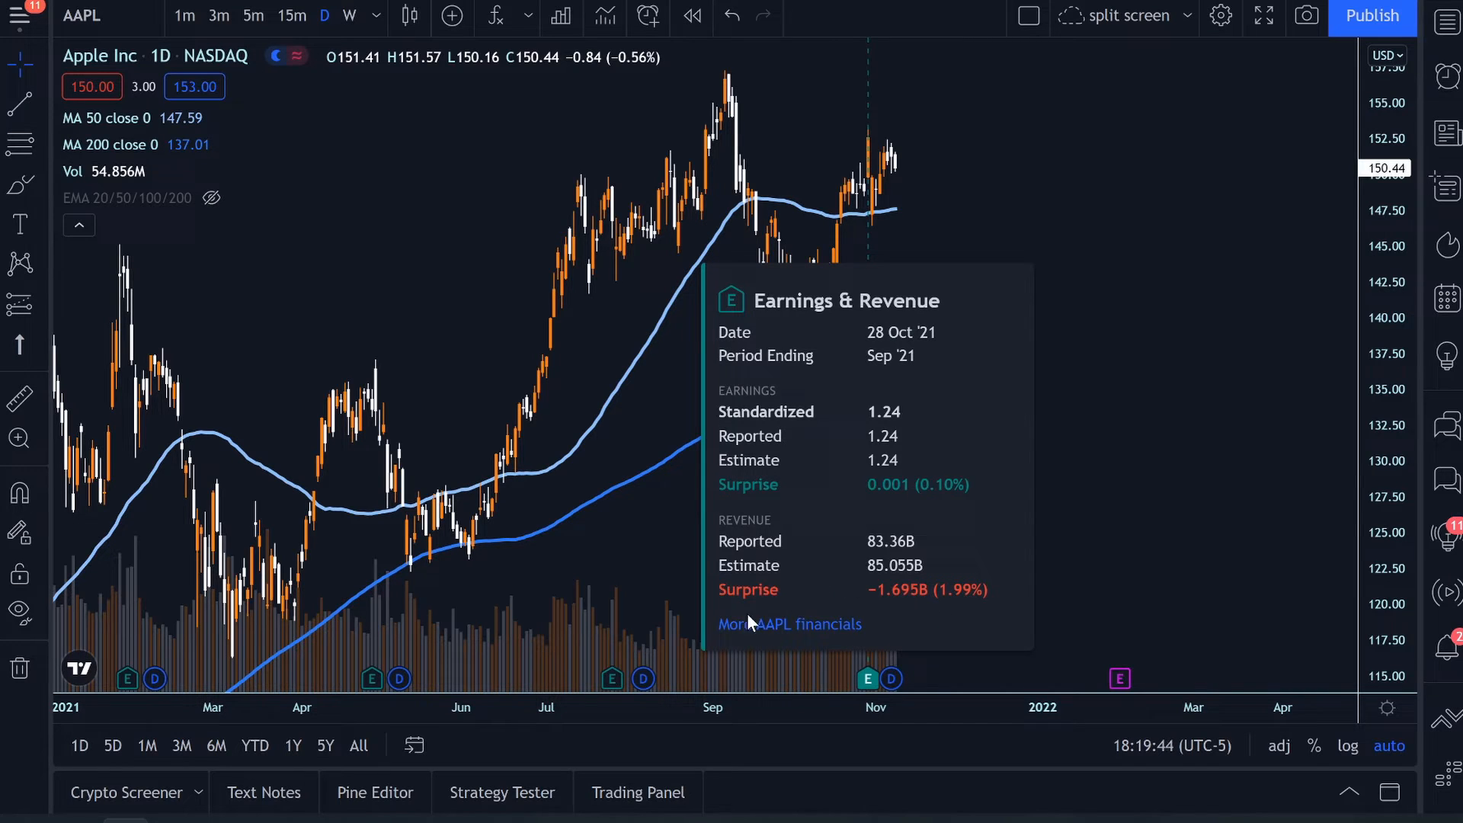
mouse_move(812, 630)
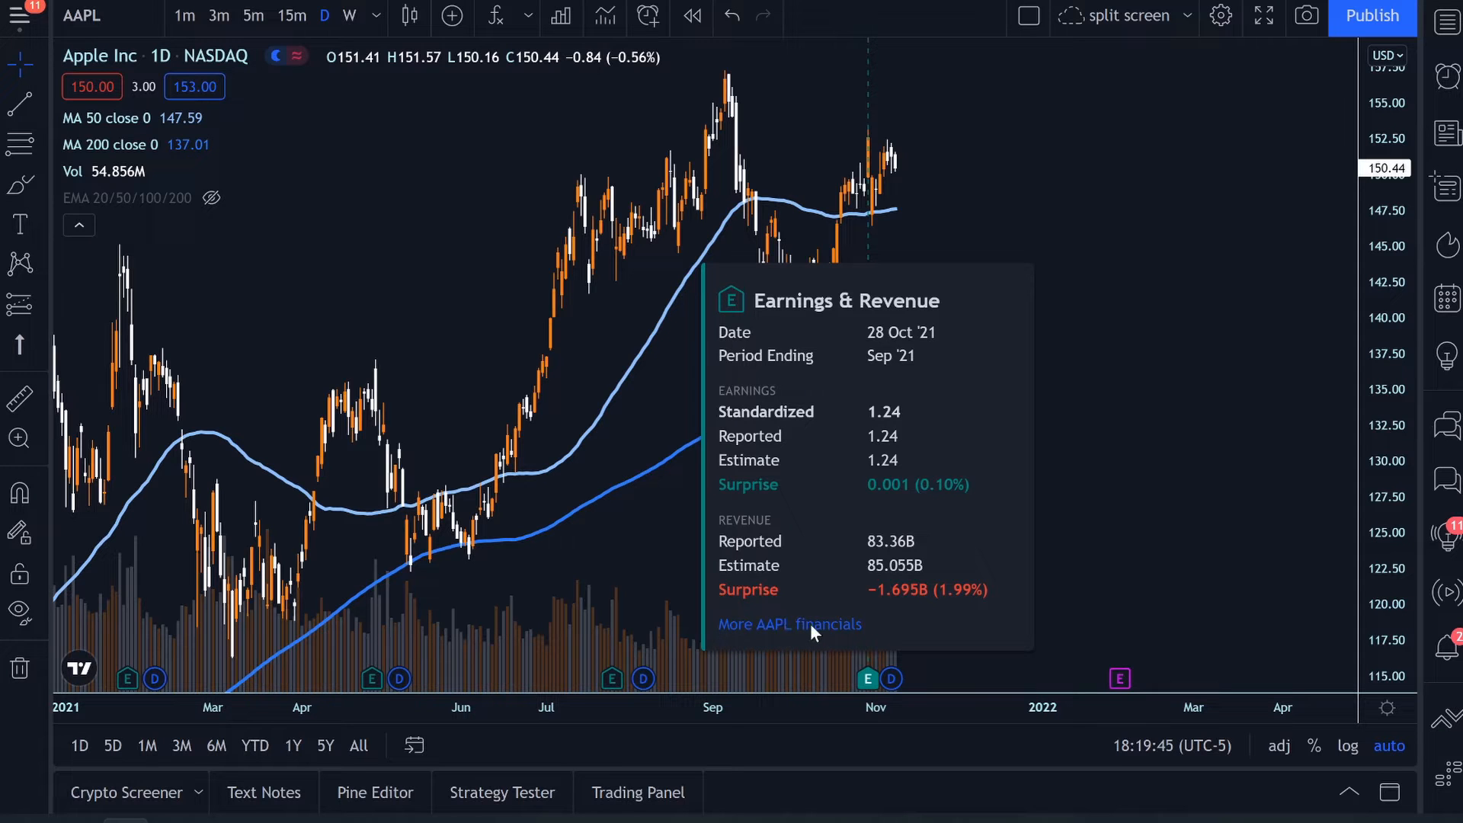
Show Apple's annual income statement with 2015–2021 revenue and net income bars
left_click(789, 623)
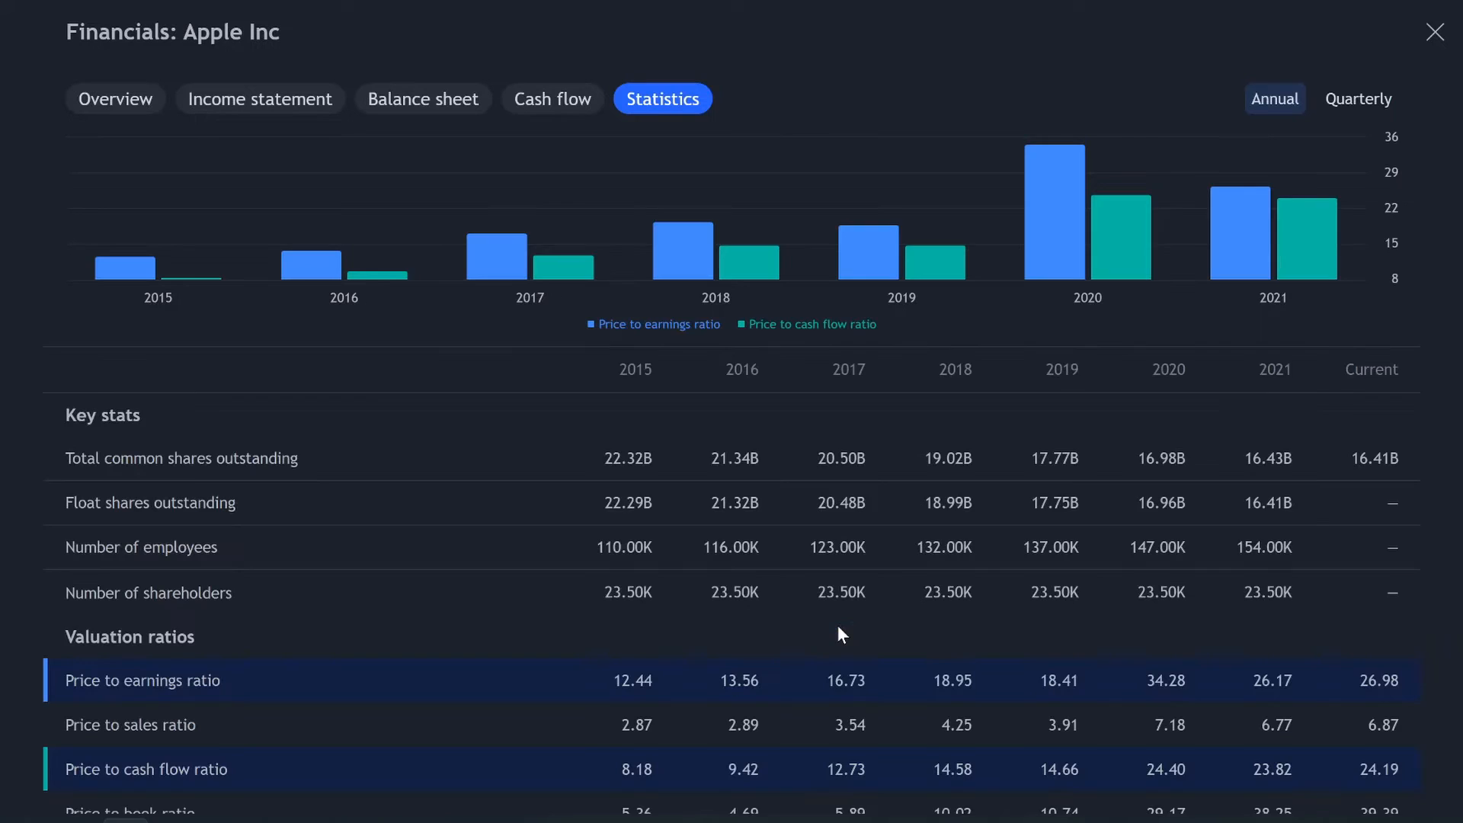
mouse_move(262, 554)
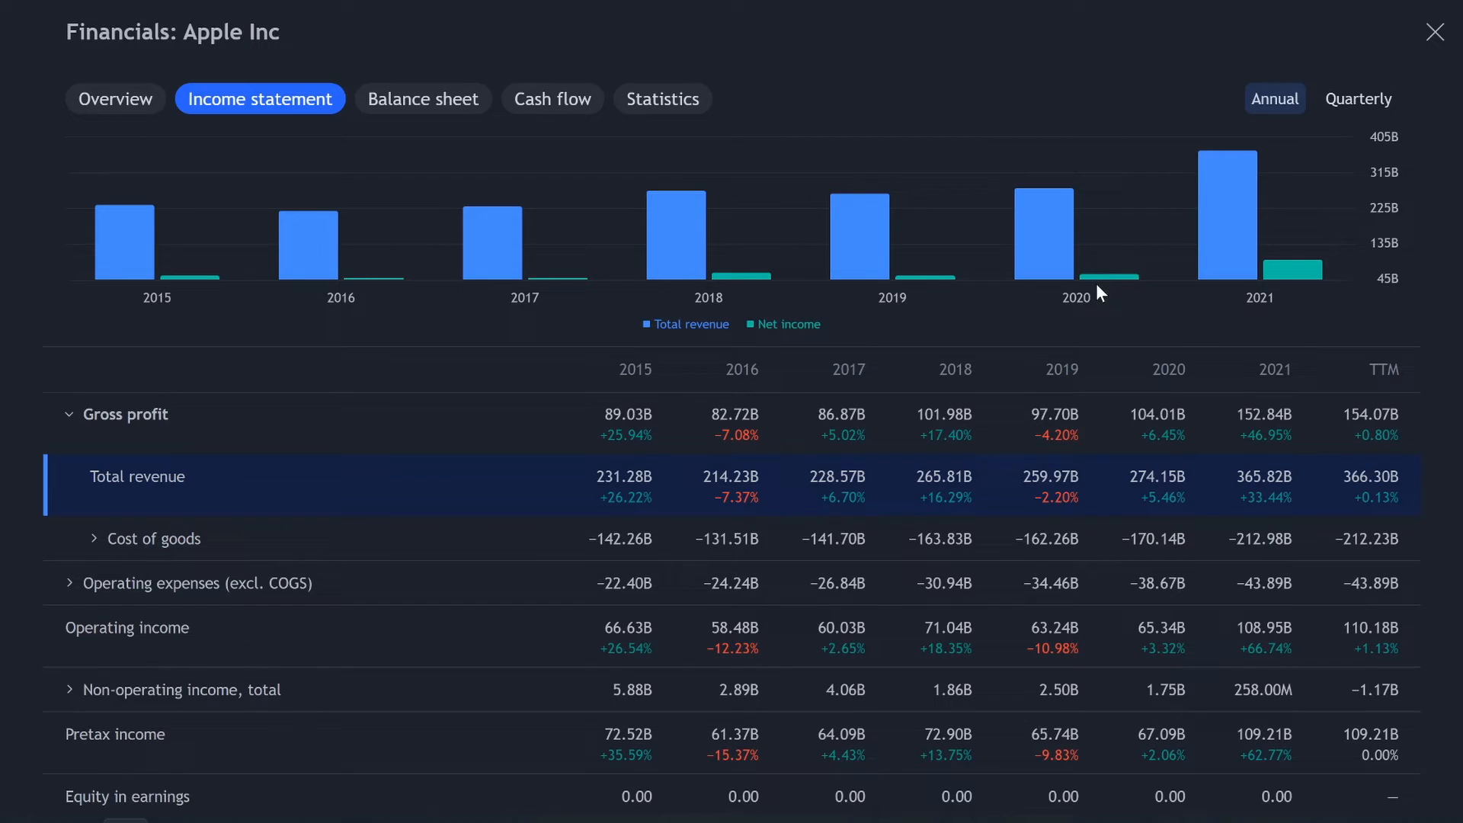
mouse_move(135, 299)
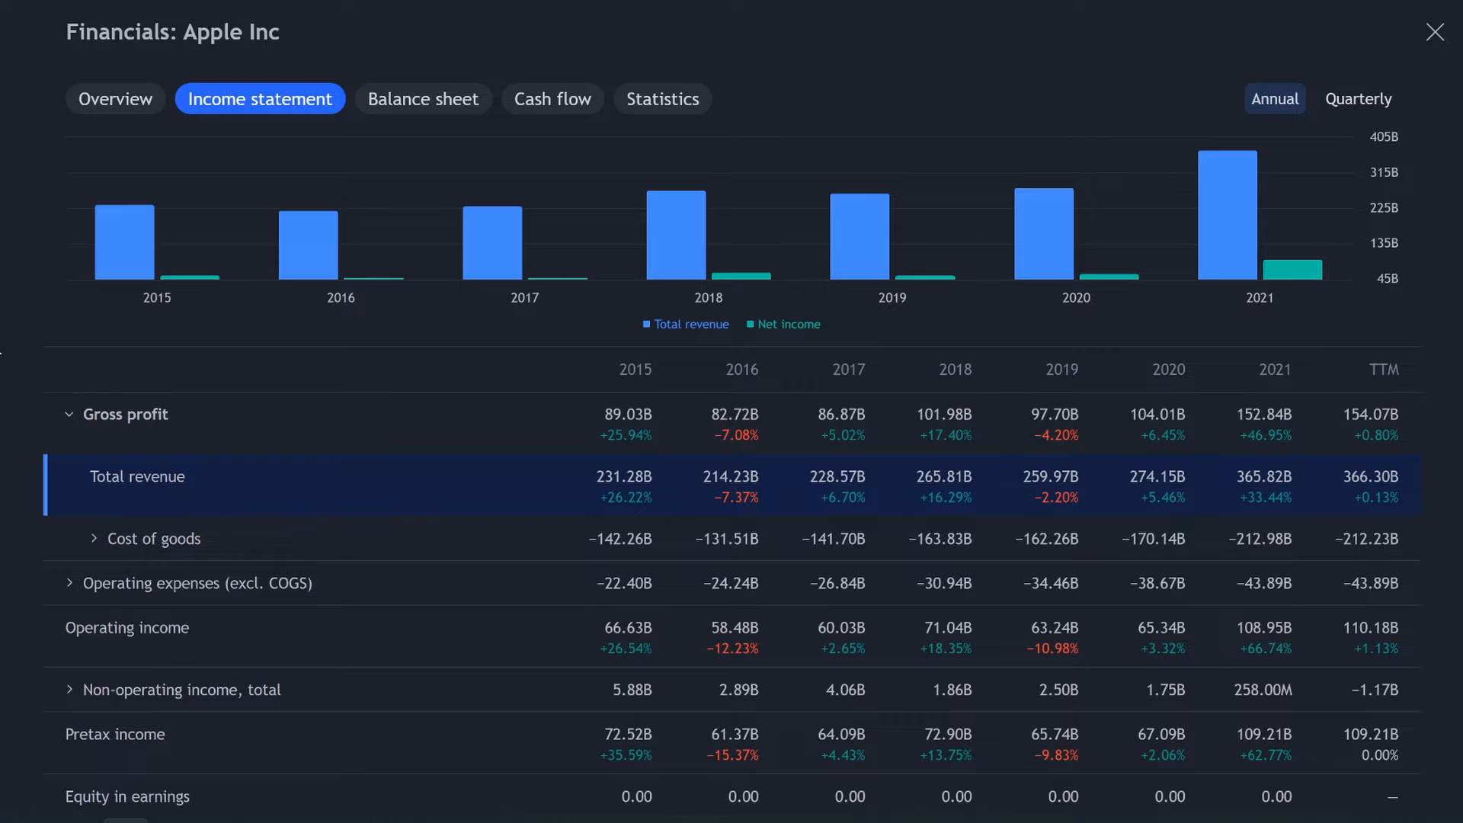
scroll("down", 3)
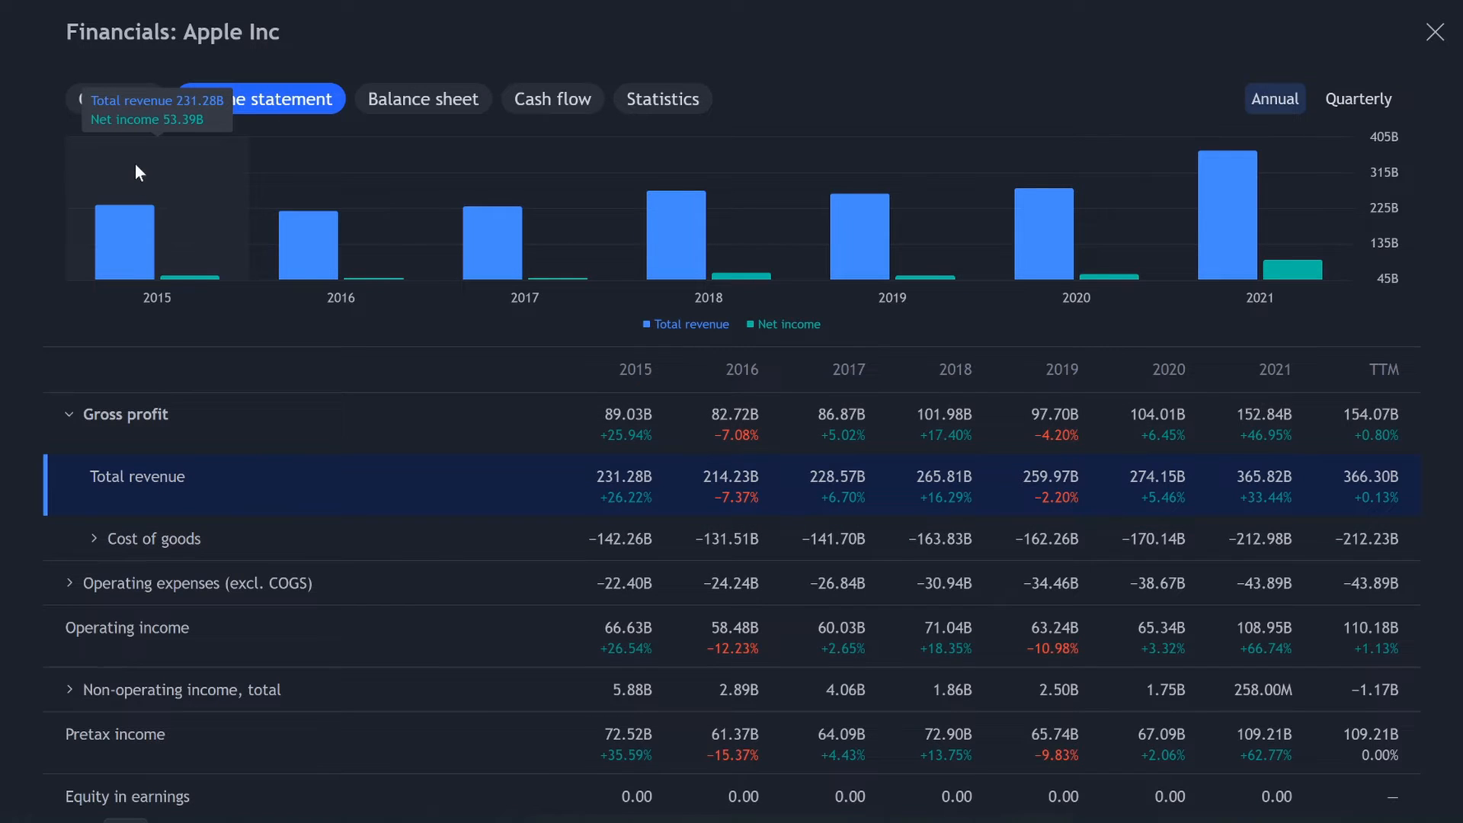
mouse_move(126, 259)
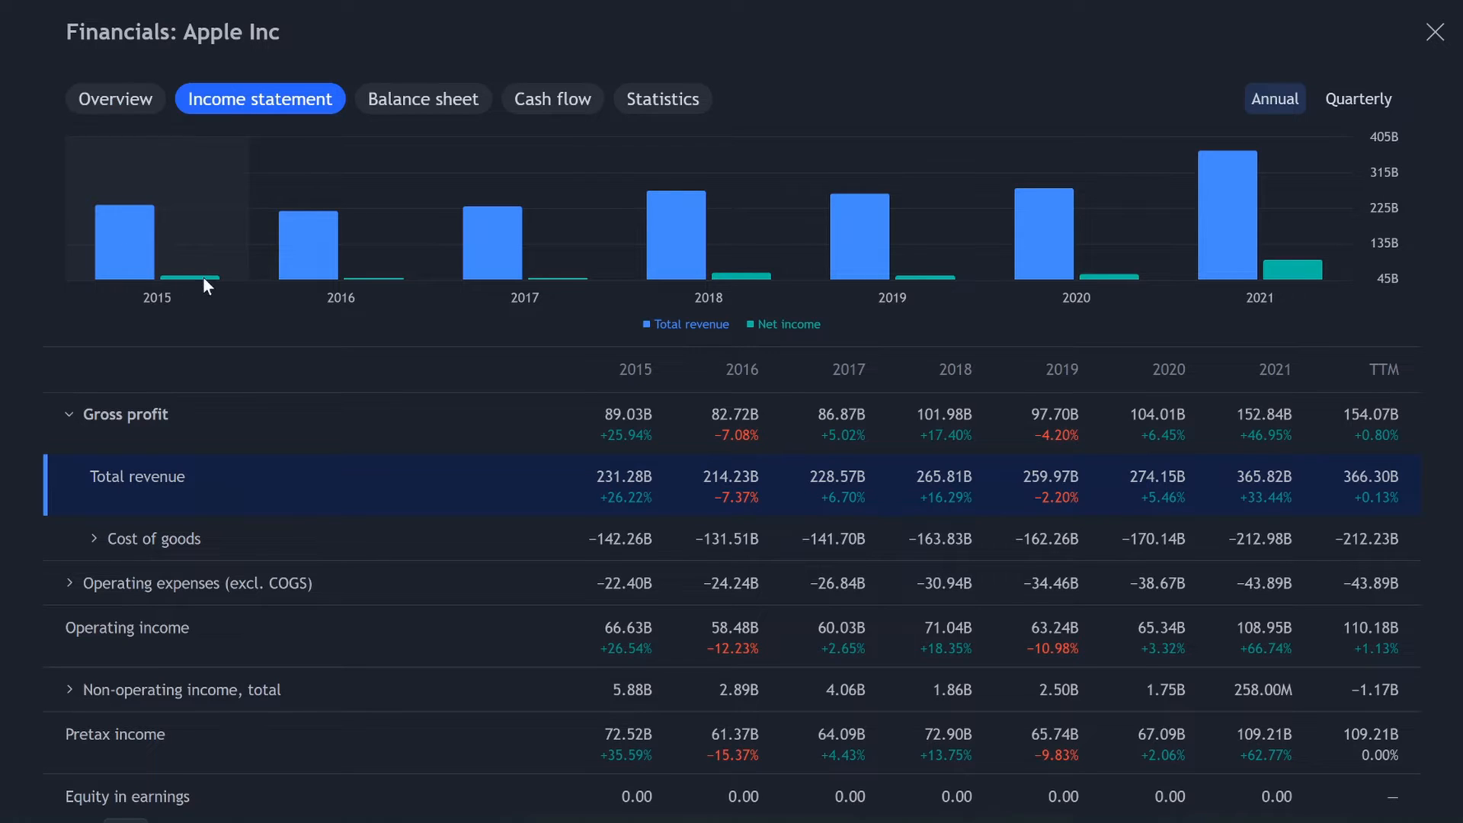
mouse_move(205, 280)
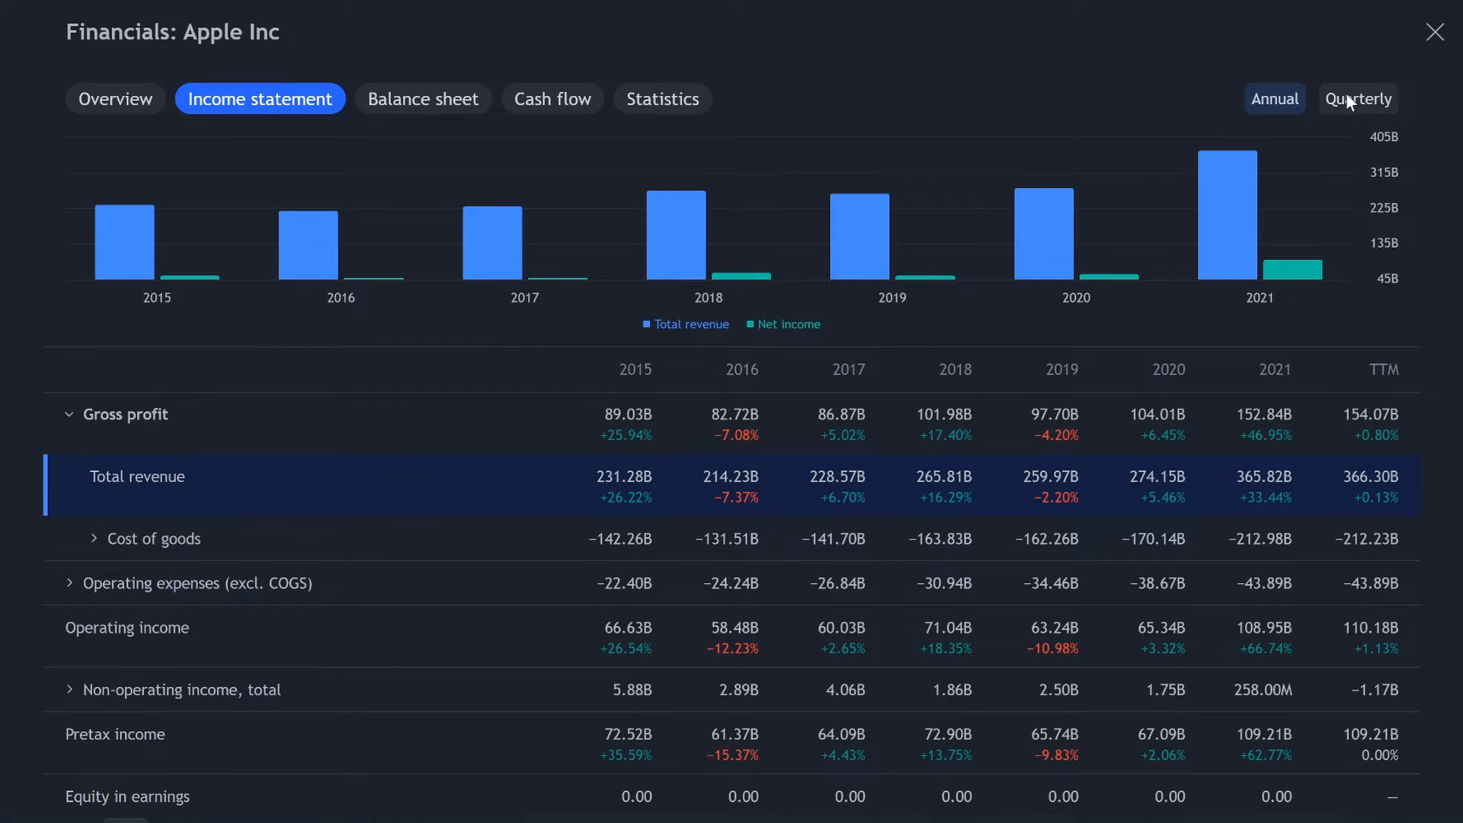
Switch Apple's income statement to quarterly figures and toggle Total revenue on the chart
left_click(1358, 99)
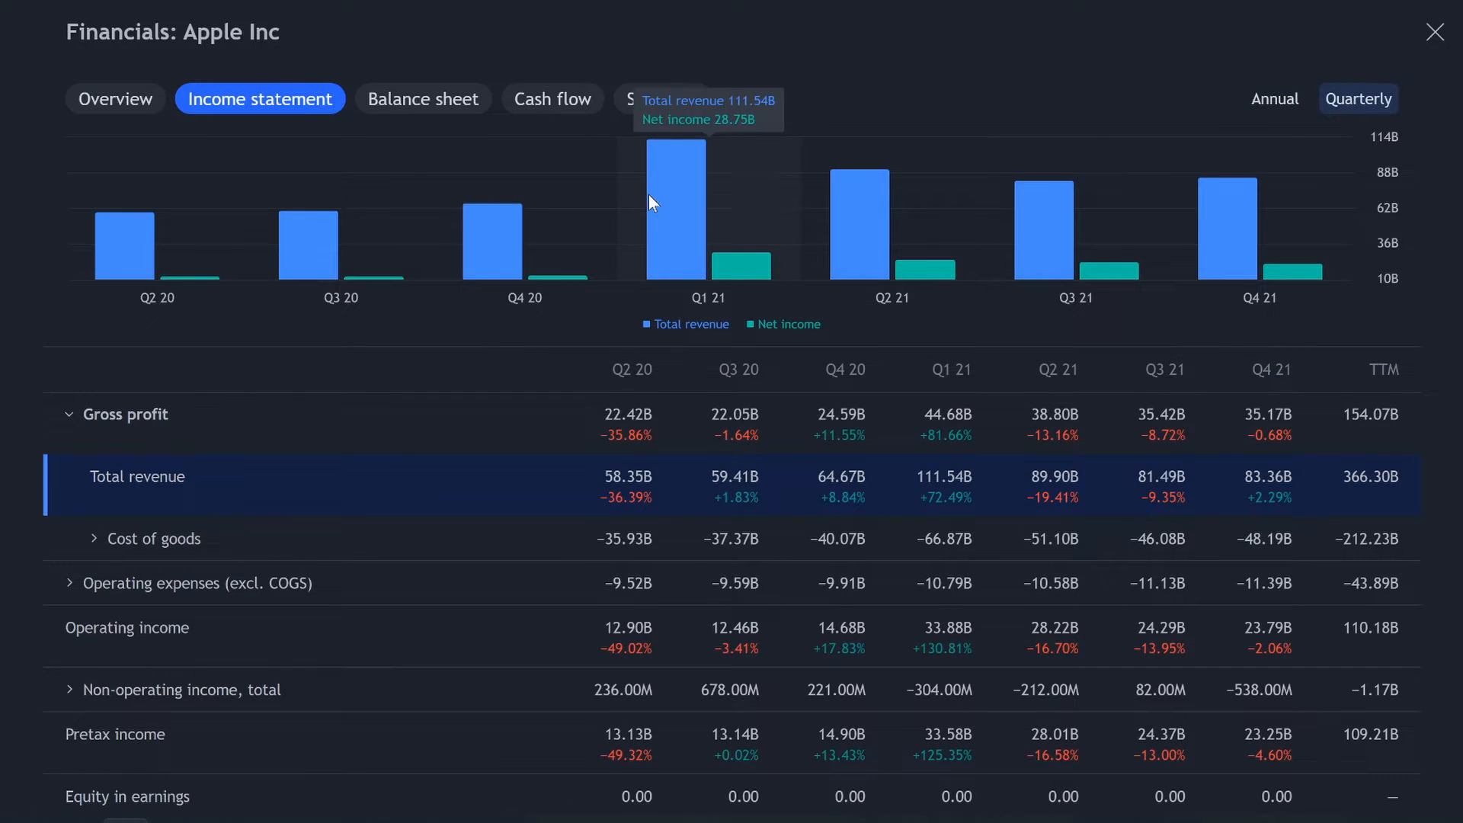
mouse_move(1285, 278)
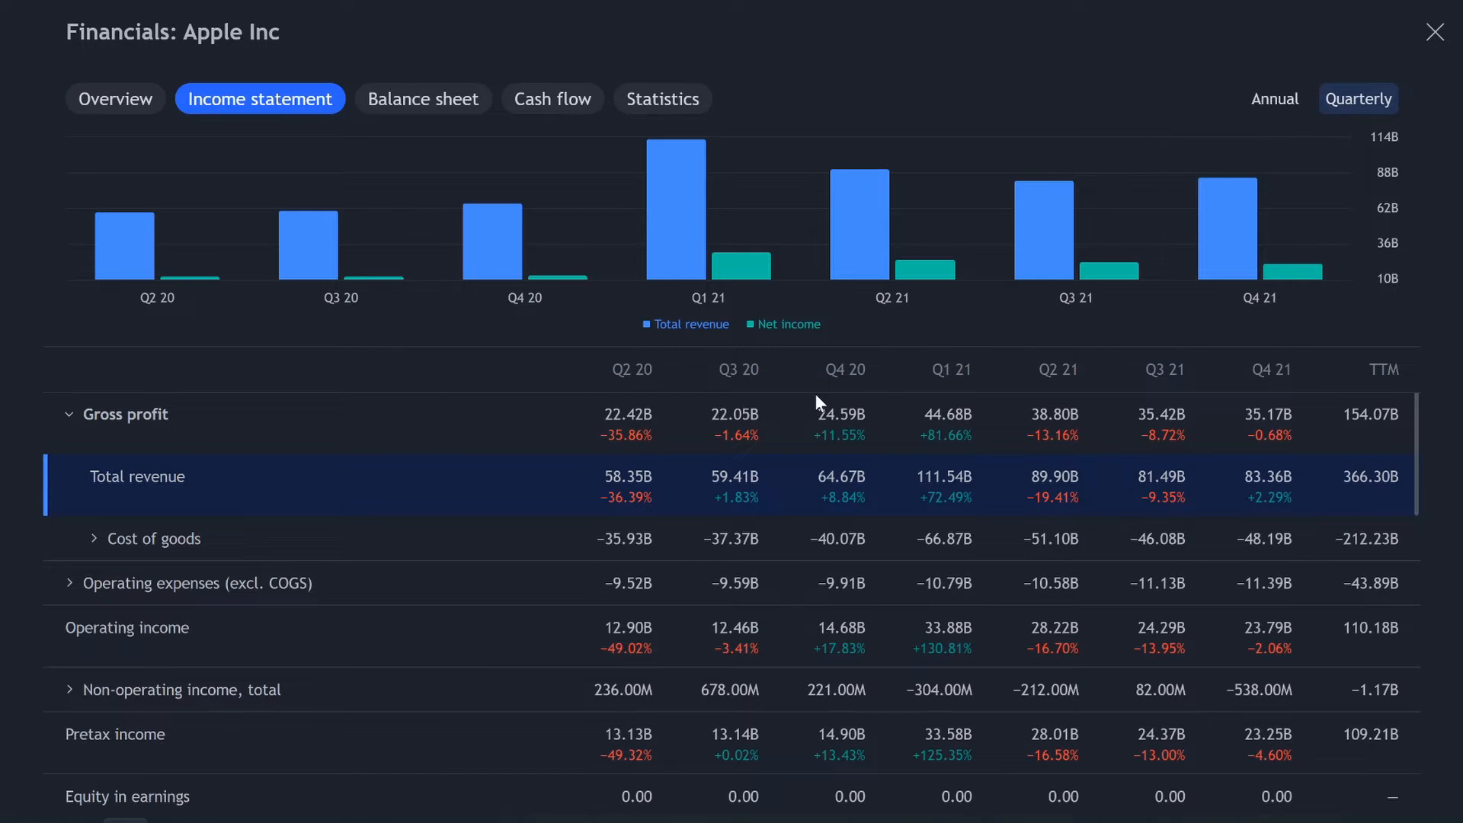
mouse_move(125, 269)
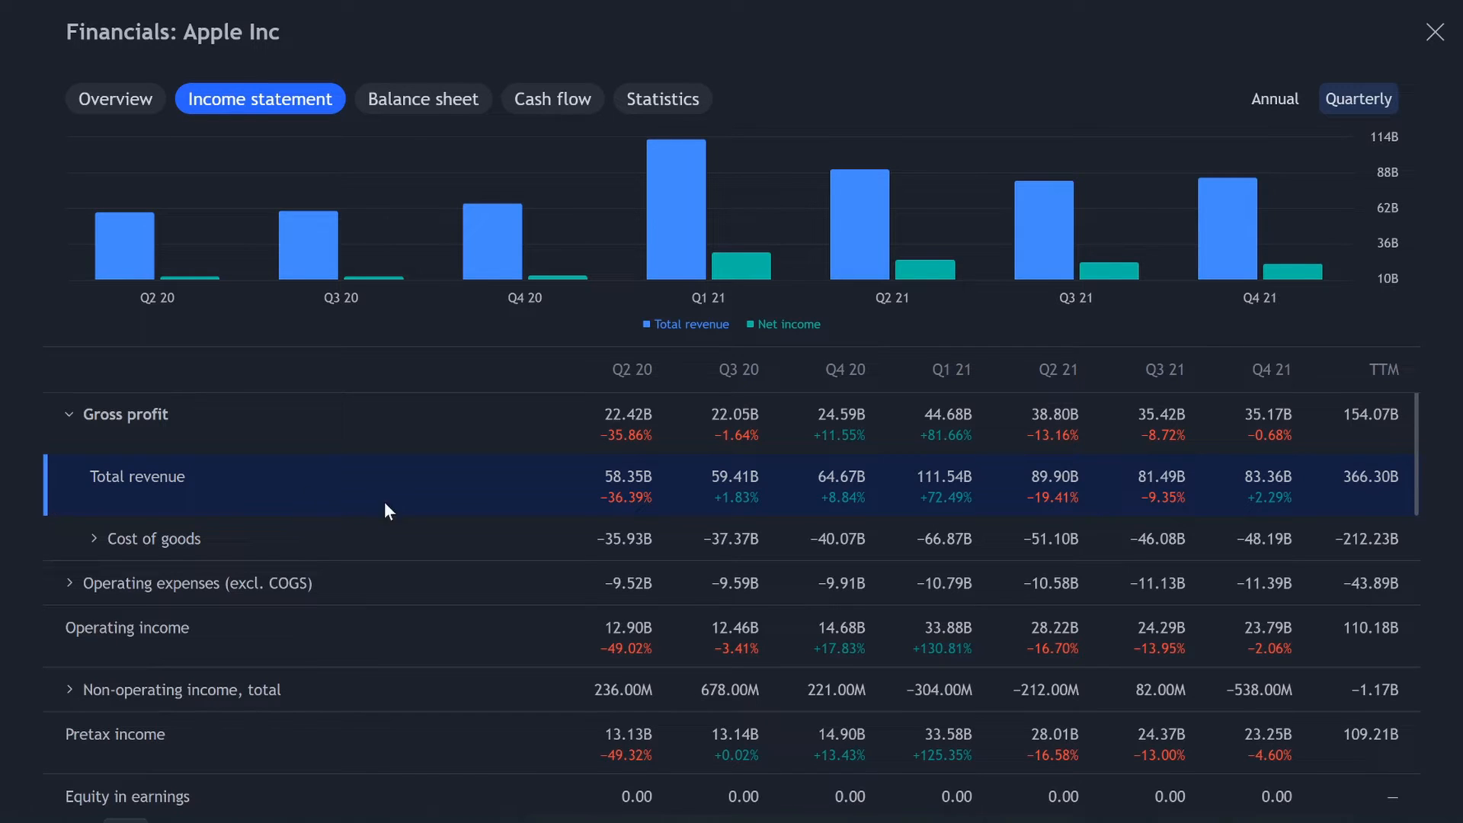
left_click(685, 324)
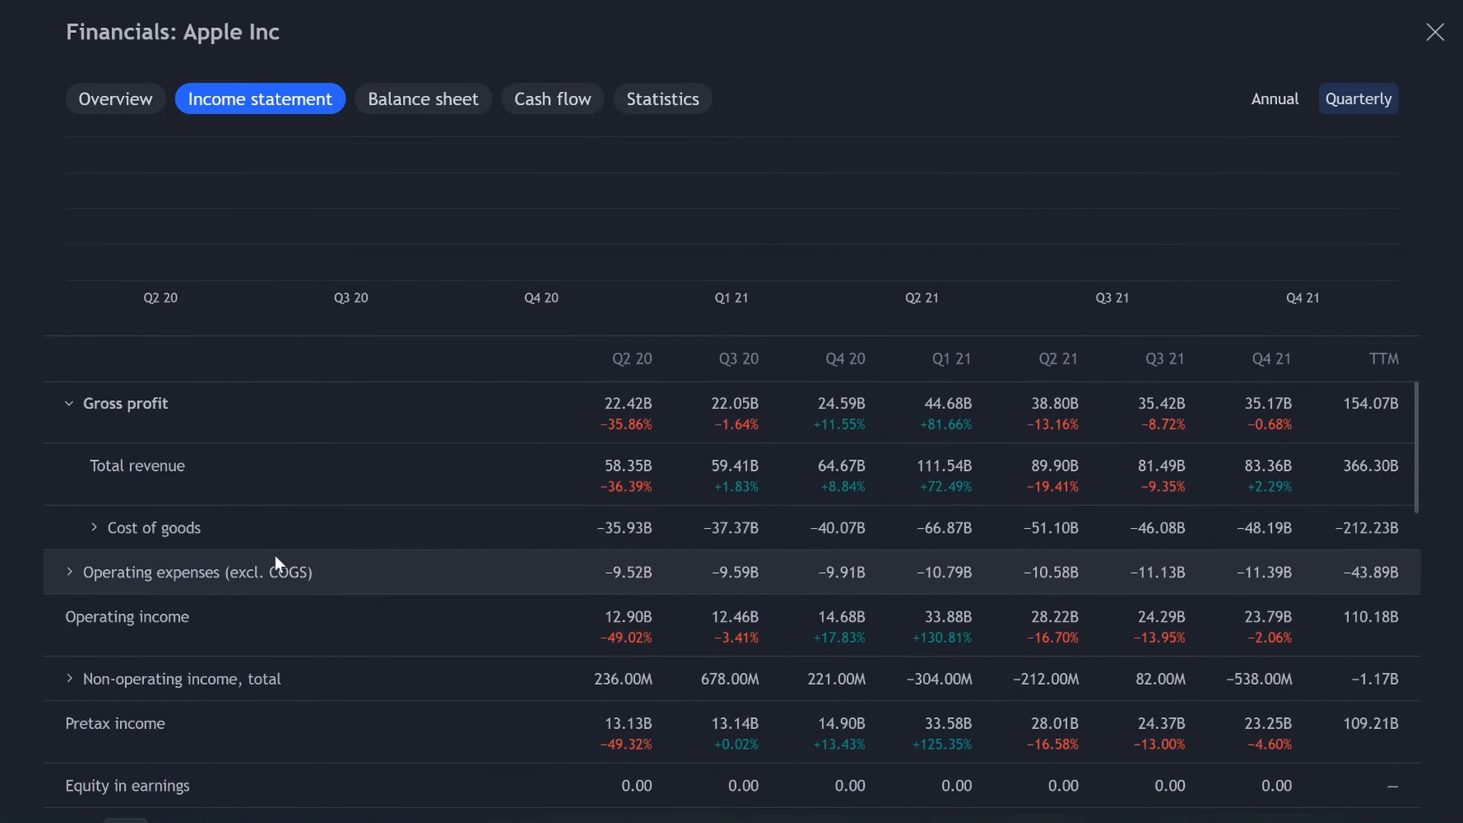
scroll("down", 3)
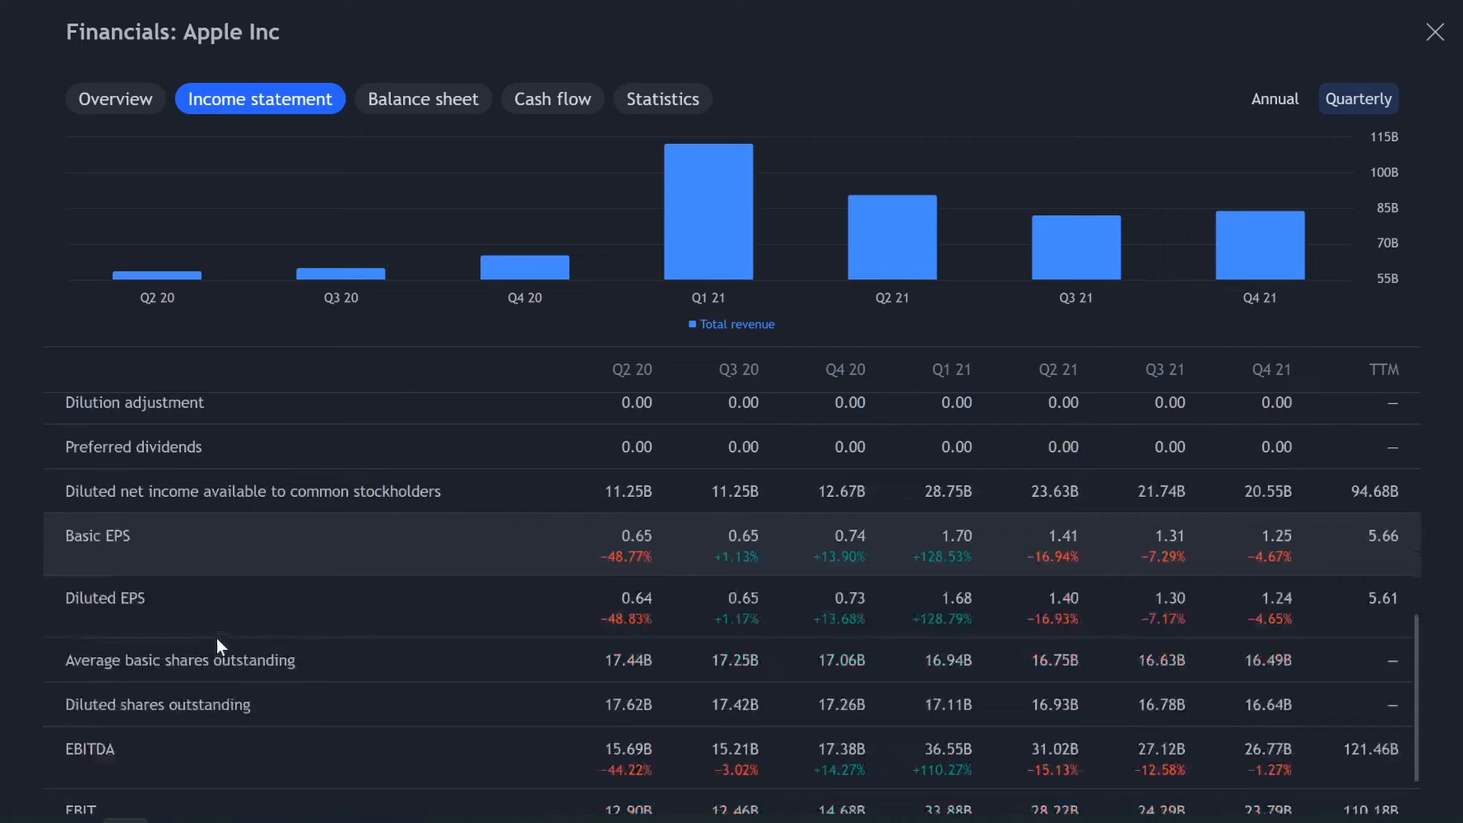
scroll("down", 3)
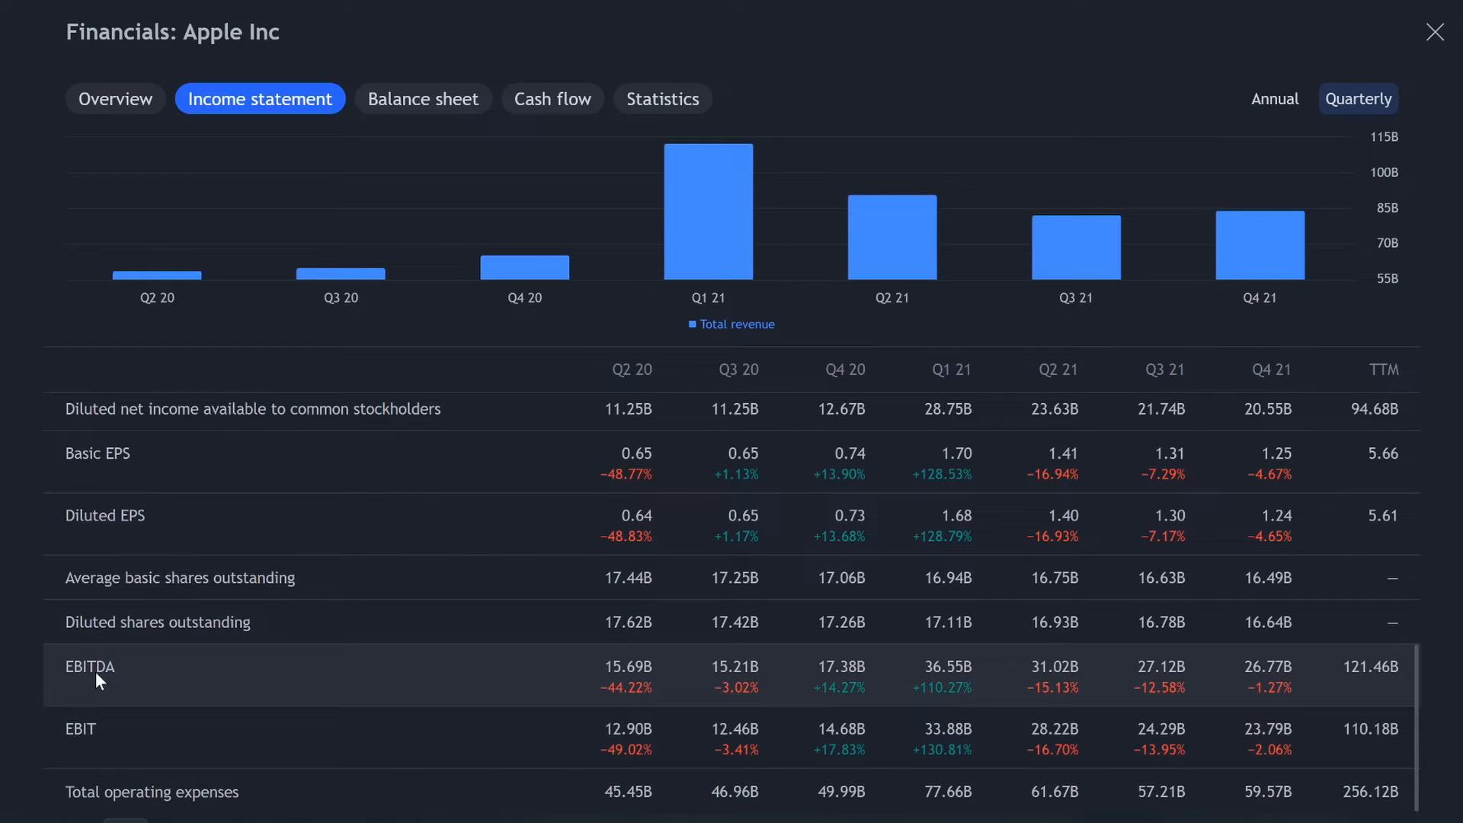
mouse_move(173, 686)
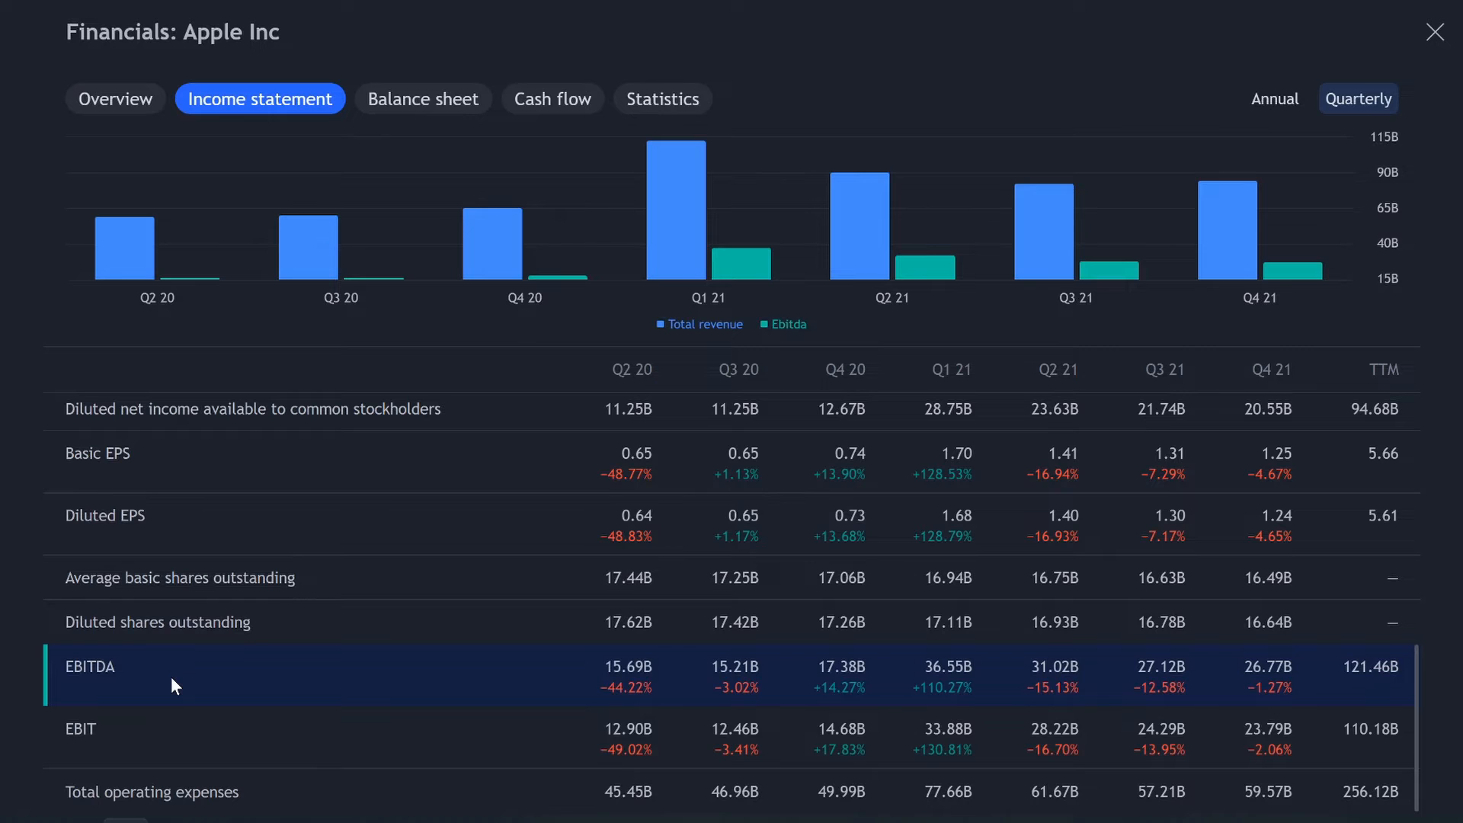
mouse_move(179, 716)
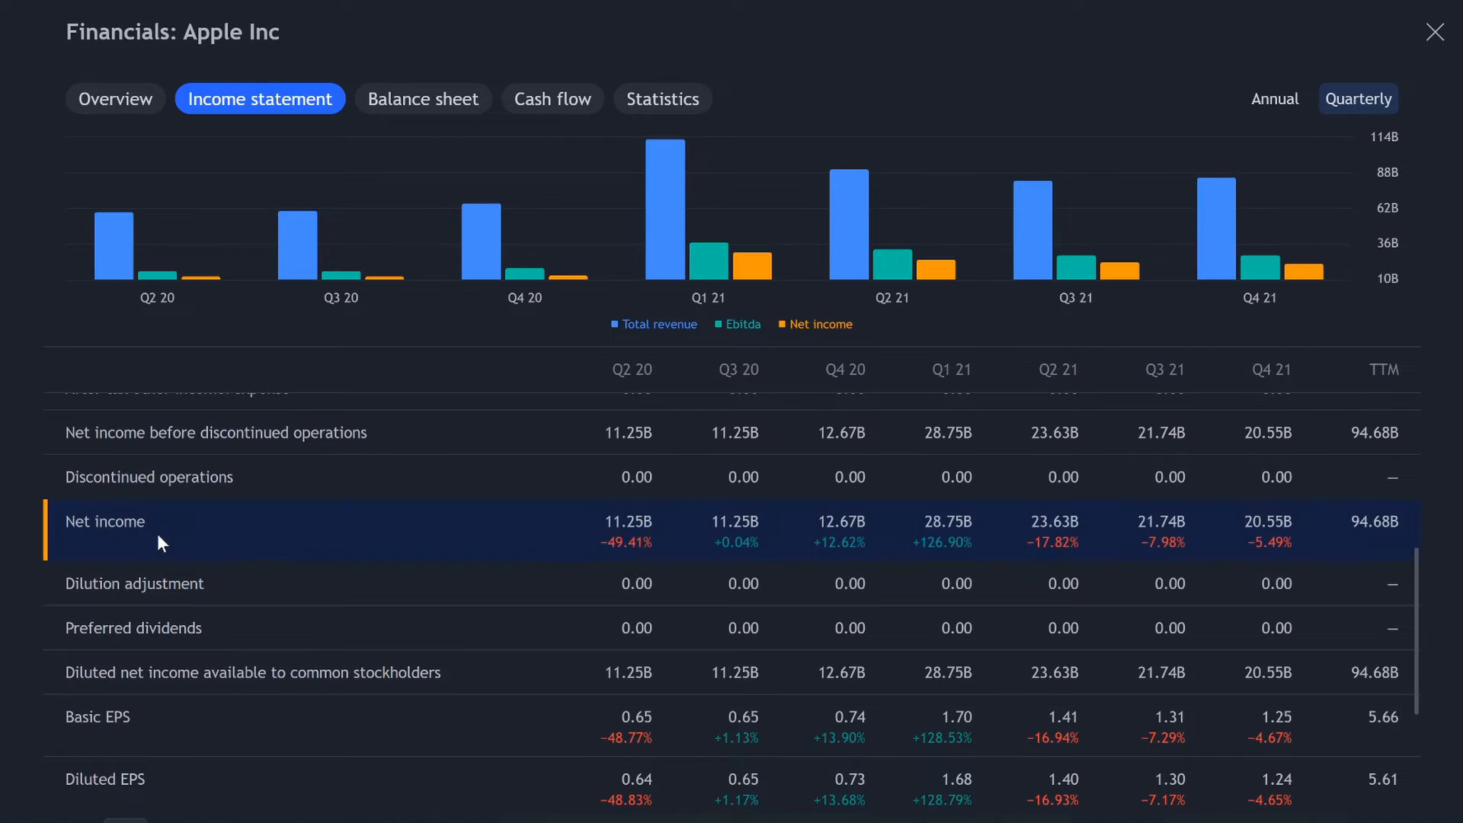
mouse_move(761, 270)
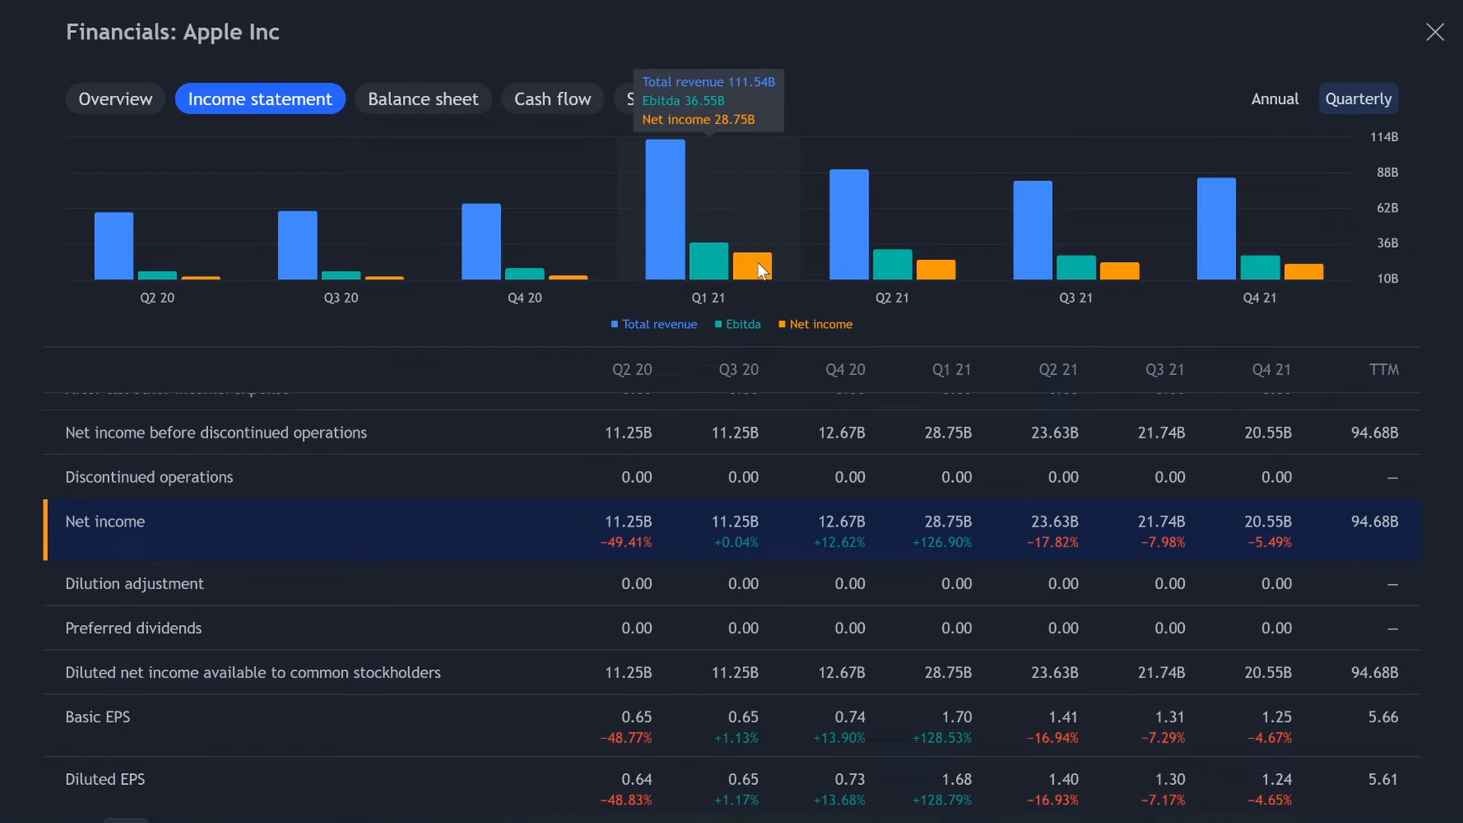
mouse_move(665, 175)
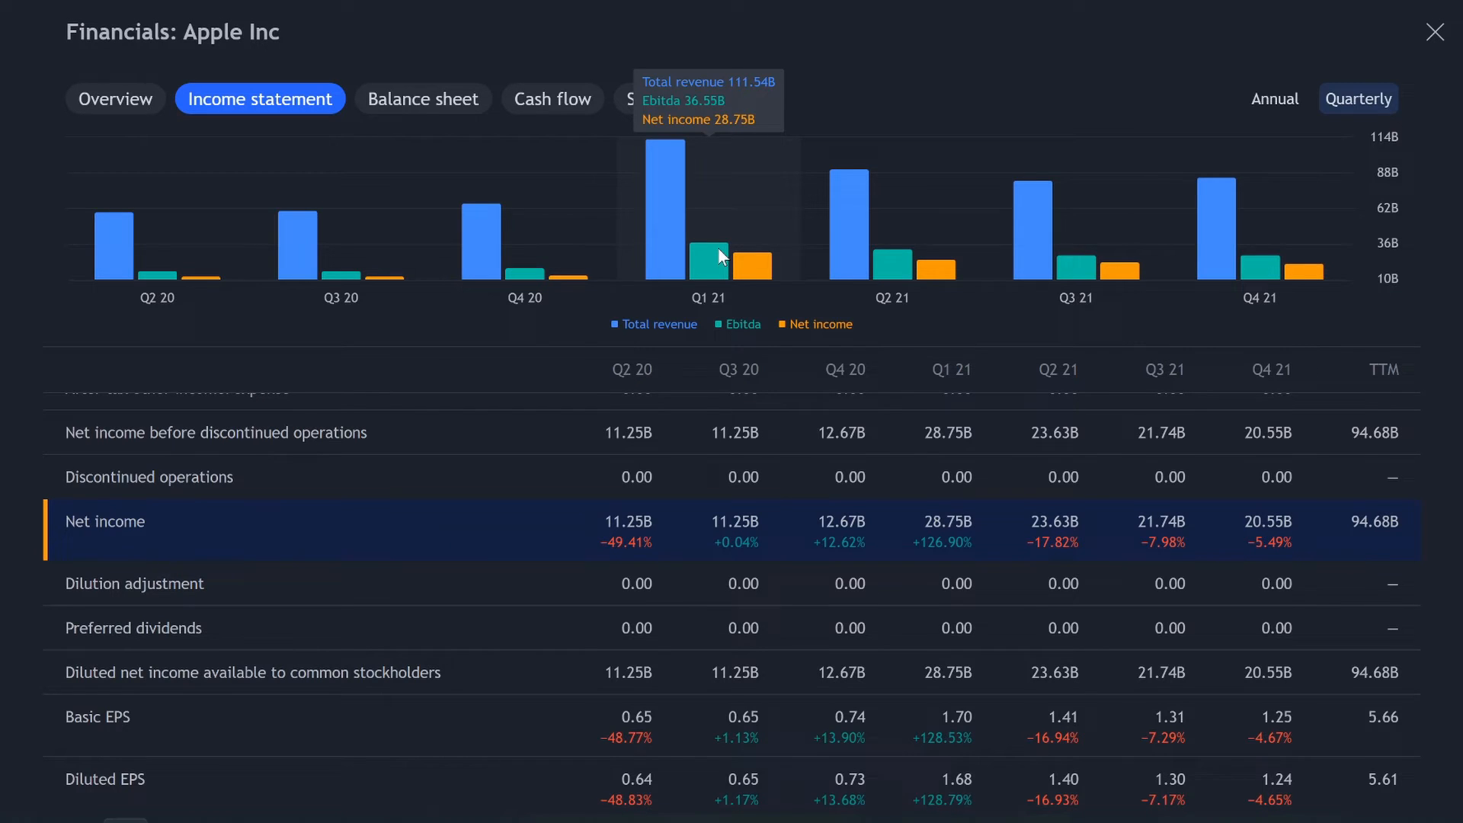
mouse_move(778, 280)
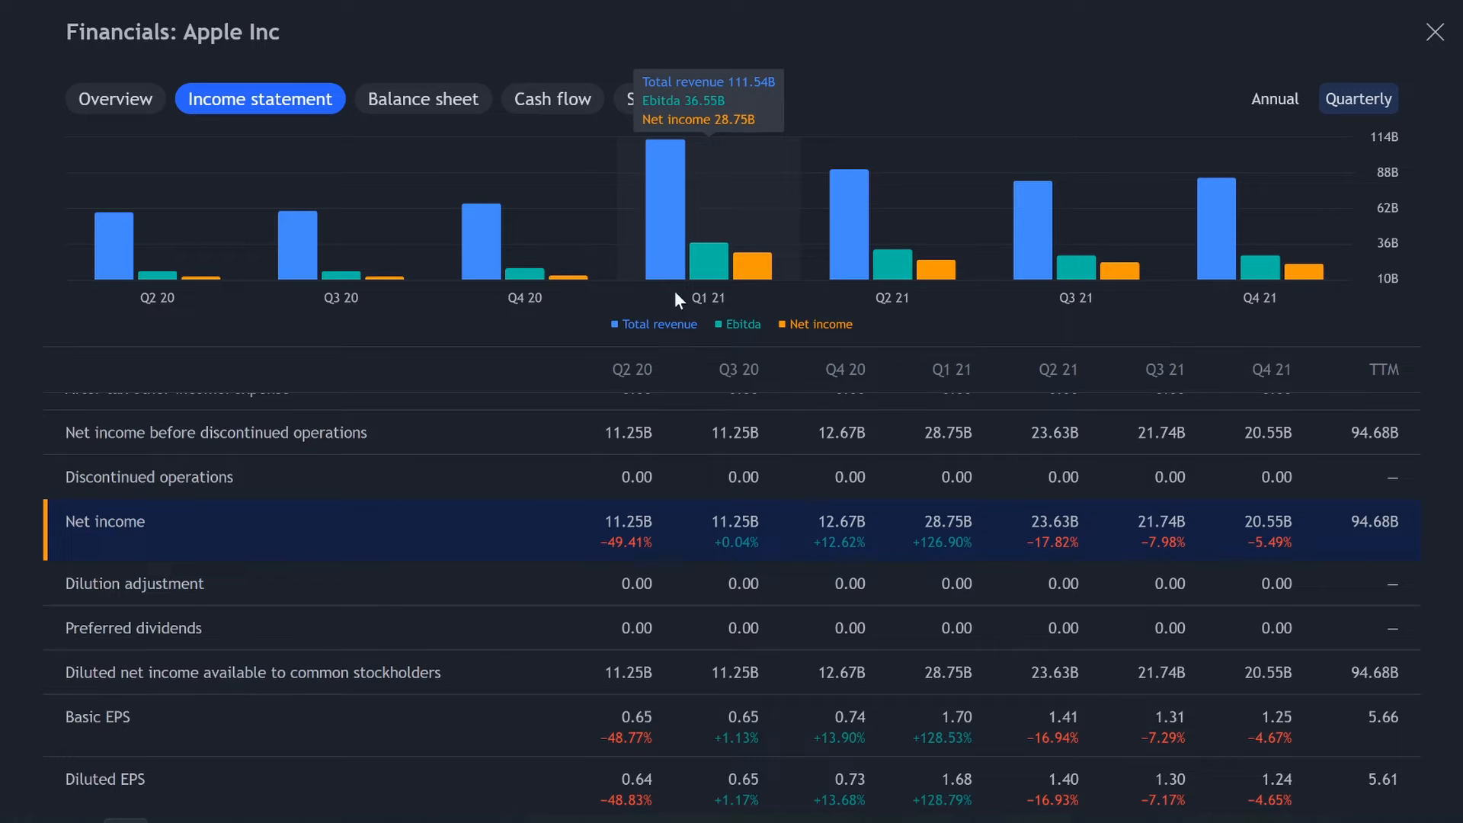
Return the income statement to annual figures and open Apple's balance sheet
scroll("down", 3)
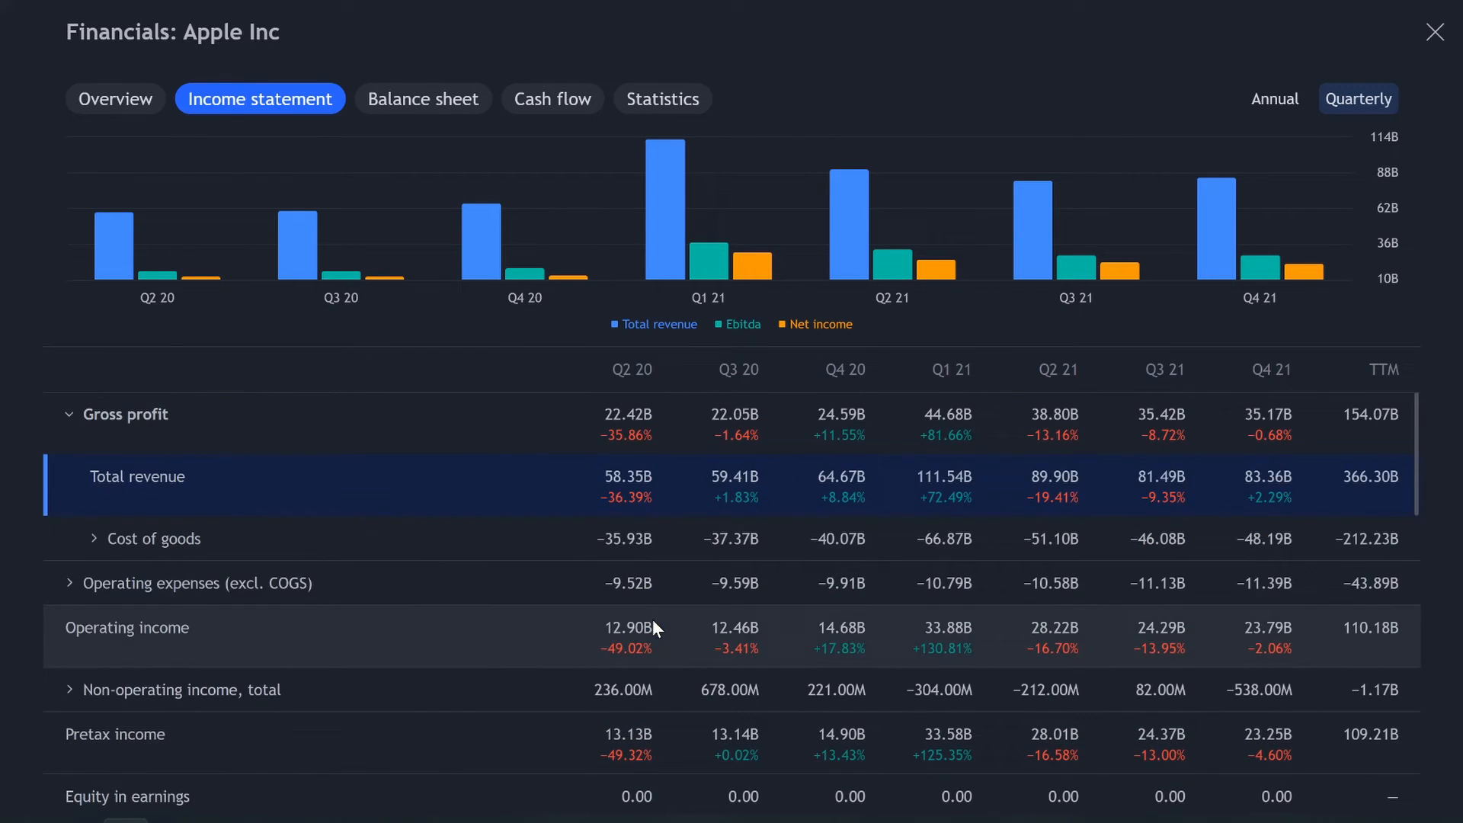
mouse_move(789, 574)
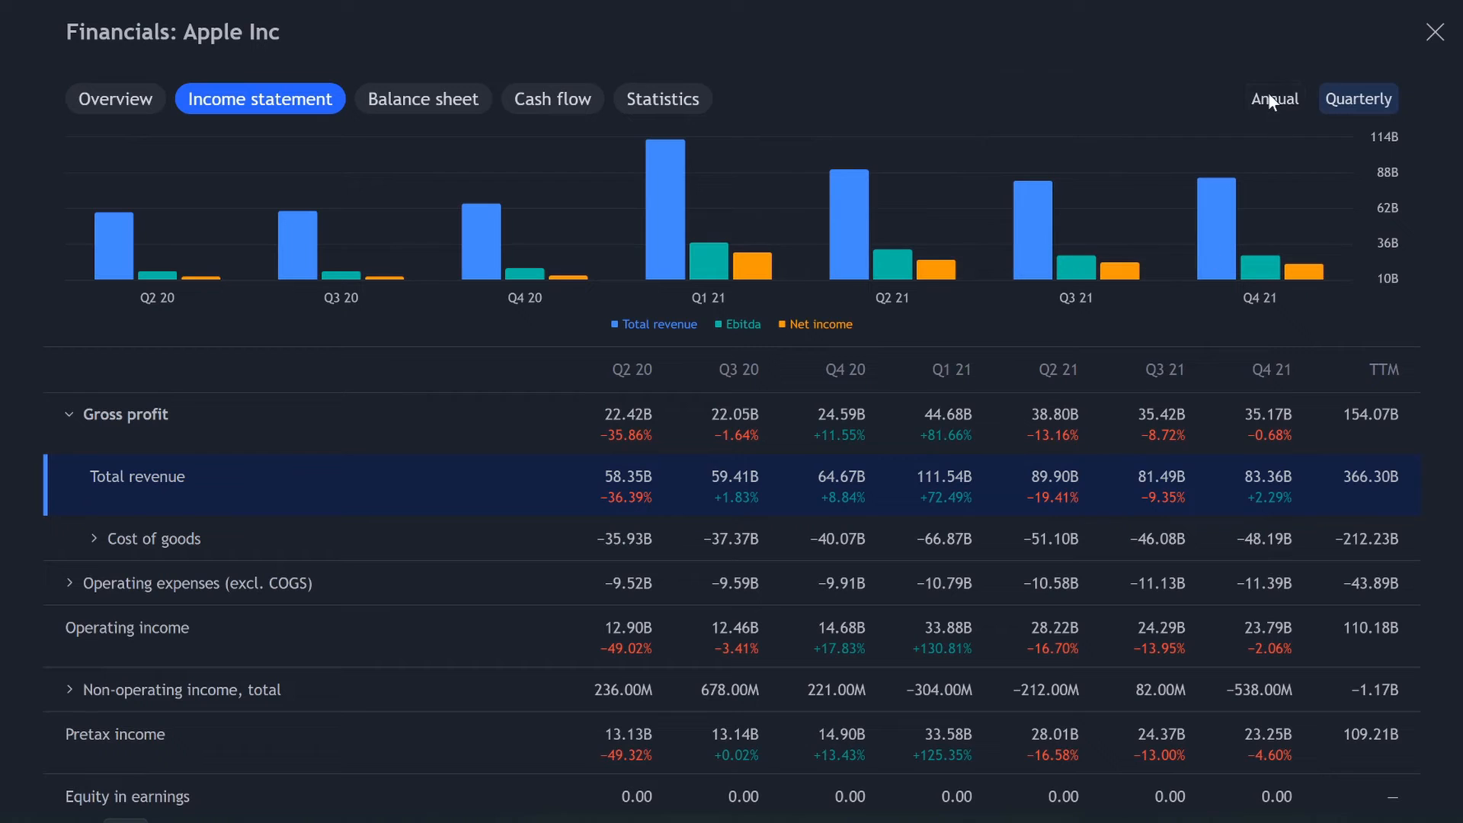
left_click(1272, 99)
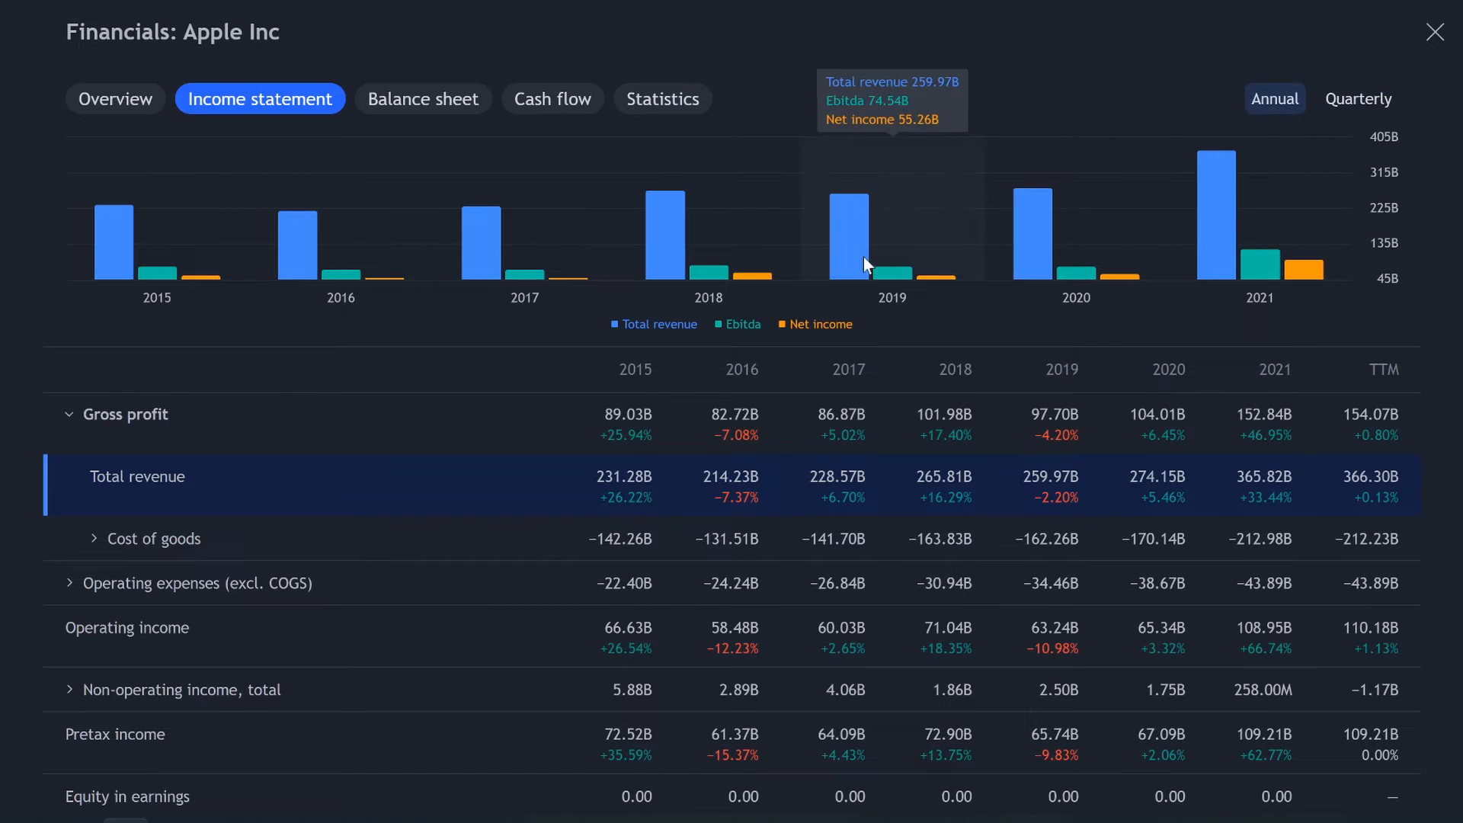
mouse_move(527, 285)
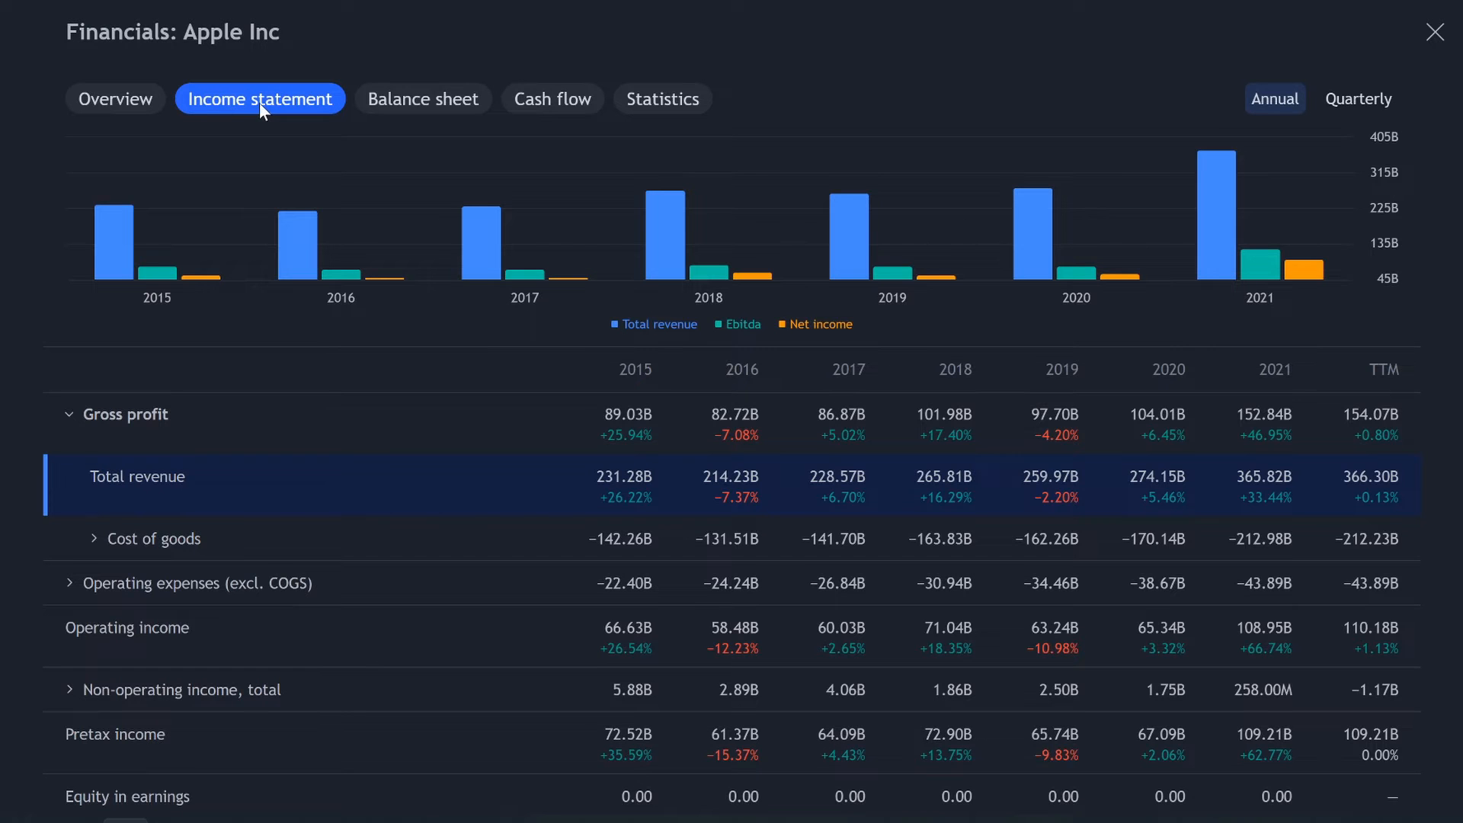
left_click(423, 99)
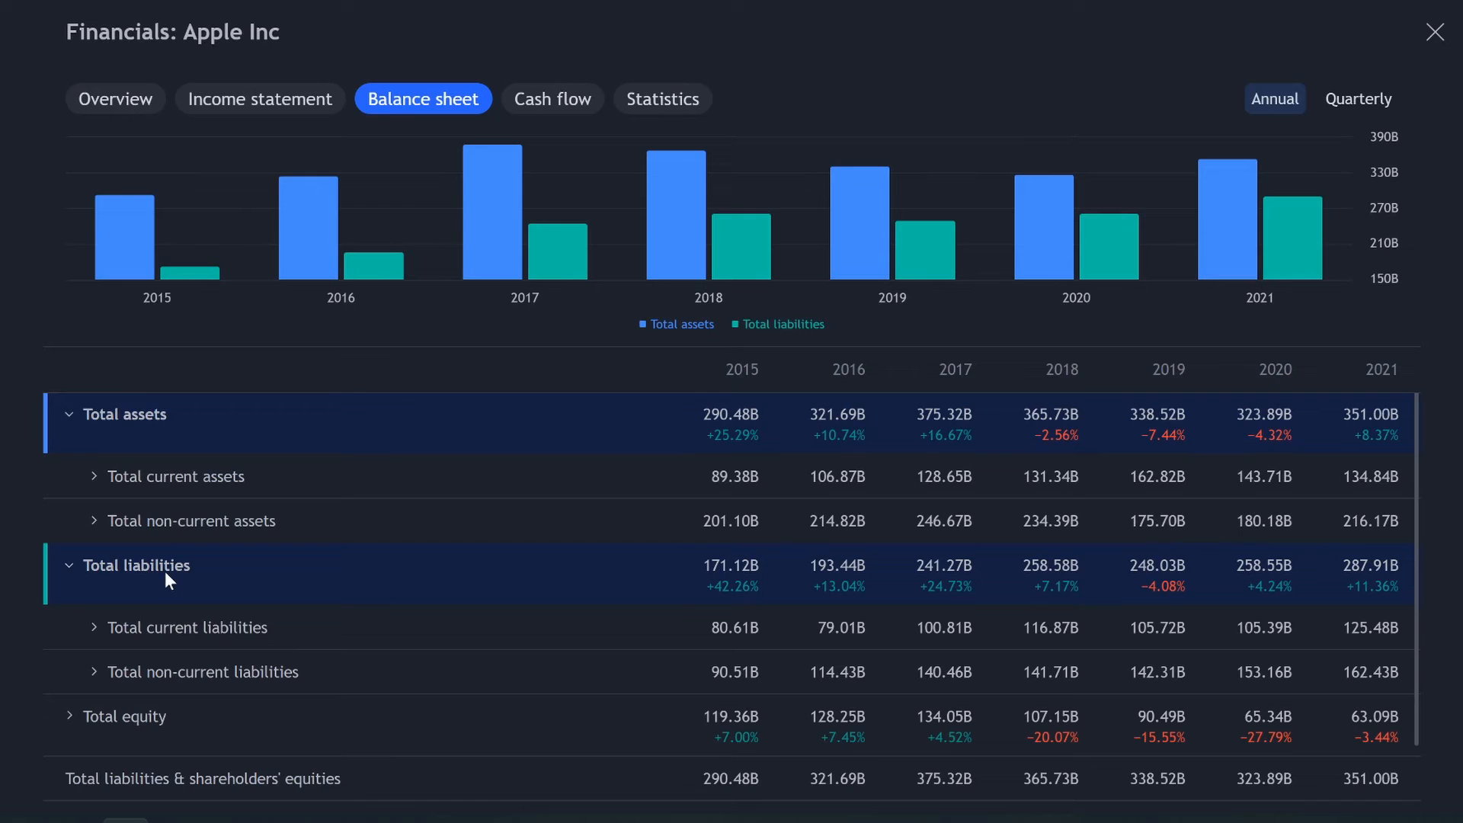
mouse_move(170, 439)
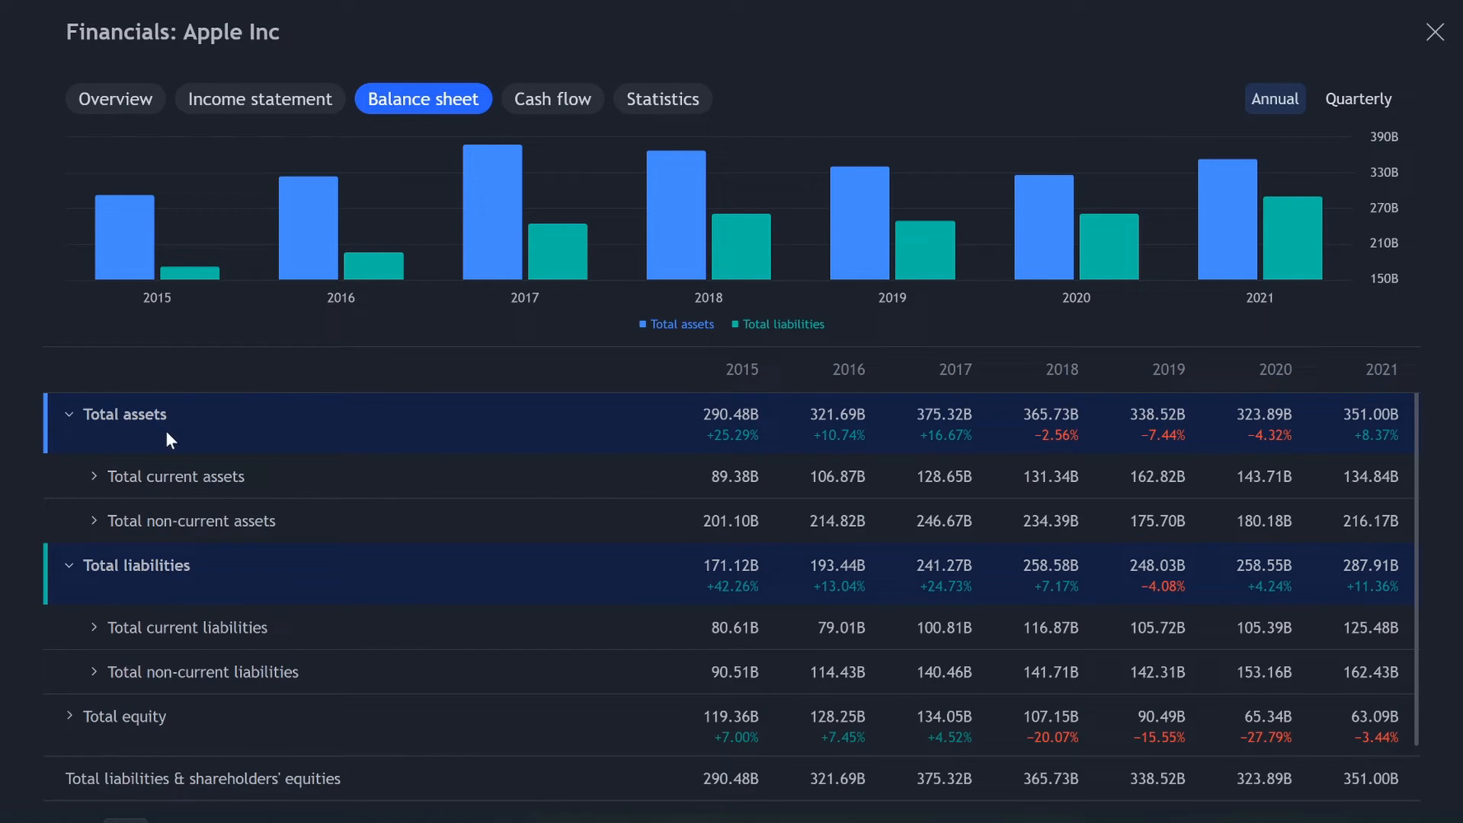
mouse_move(137, 258)
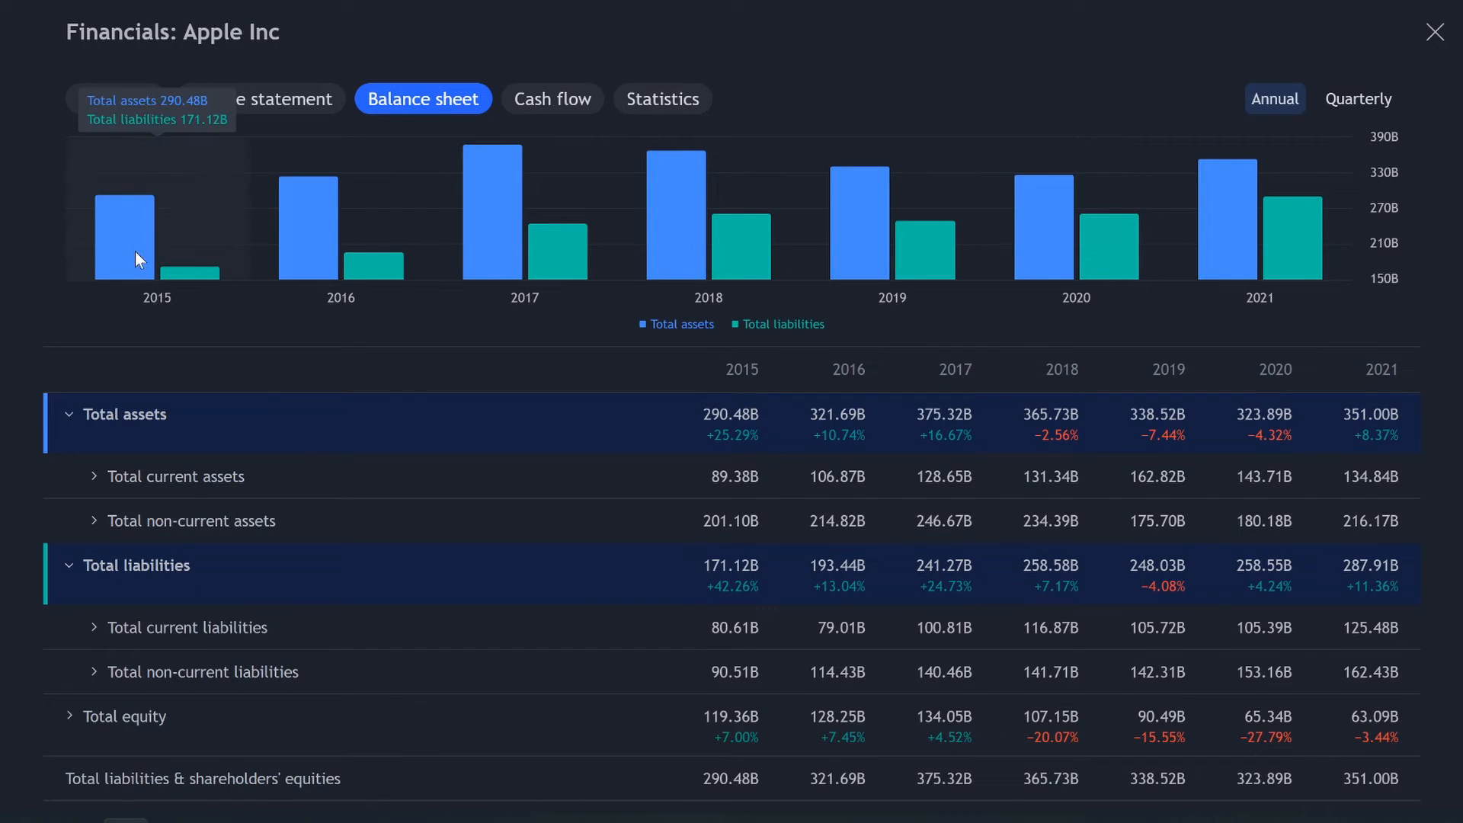
mouse_move(180, 674)
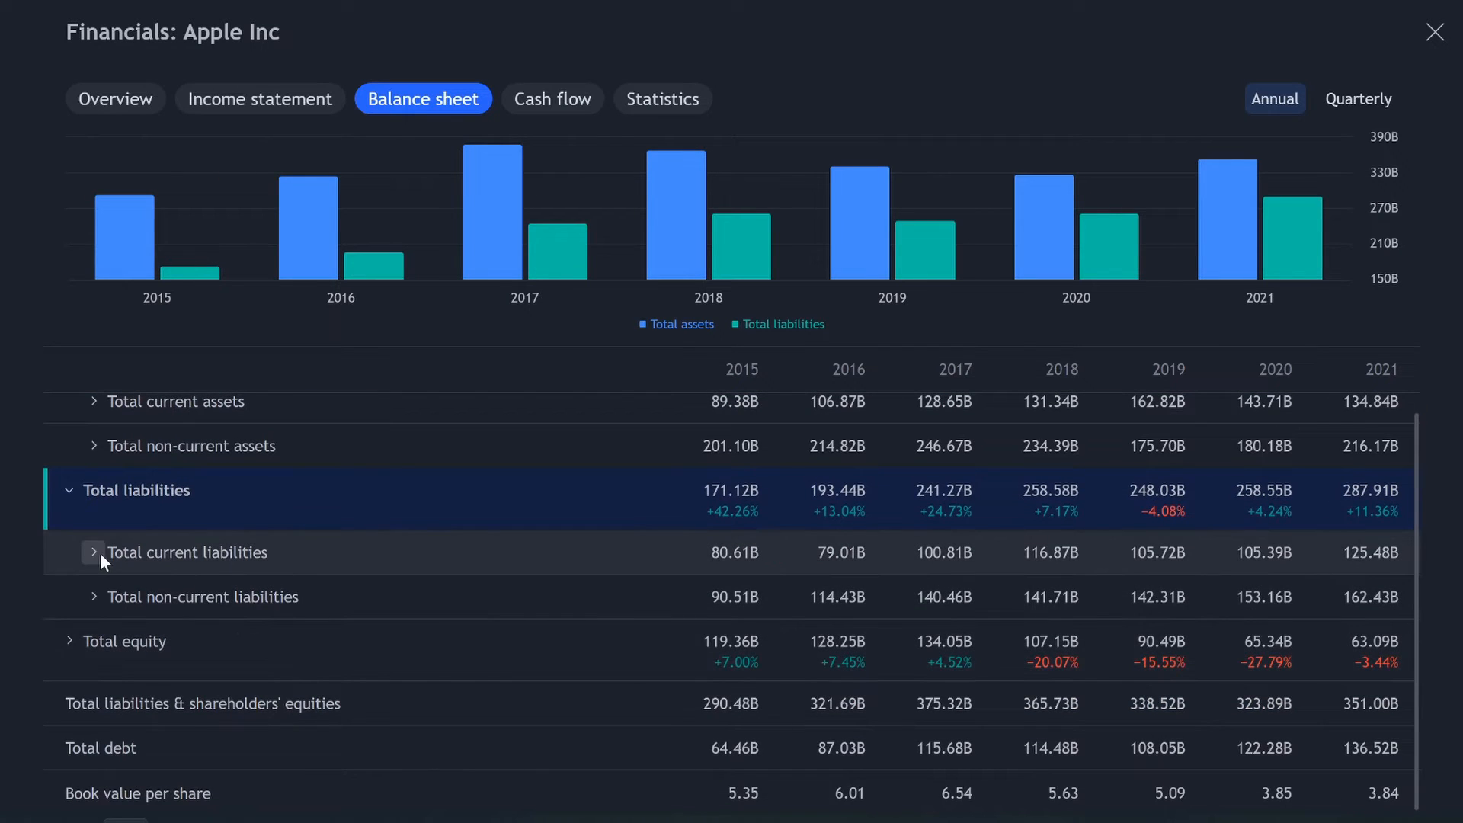
Chart Accounts payable from expanded current liabilities, checking quarterly before returning to annual
left_click(777, 324)
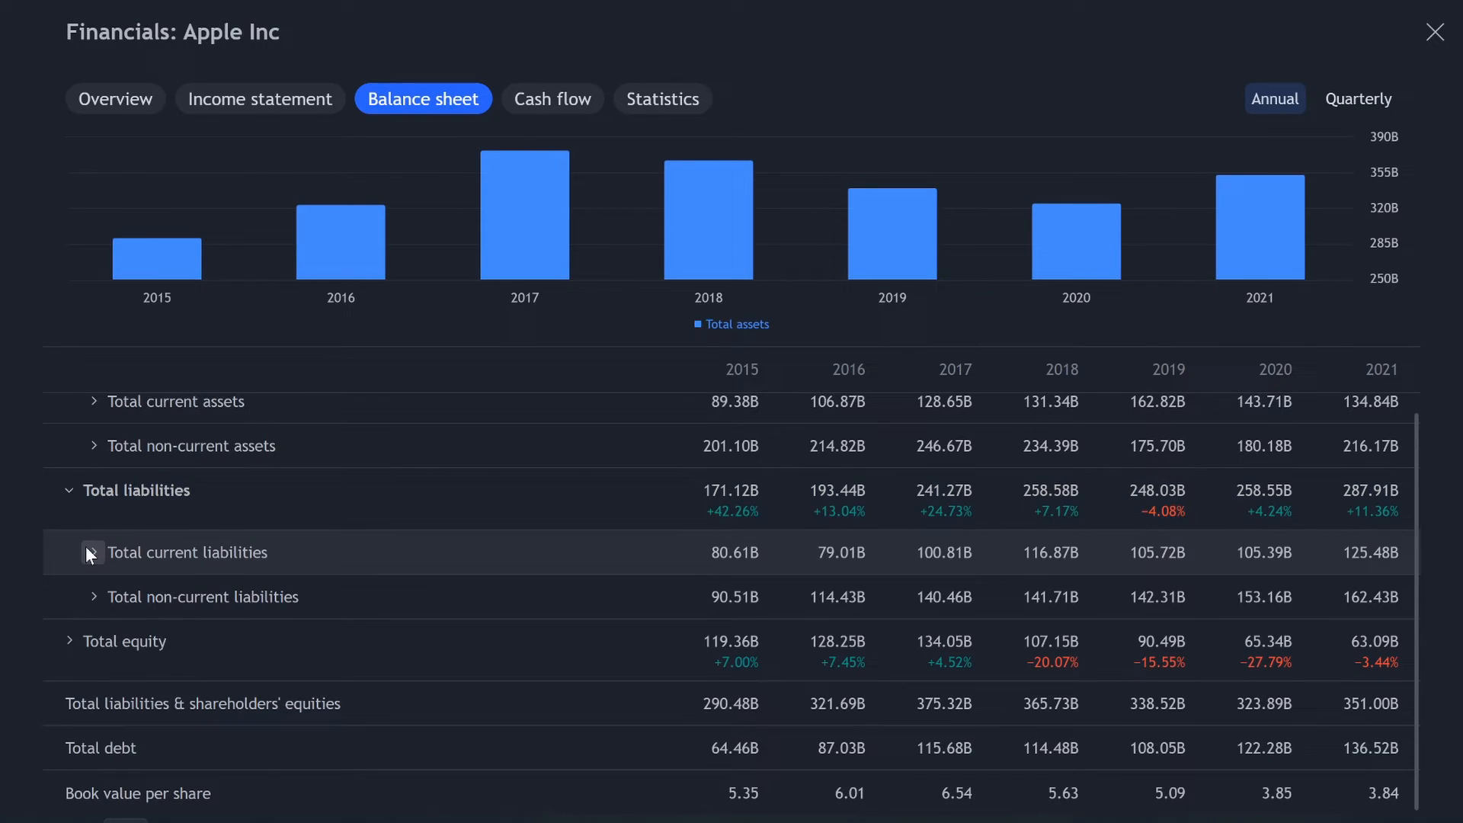
left_click(93, 552)
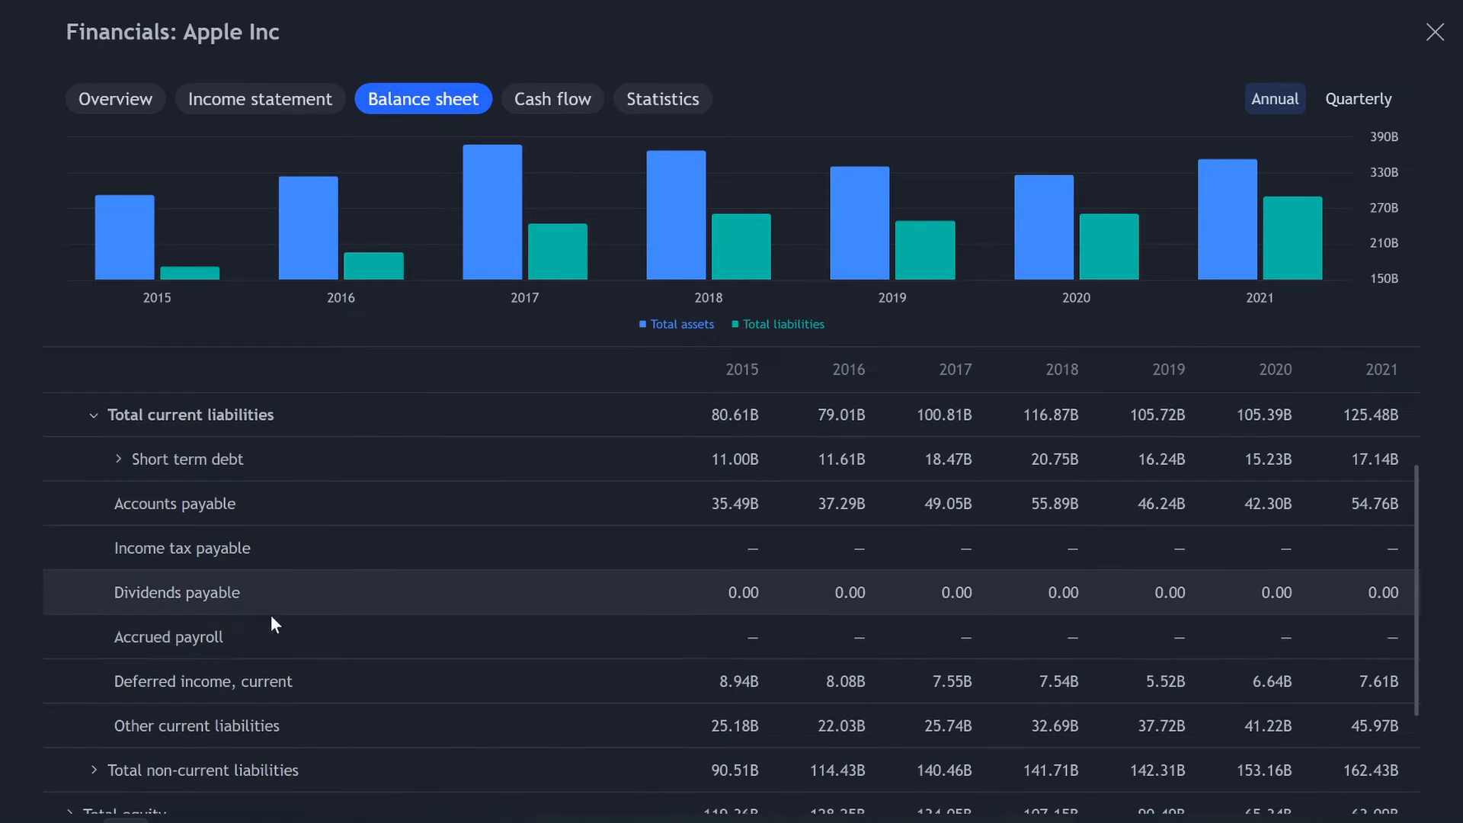
left_click(203, 682)
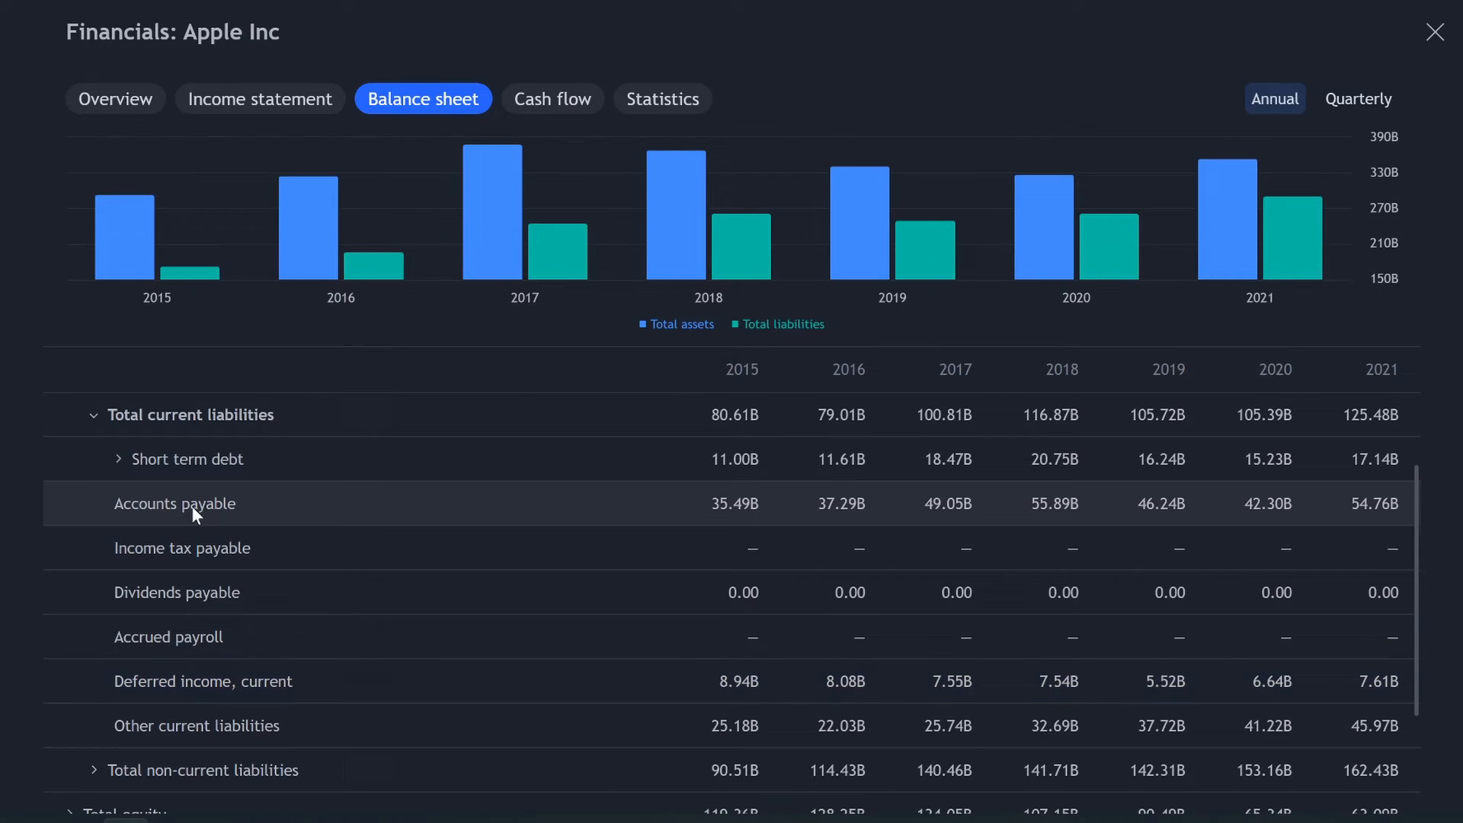
left_click(174, 503)
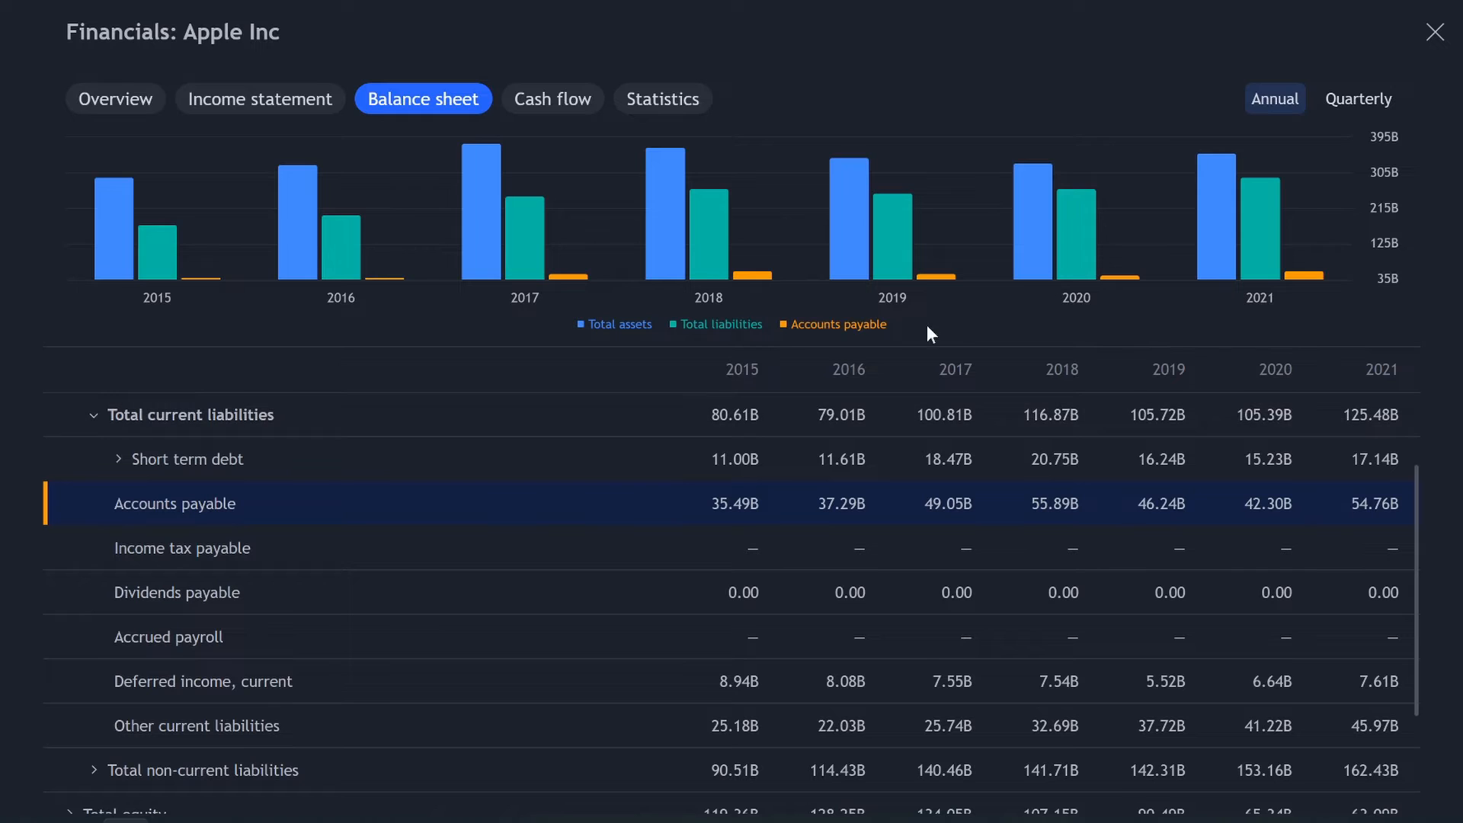
mouse_move(1101, 273)
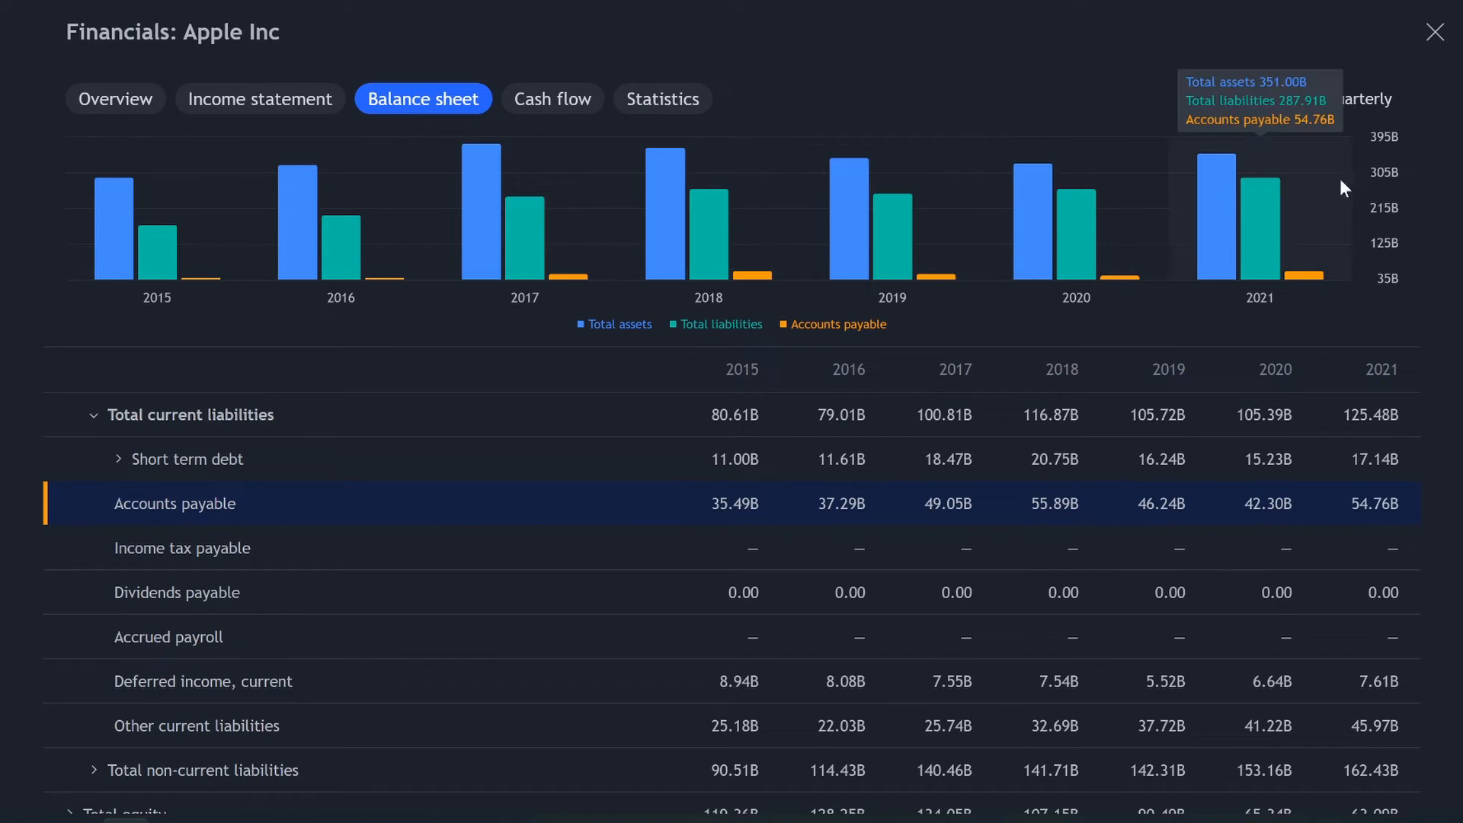
left_click(1358, 99)
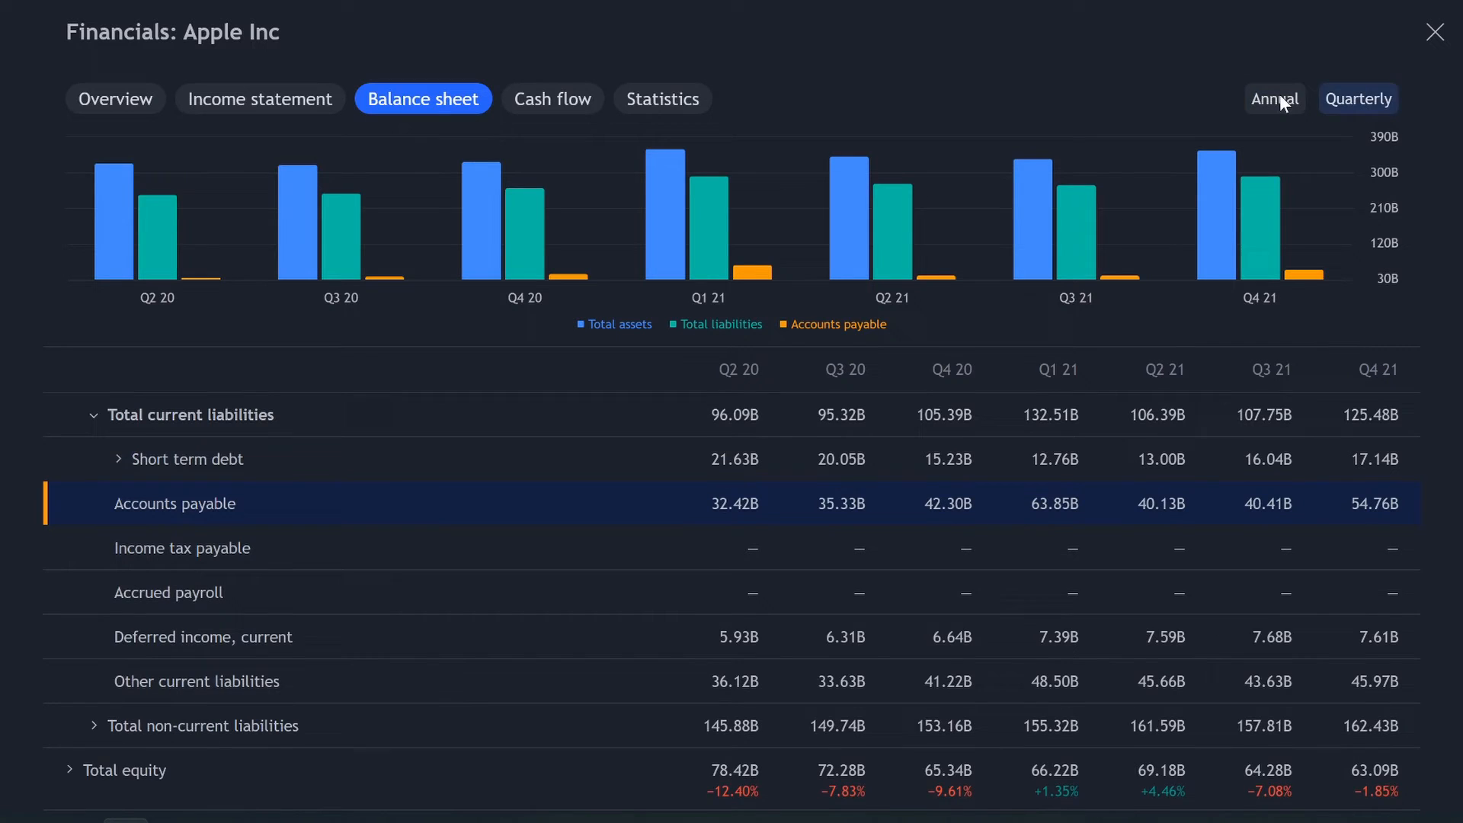
left_click(1272, 100)
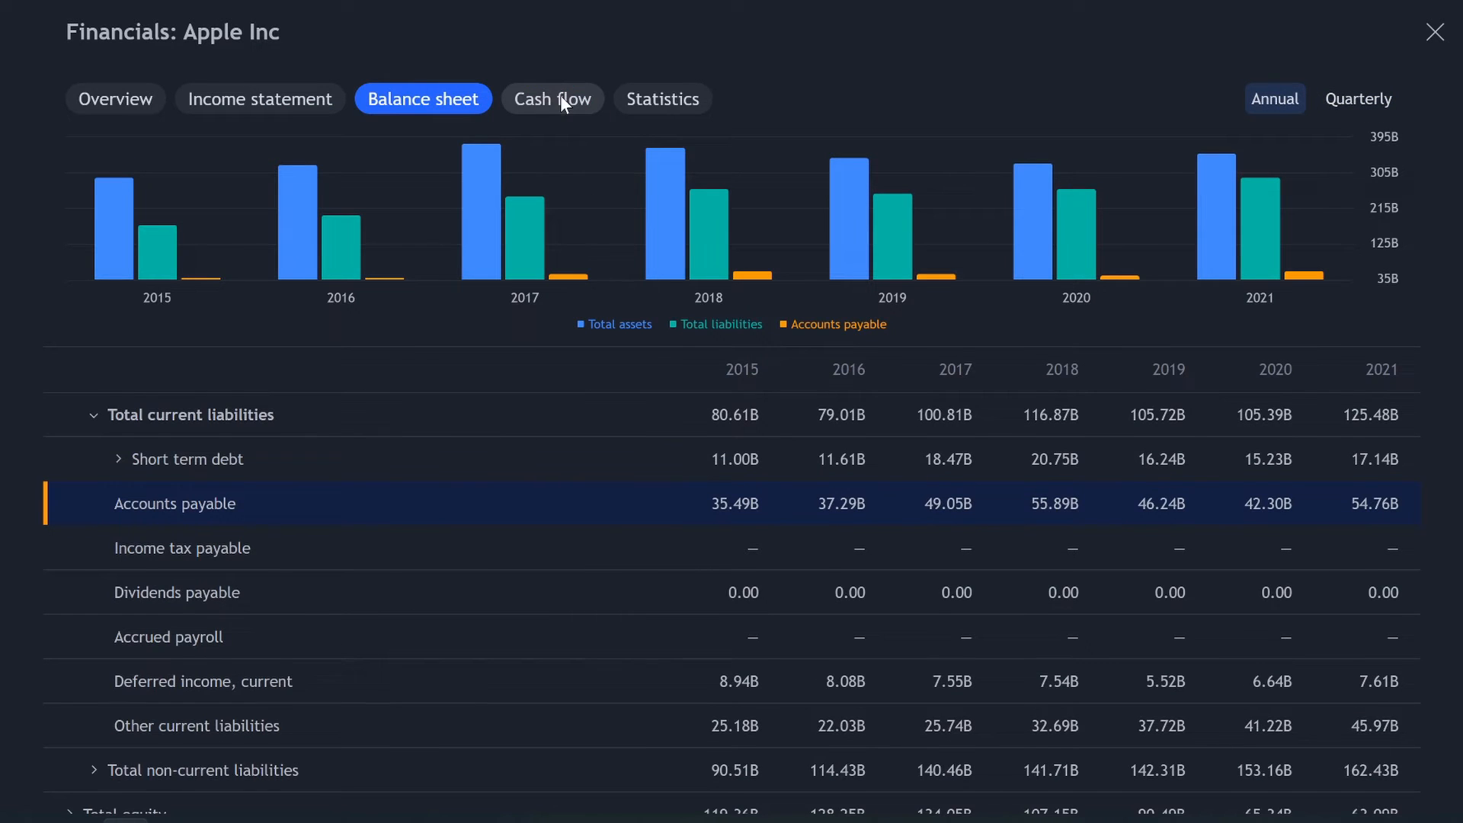
Switch the Apple Financials dialog to the Cash flow tab
left_click(552, 99)
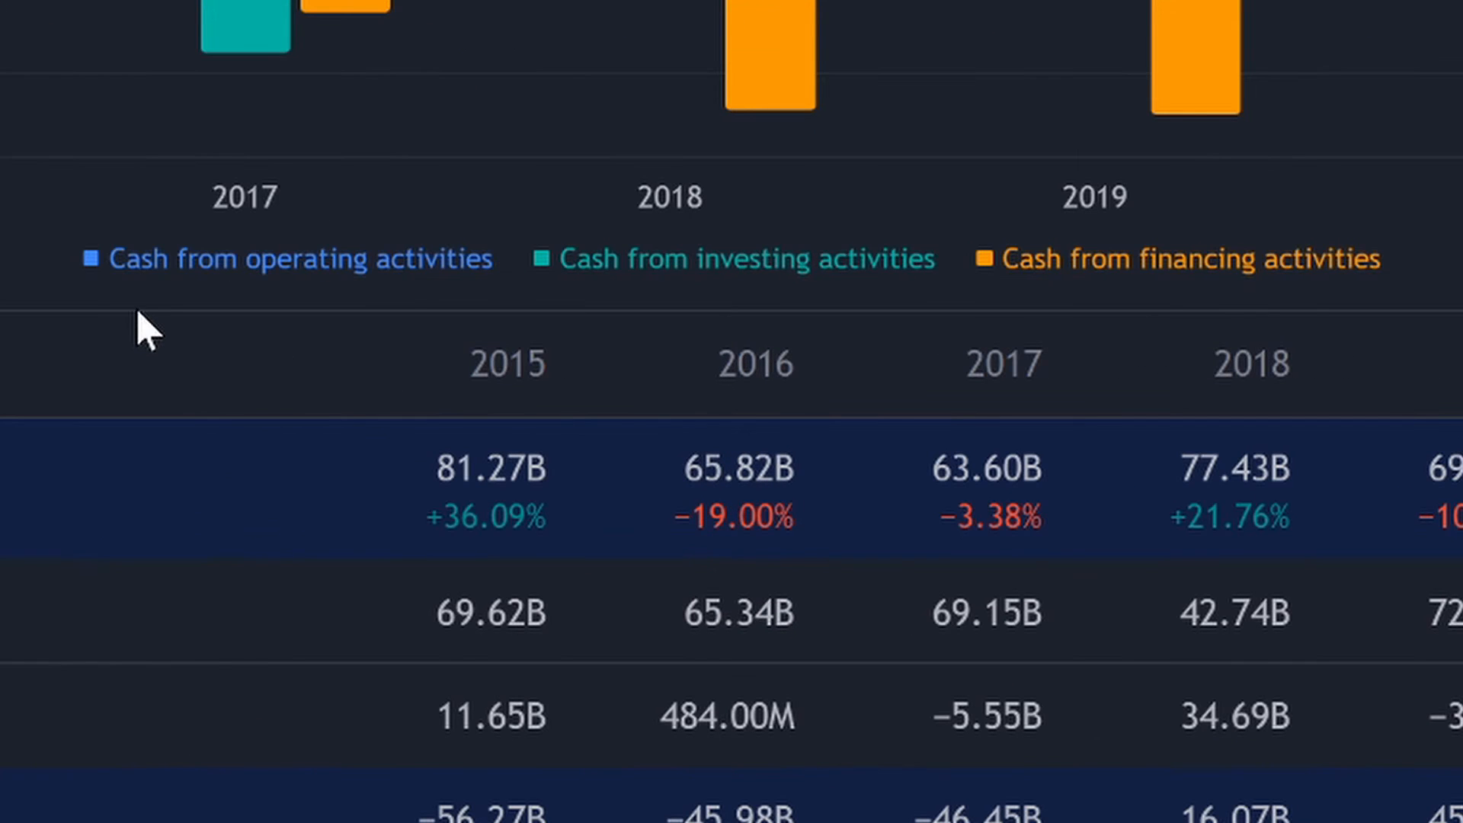
mouse_move(551, 327)
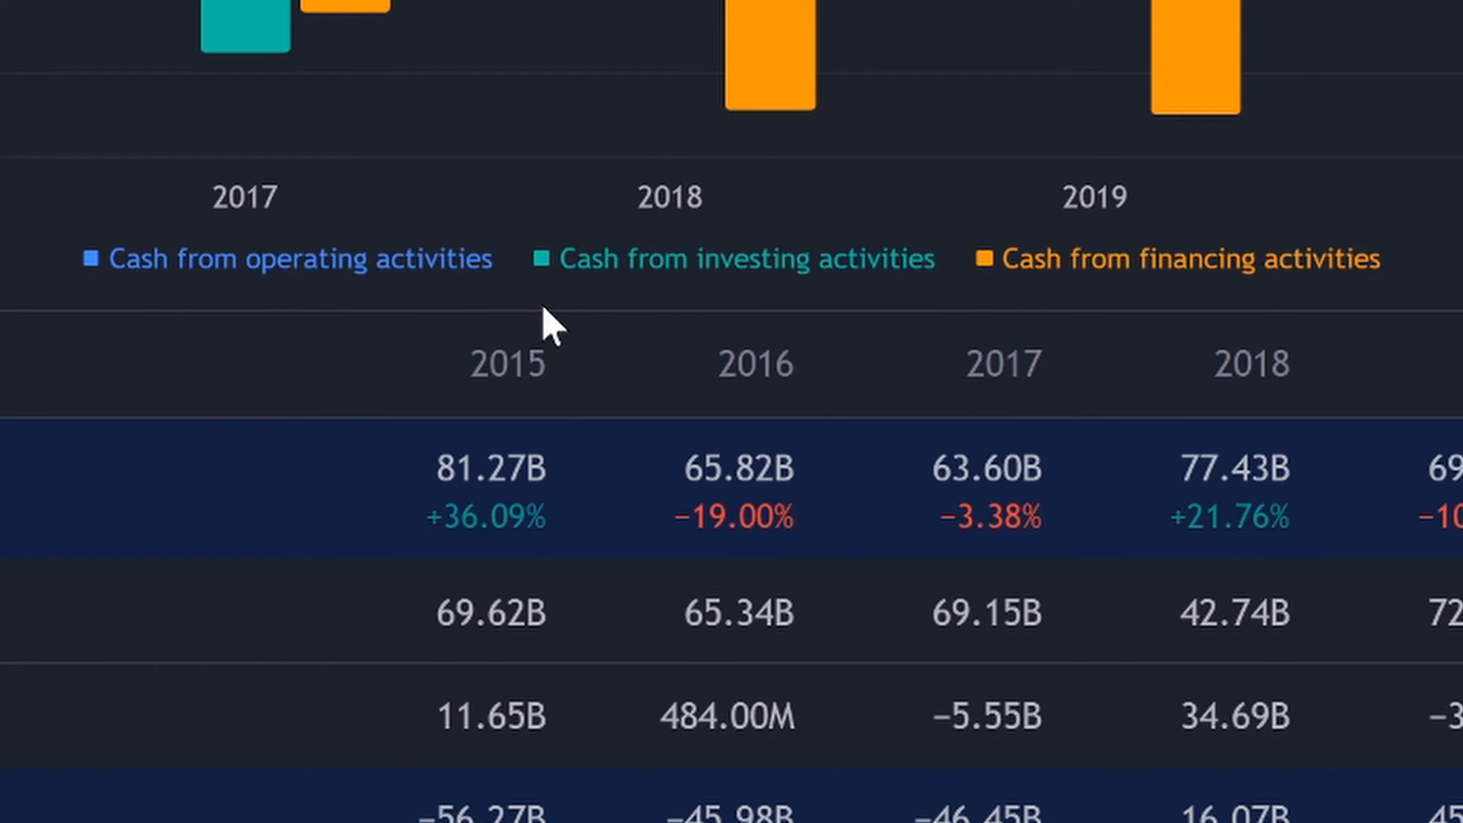
mouse_move(1040, 313)
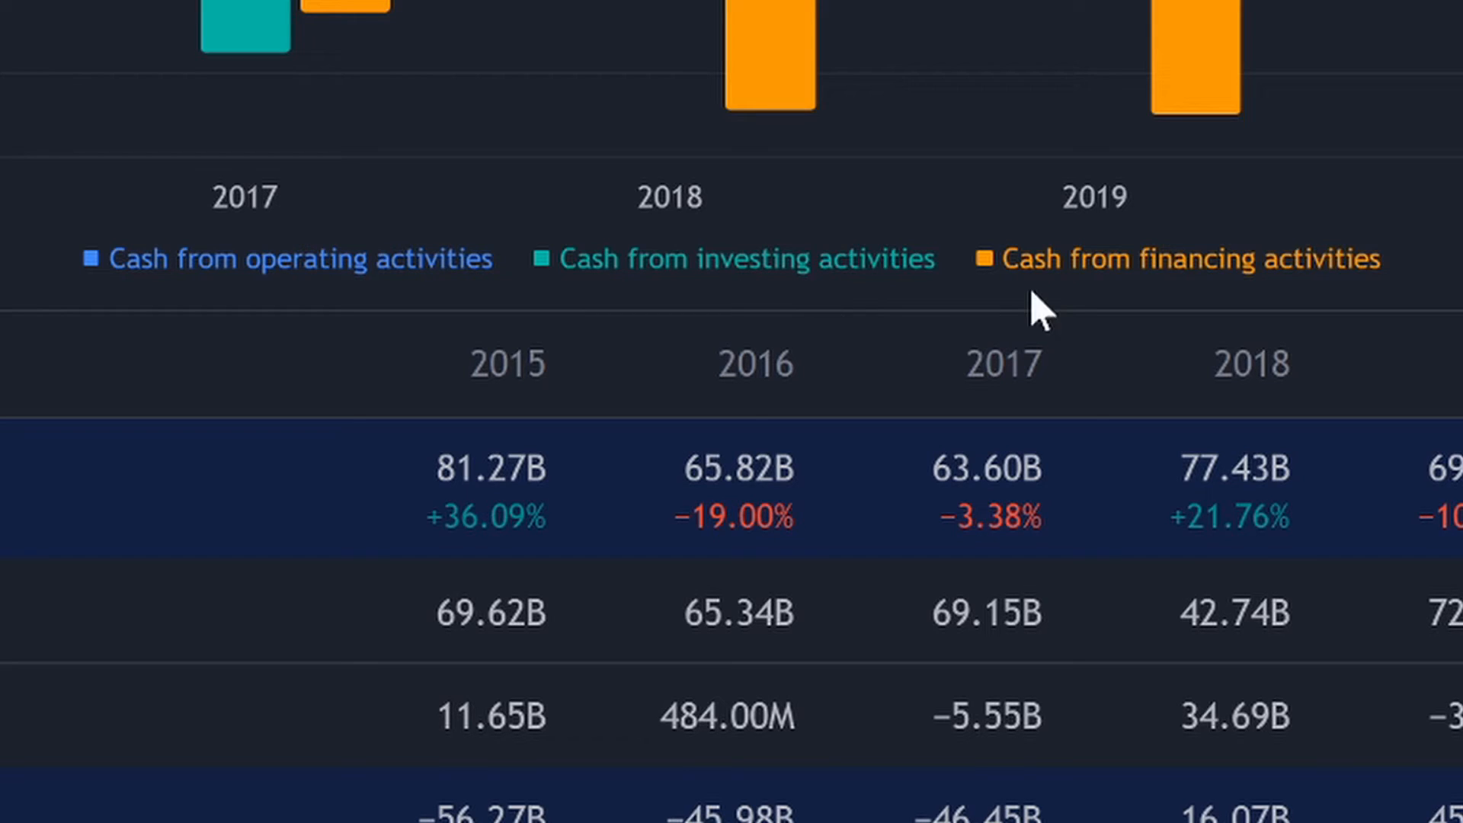
mouse_move(1209, 317)
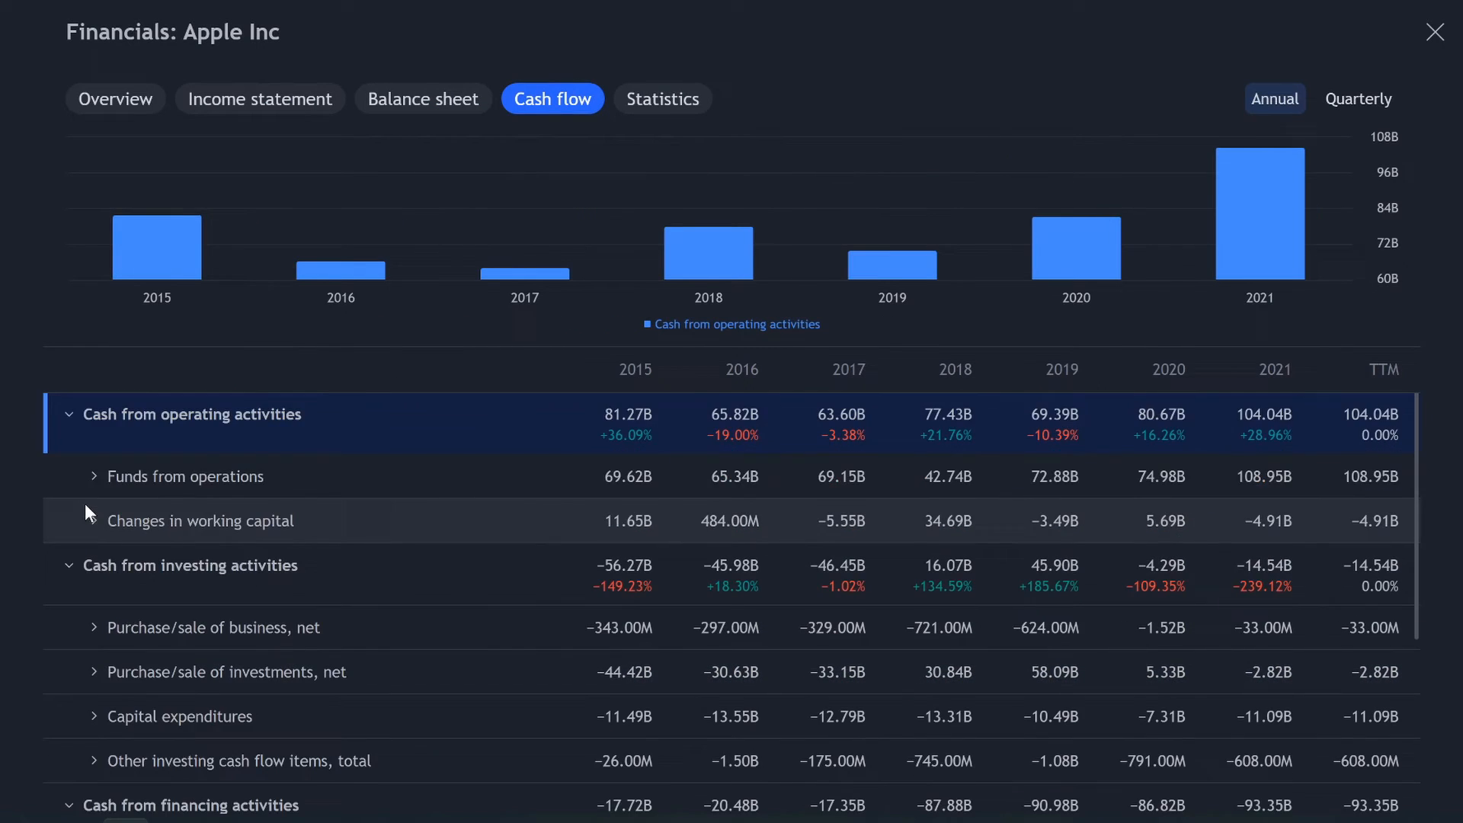
Chart quarterly repurchase of common & preferred stock, then open Apple's Statistics tab
scroll("down", 3)
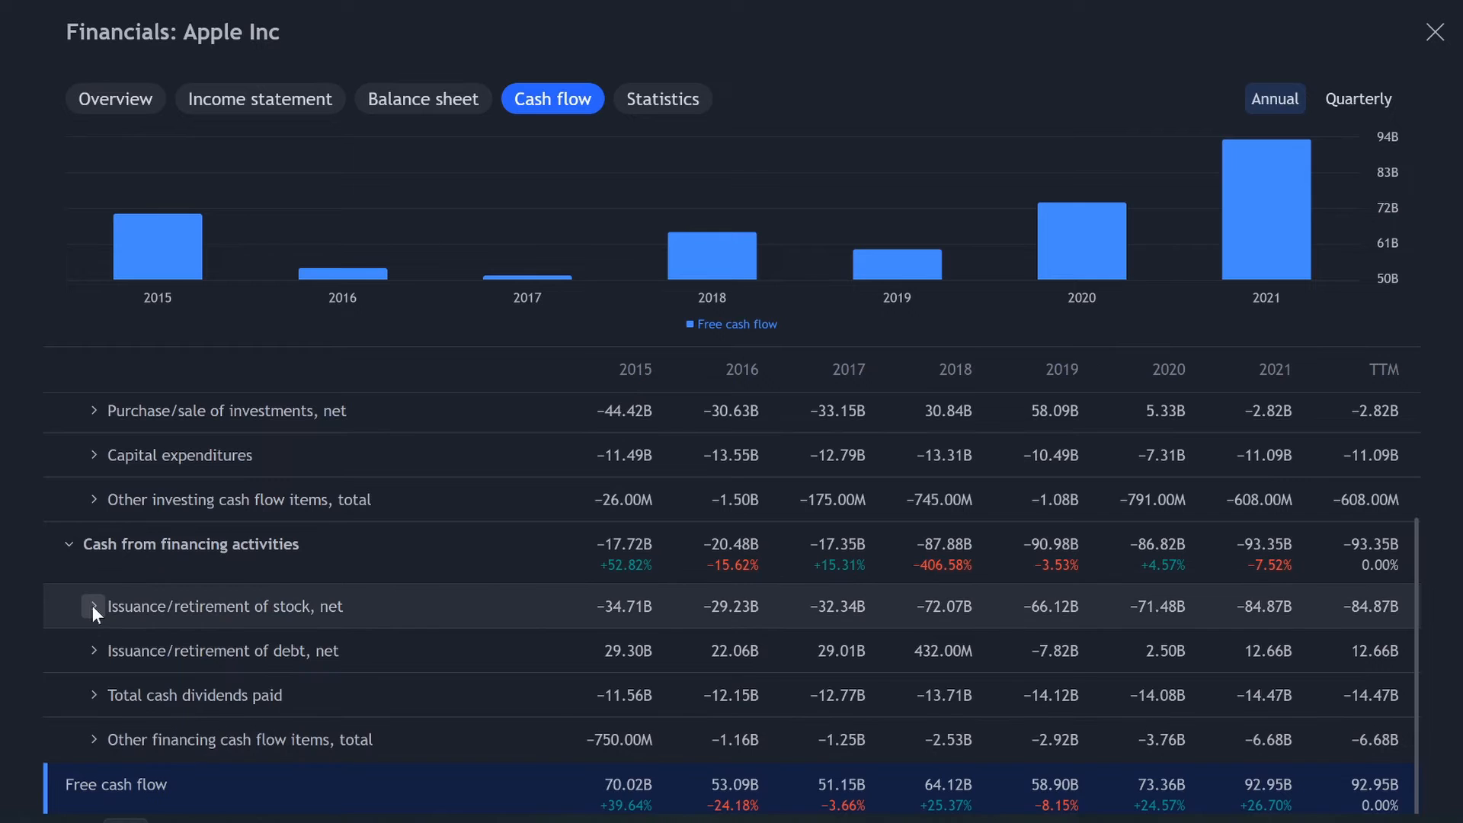
left_click(93, 606)
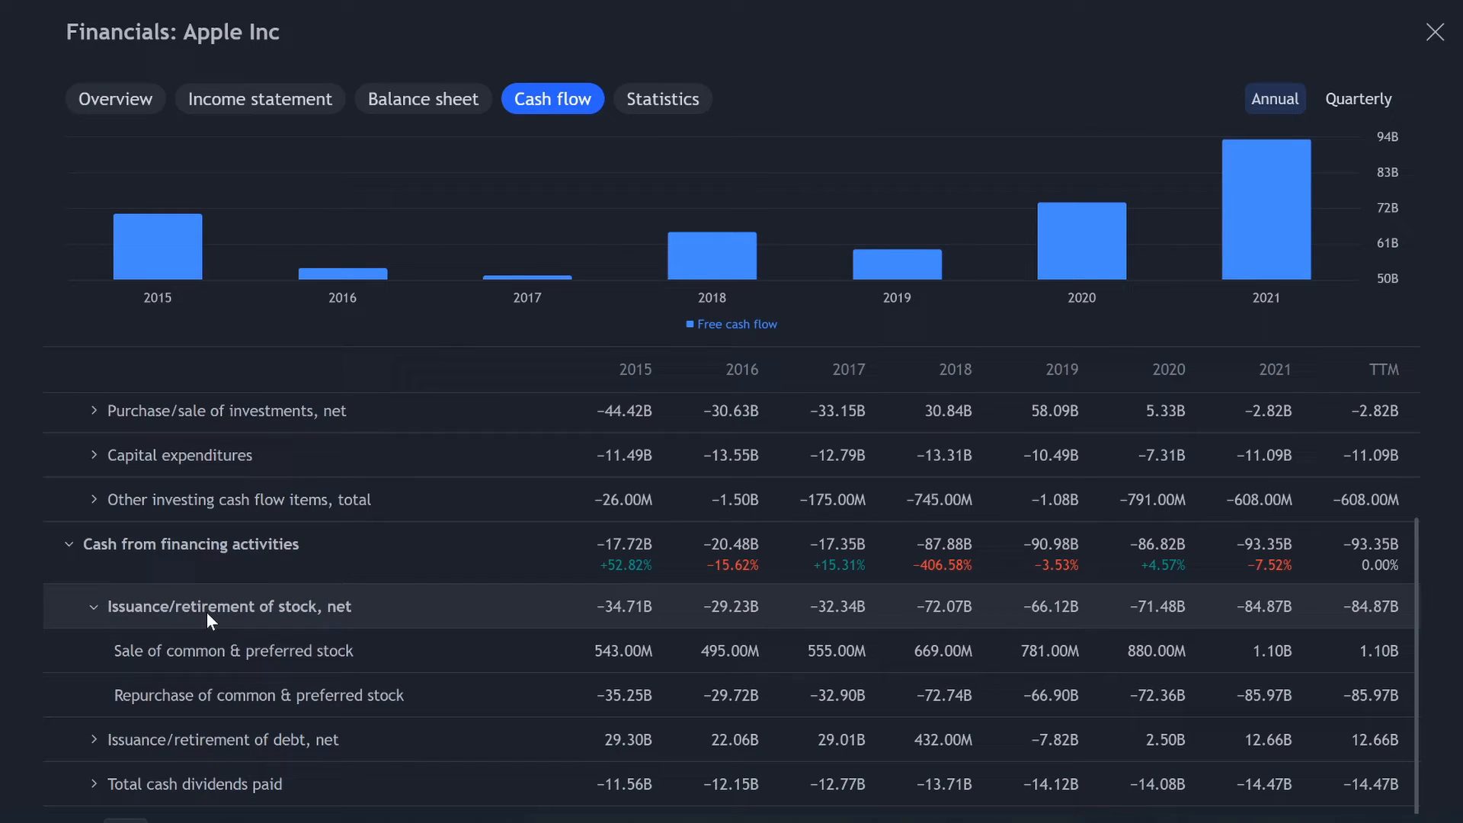
scroll("down", 3)
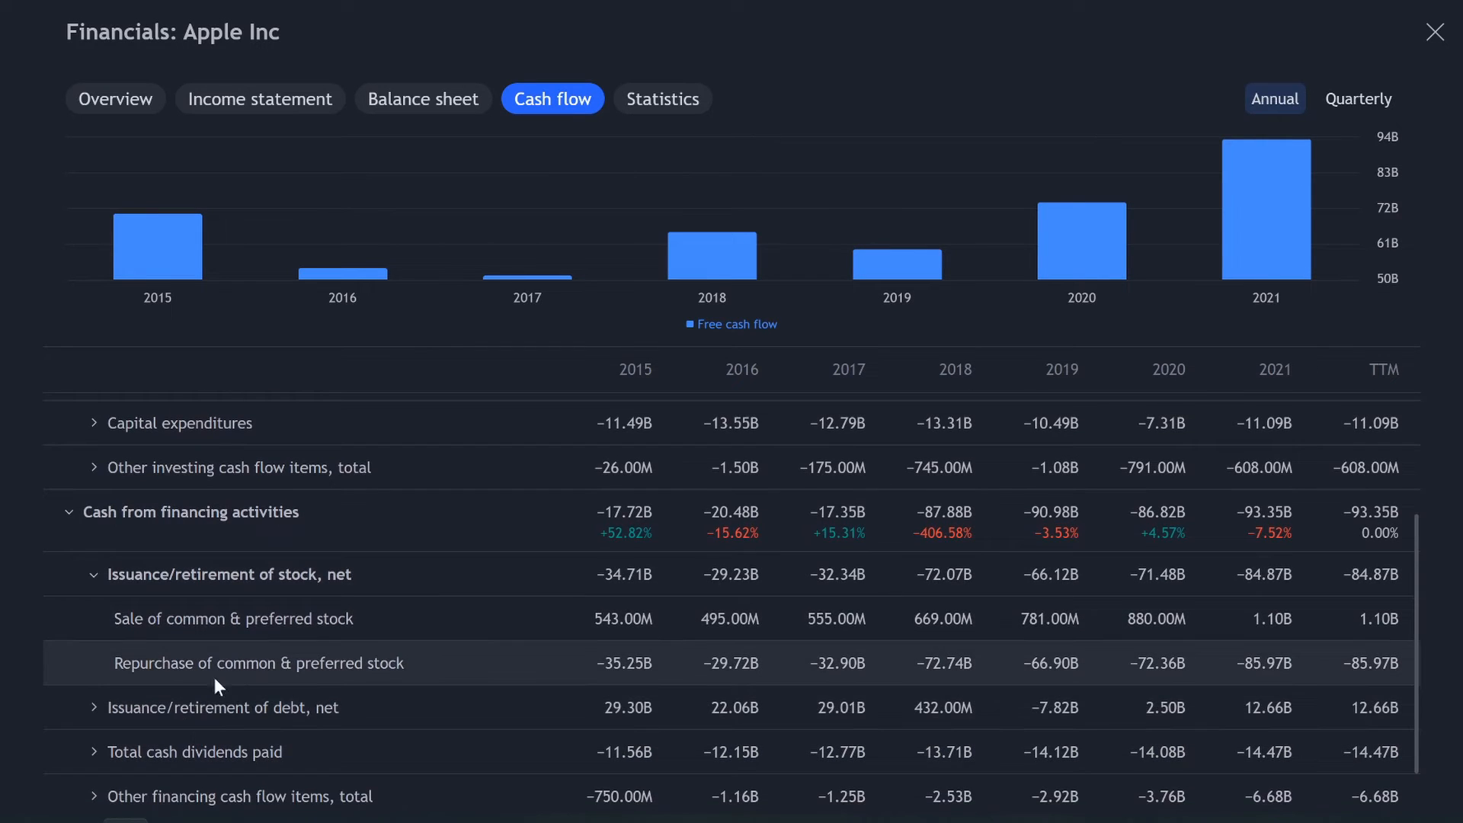
left_click(258, 662)
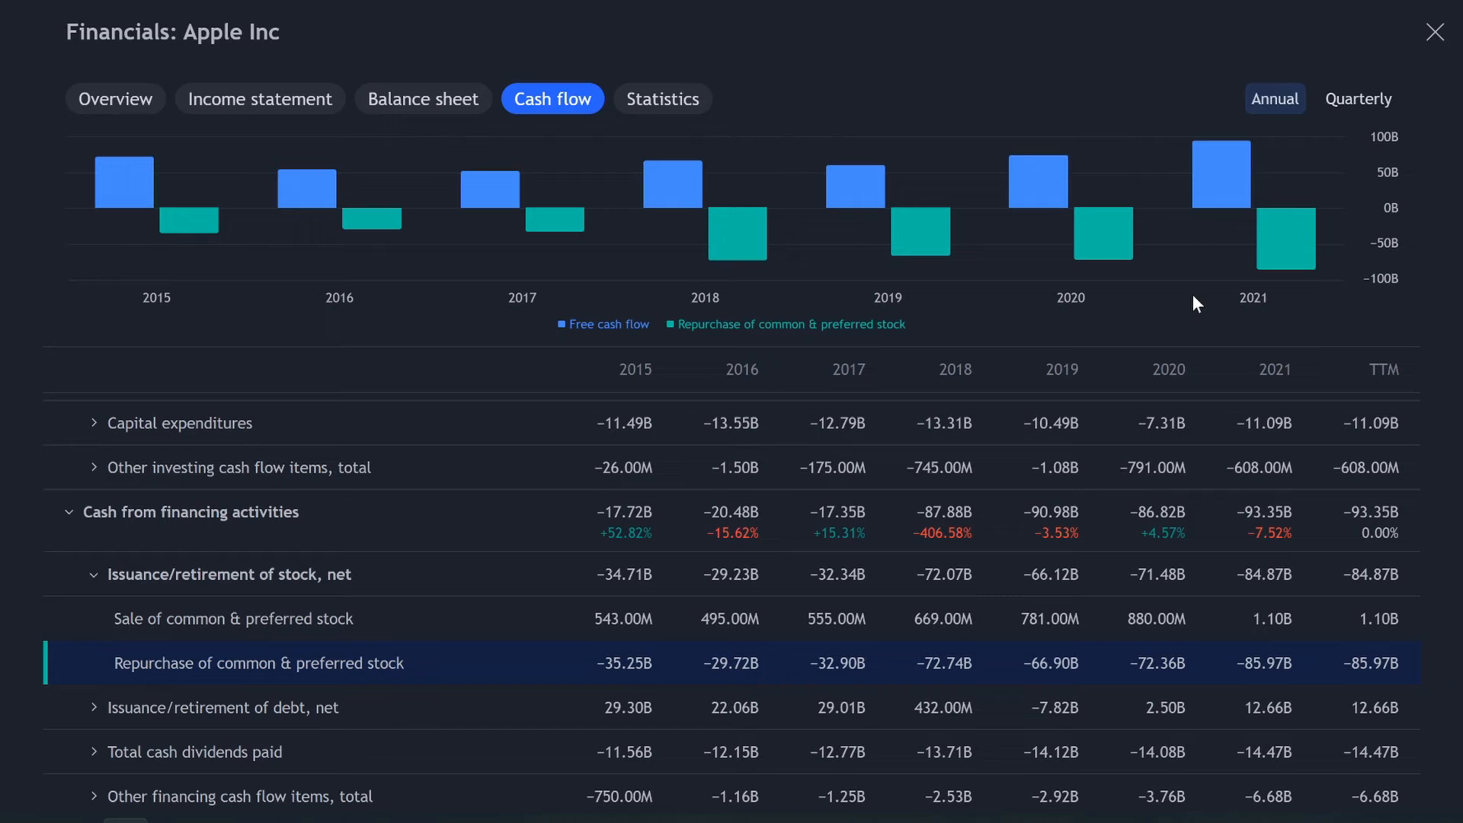
left_click(1359, 99)
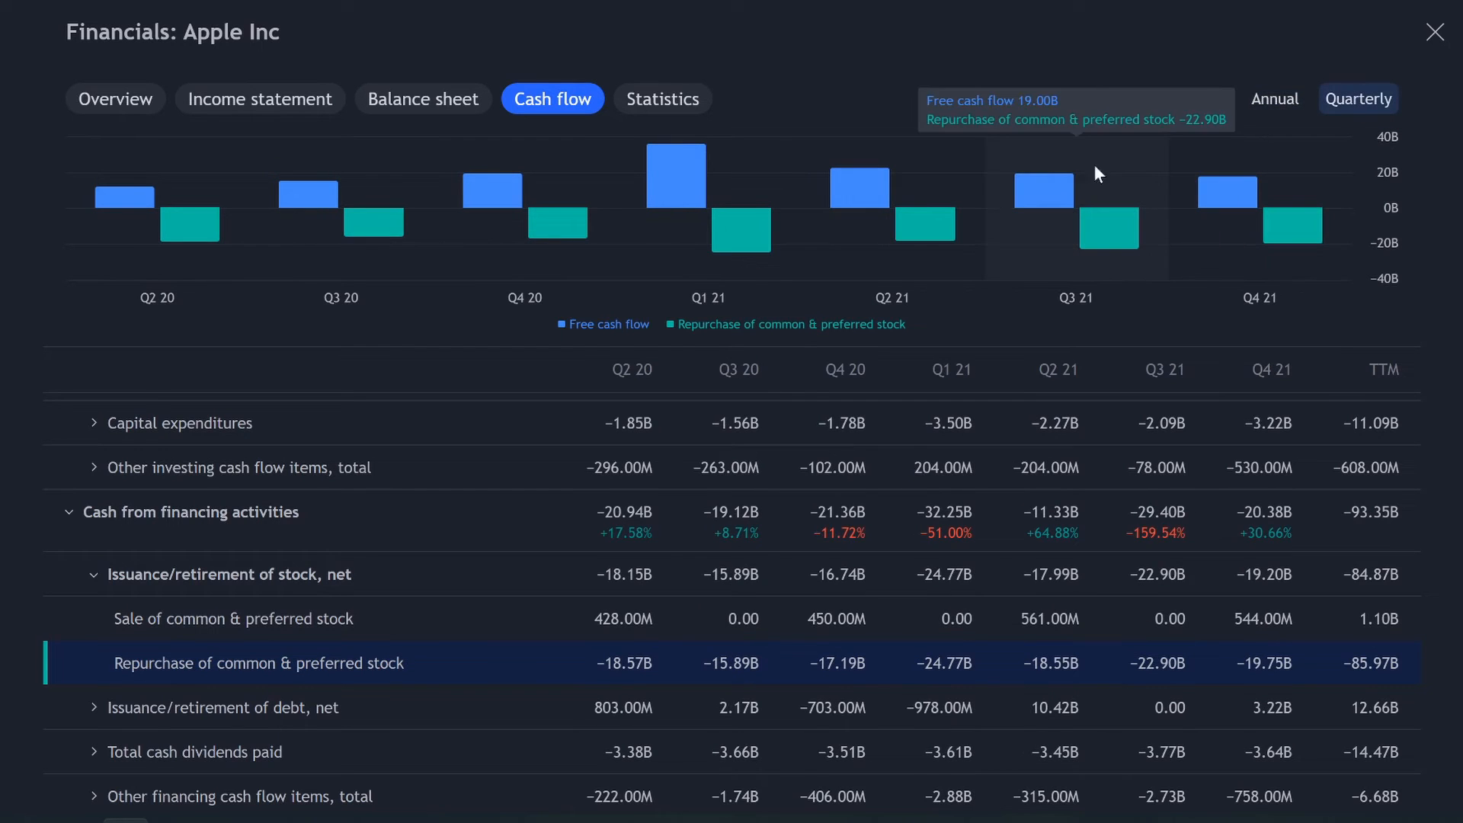
mouse_move(1255, 286)
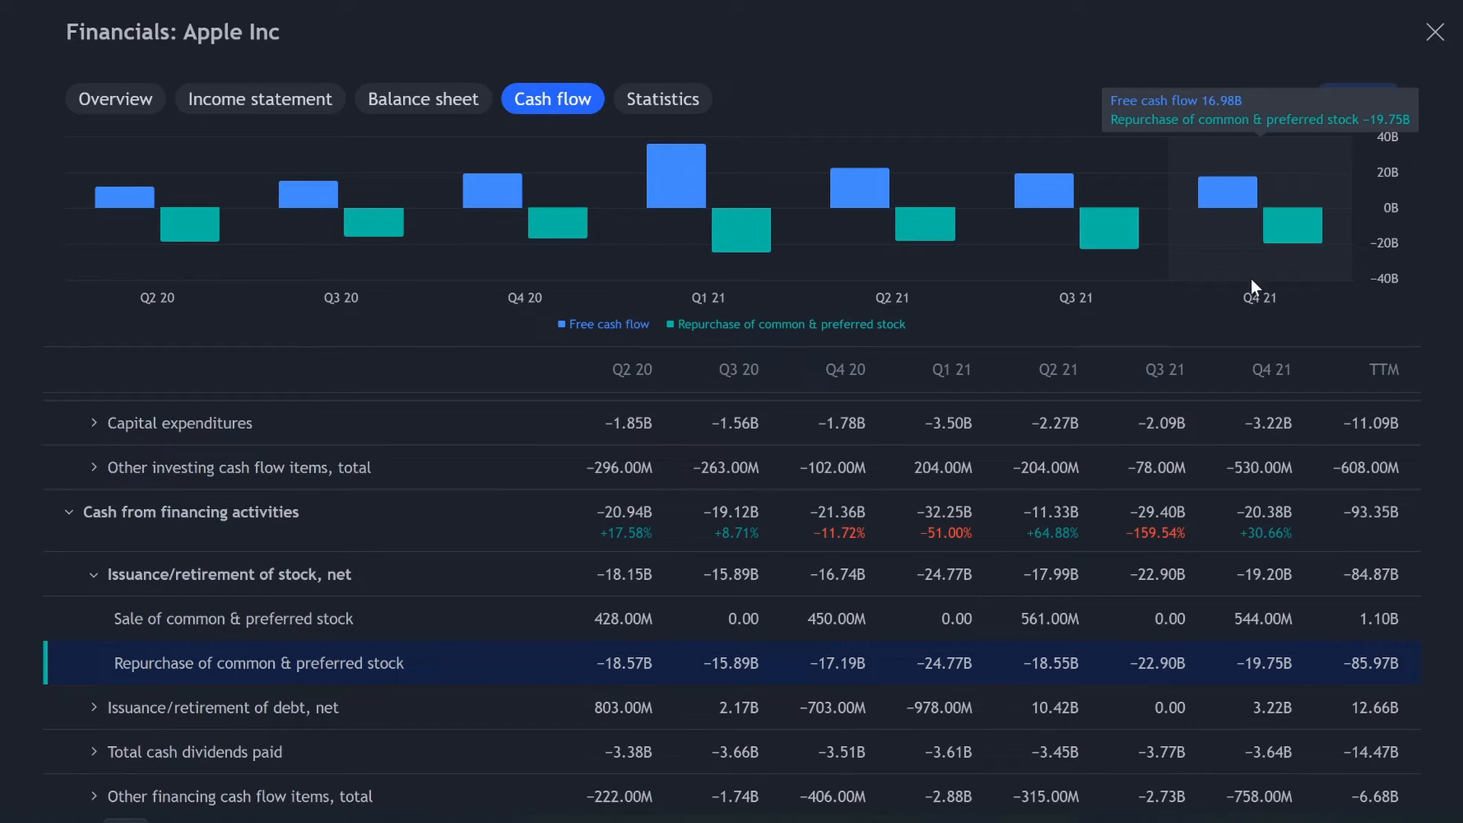
mouse_move(1267, 269)
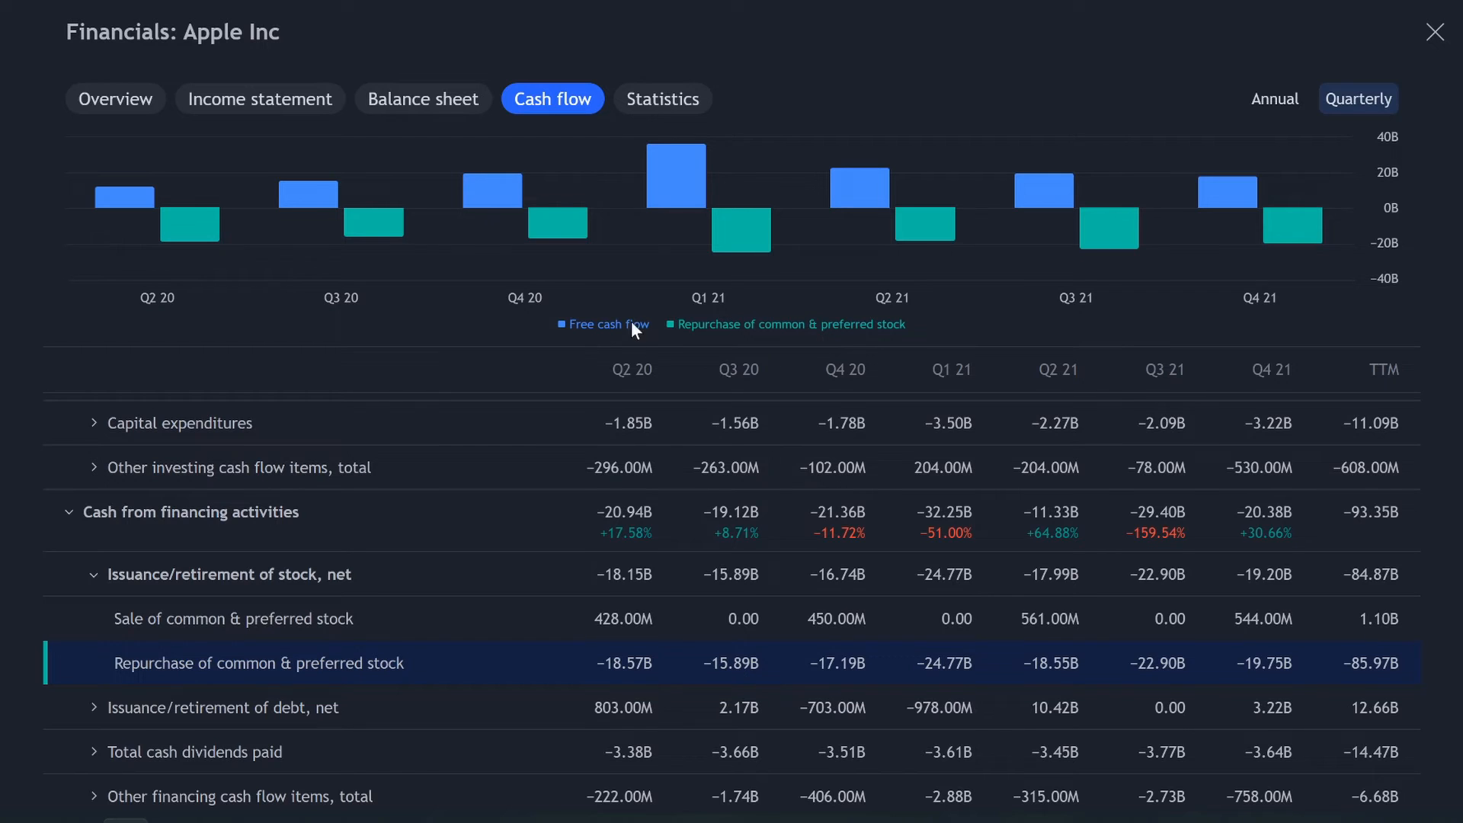
mouse_move(707, 341)
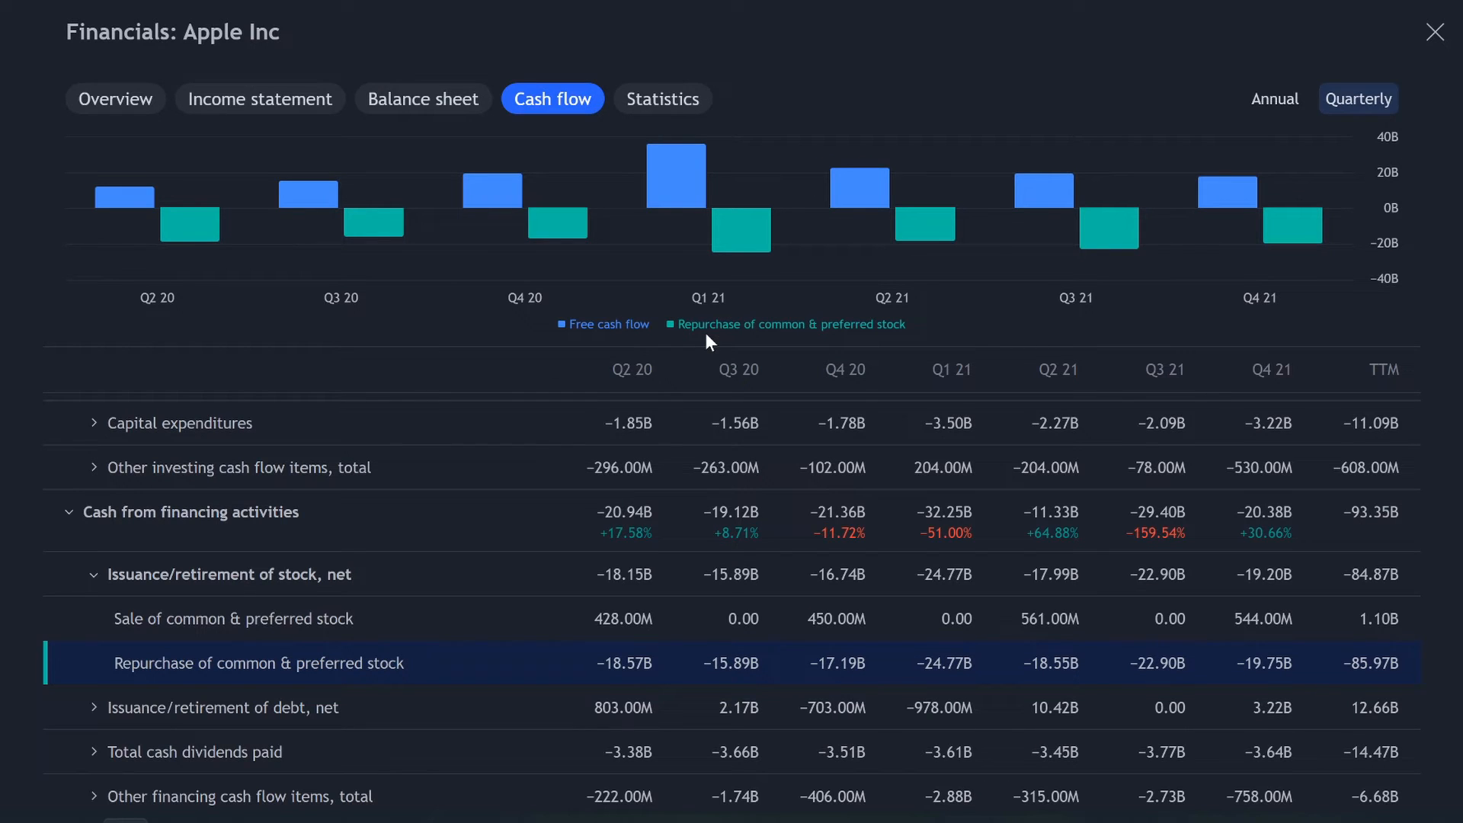
left_click(662, 99)
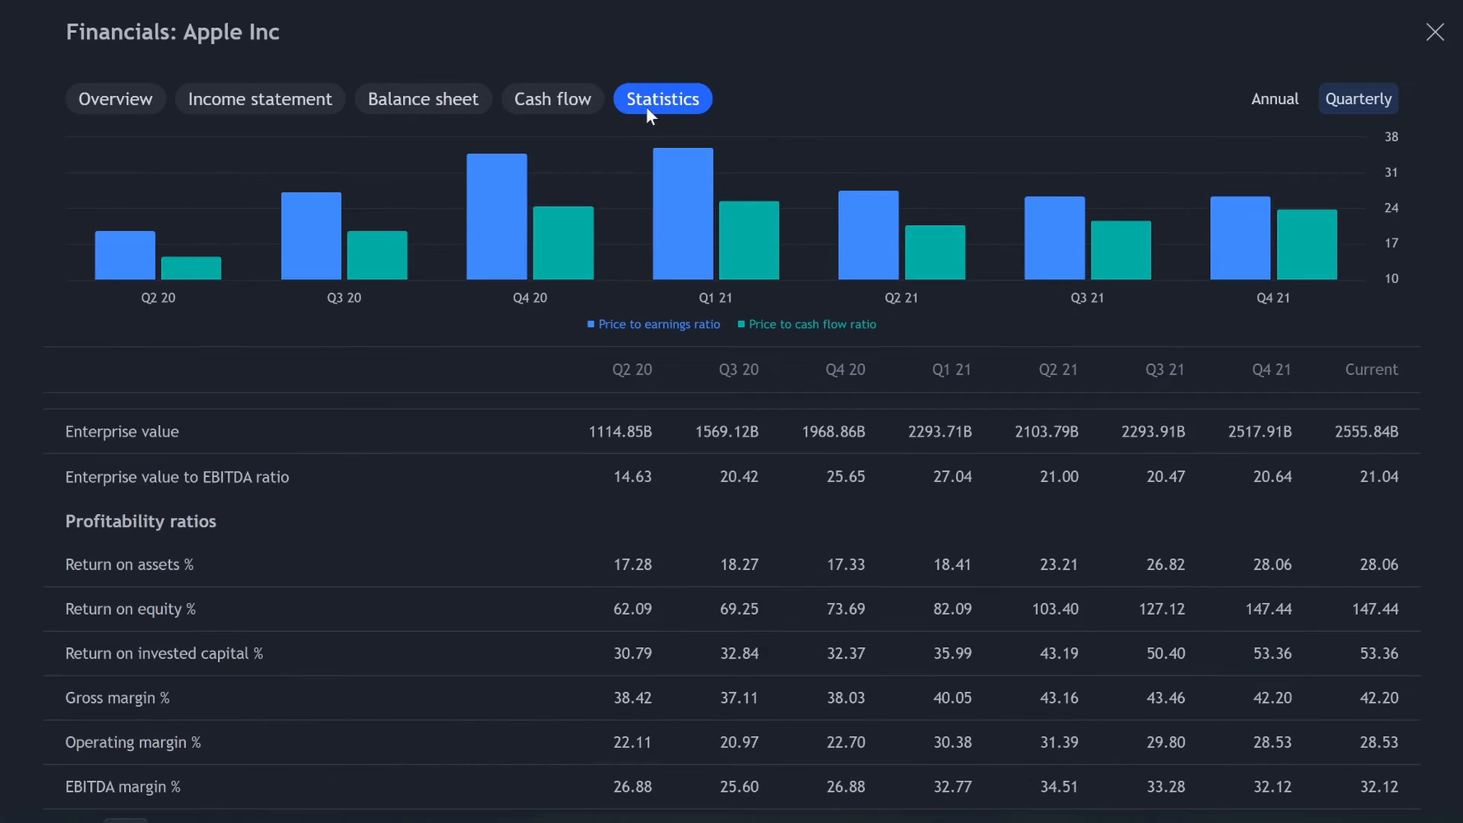
Scroll to Solvency ratios and chart Apple's debt-to-equity ratio alongside P/E and P/CF
scroll("down", 3)
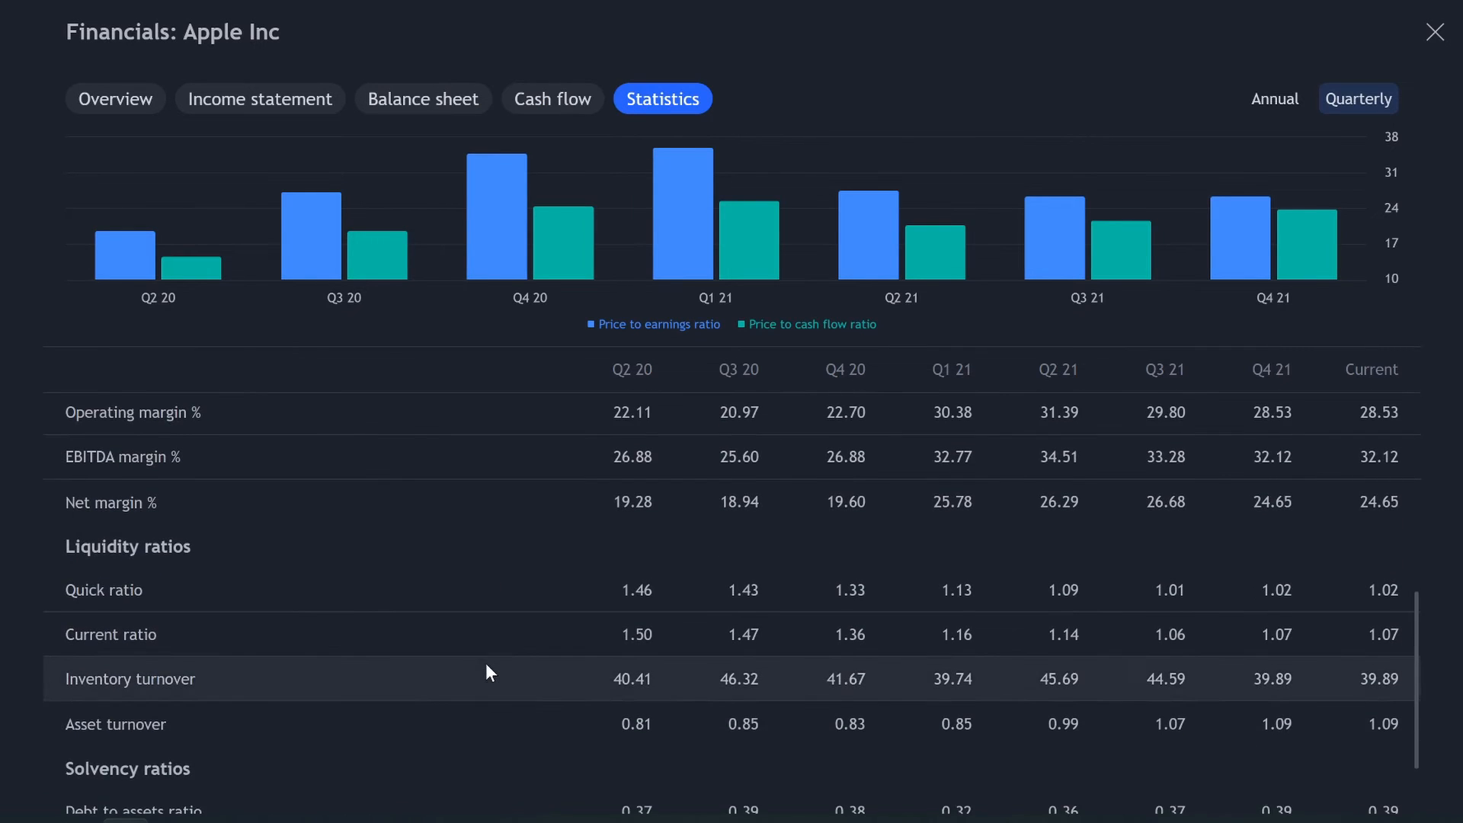
scroll("down", 3)
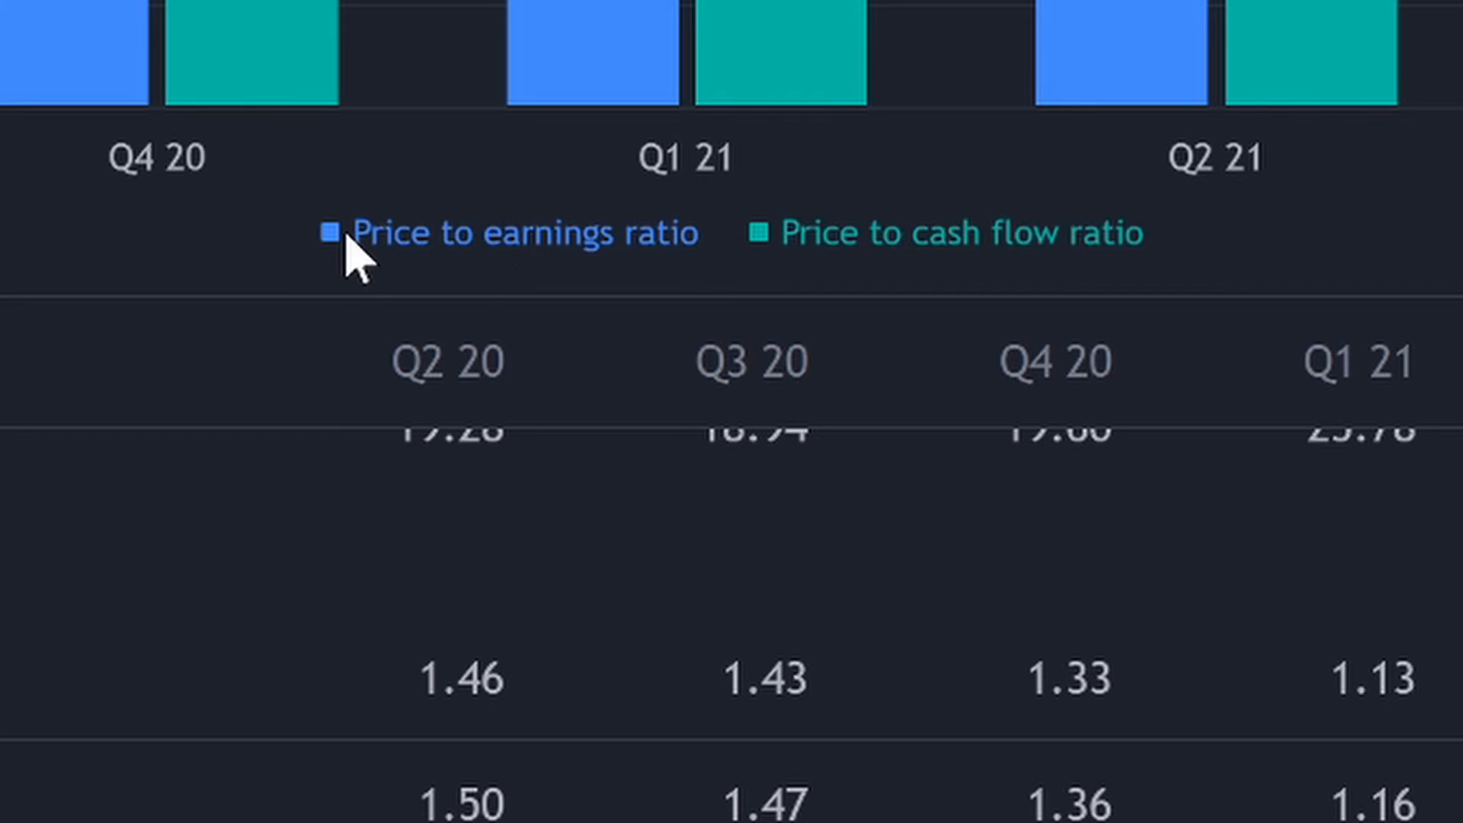
mouse_move(586, 270)
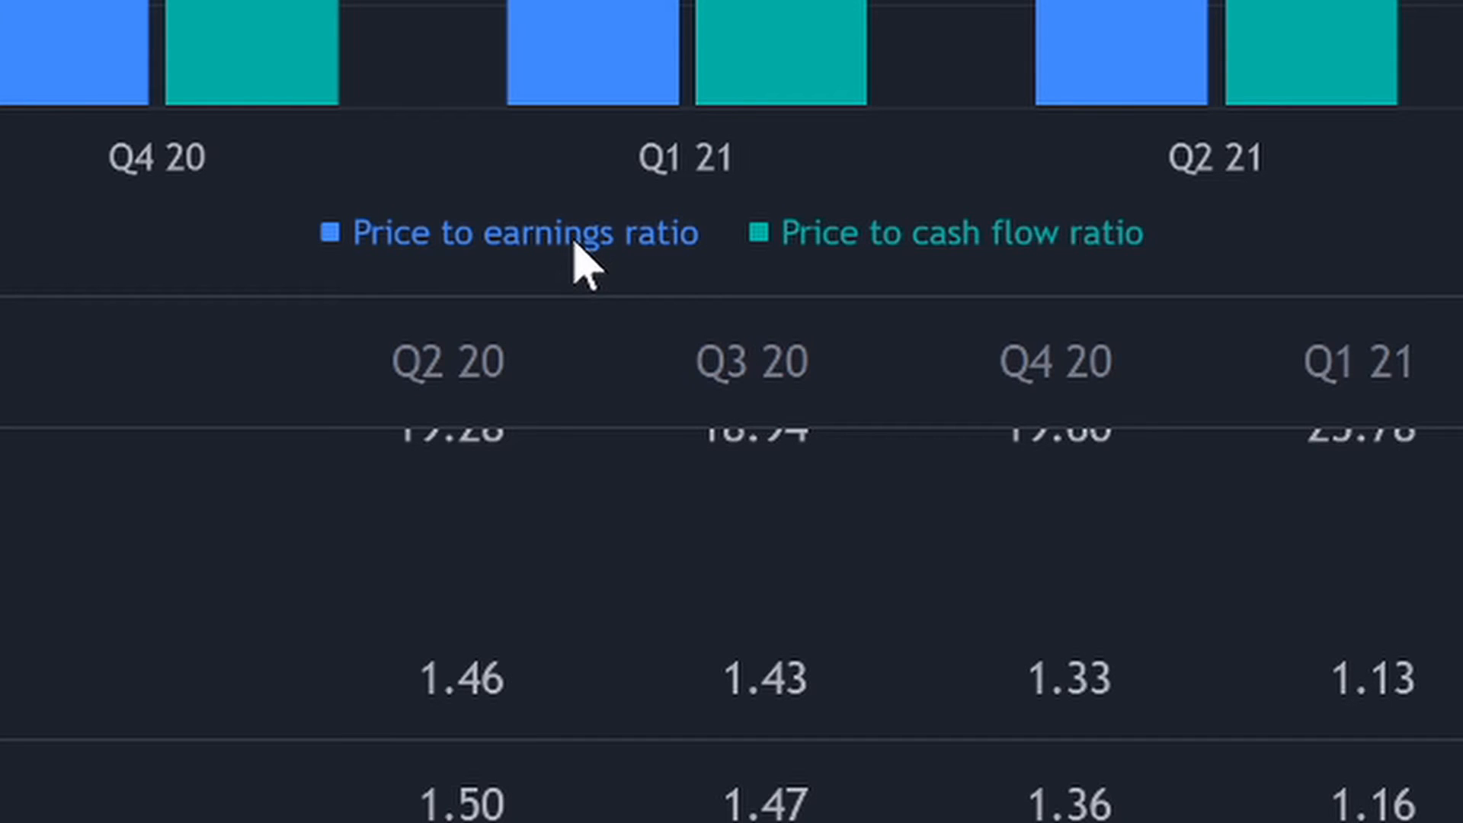
mouse_move(845, 266)
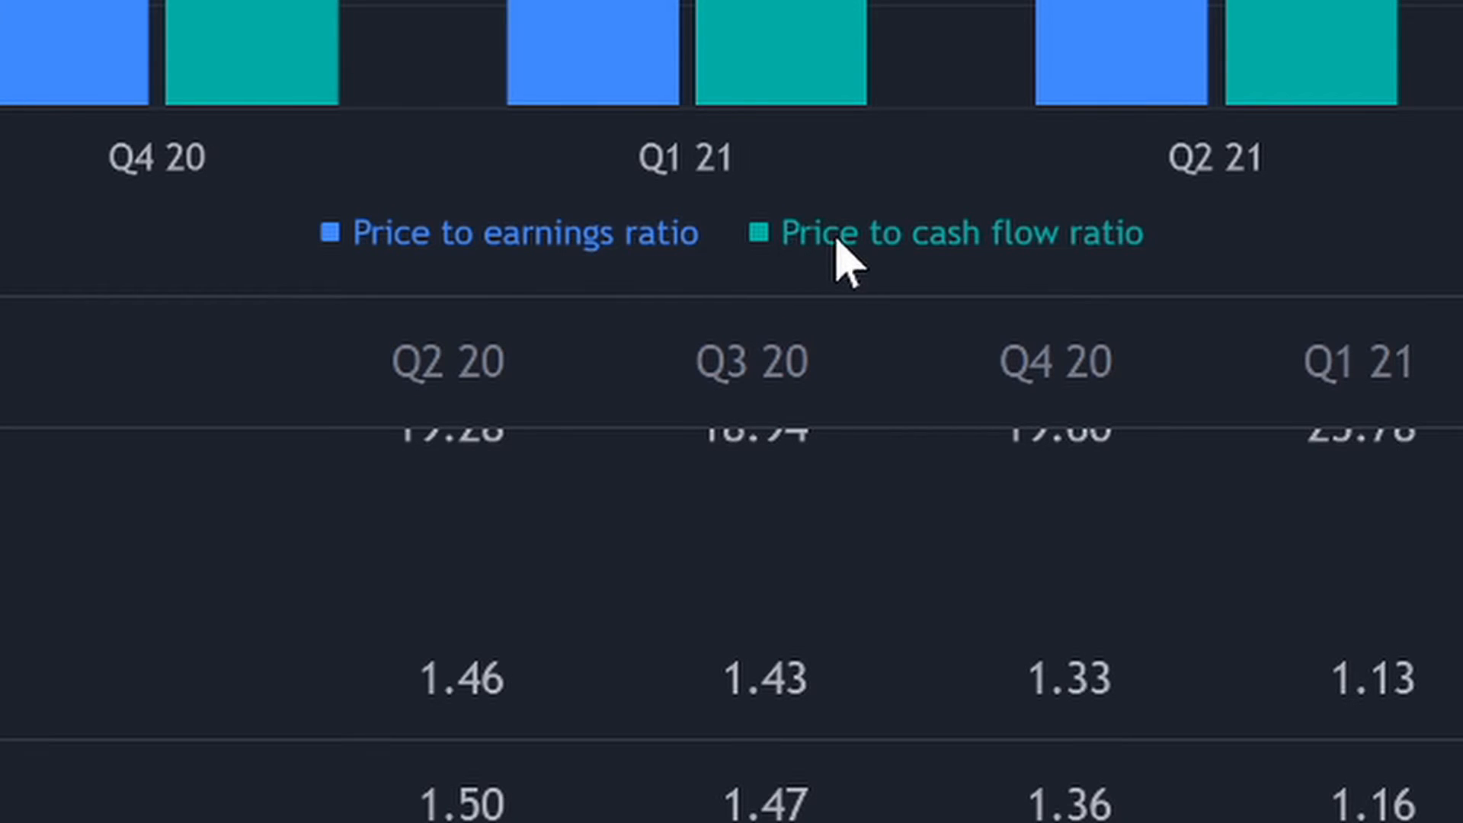
mouse_move(327, 475)
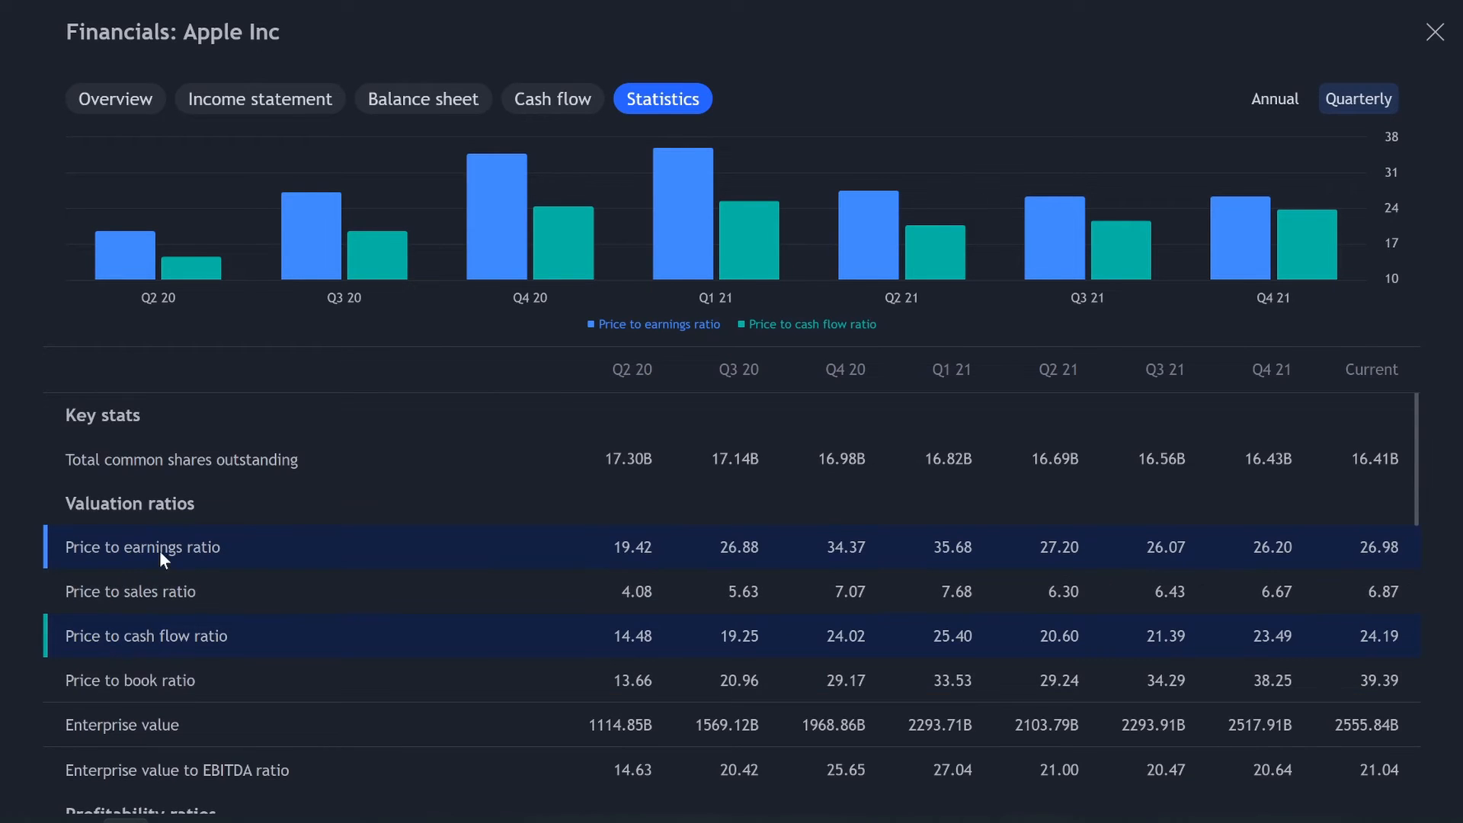
scroll("down", 3)
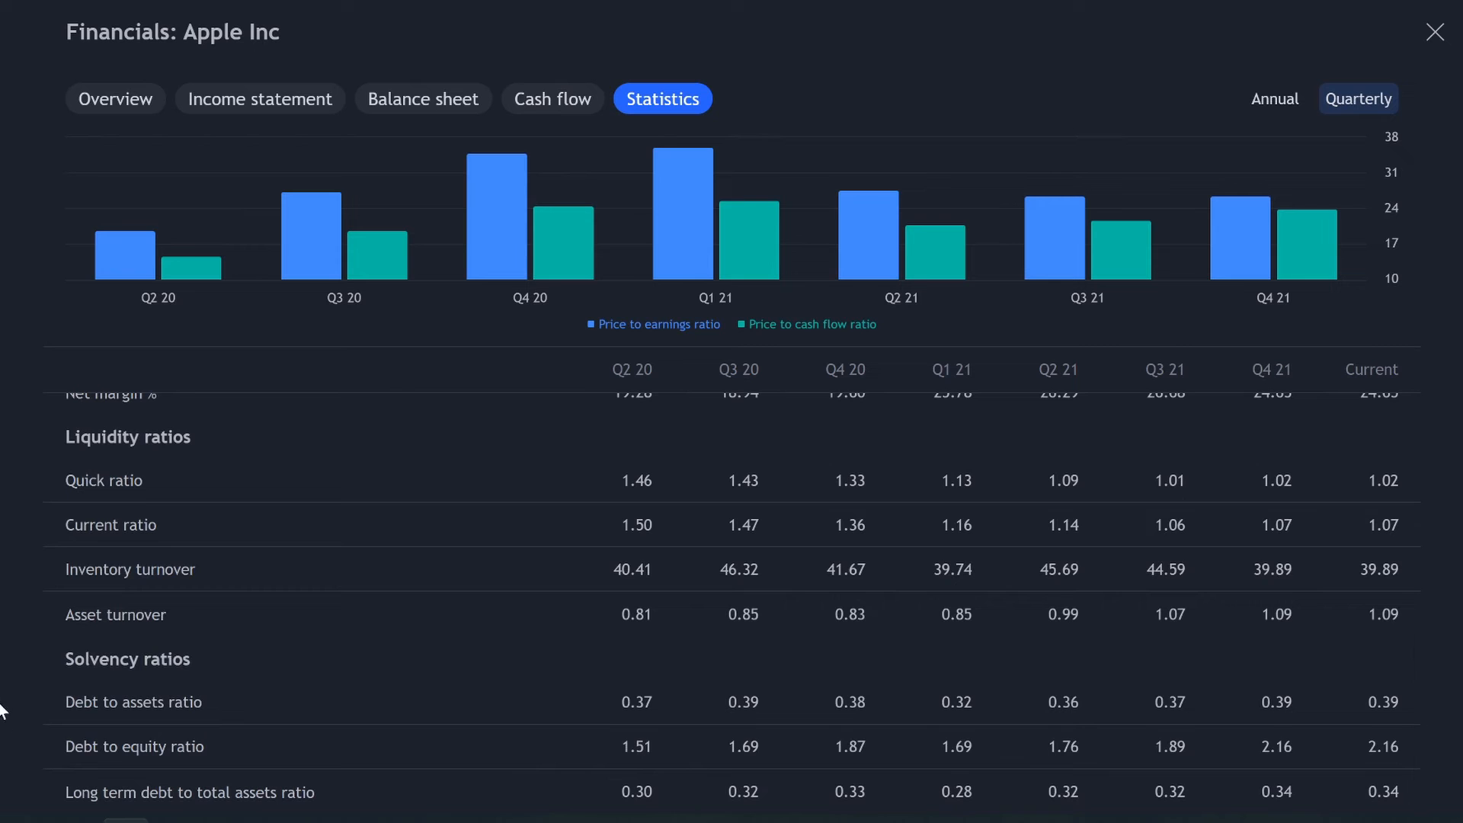
mouse_move(182, 758)
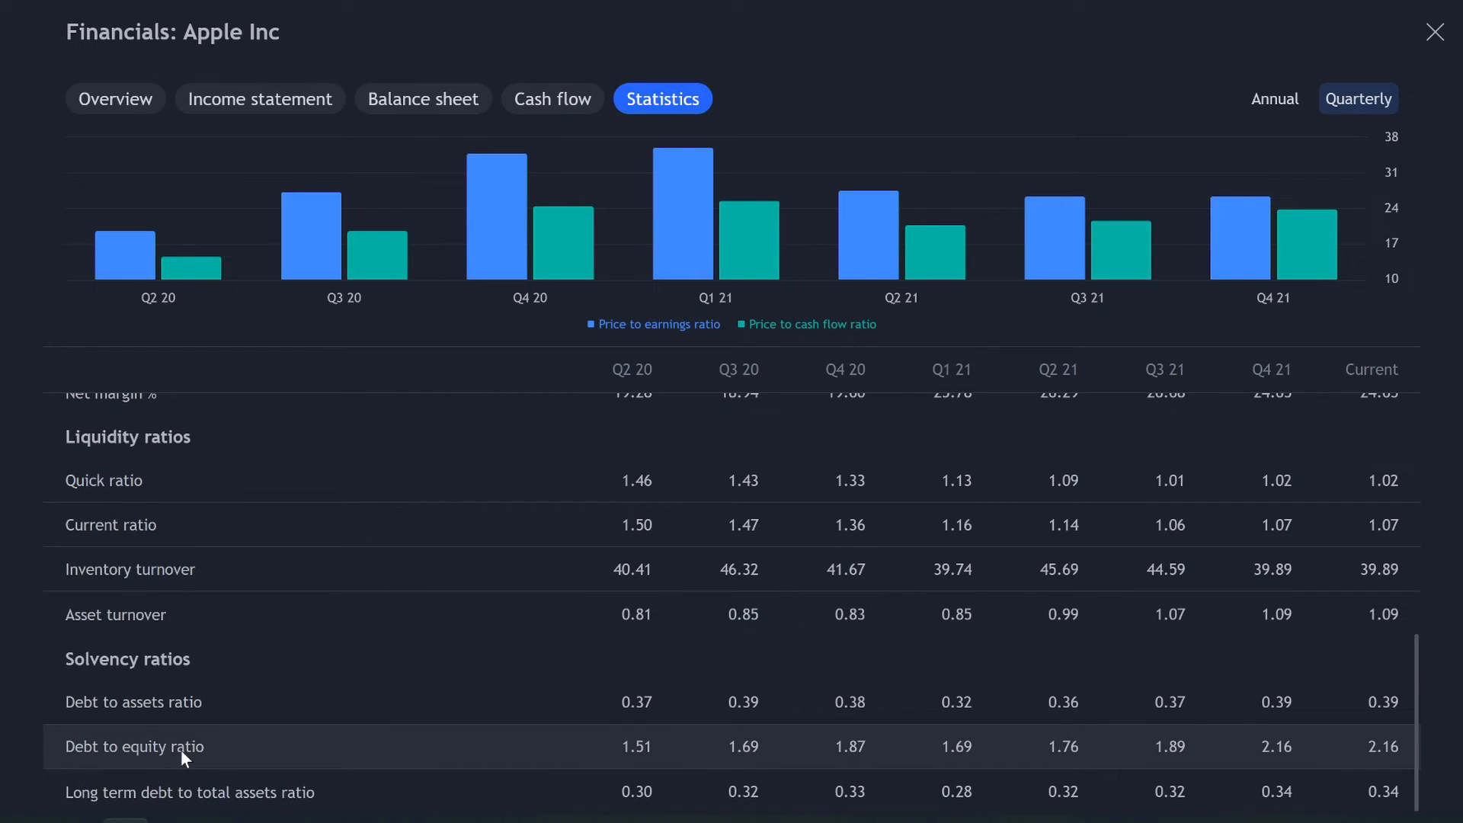
left_click(134, 746)
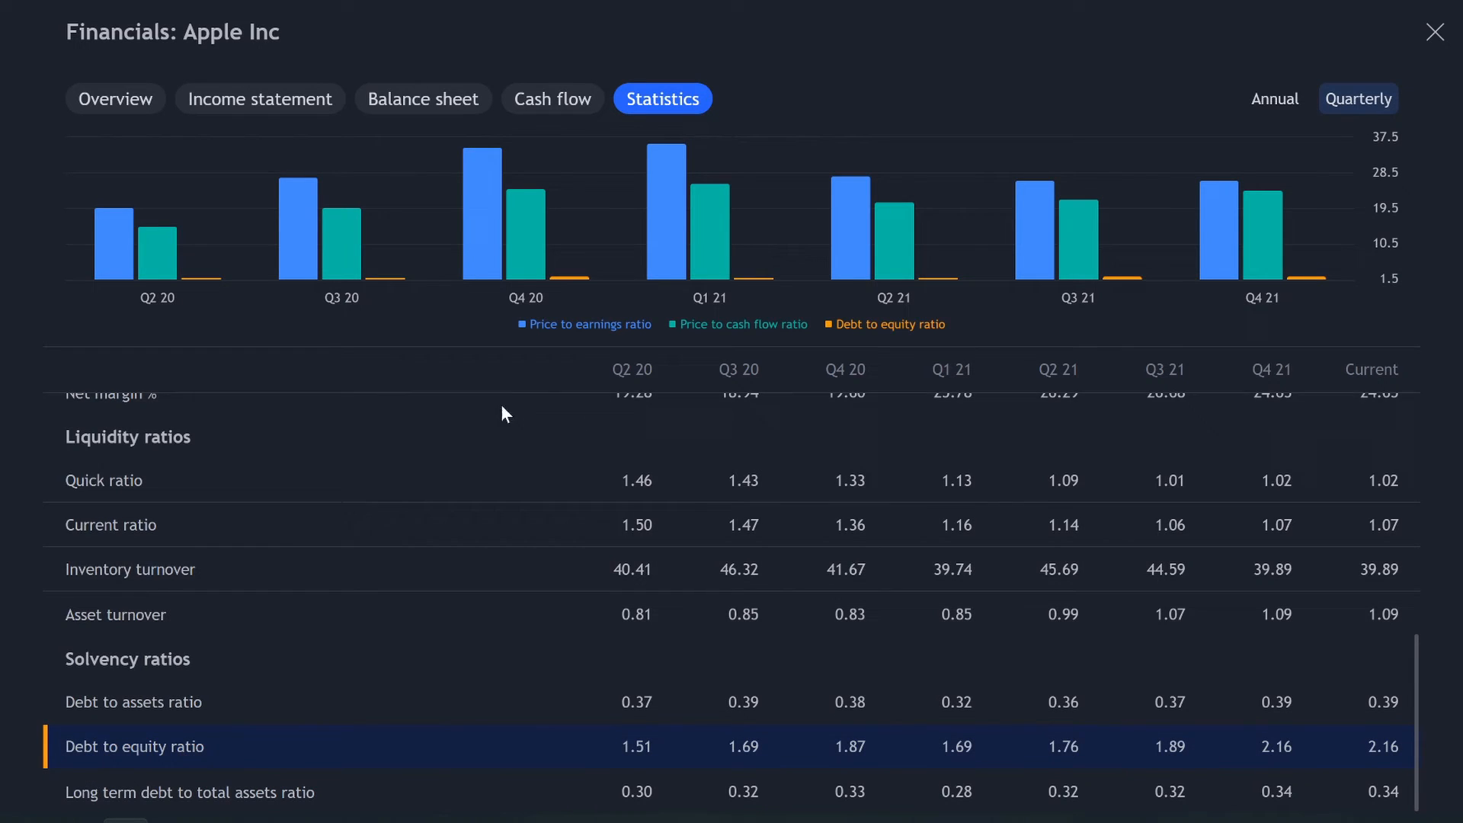
mouse_move(391, 651)
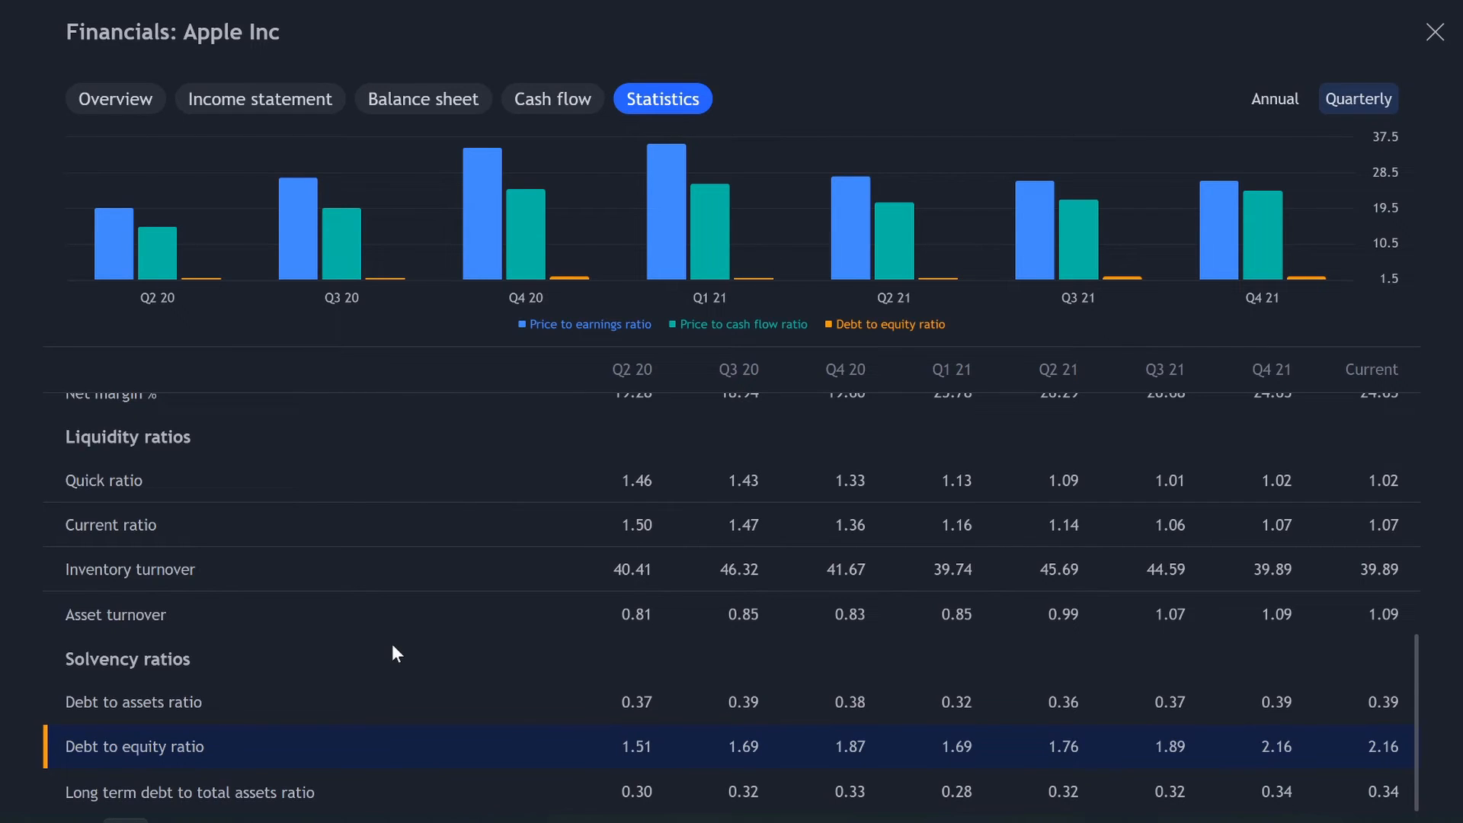
mouse_move(637, 764)
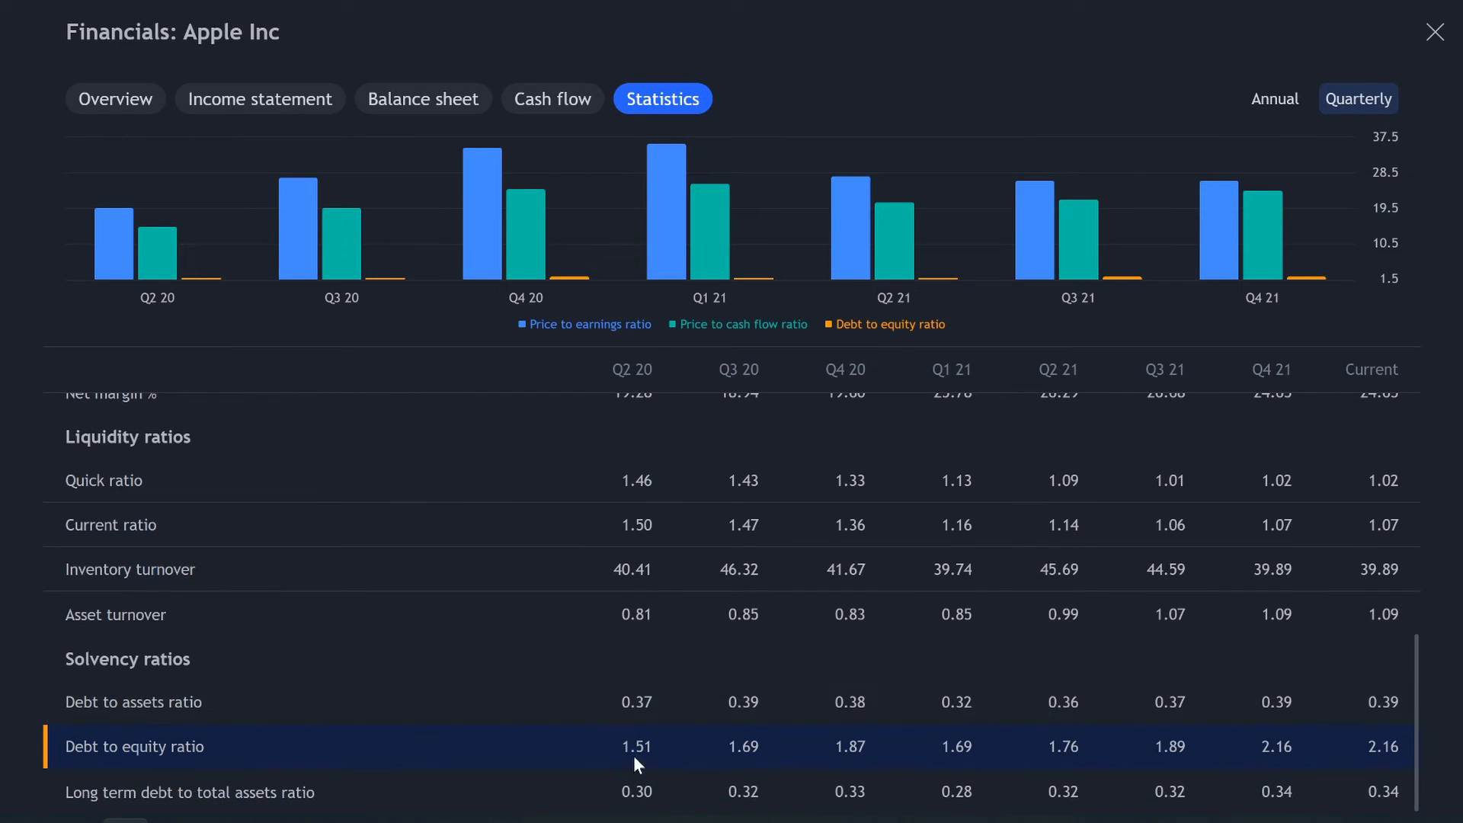
mouse_move(773, 768)
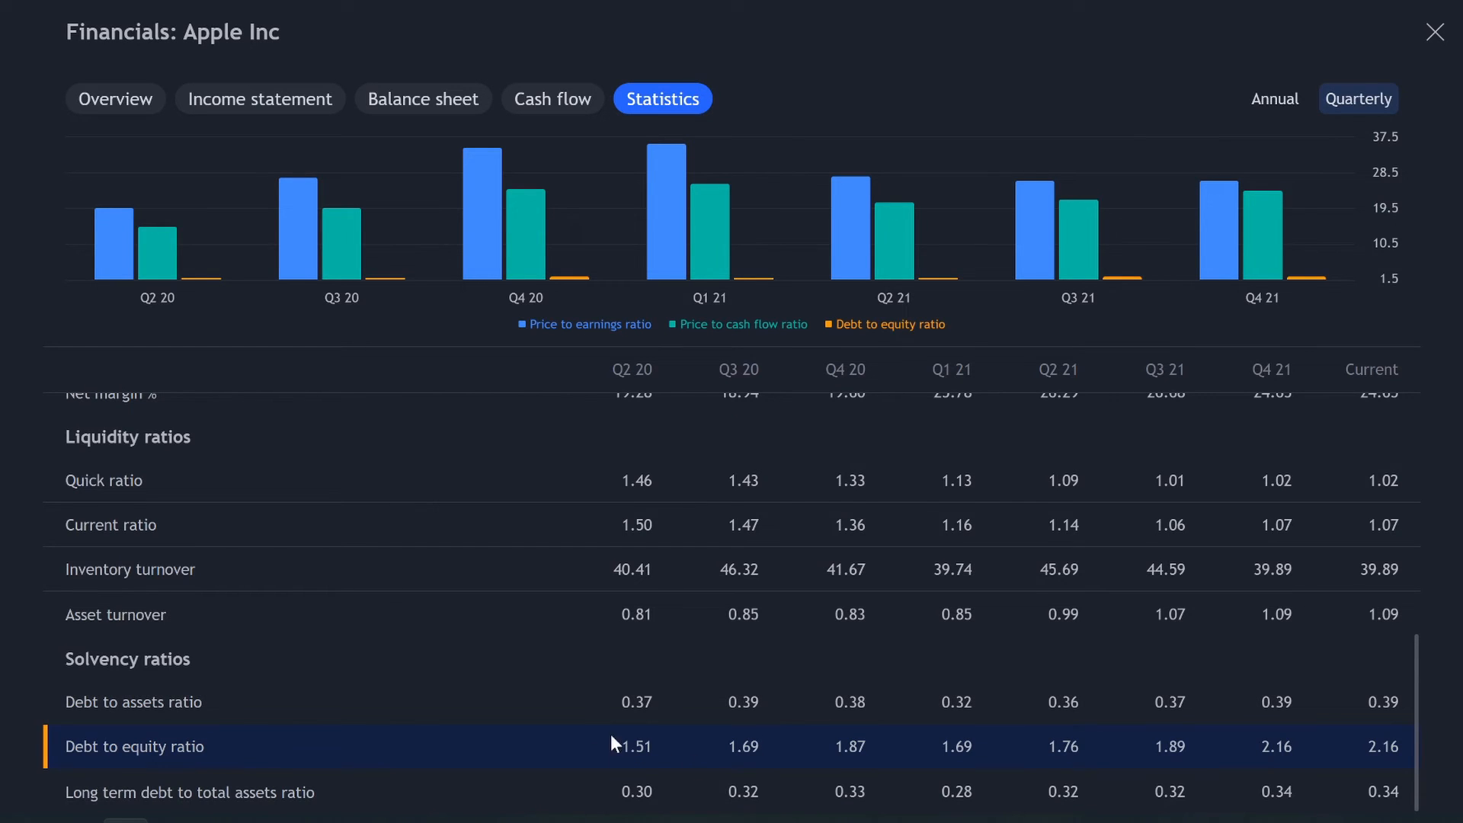
mouse_move(634, 757)
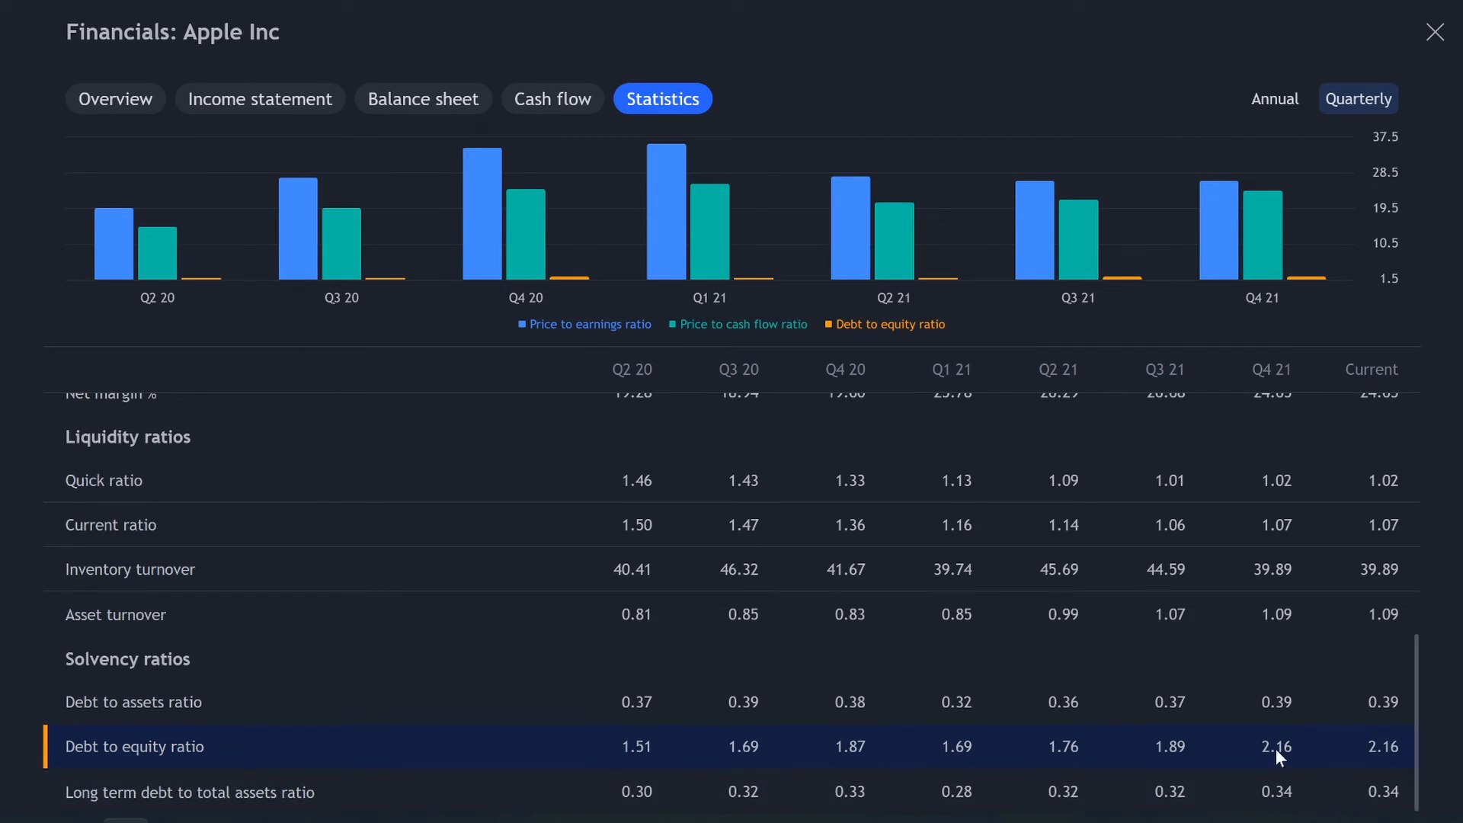
mouse_move(1259, 768)
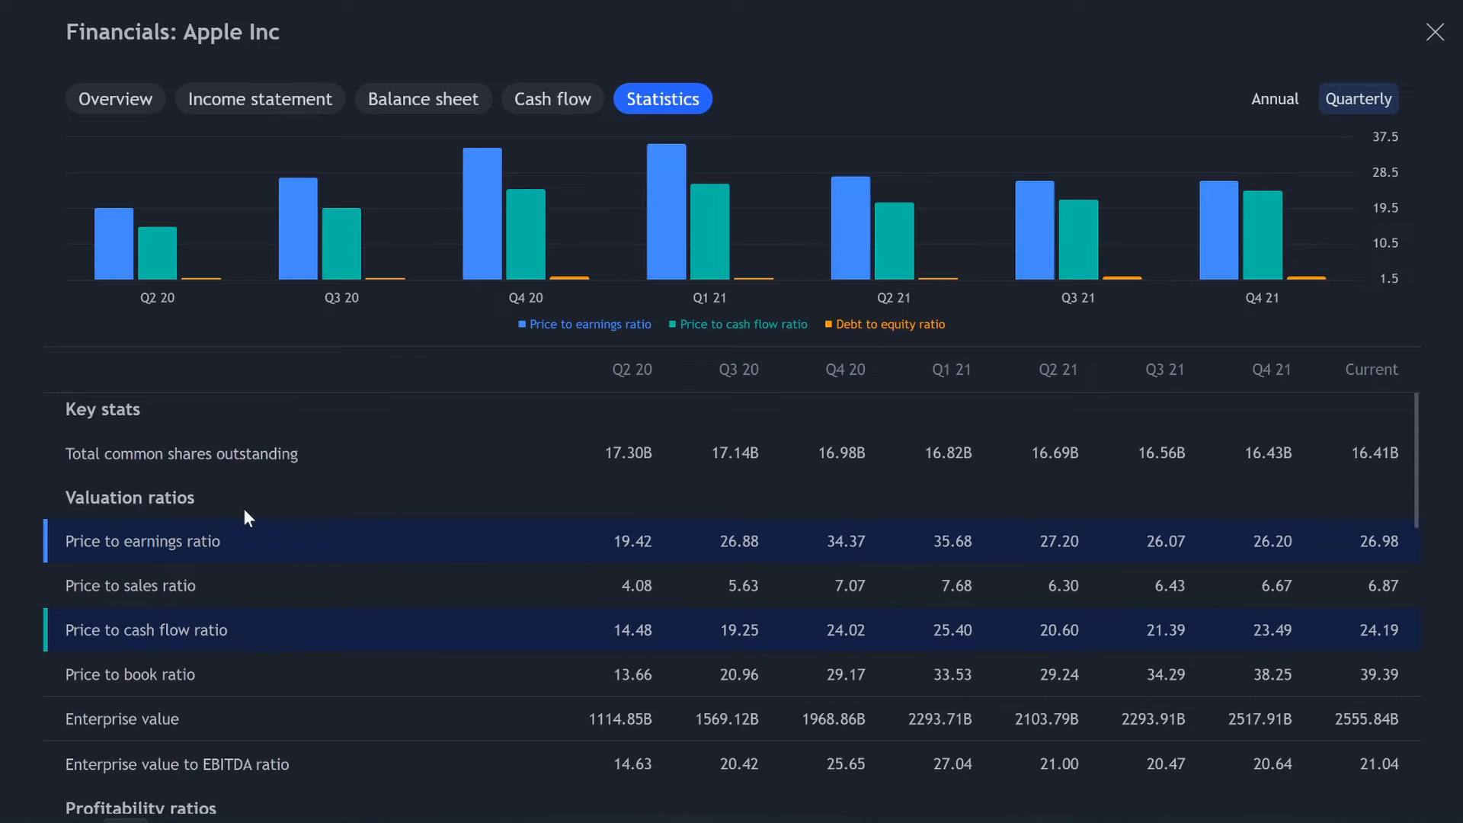
mouse_move(73, 553)
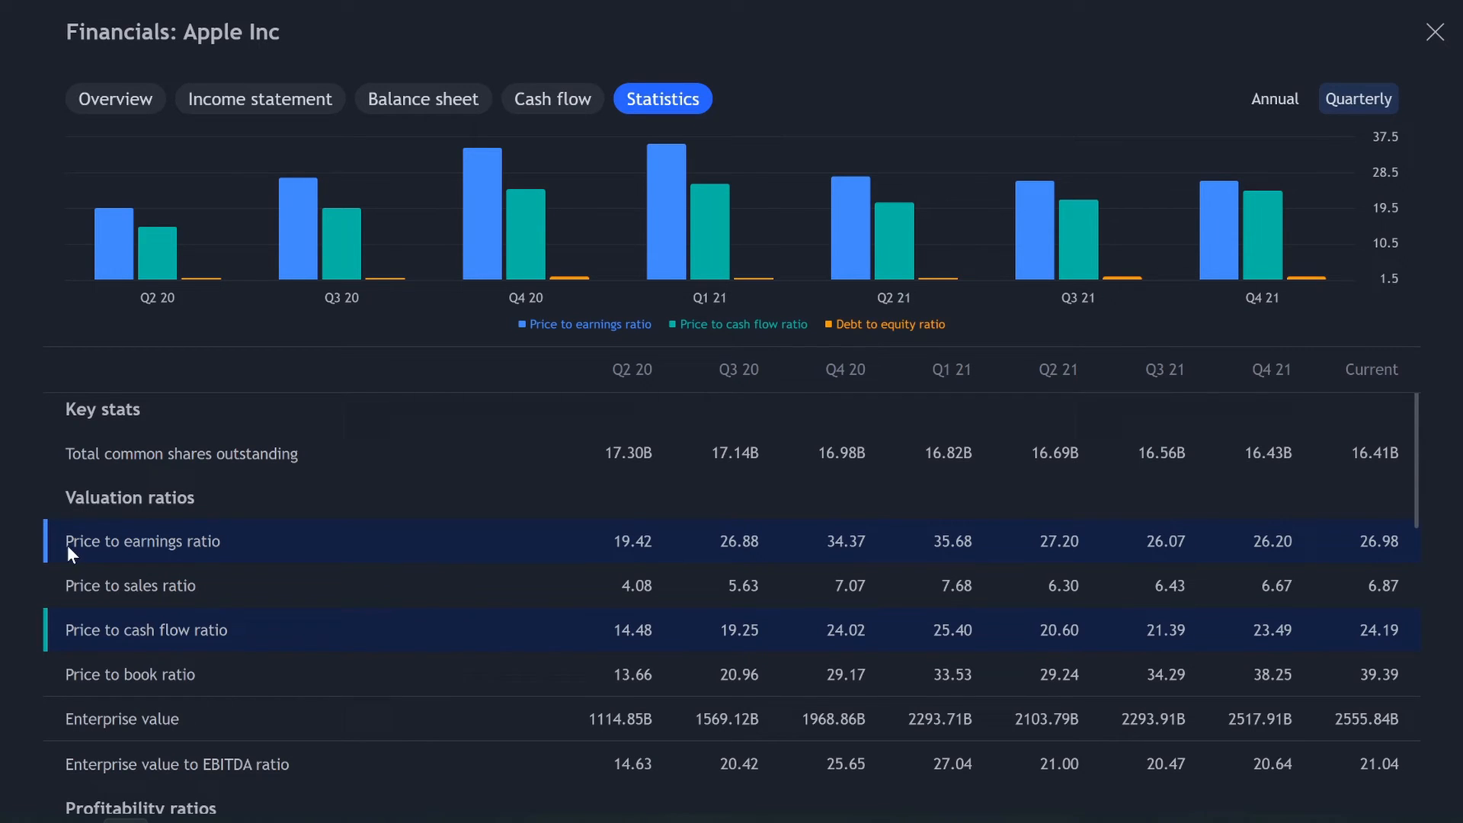
mouse_move(80, 643)
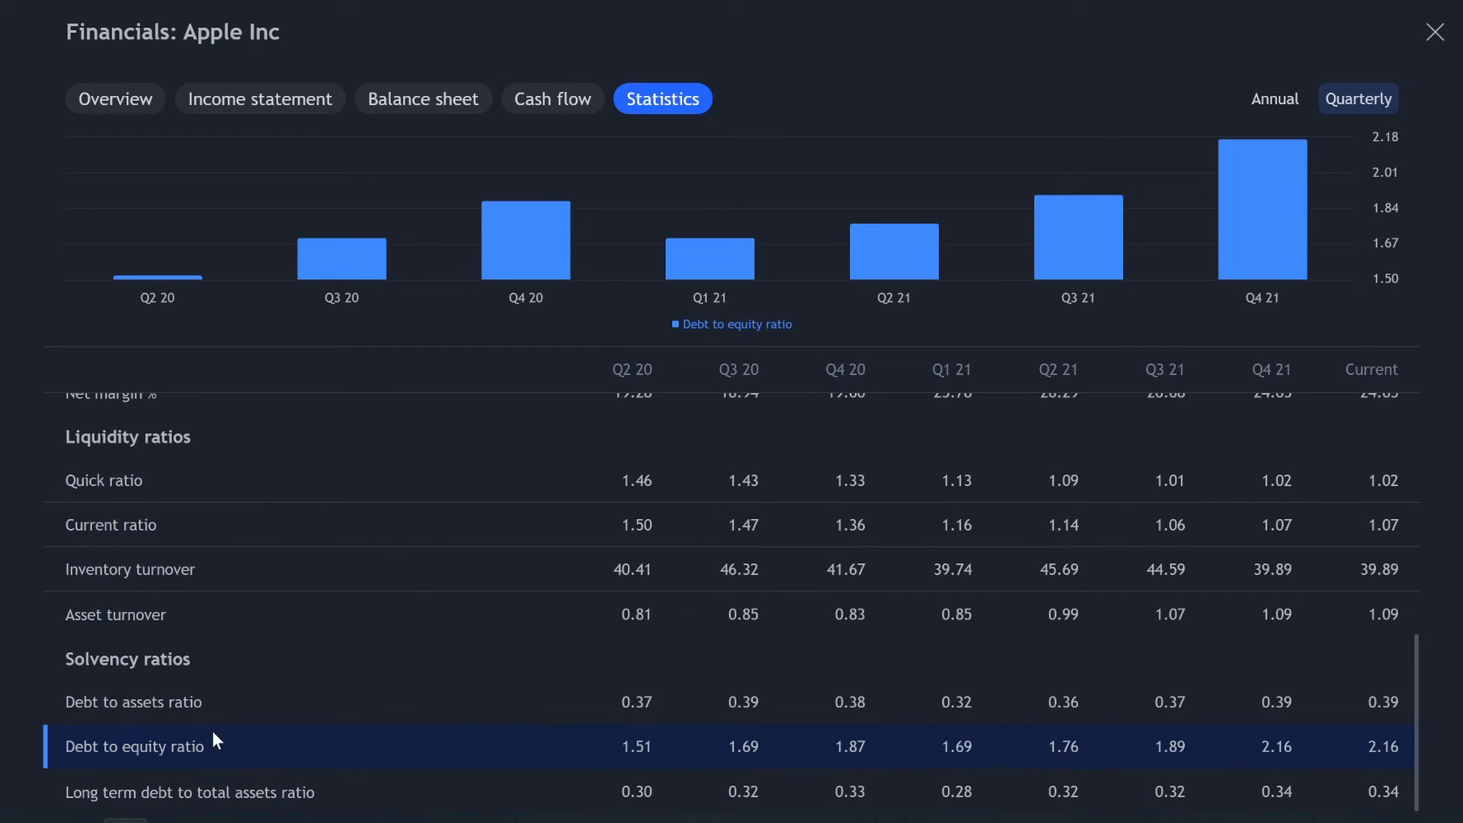
Toggle debt-to-assets and long-term debt to total assets ratios onto Apple's statistics chart
left_click(132, 702)
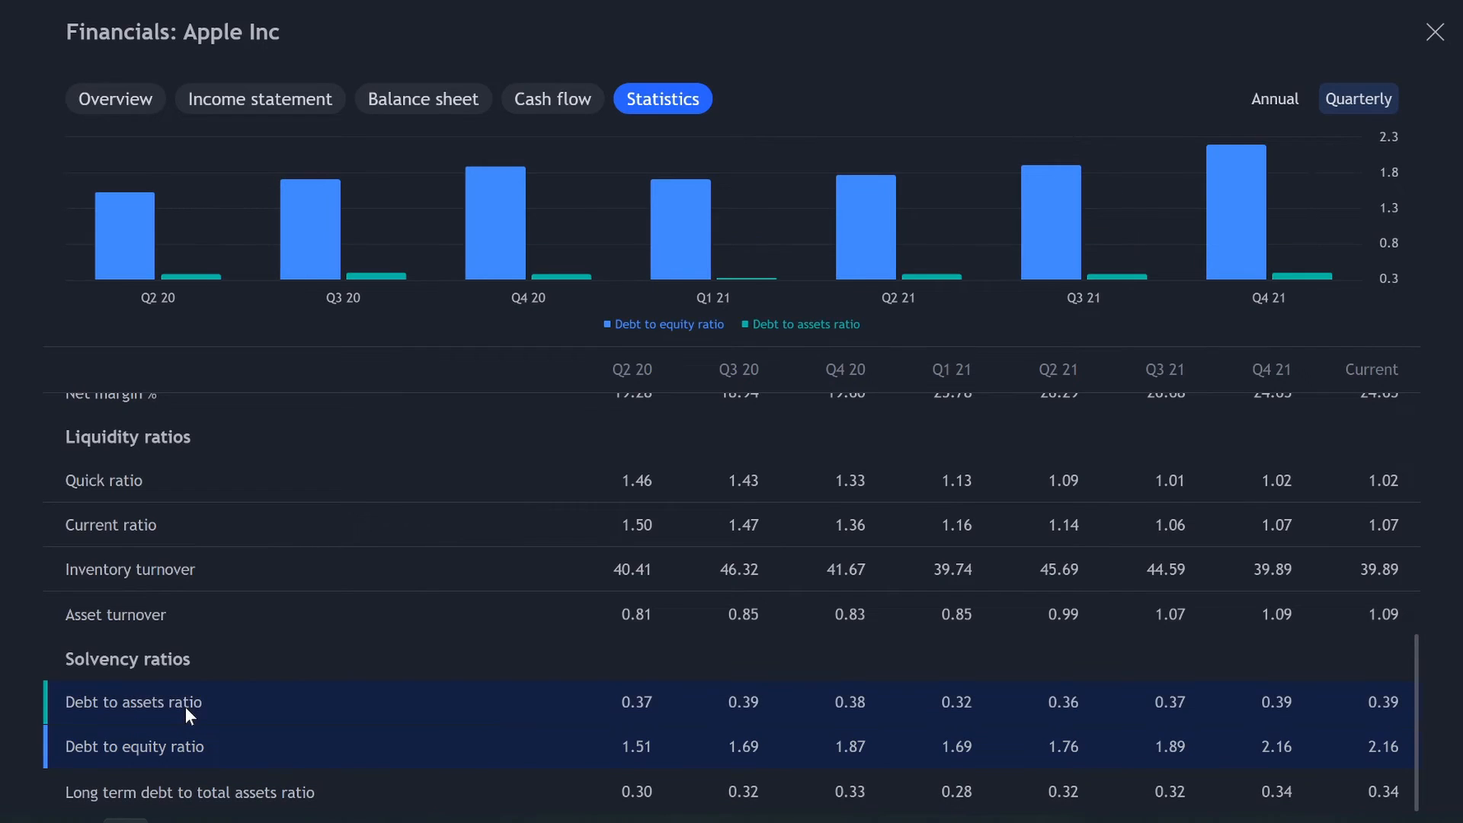
mouse_move(336, 718)
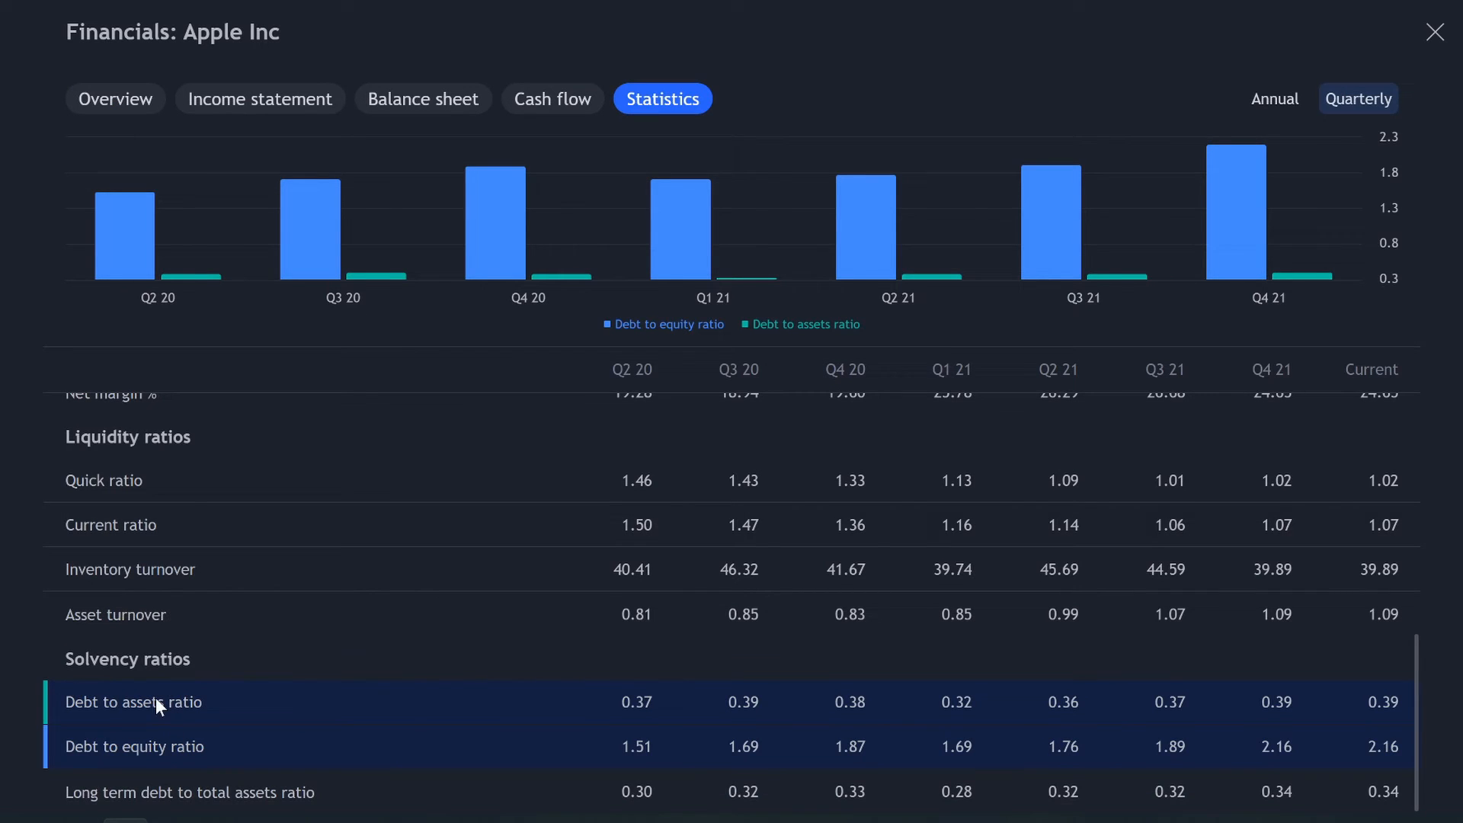
left_click(190, 792)
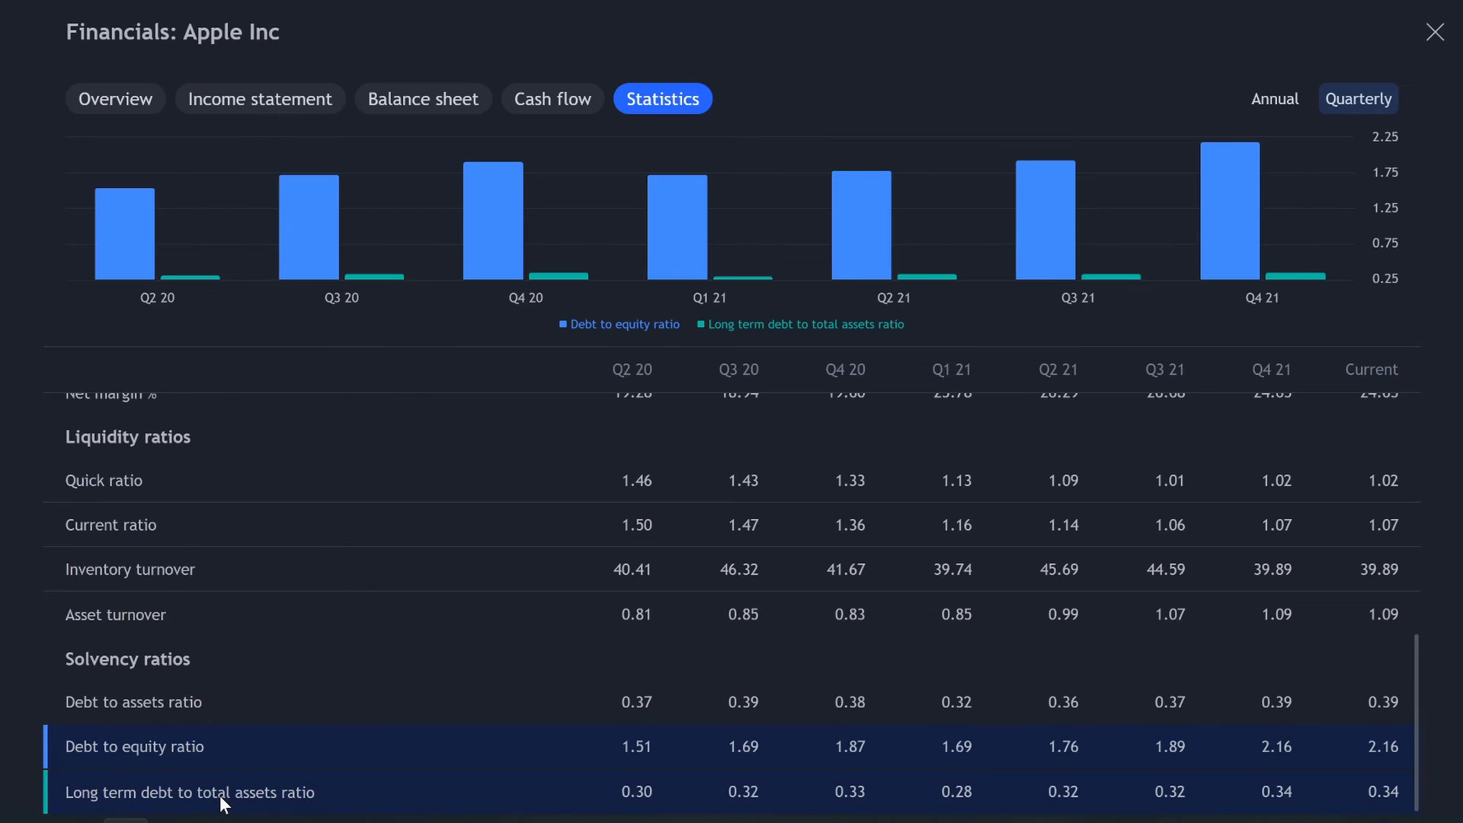
mouse_move(600, 344)
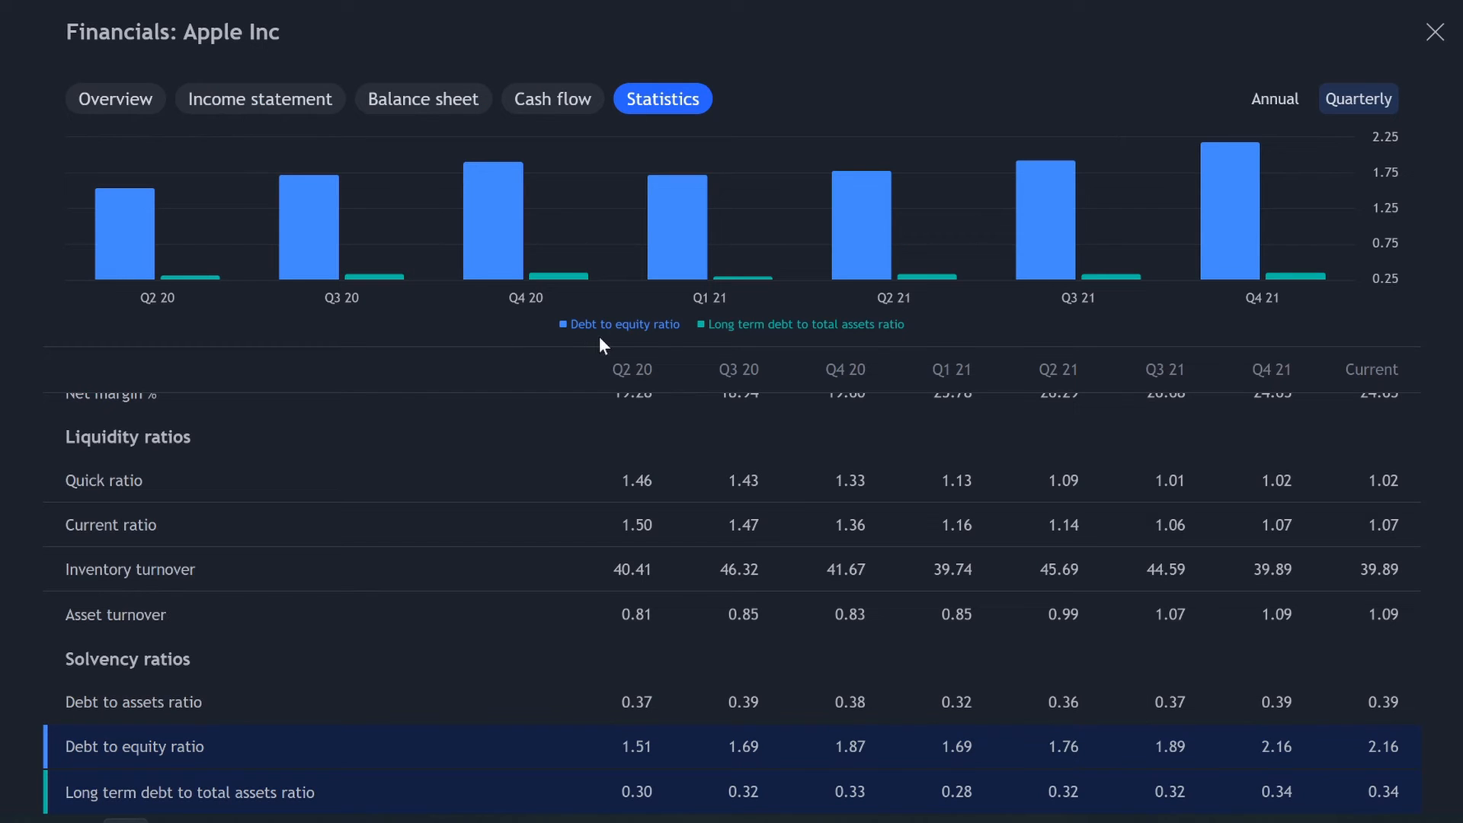
mouse_move(786, 339)
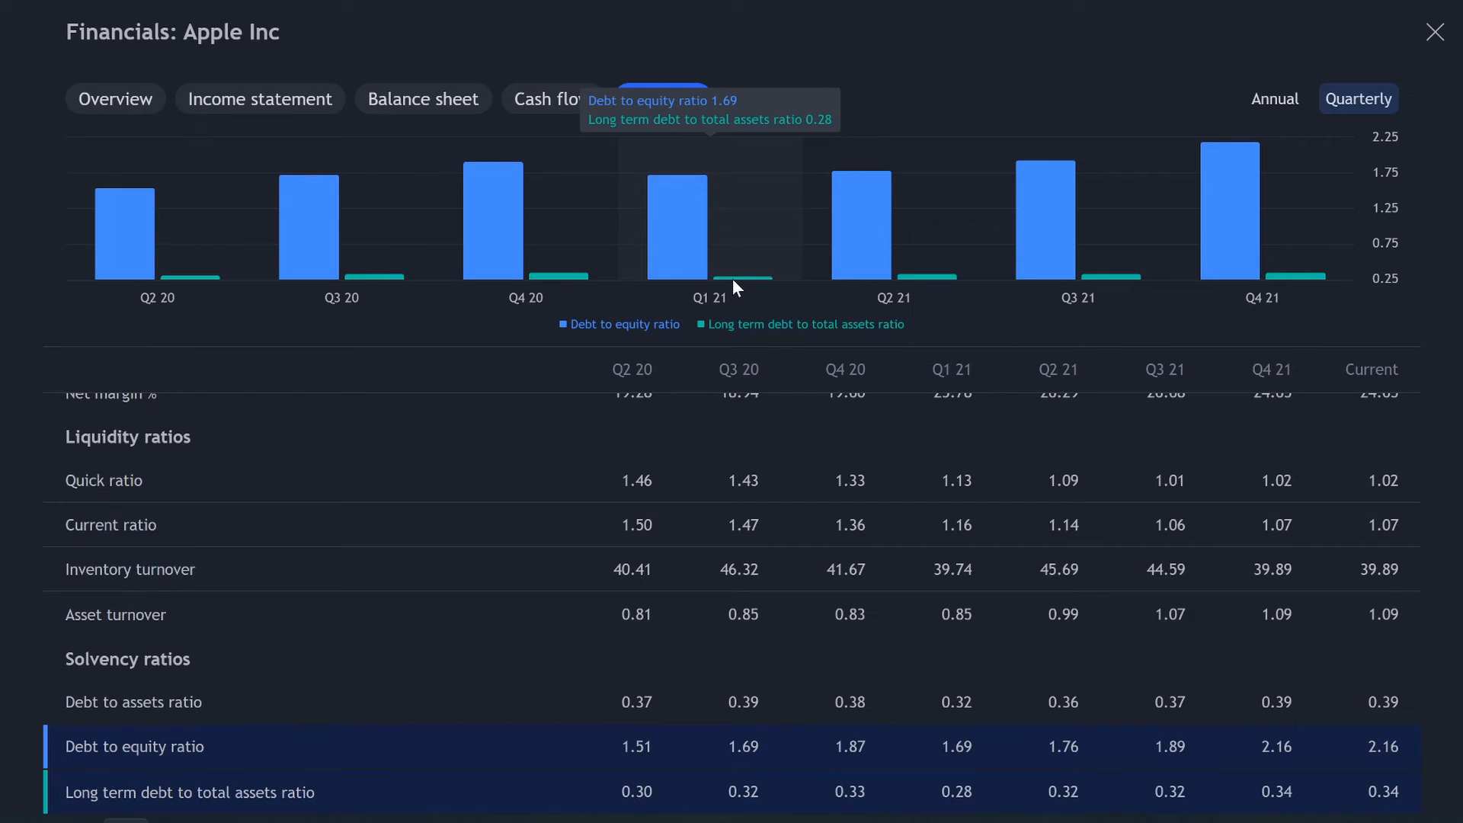
left_click(662, 100)
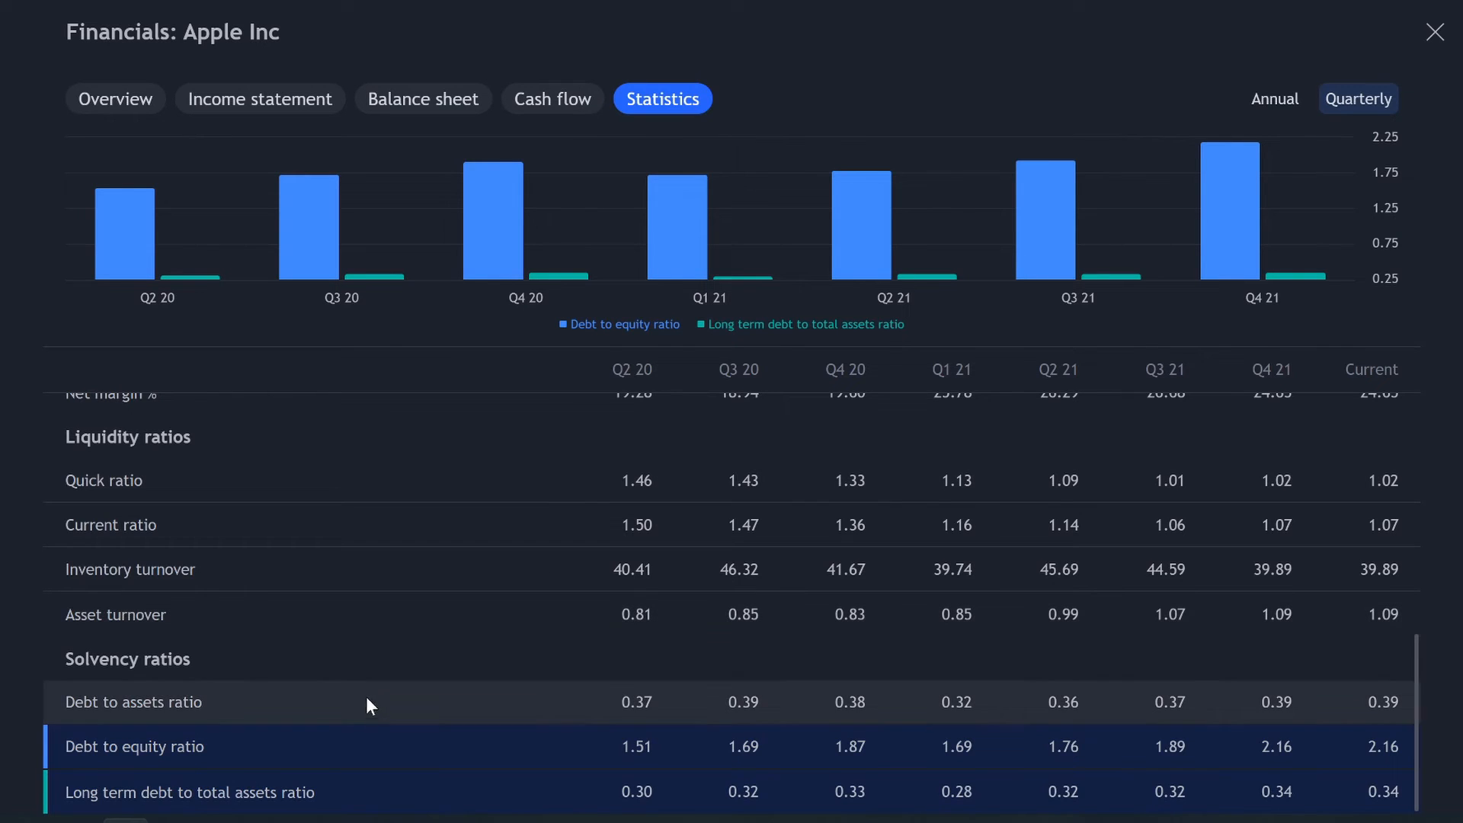
mouse_move(229, 747)
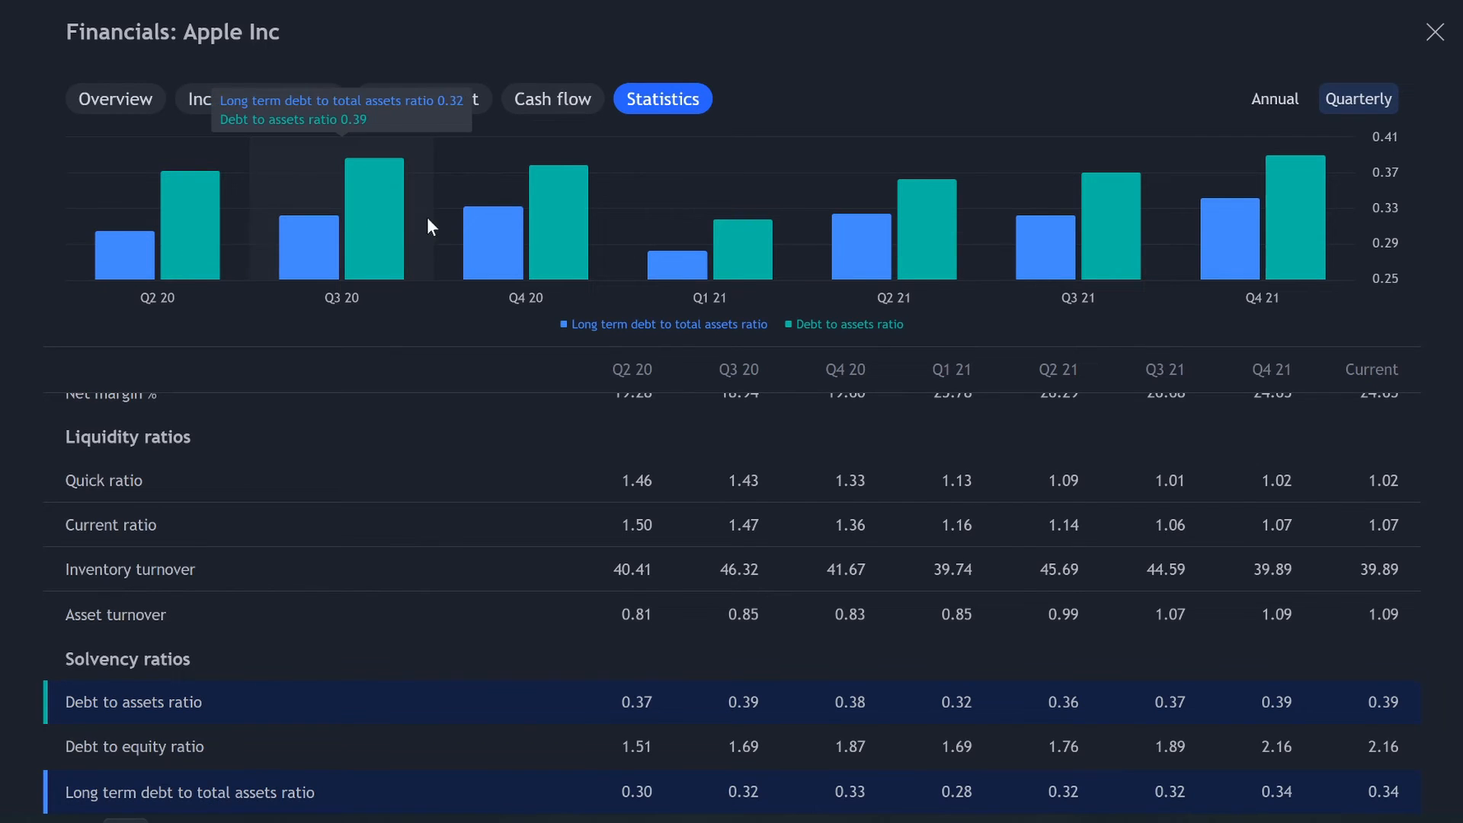
mouse_move(1246, 187)
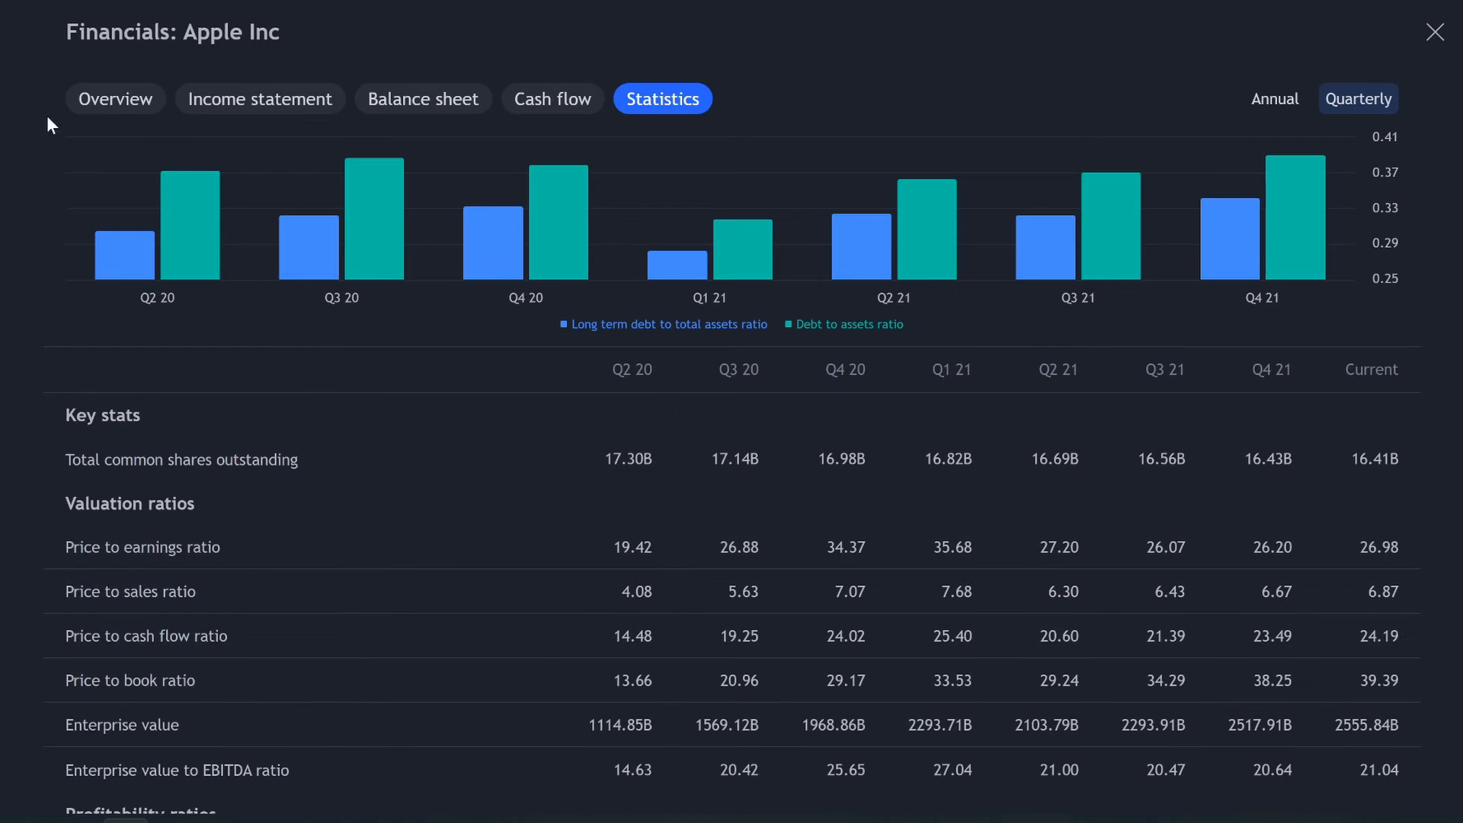
View Apple's financials overview, compare annual and quarterly figures, then open the income statement
left_click(115, 99)
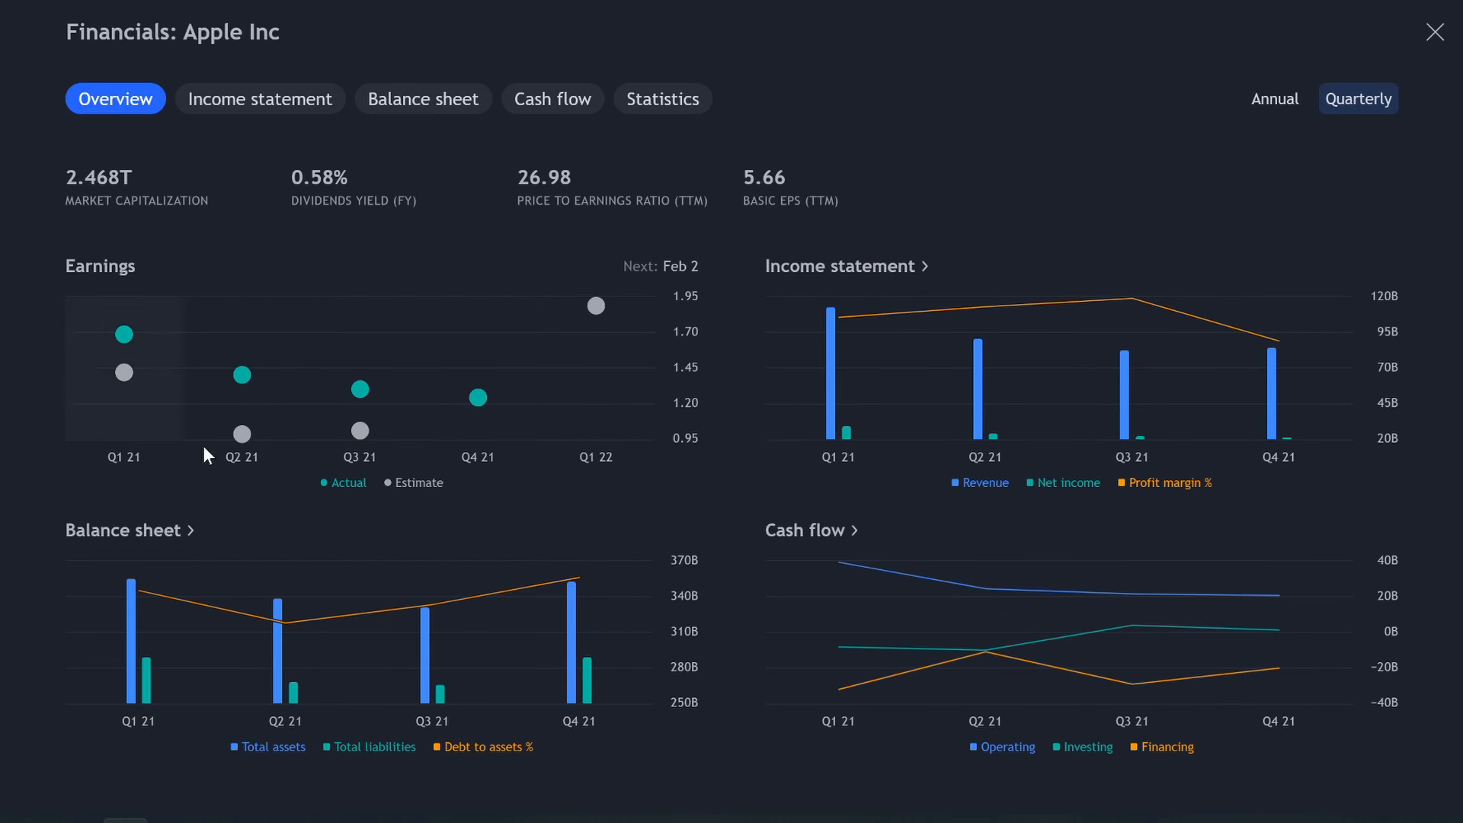
mouse_move(241, 375)
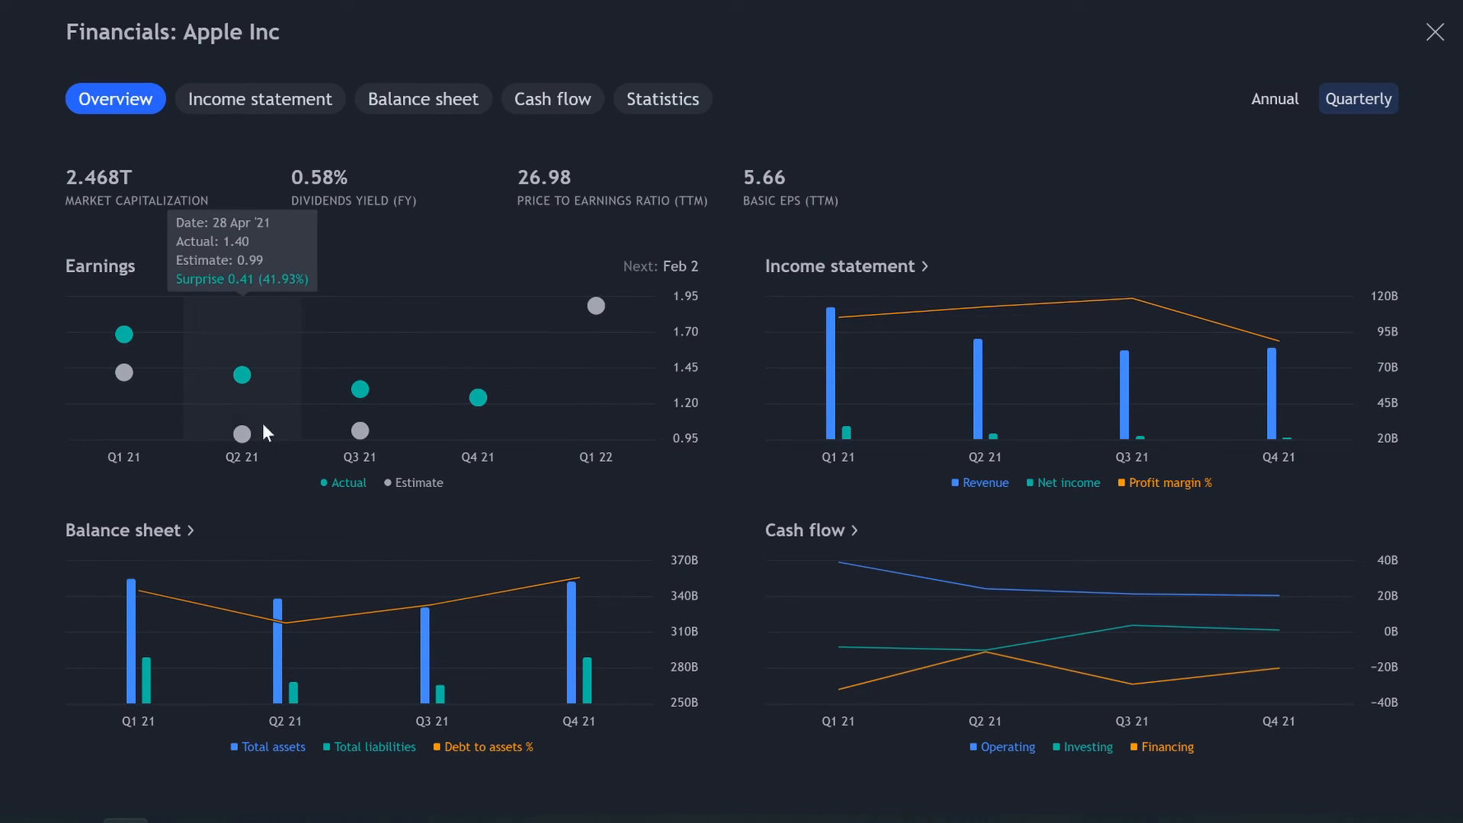
mouse_move(41, 544)
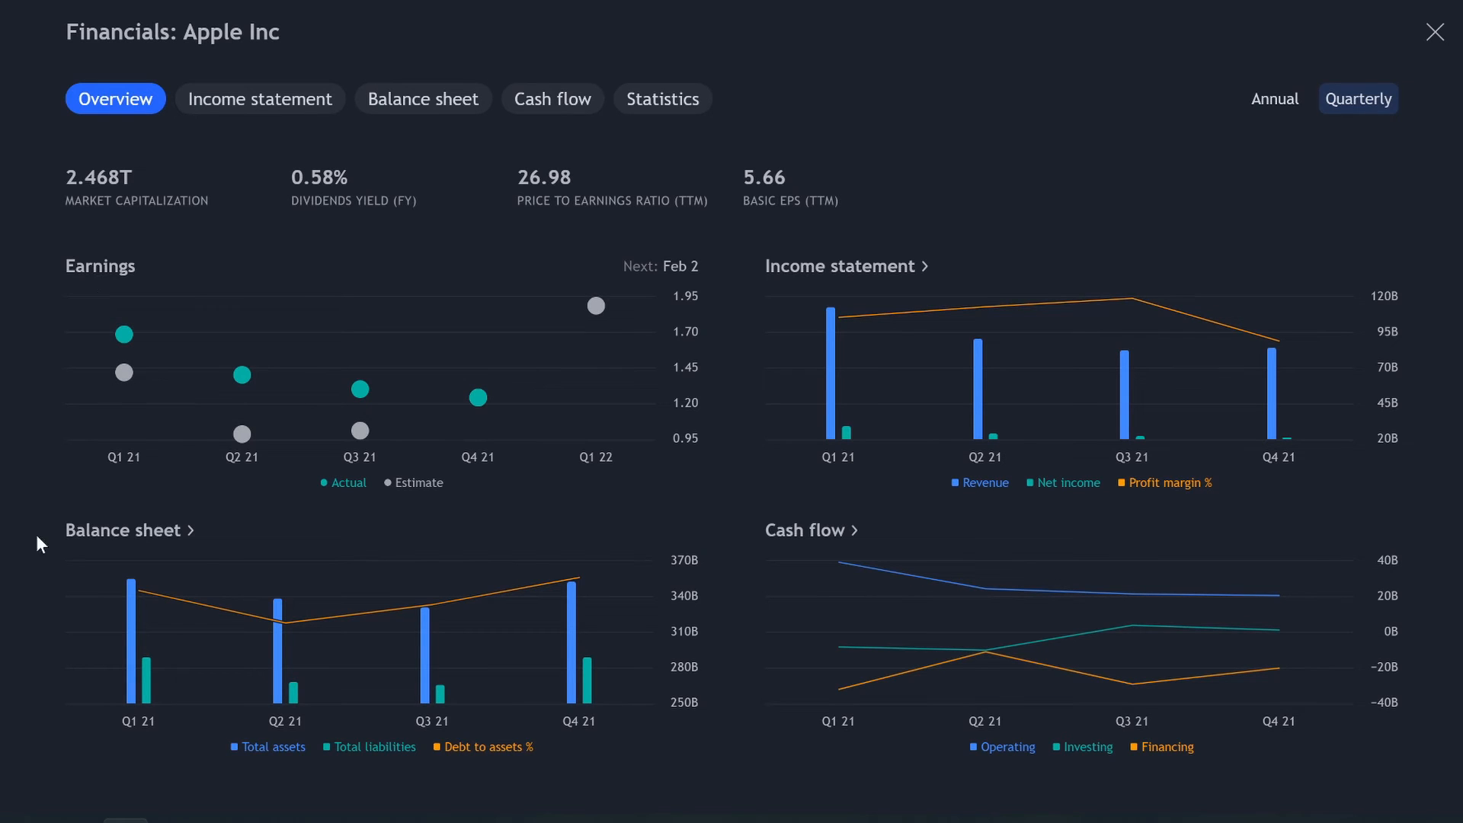
mouse_move(828, 336)
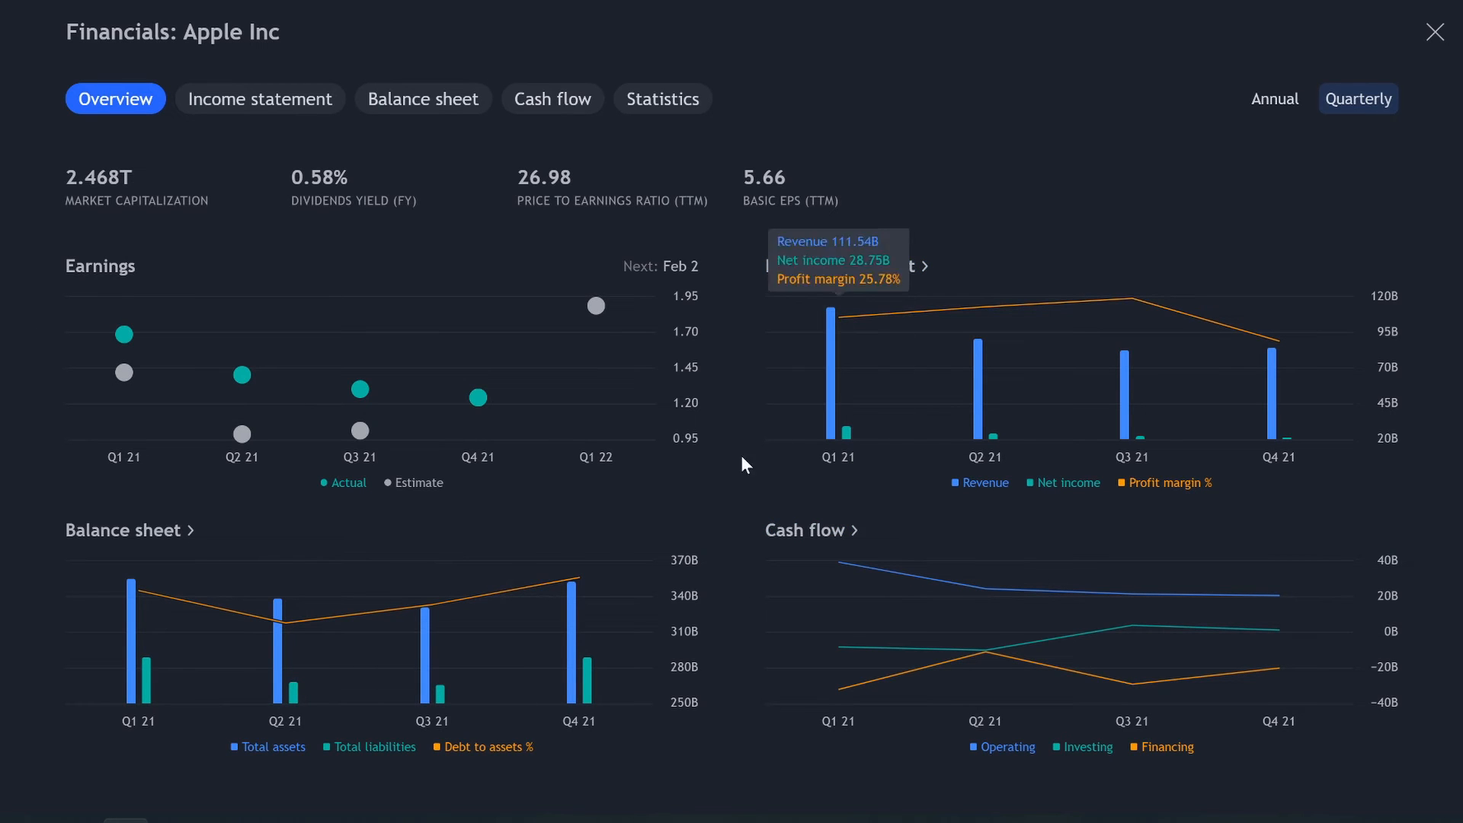
mouse_move(1015, 741)
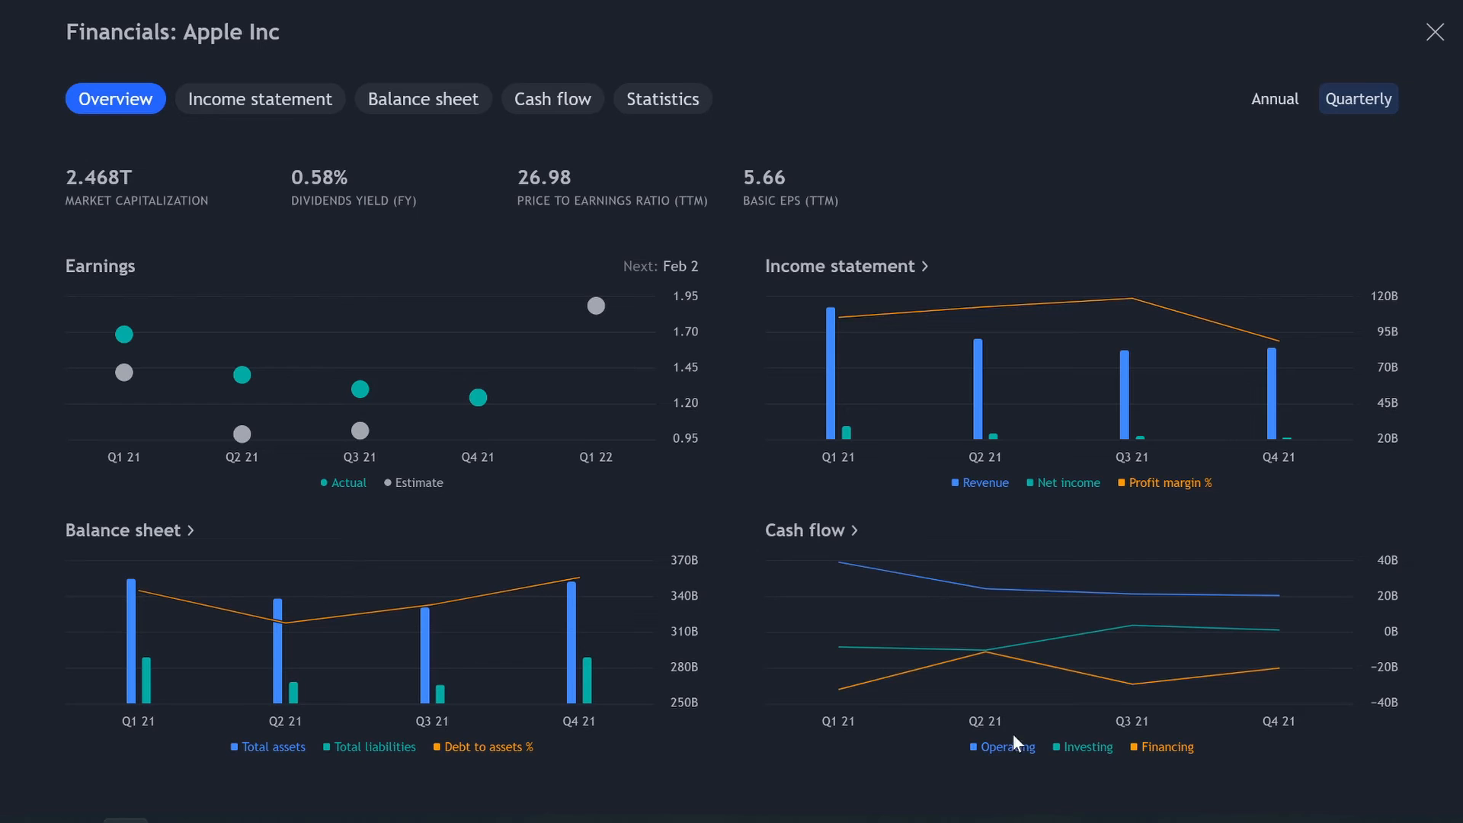
mouse_move(876, 644)
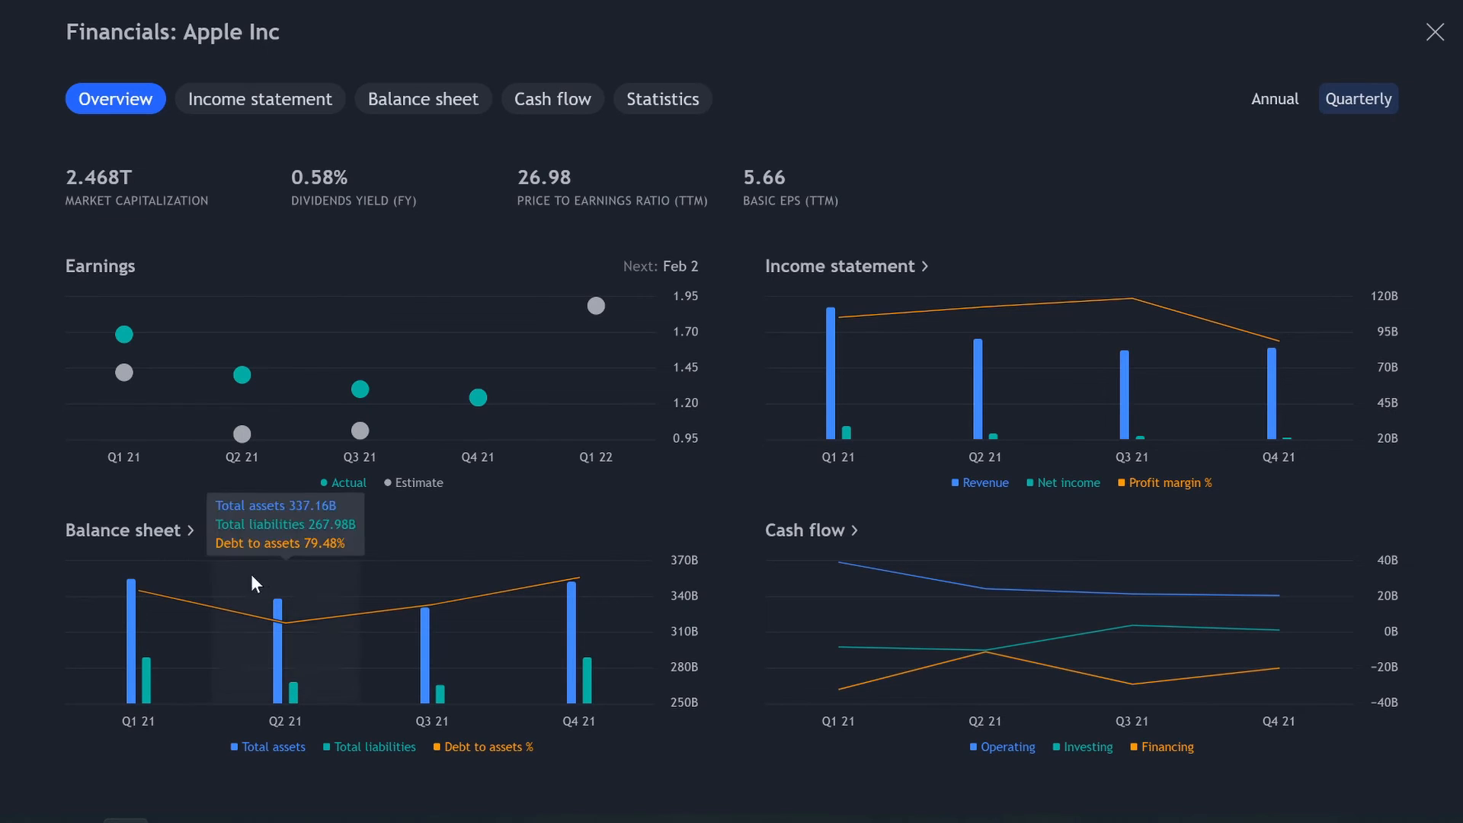
mouse_move(358, 388)
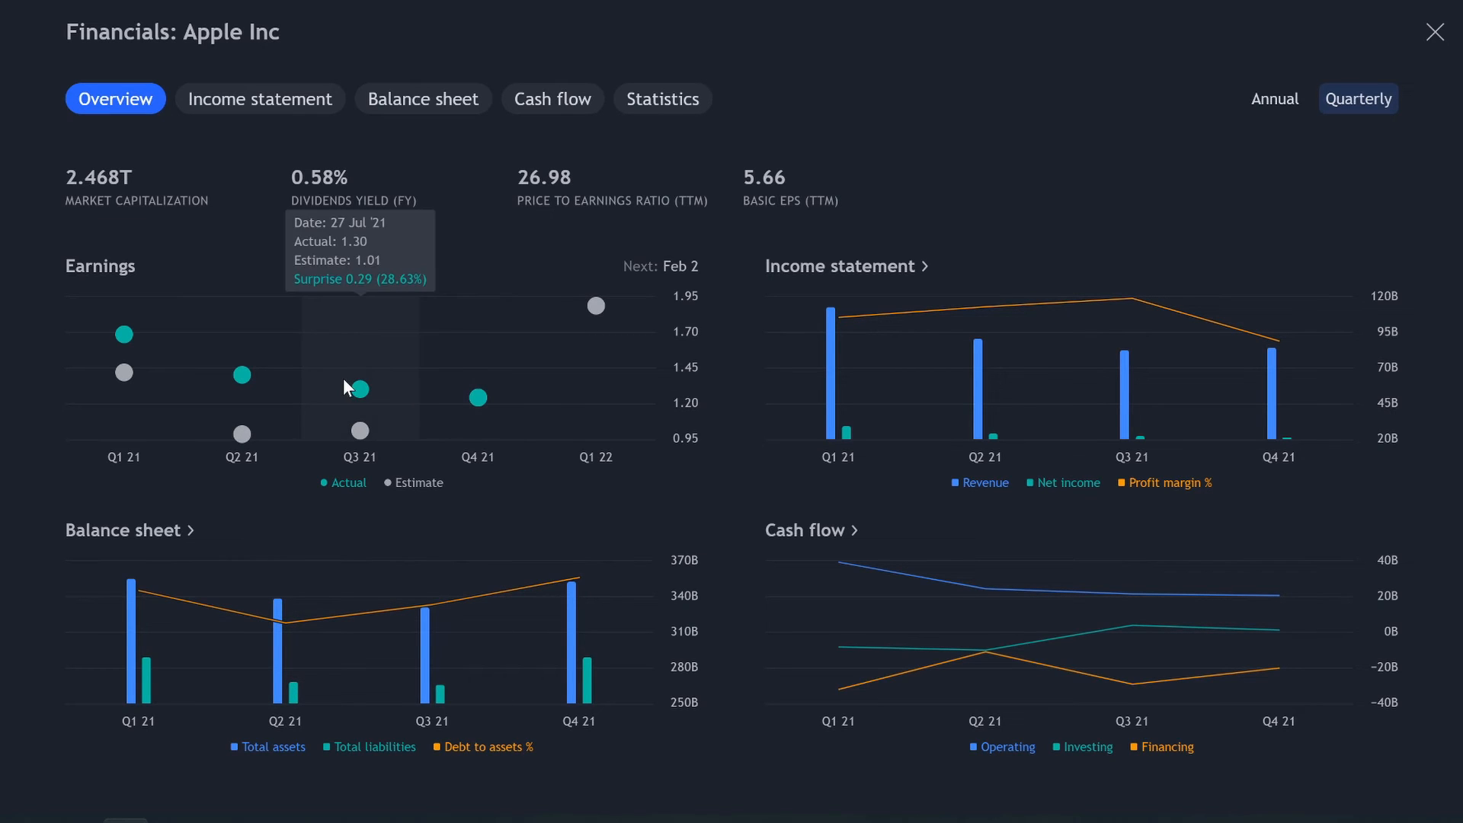
mouse_move(744, 296)
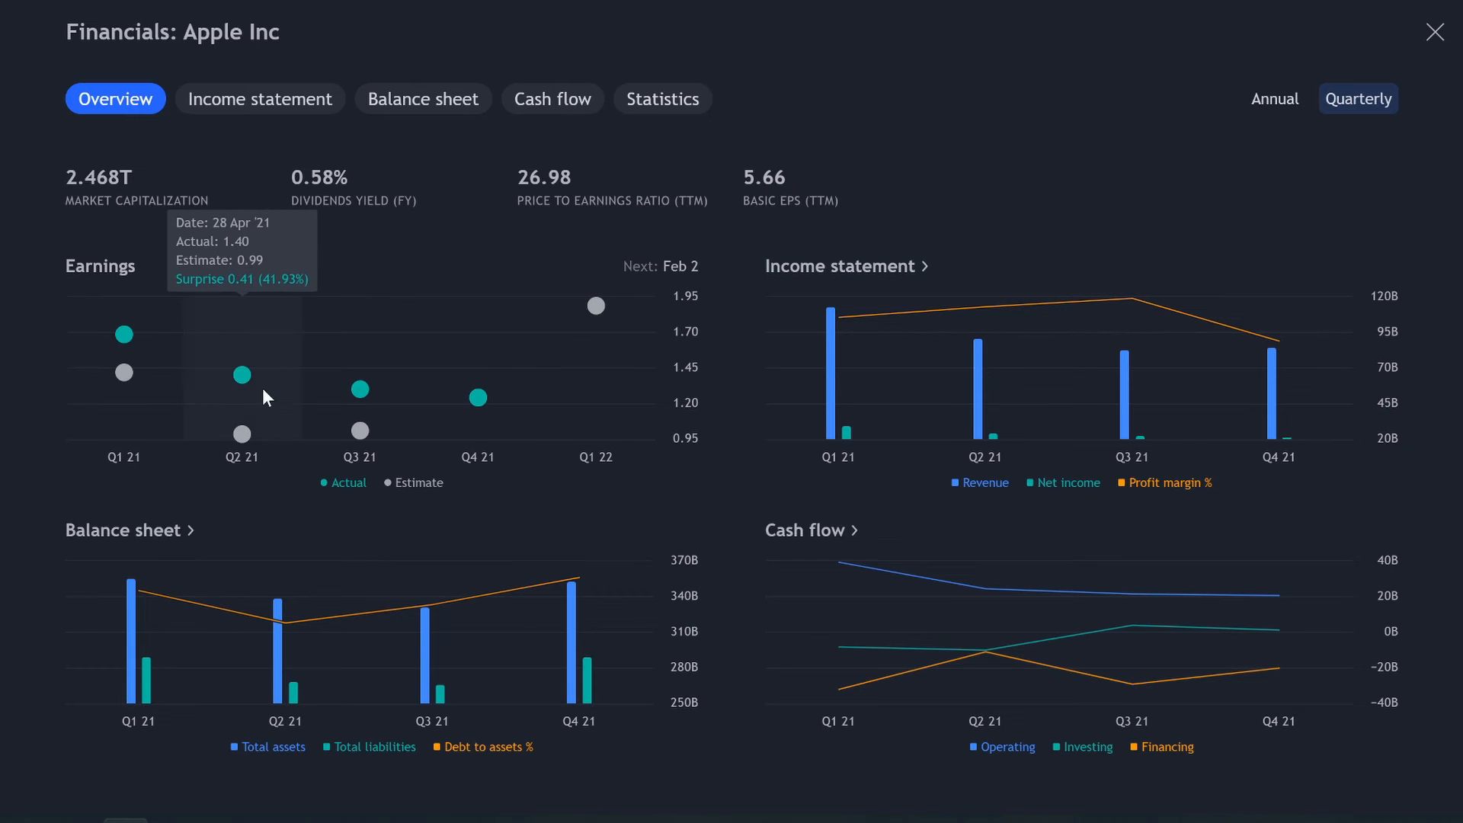
left_click(1273, 98)
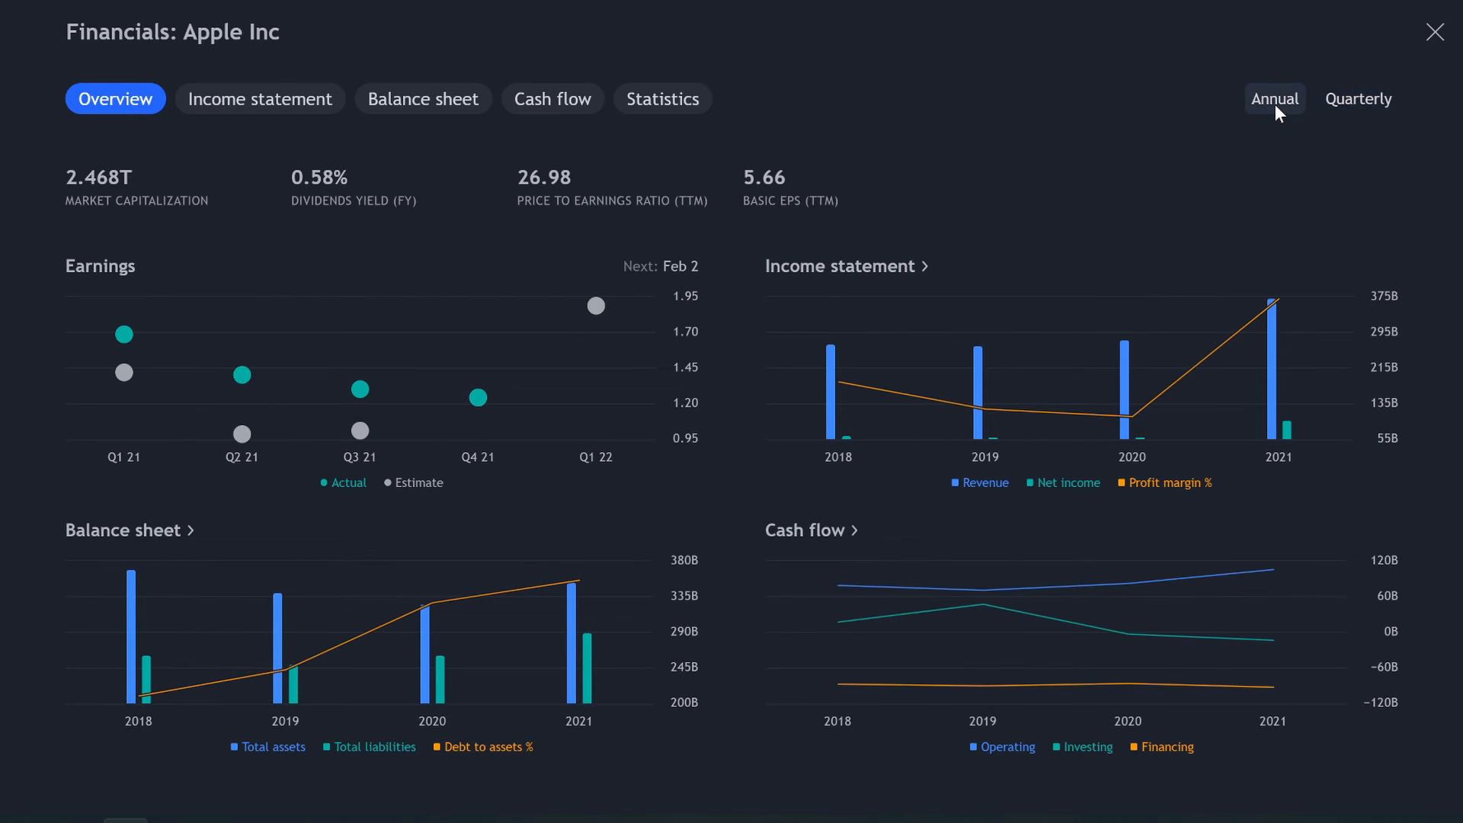
left_click(1359, 99)
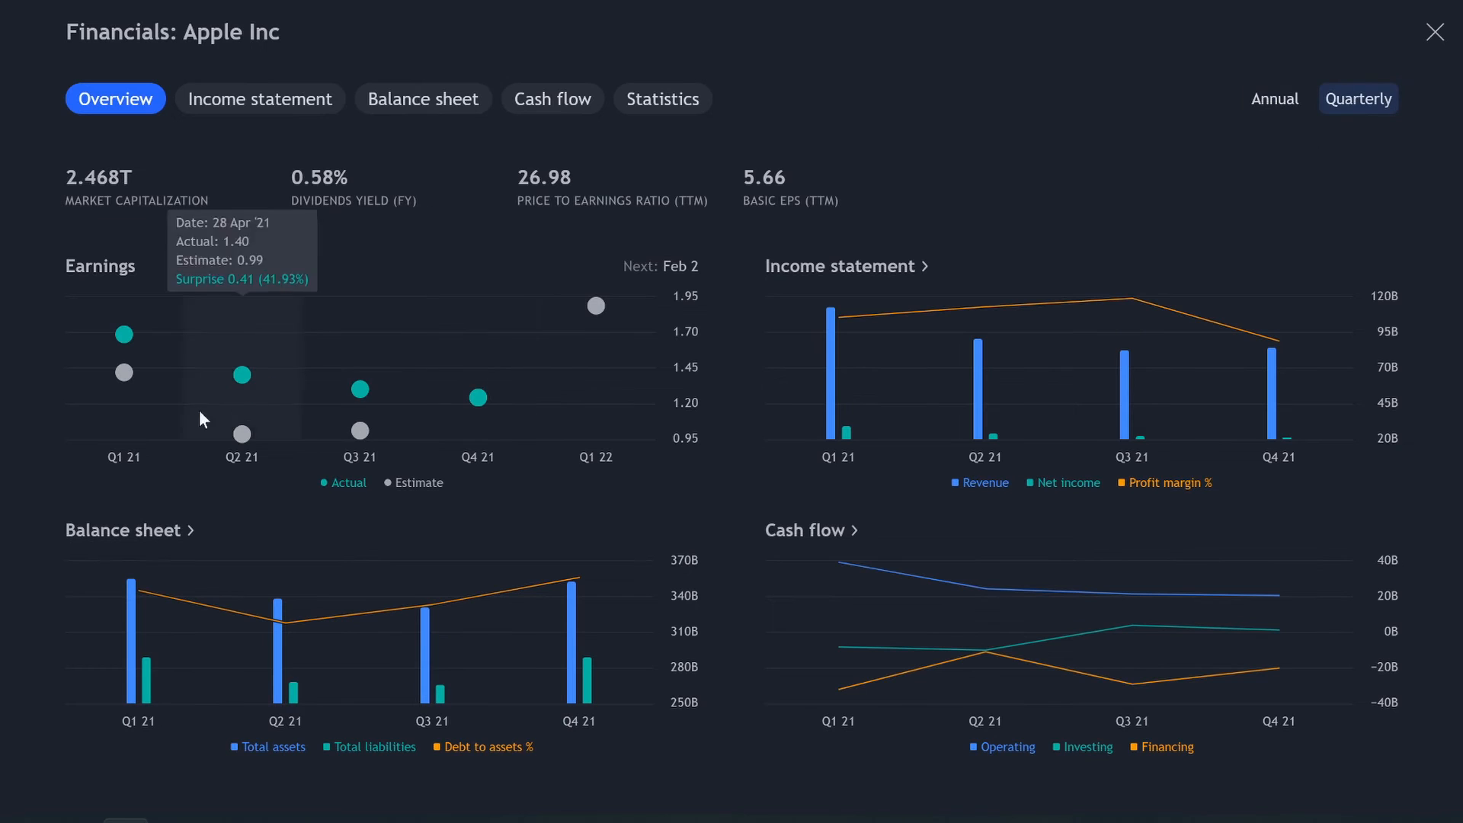
mouse_move(1110, 317)
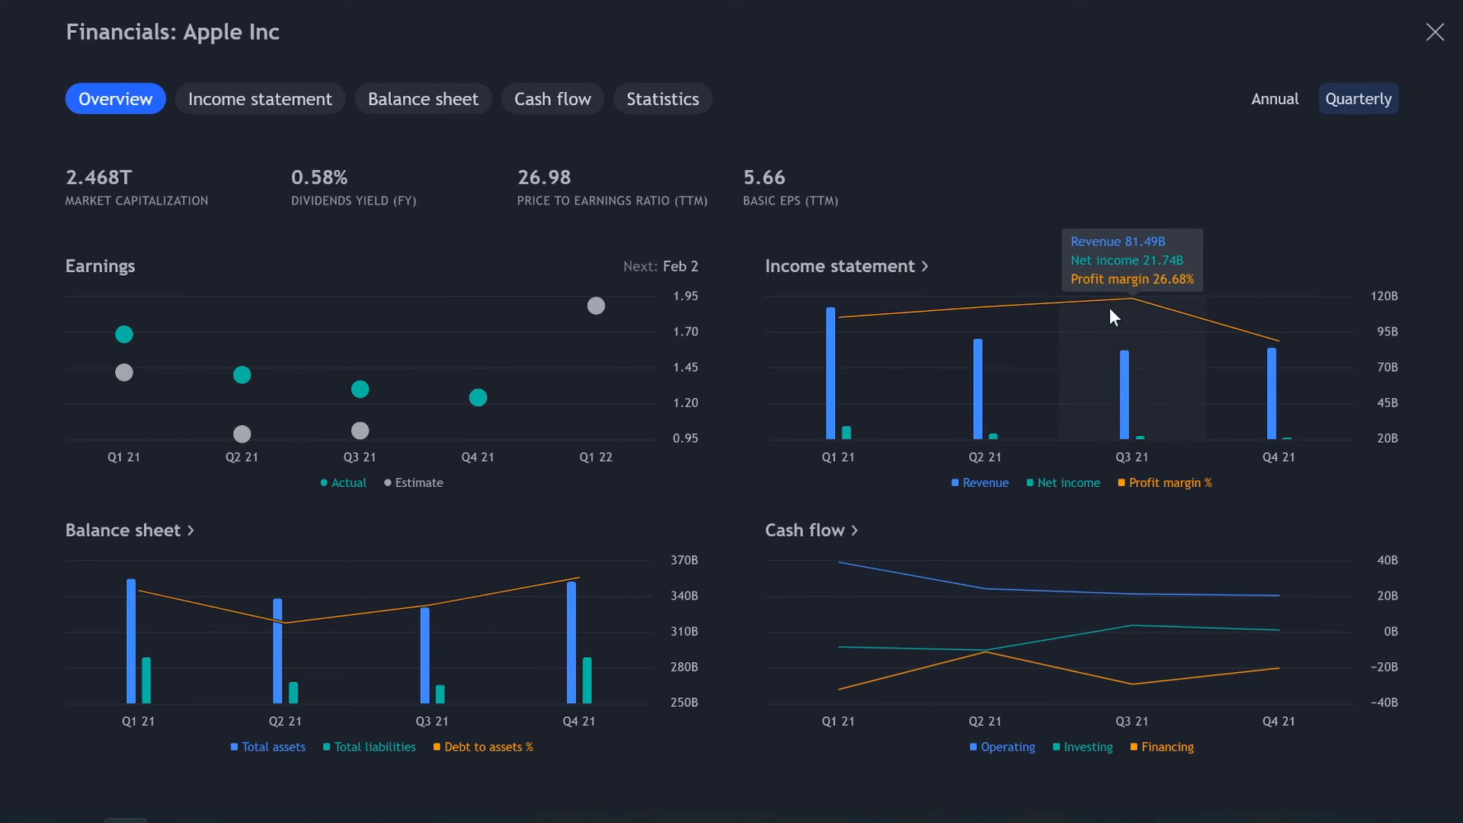
mouse_move(849, 698)
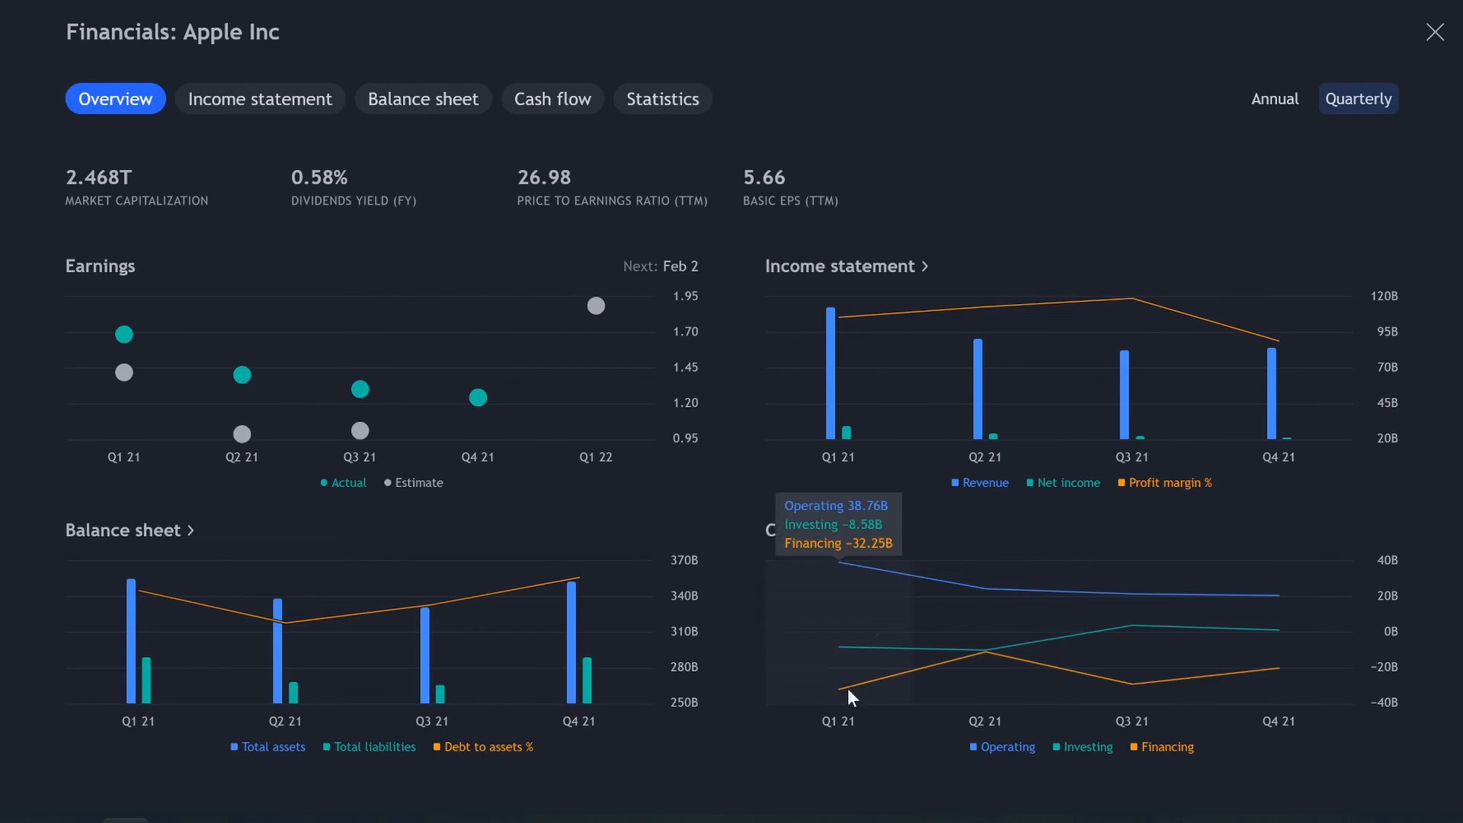
left_click(1273, 99)
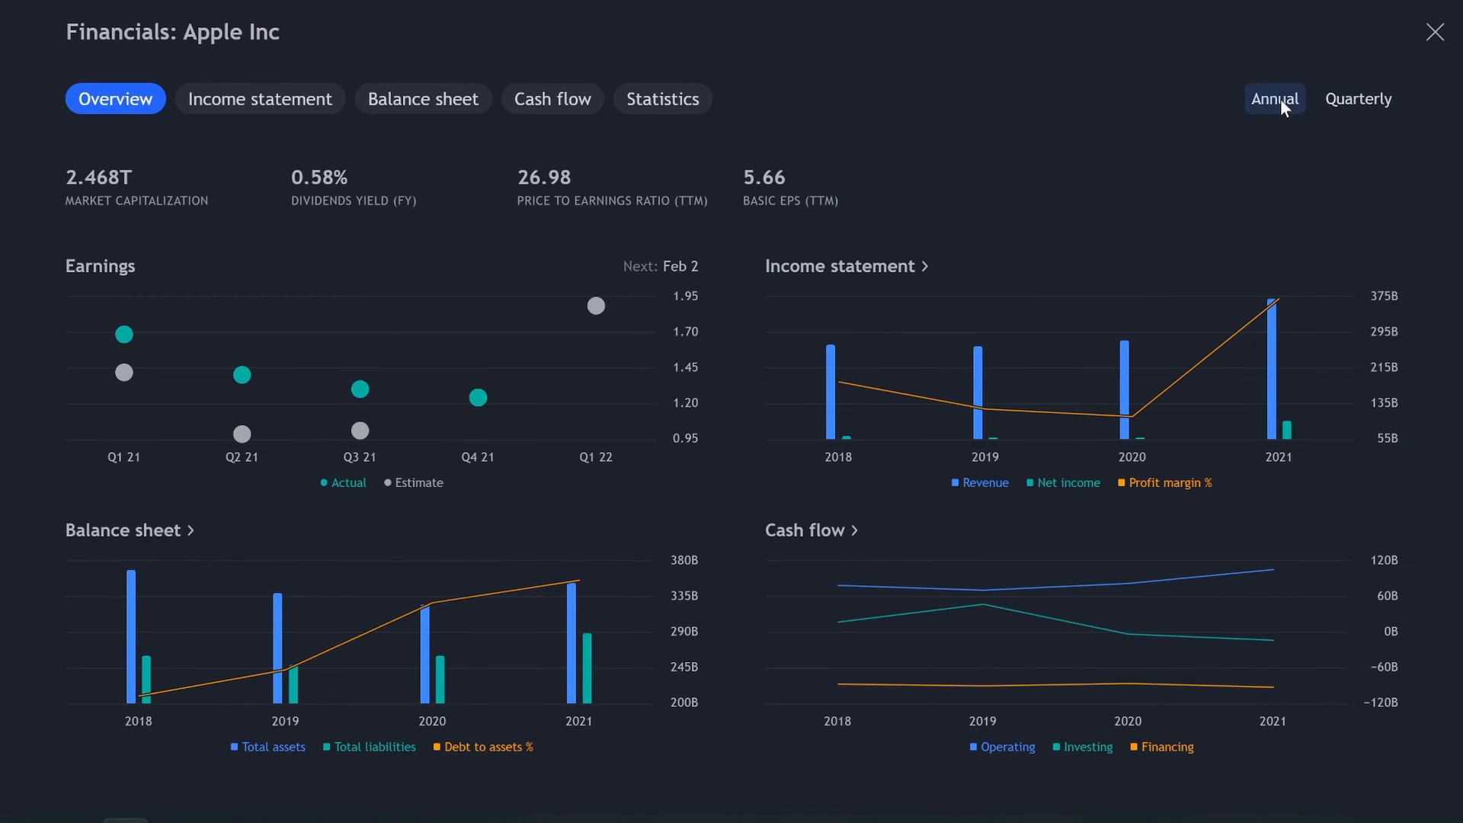
mouse_move(836, 413)
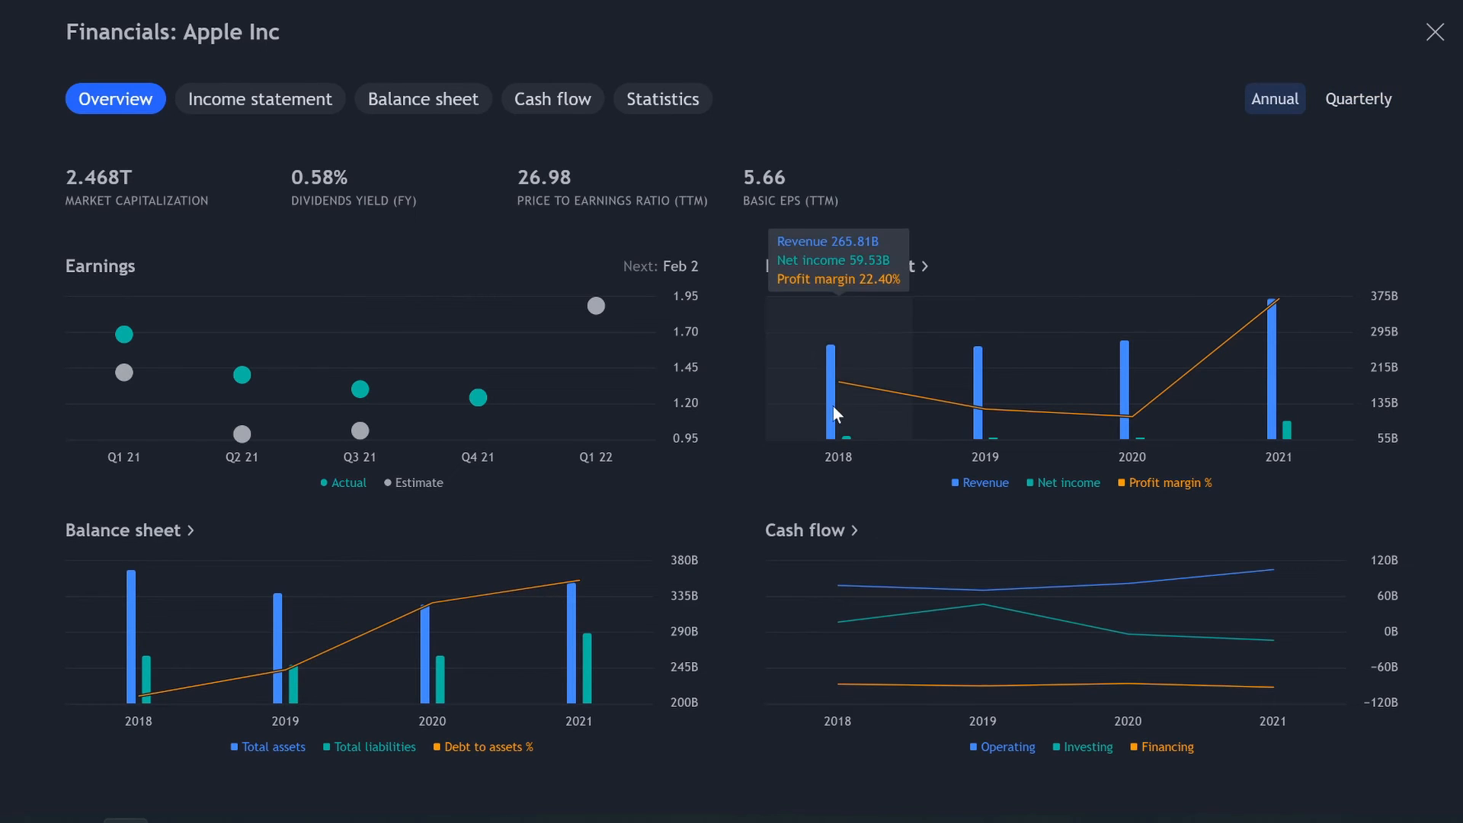
mouse_move(1371, 128)
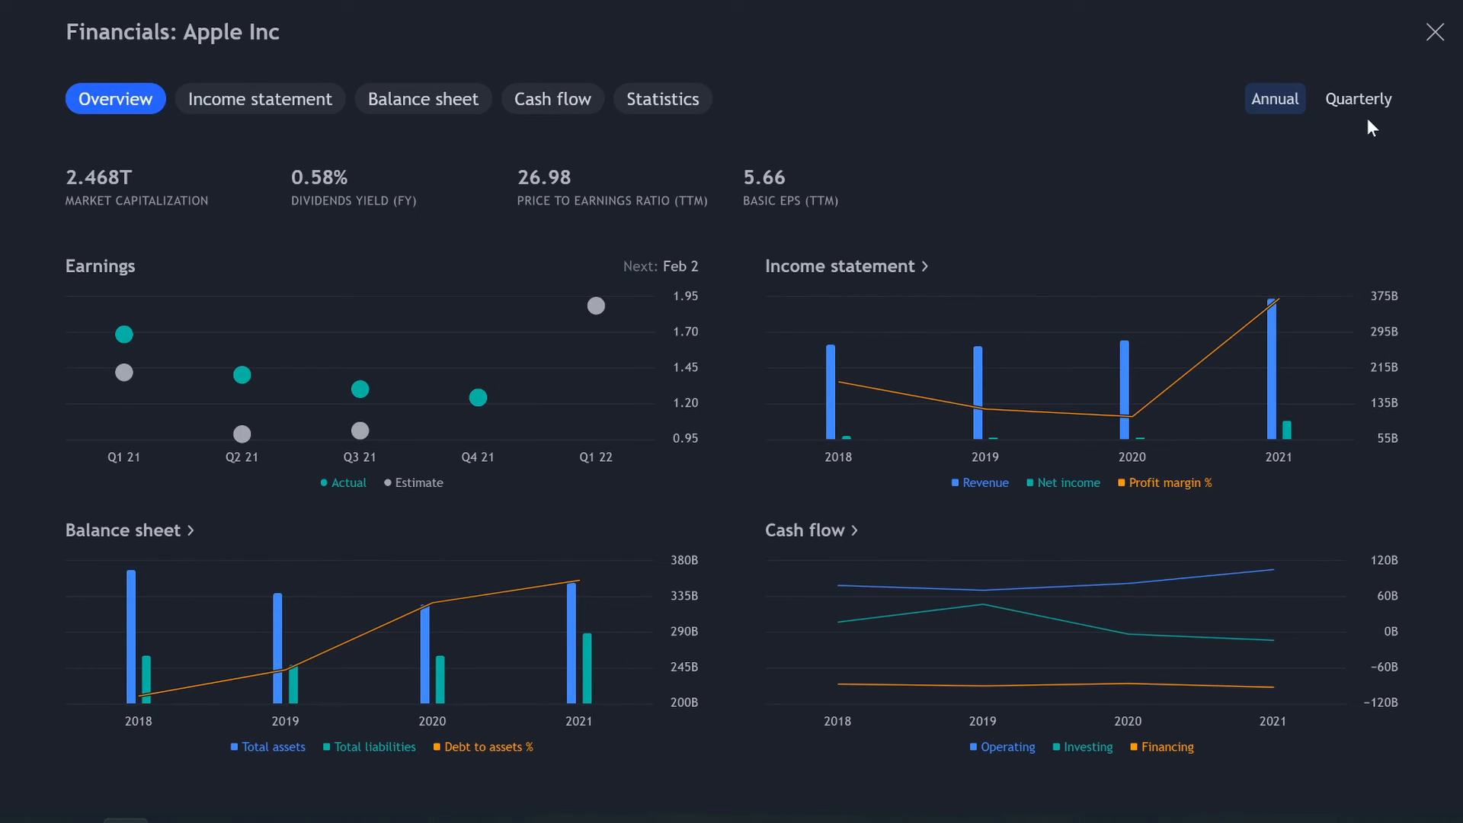
left_click(1359, 99)
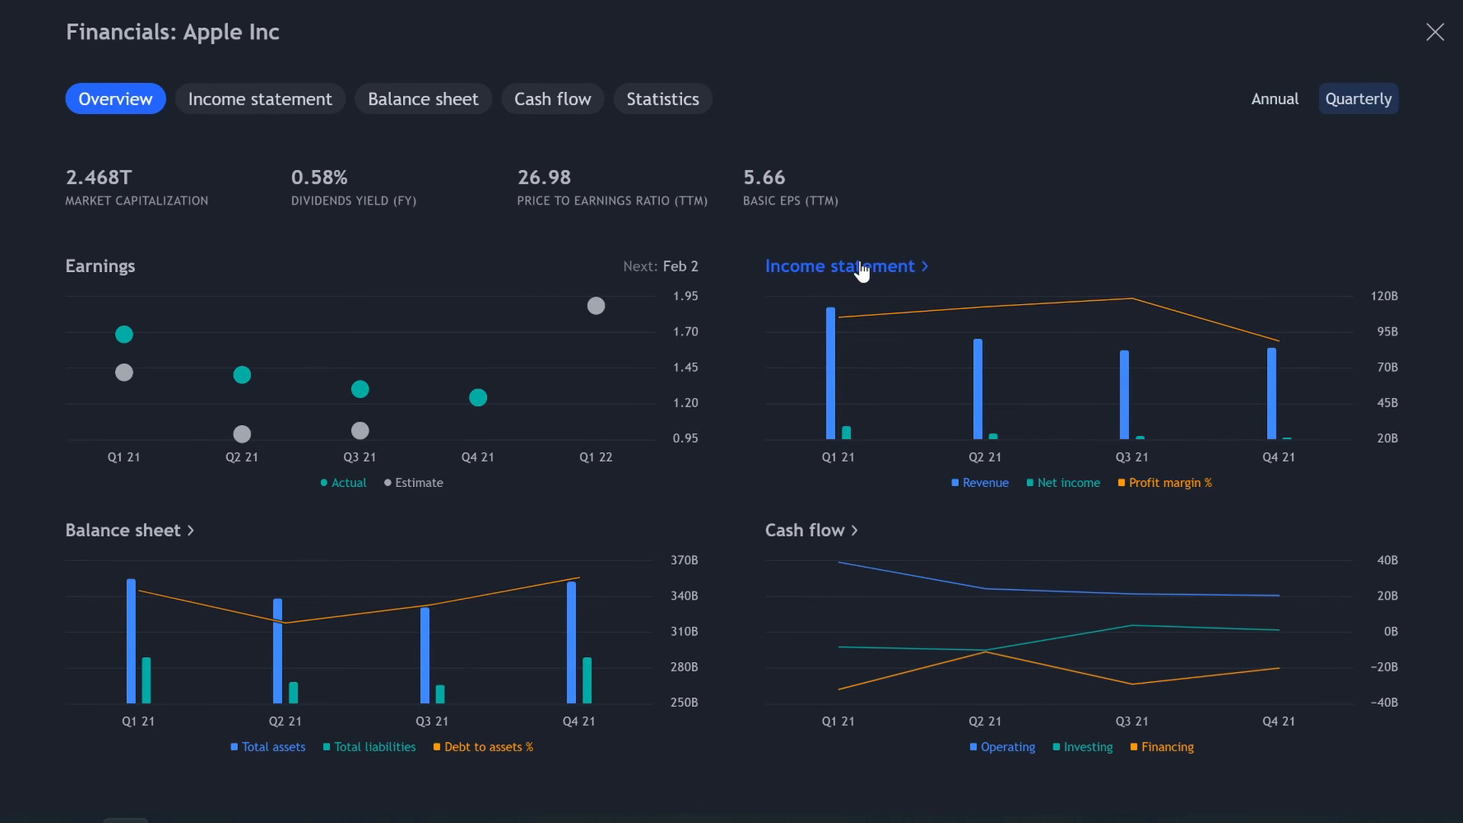
left_click(259, 99)
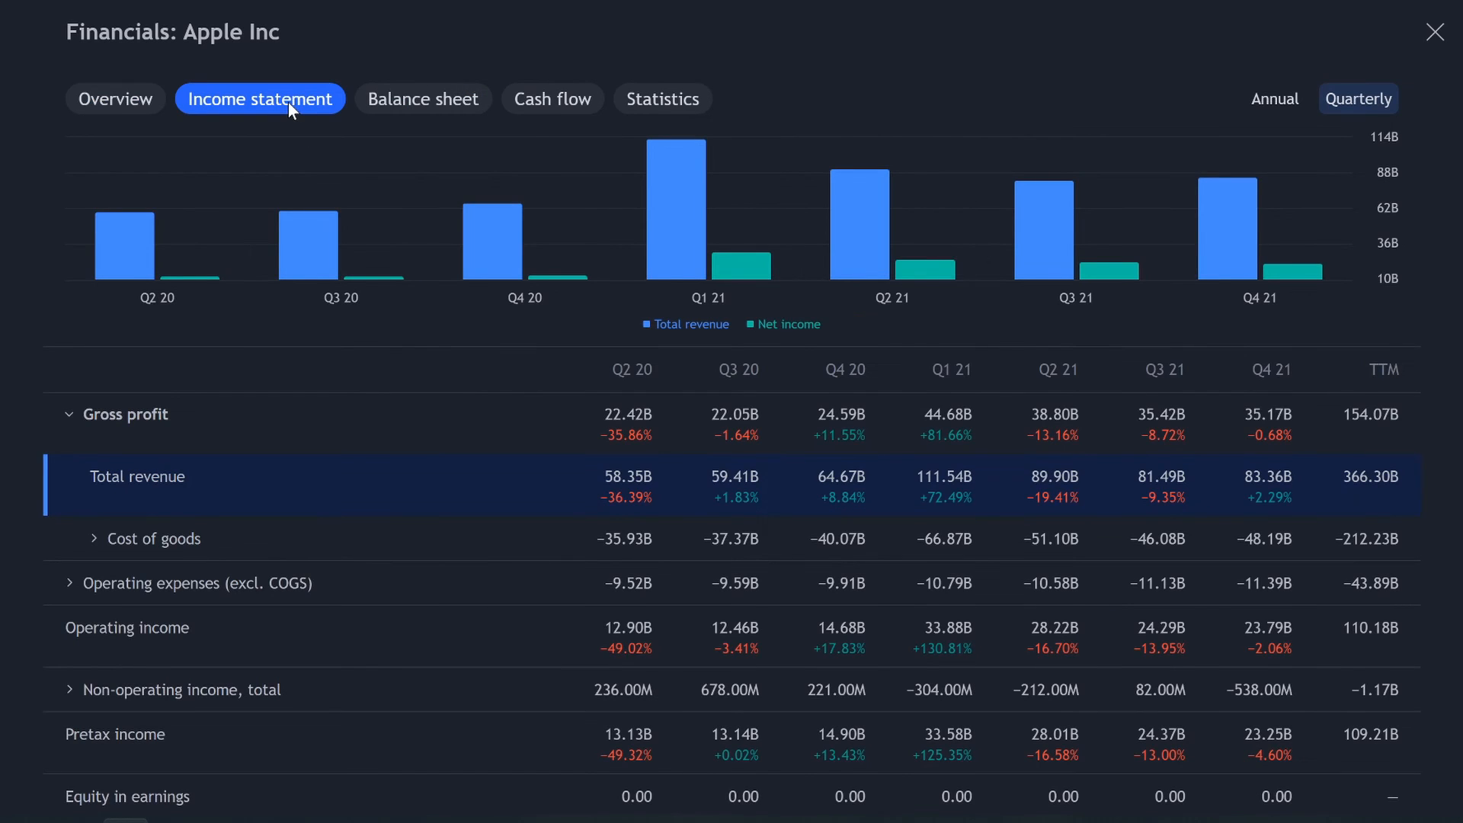
scroll("down", 3)
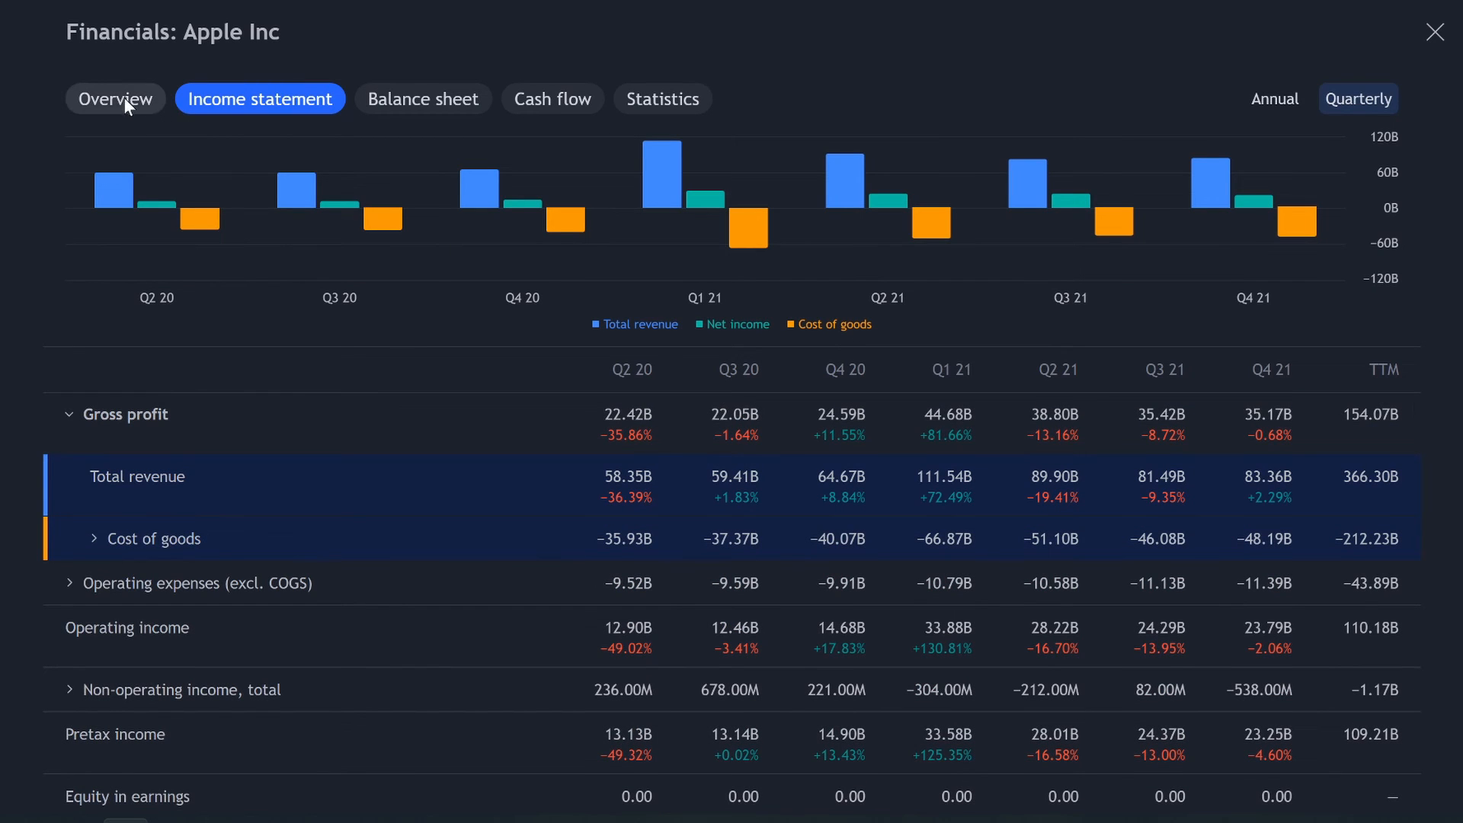
left_click(116, 99)
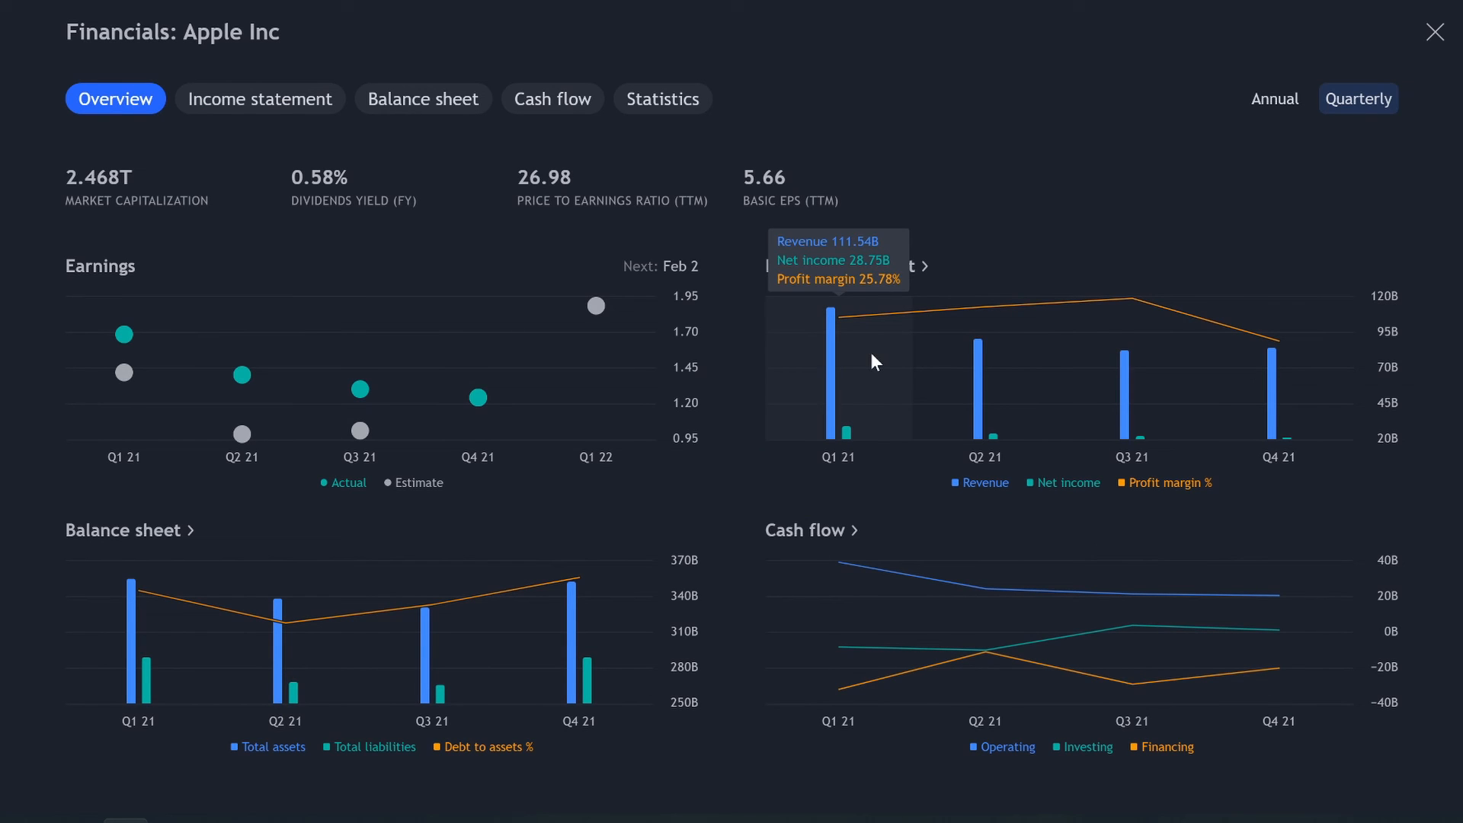
mouse_move(941, 365)
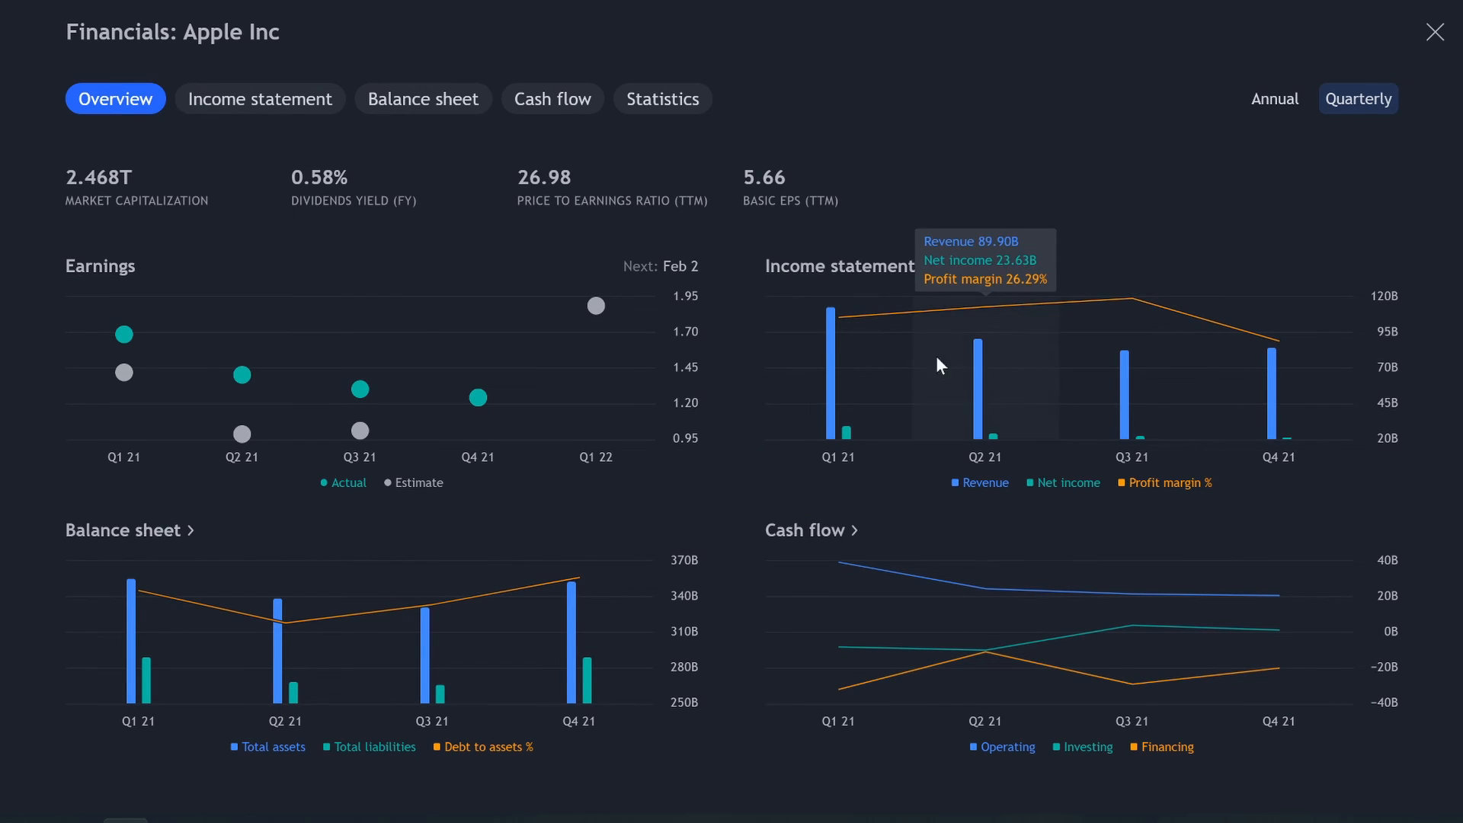
mouse_move(857, 295)
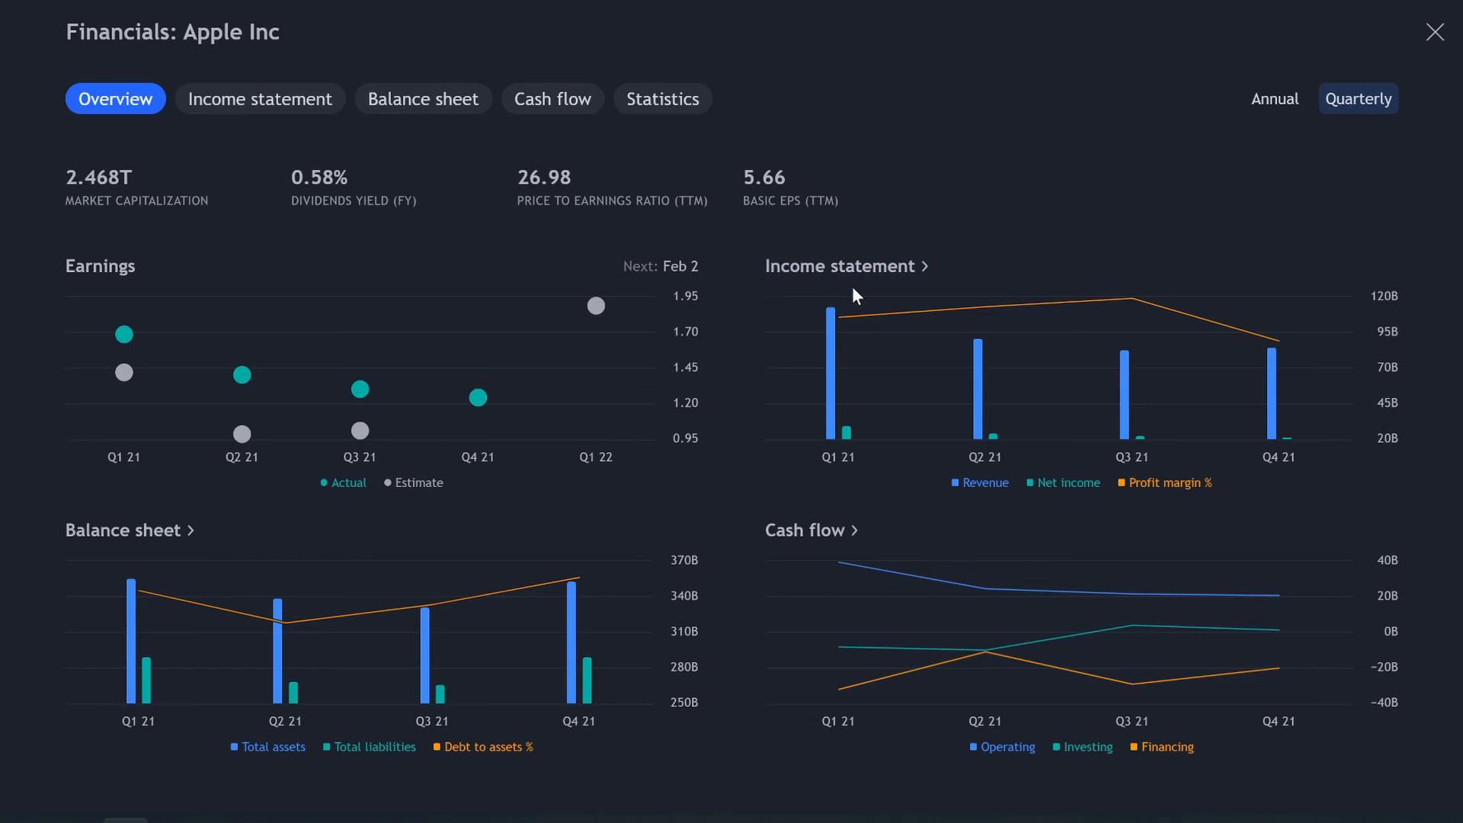
mouse_move(828, 378)
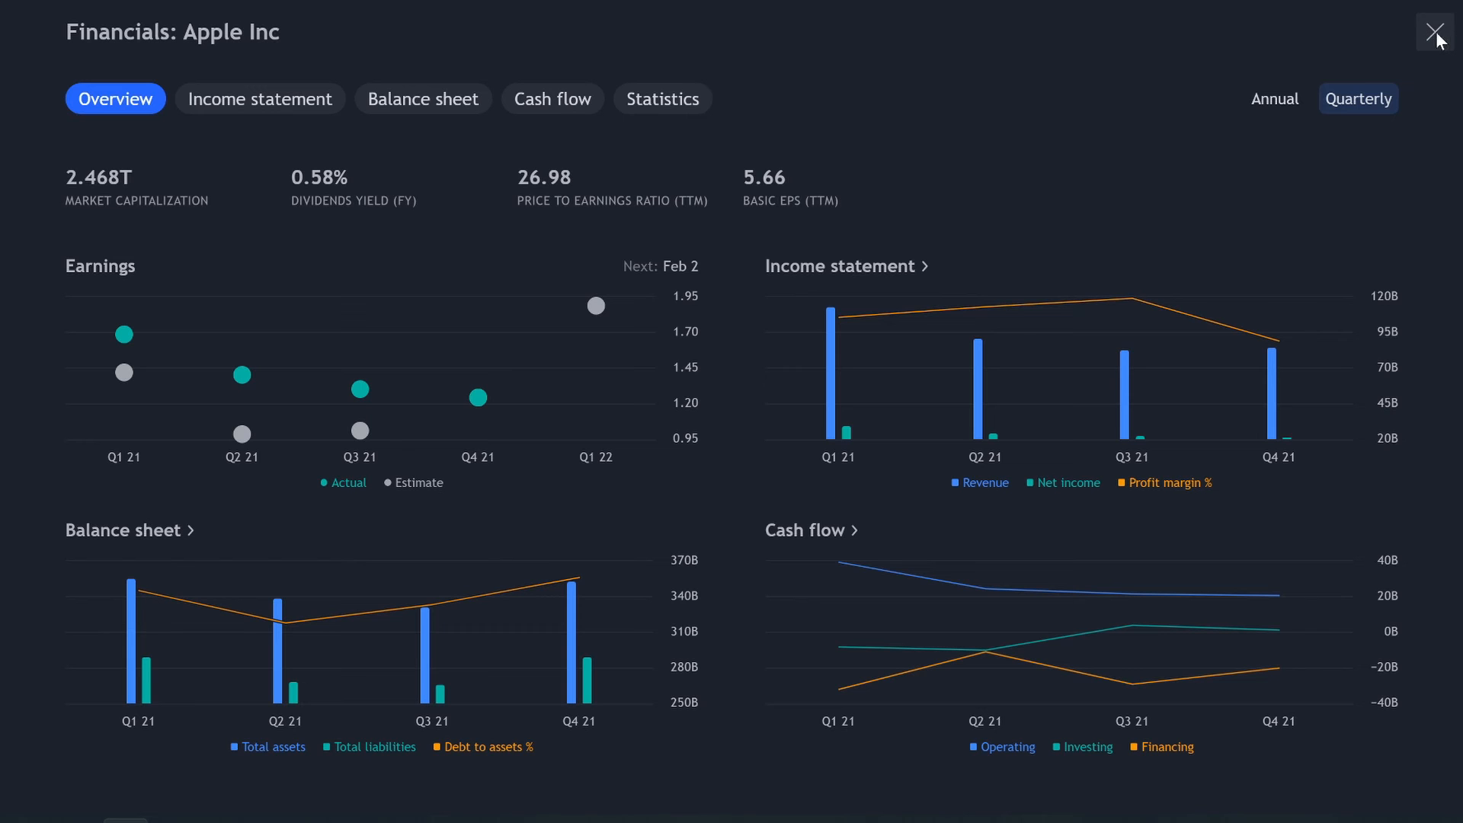
left_click(1434, 32)
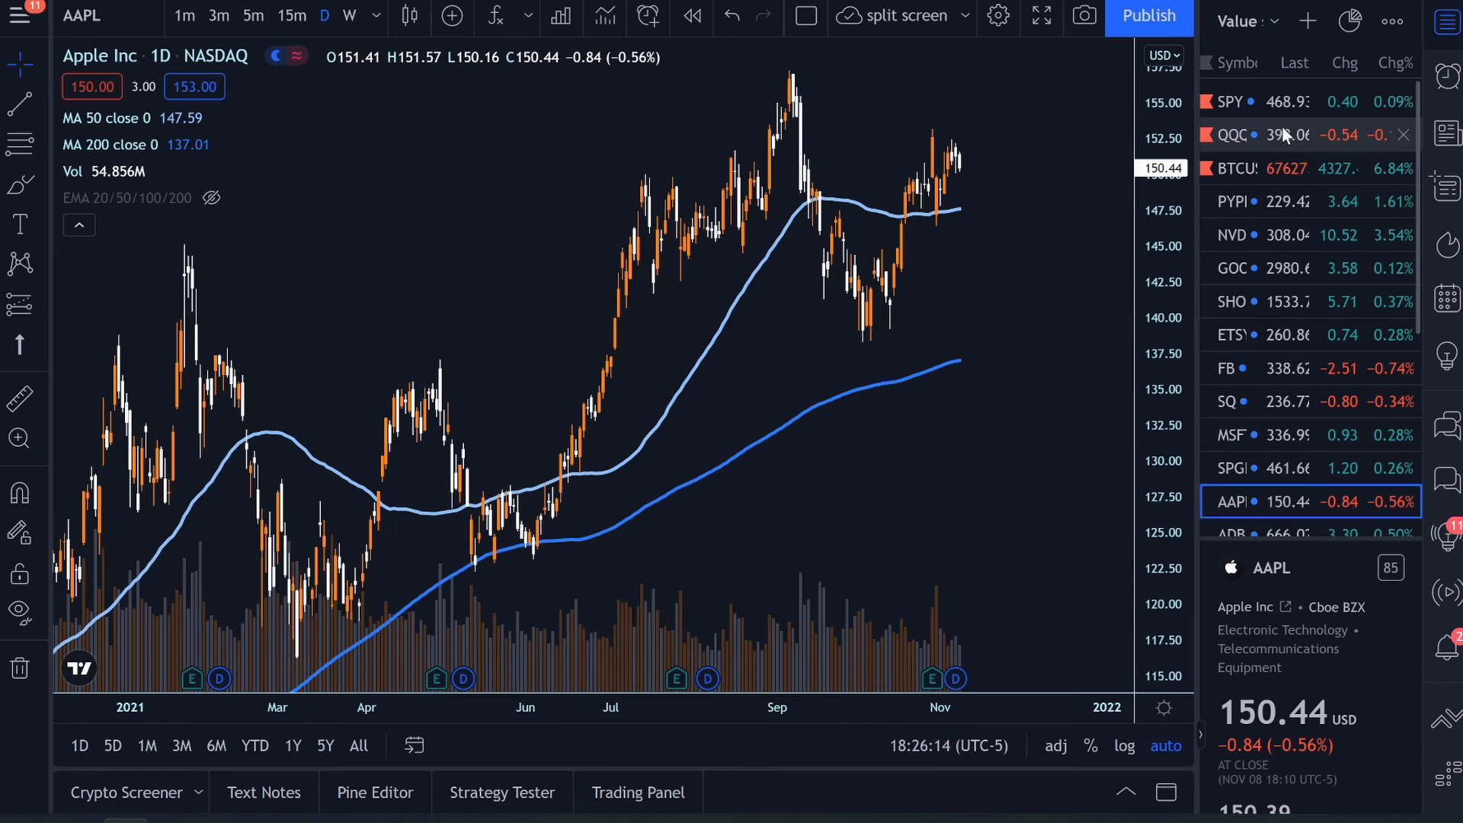
Chart QQQ from the watchlist and open its full financials from a dividend marker
left_click(1307, 134)
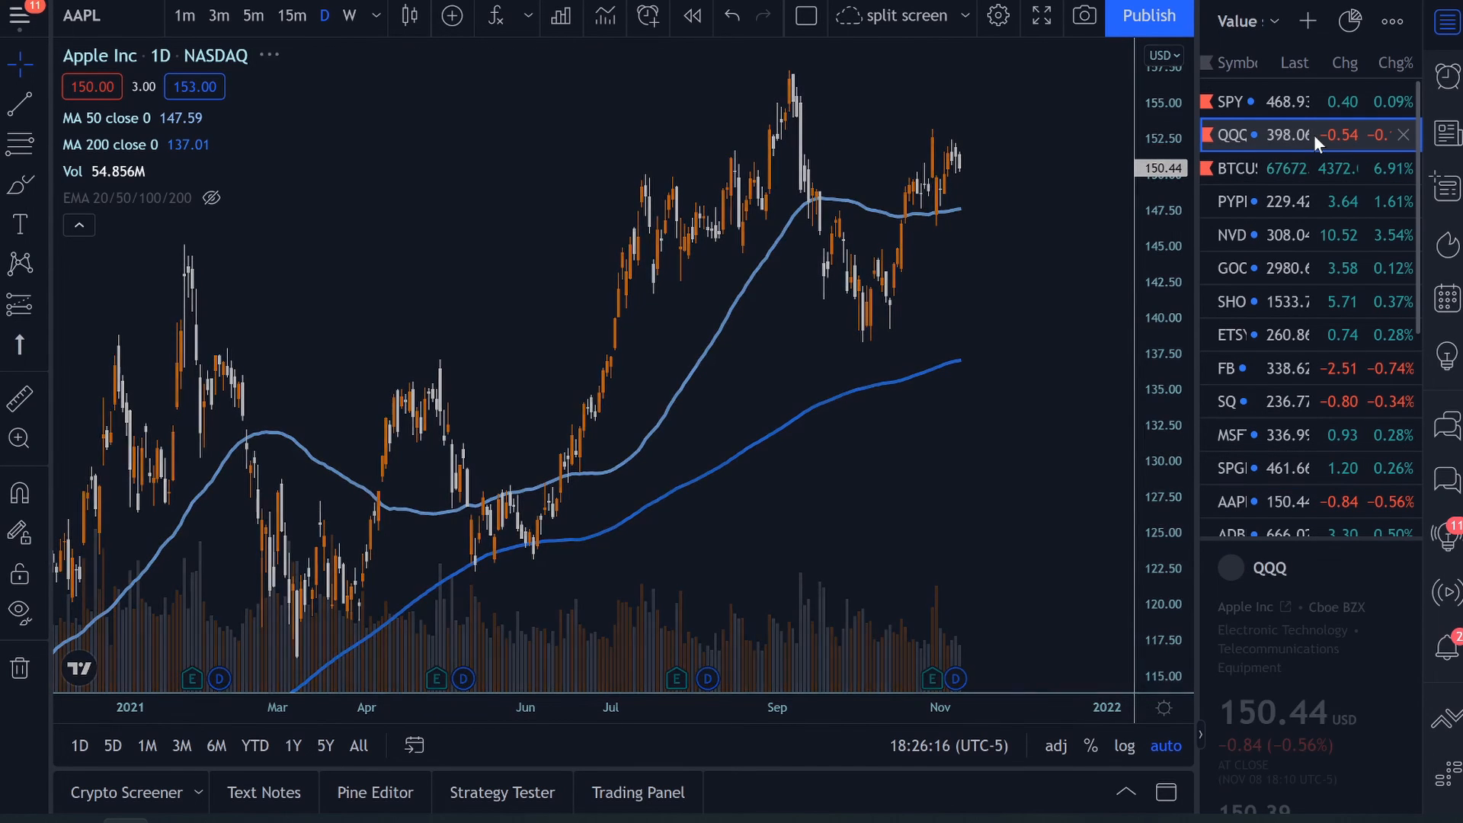
left_click(1230, 134)
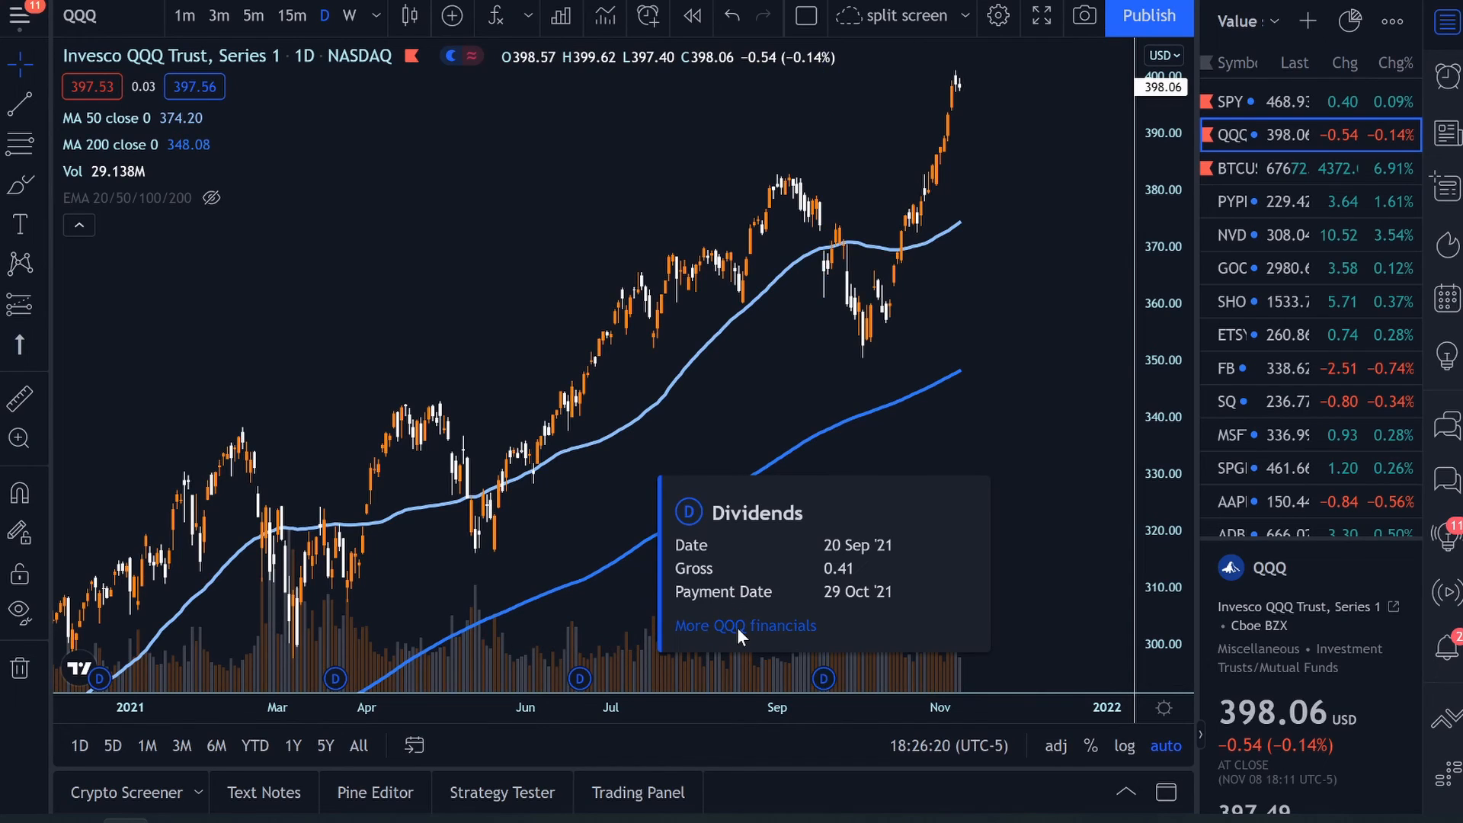
left_click(744, 625)
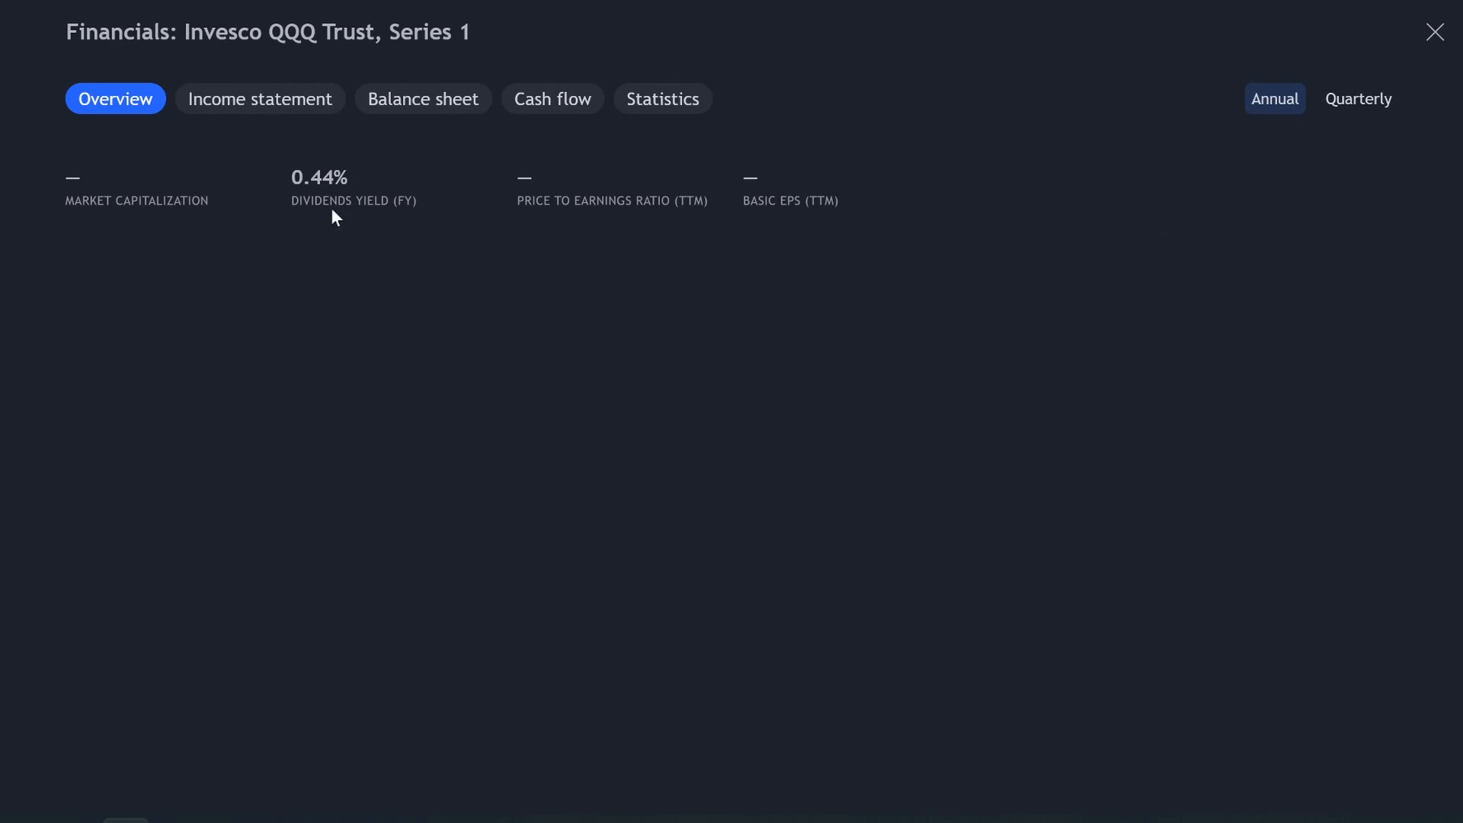
mouse_move(235, 176)
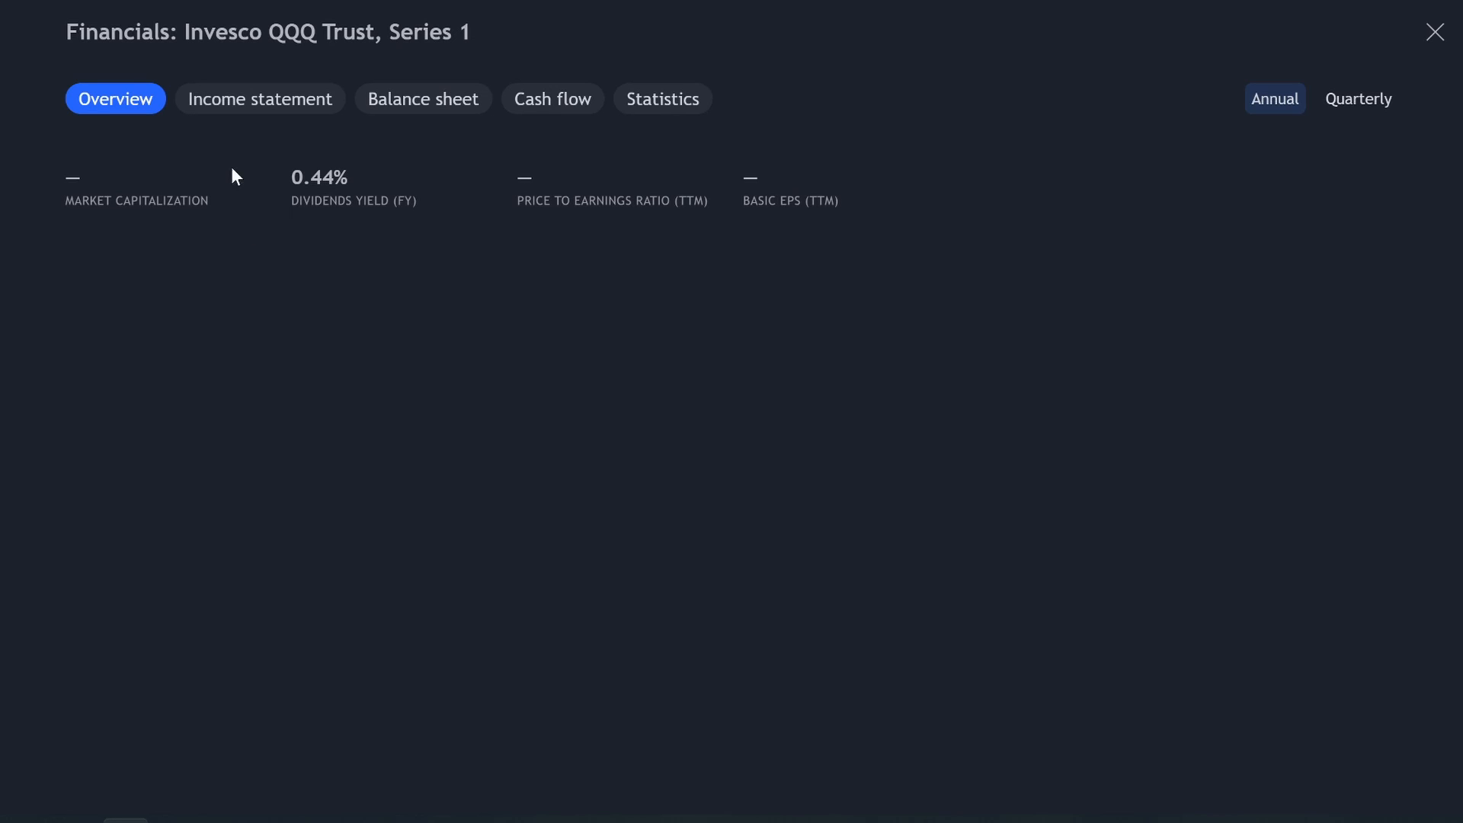
Browse QQQ's income statement, cash flow, overview, balance sheet and empty statistics tabs
left_click(259, 99)
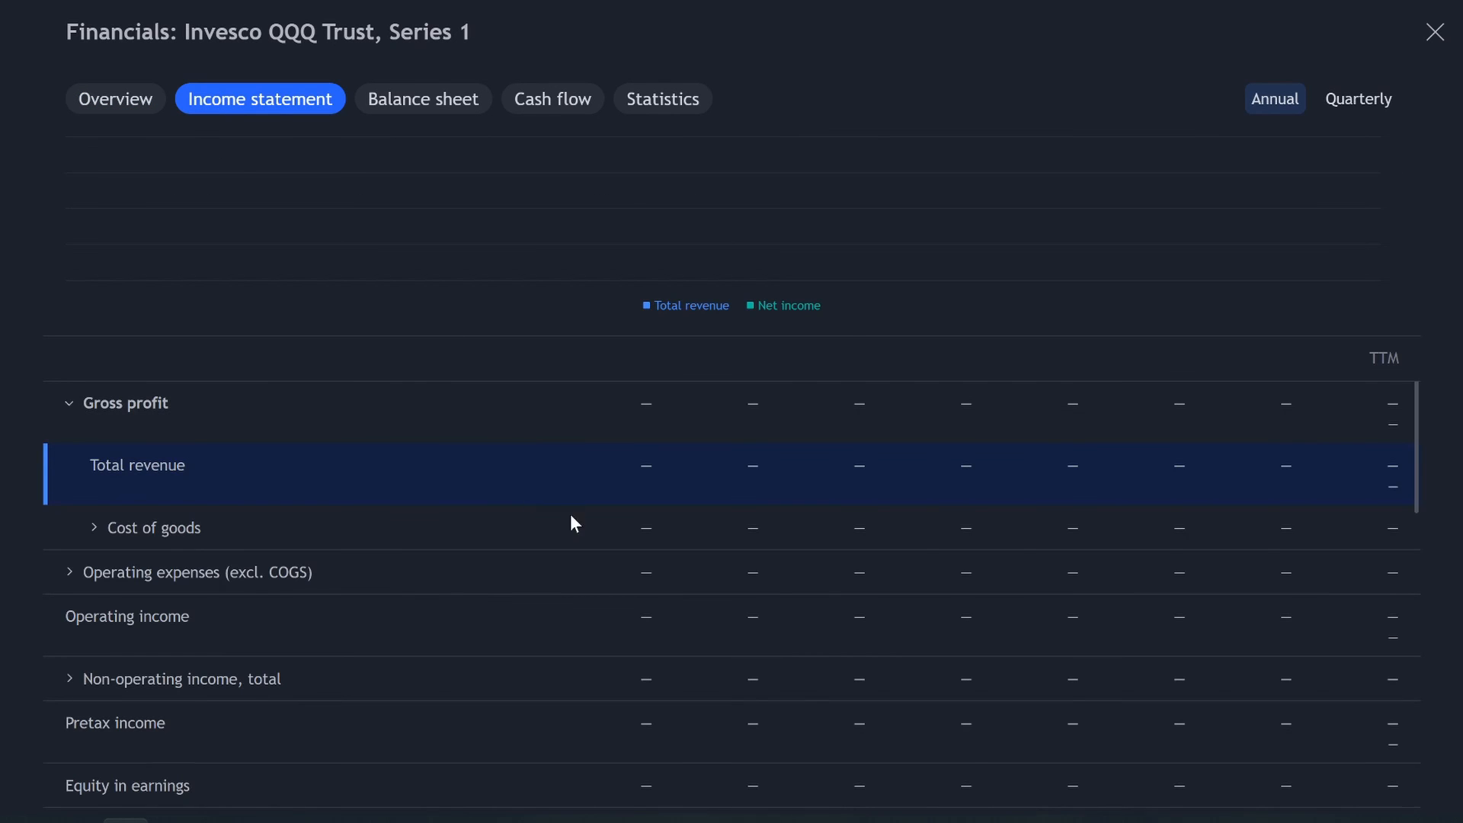
mouse_move(423, 99)
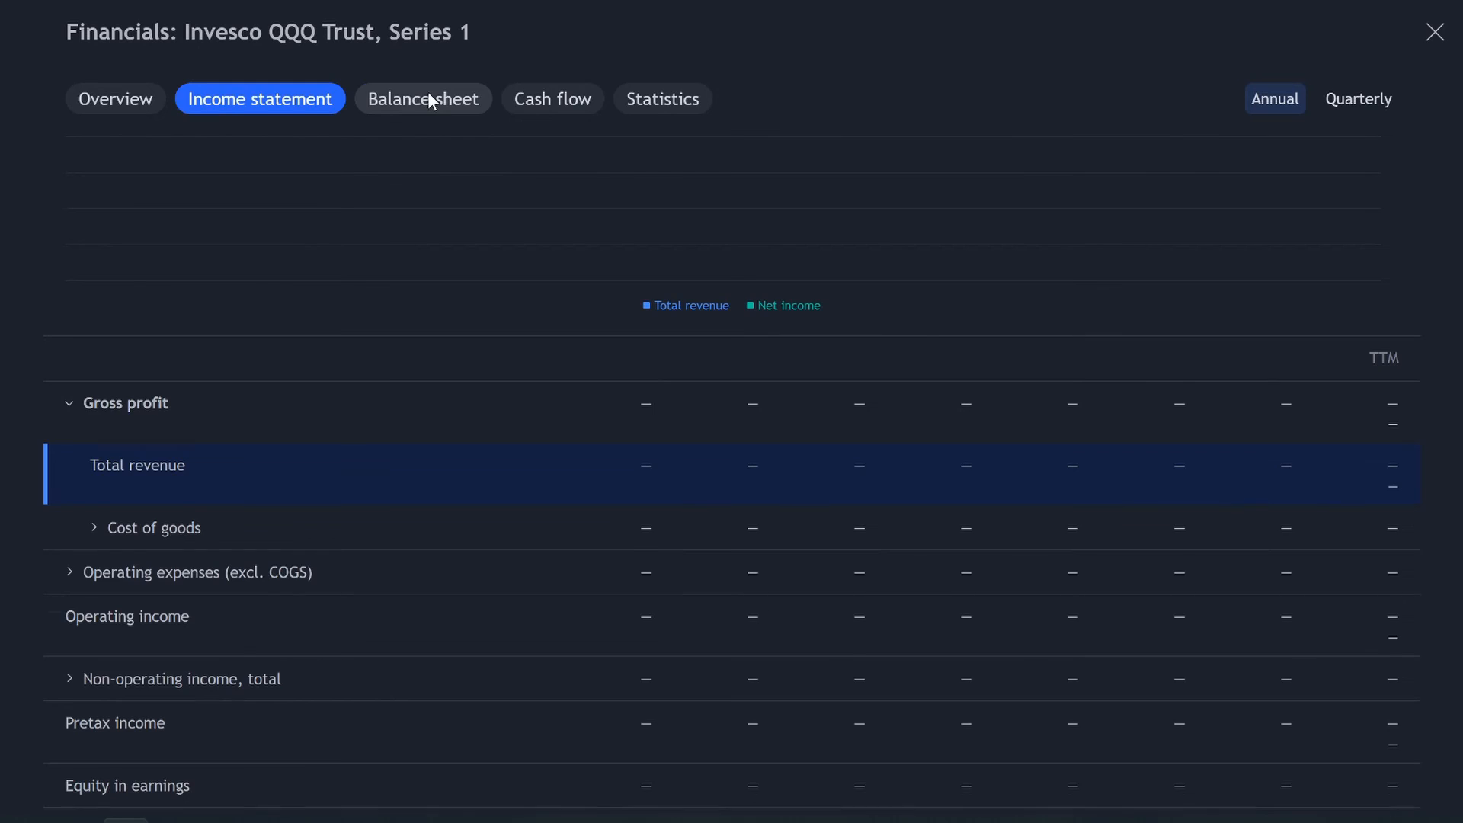
left_click(552, 98)
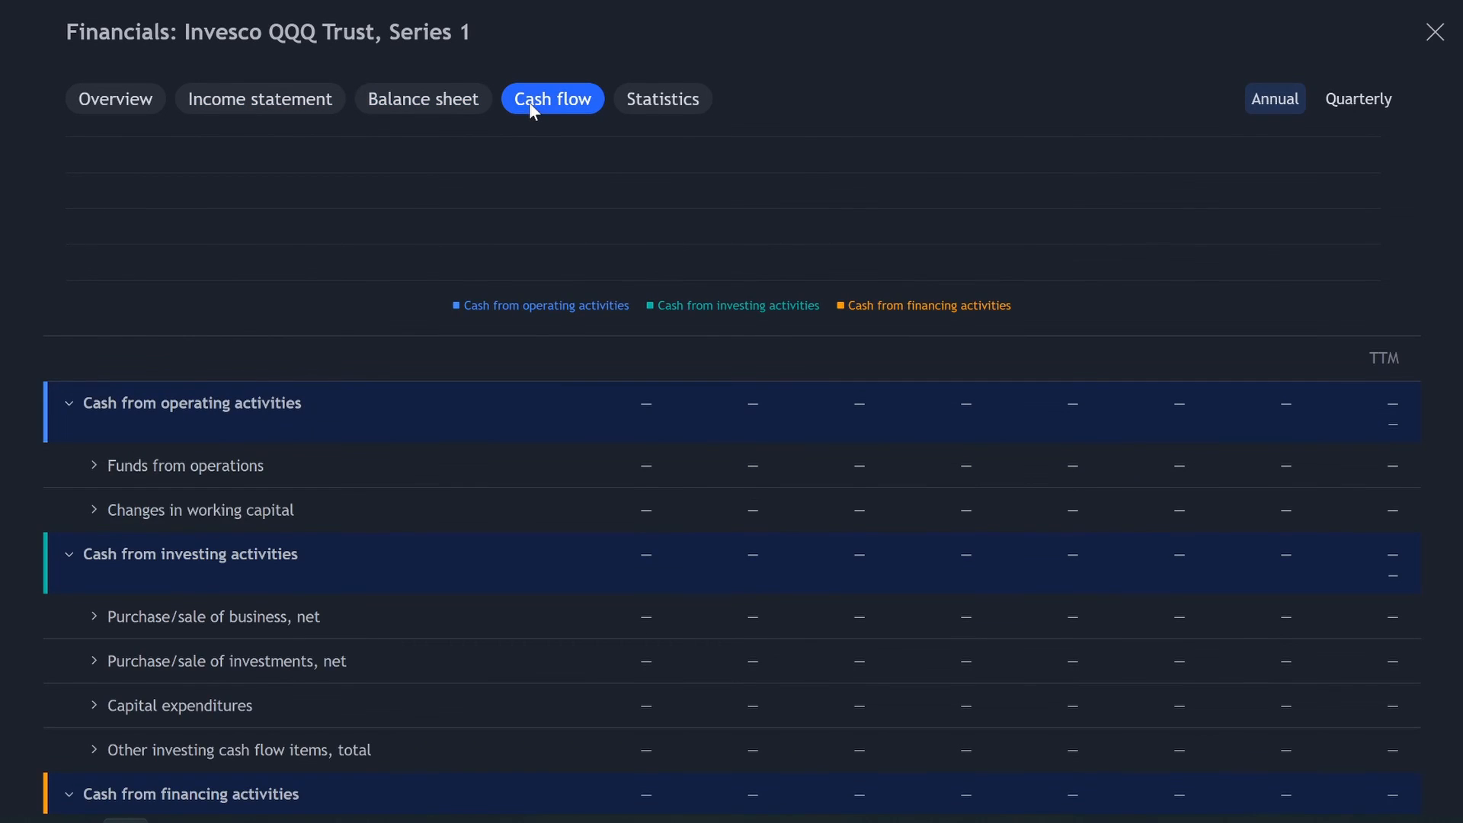
left_click(662, 99)
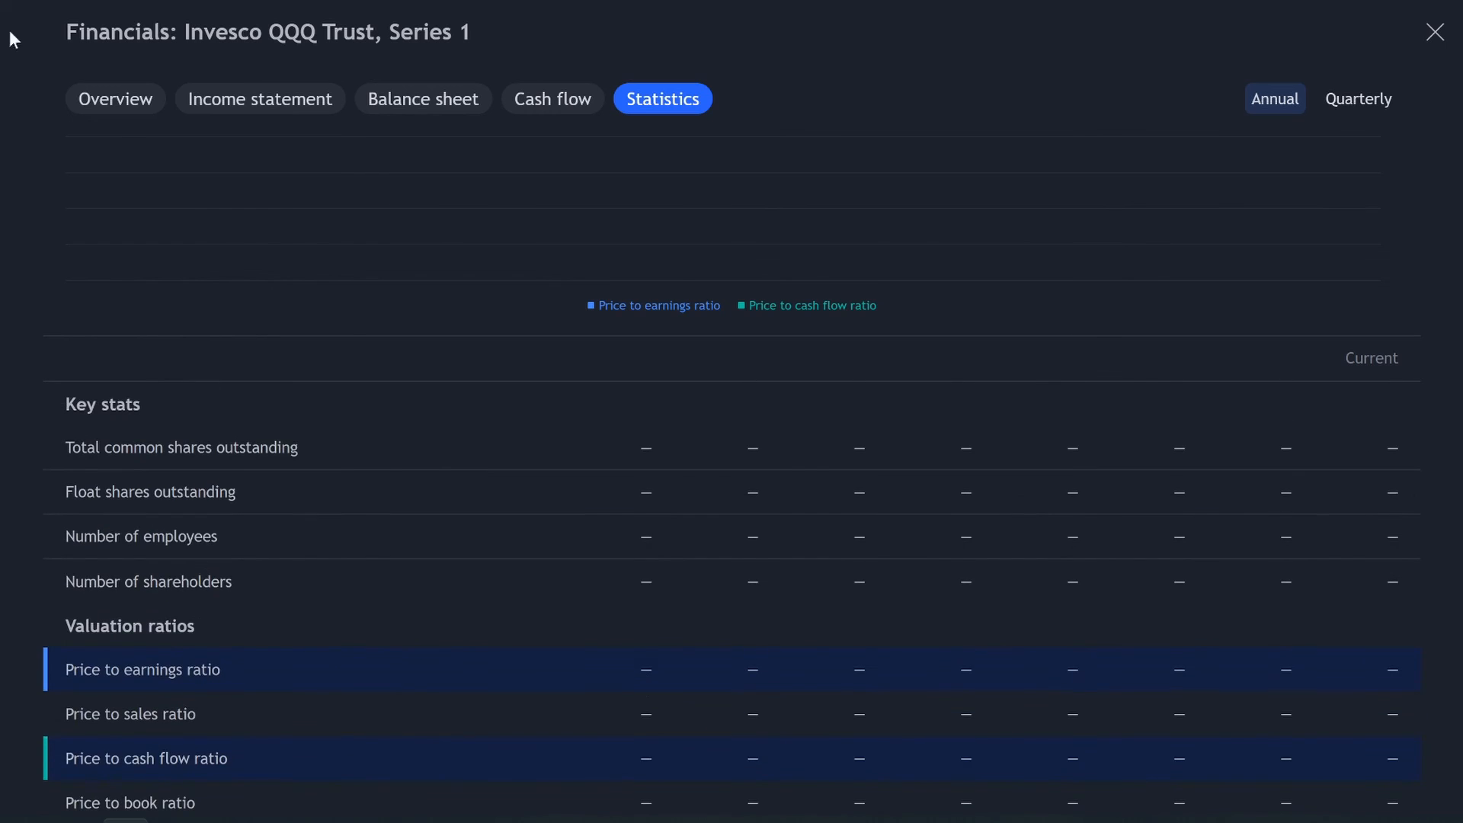
left_click(115, 99)
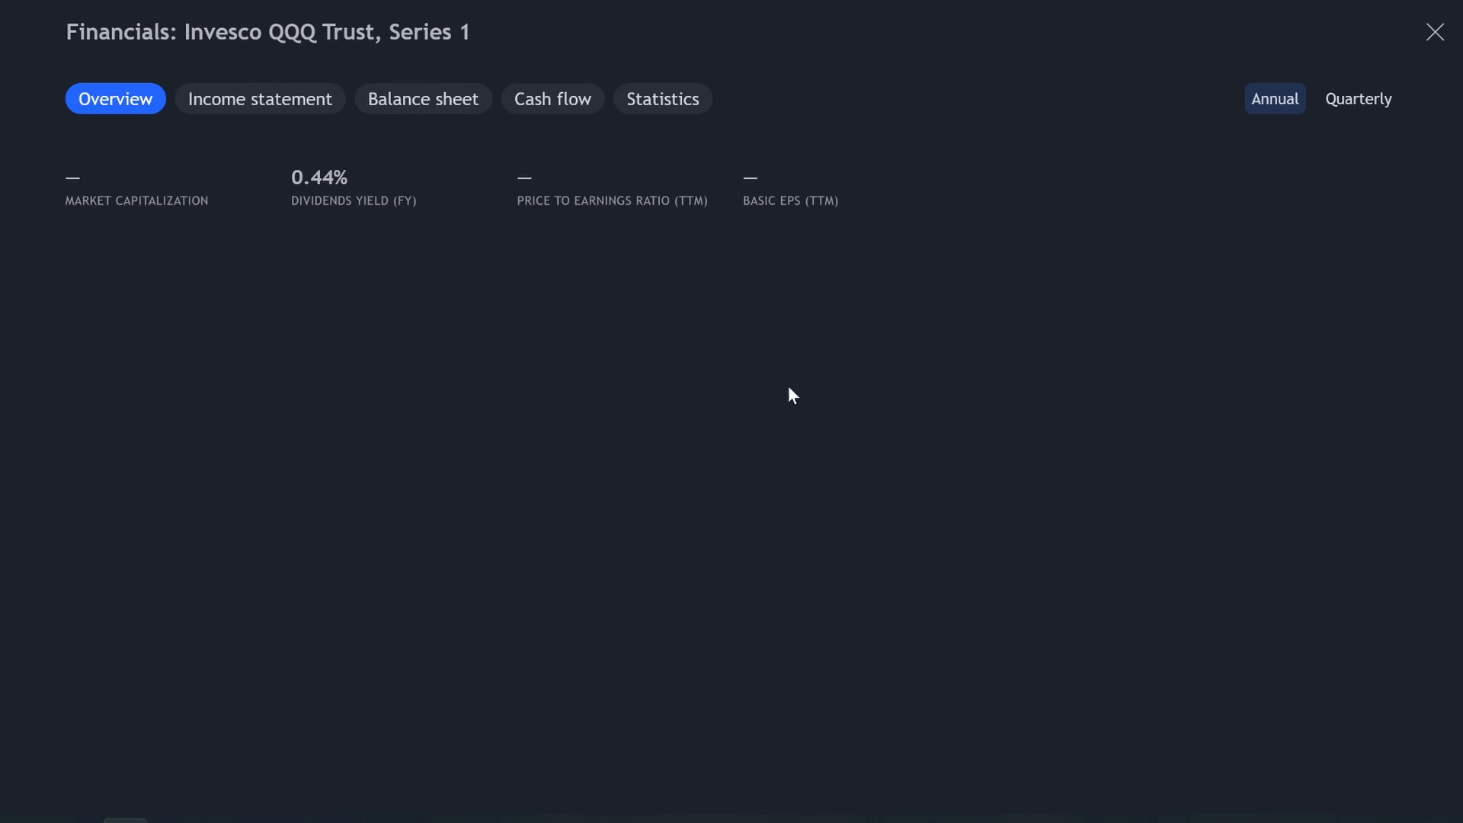
mouse_move(1435, 30)
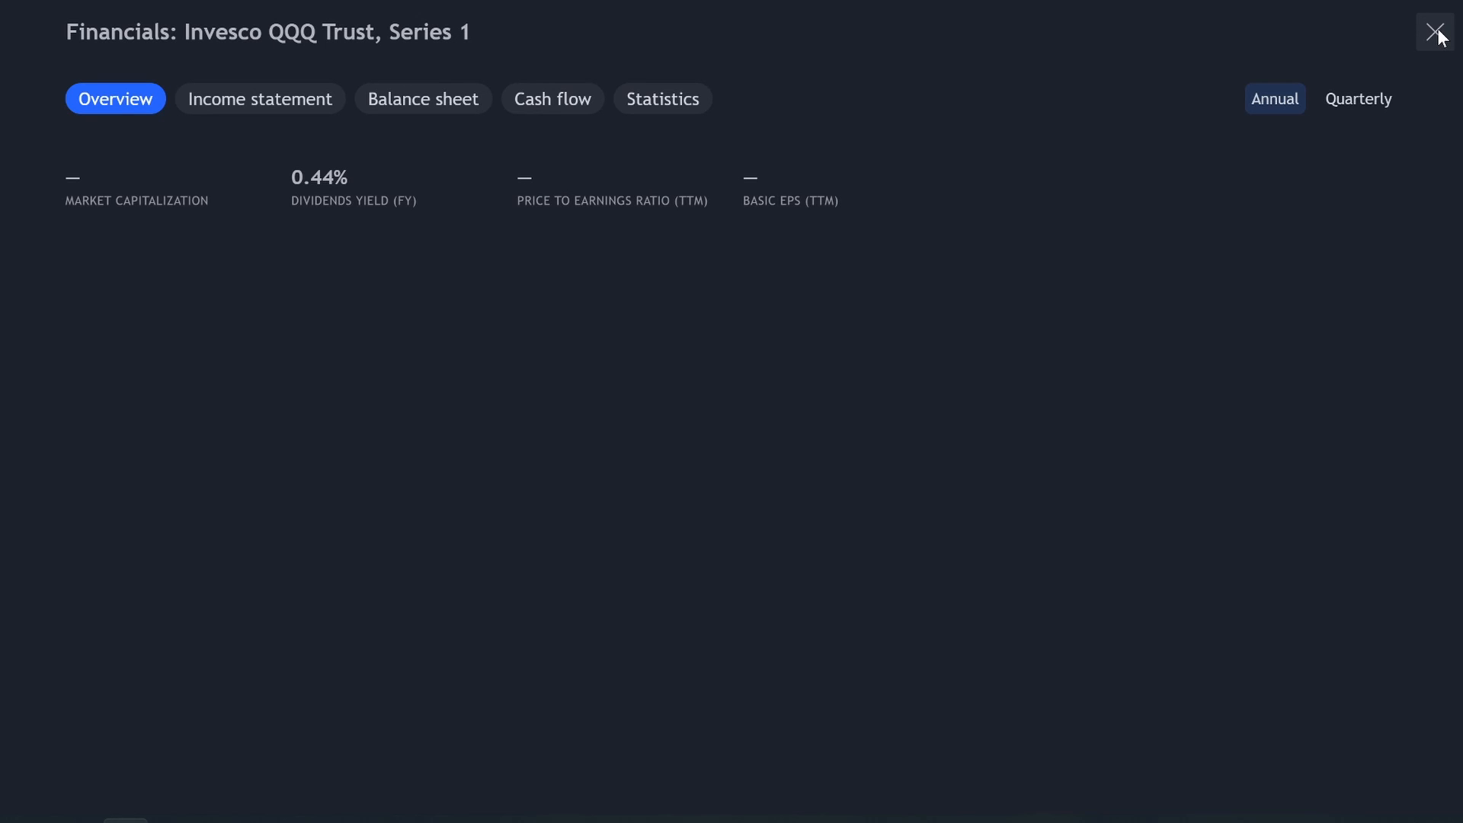
left_click(423, 99)
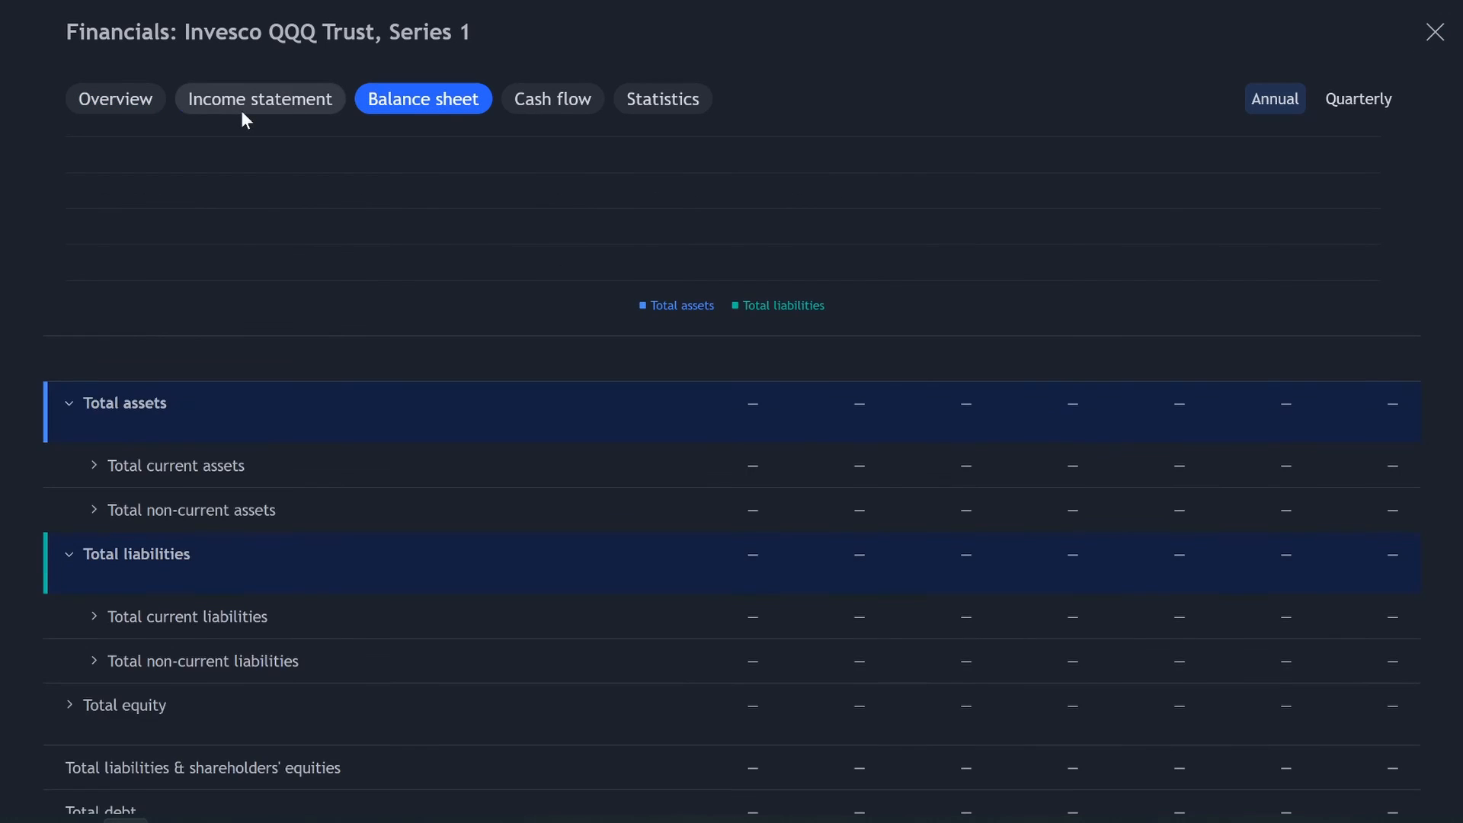
left_click(662, 99)
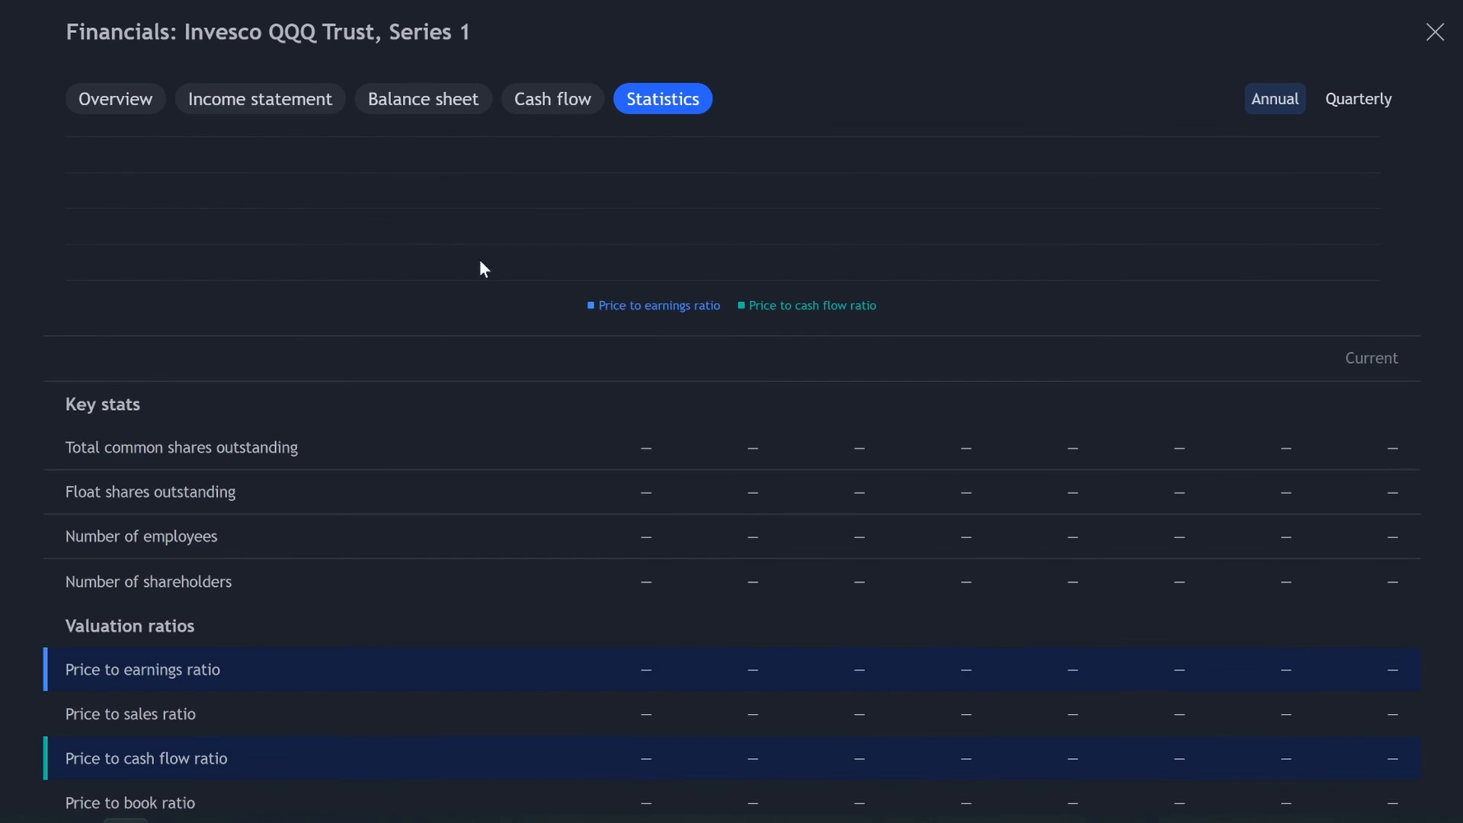
scroll("down", 3)
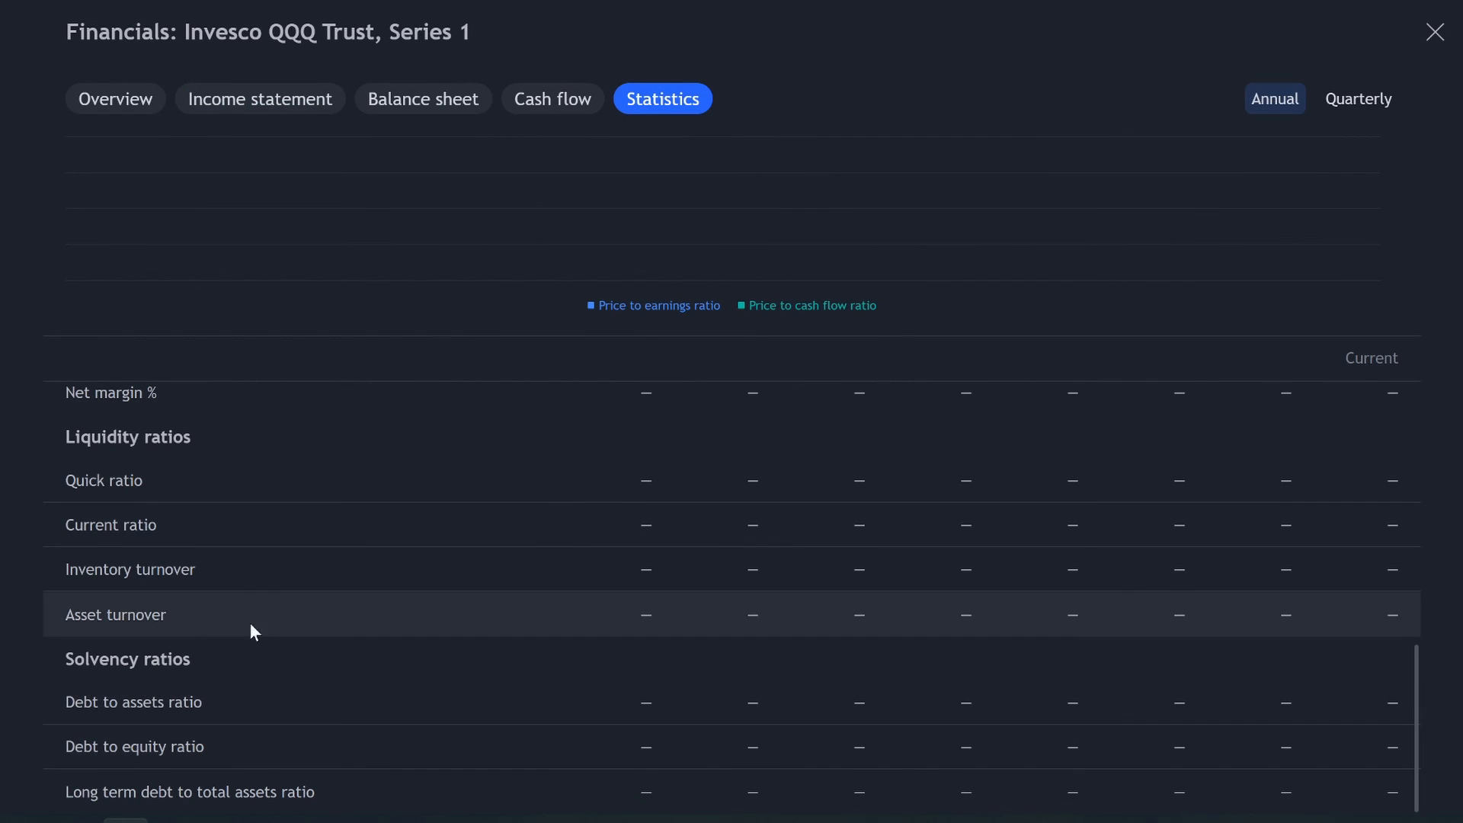
mouse_move(191, 702)
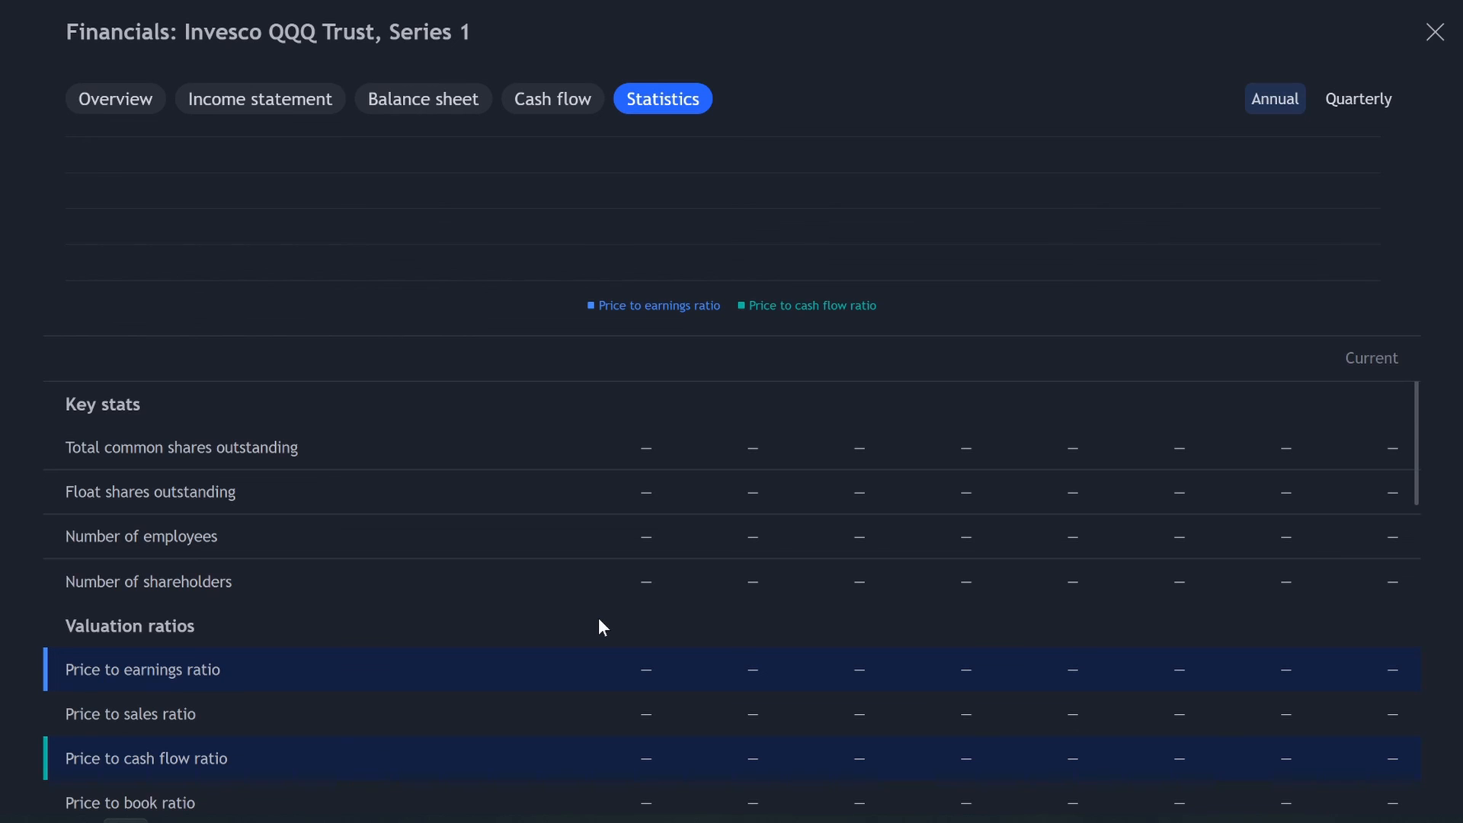
mouse_move(485, 623)
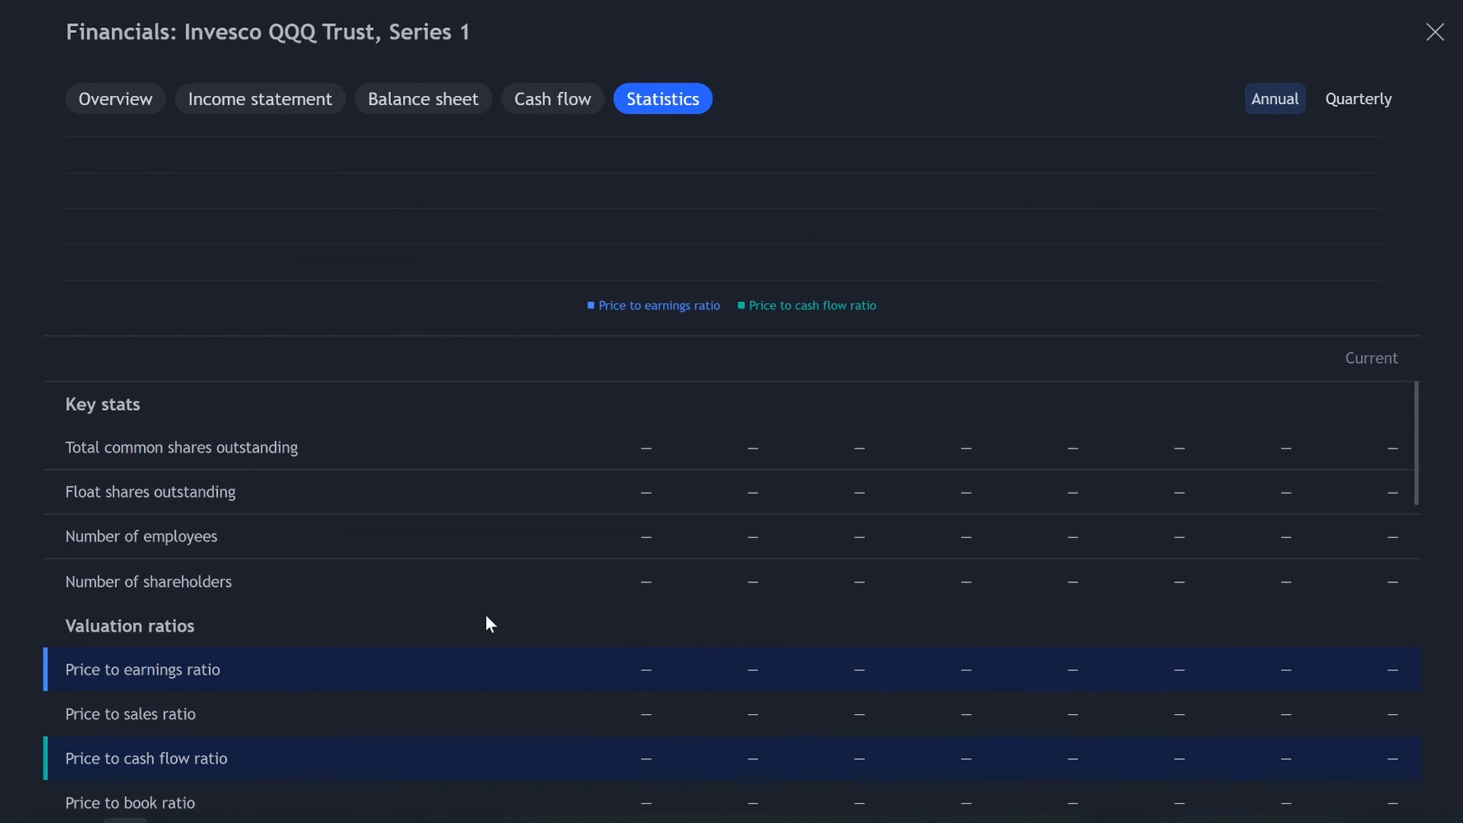
mouse_move(1155, 549)
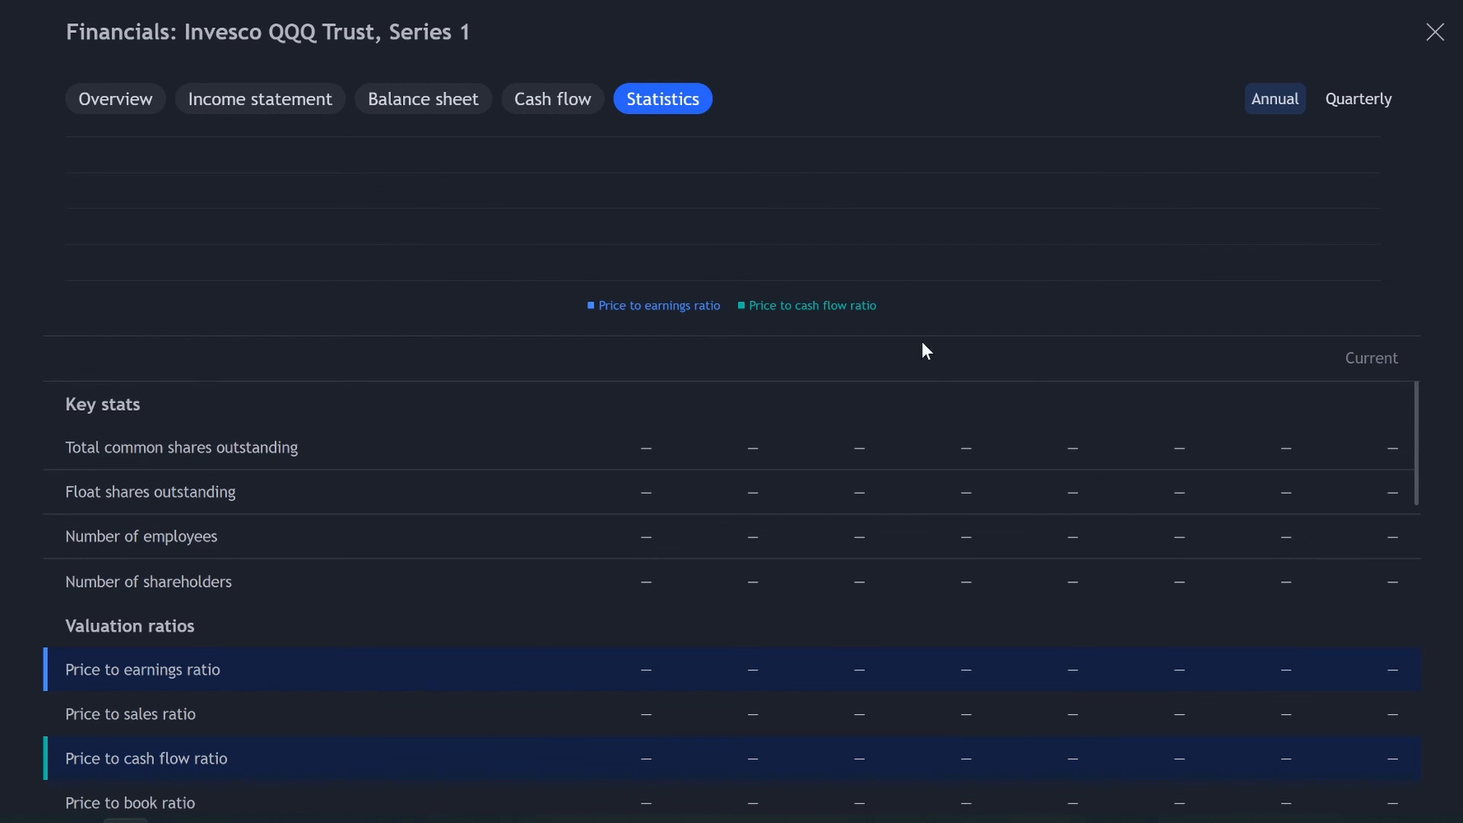
Close the QQQ financials window and switch the chart to PayPal (PYPL)
left_click(1435, 30)
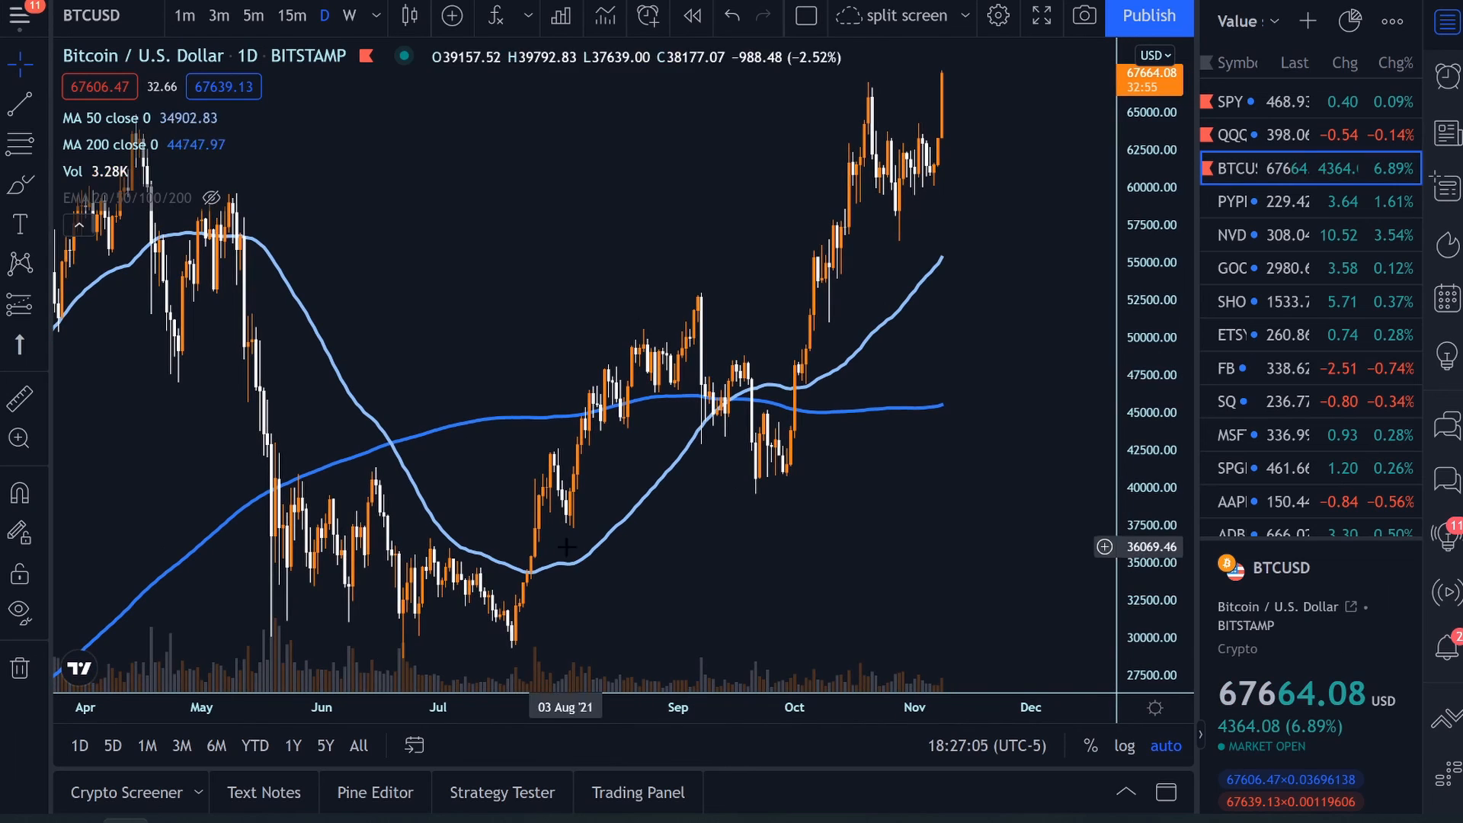
mouse_move(122, 643)
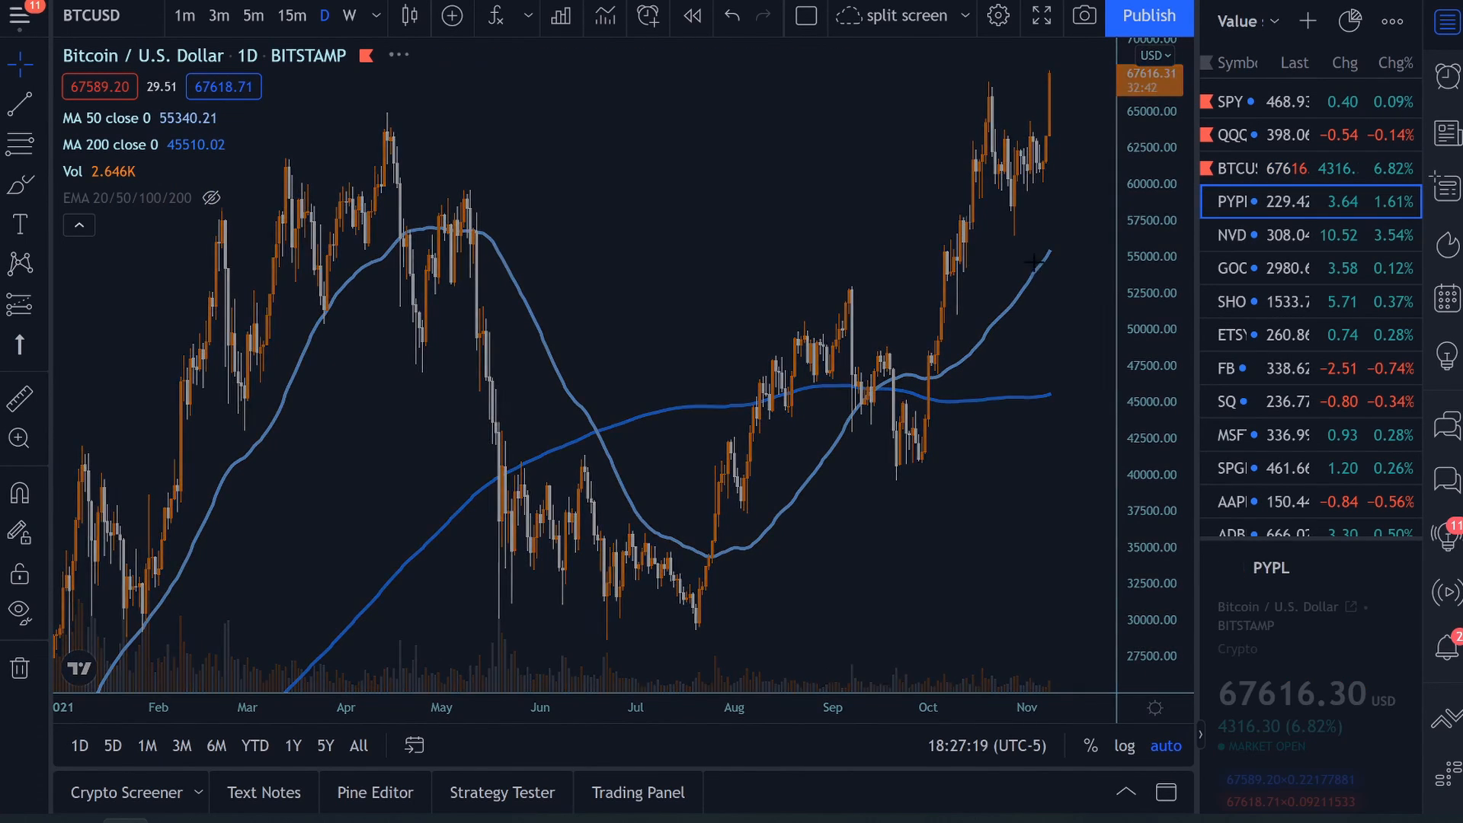
left_click(1231, 202)
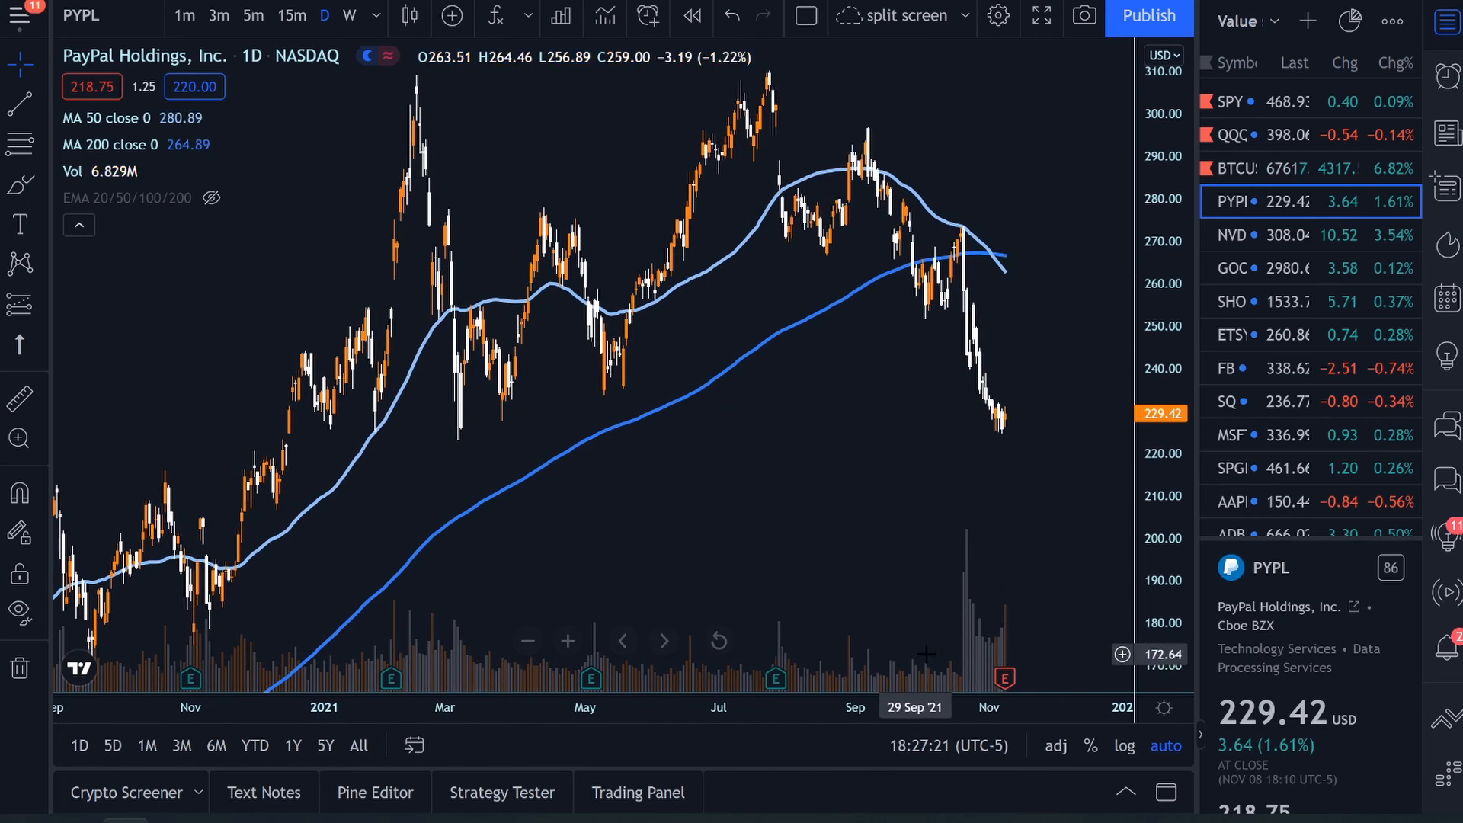
mouse_move(1004, 676)
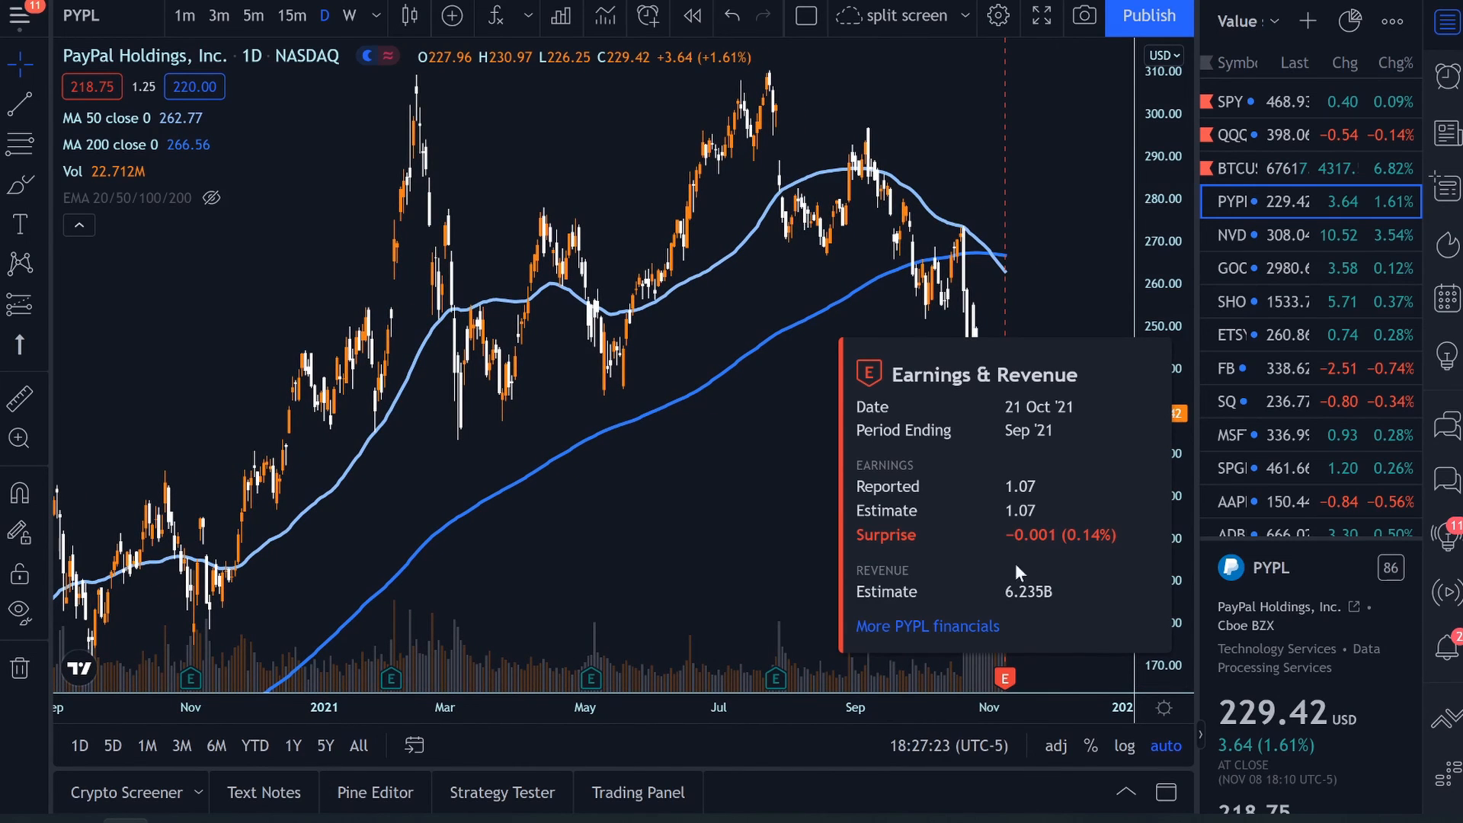
Open PayPal's full financials on annual statistics and scroll through the 2014–2020 ratios
left_click(927, 627)
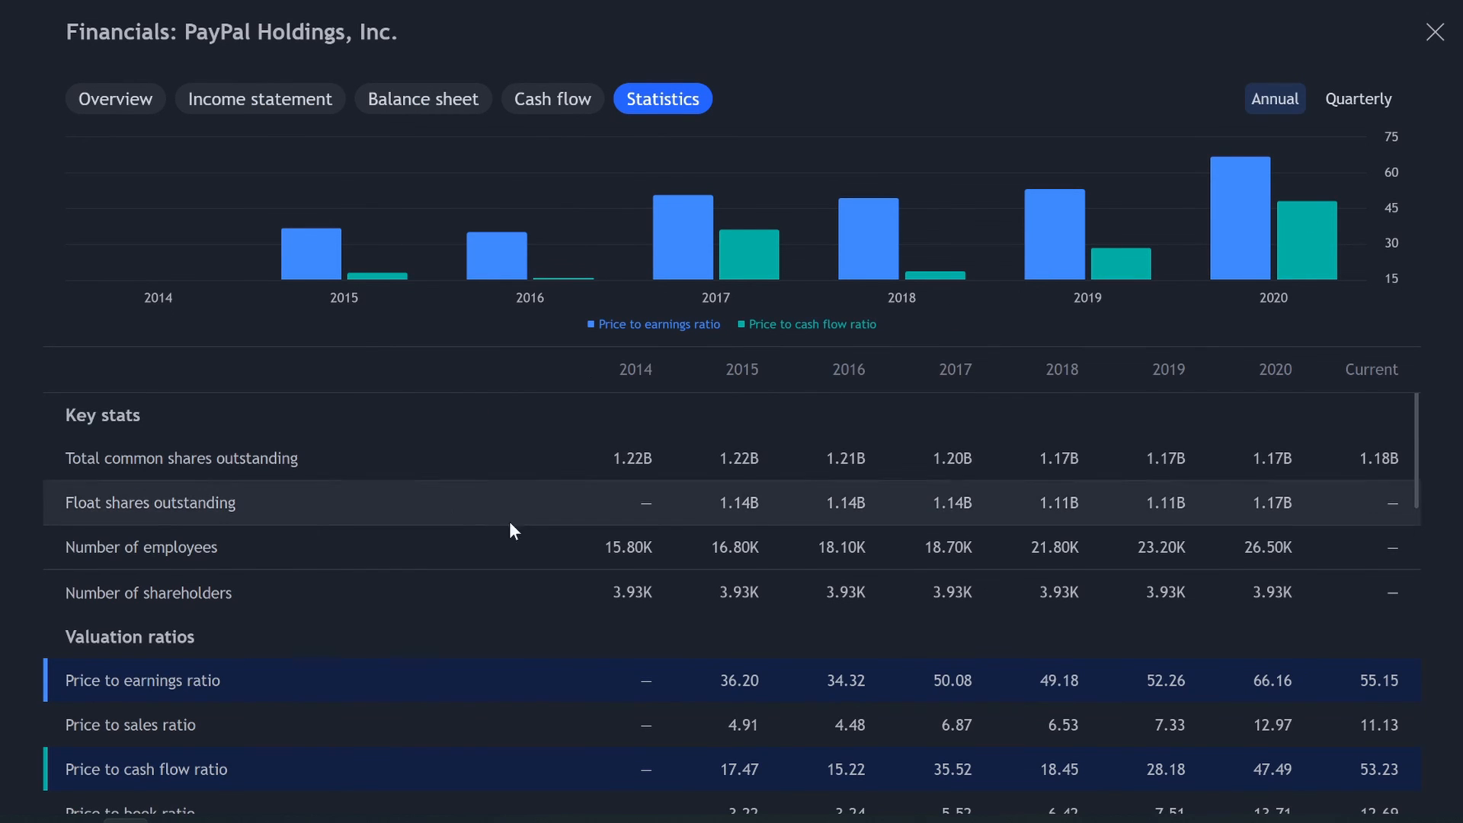
scroll("down", 3)
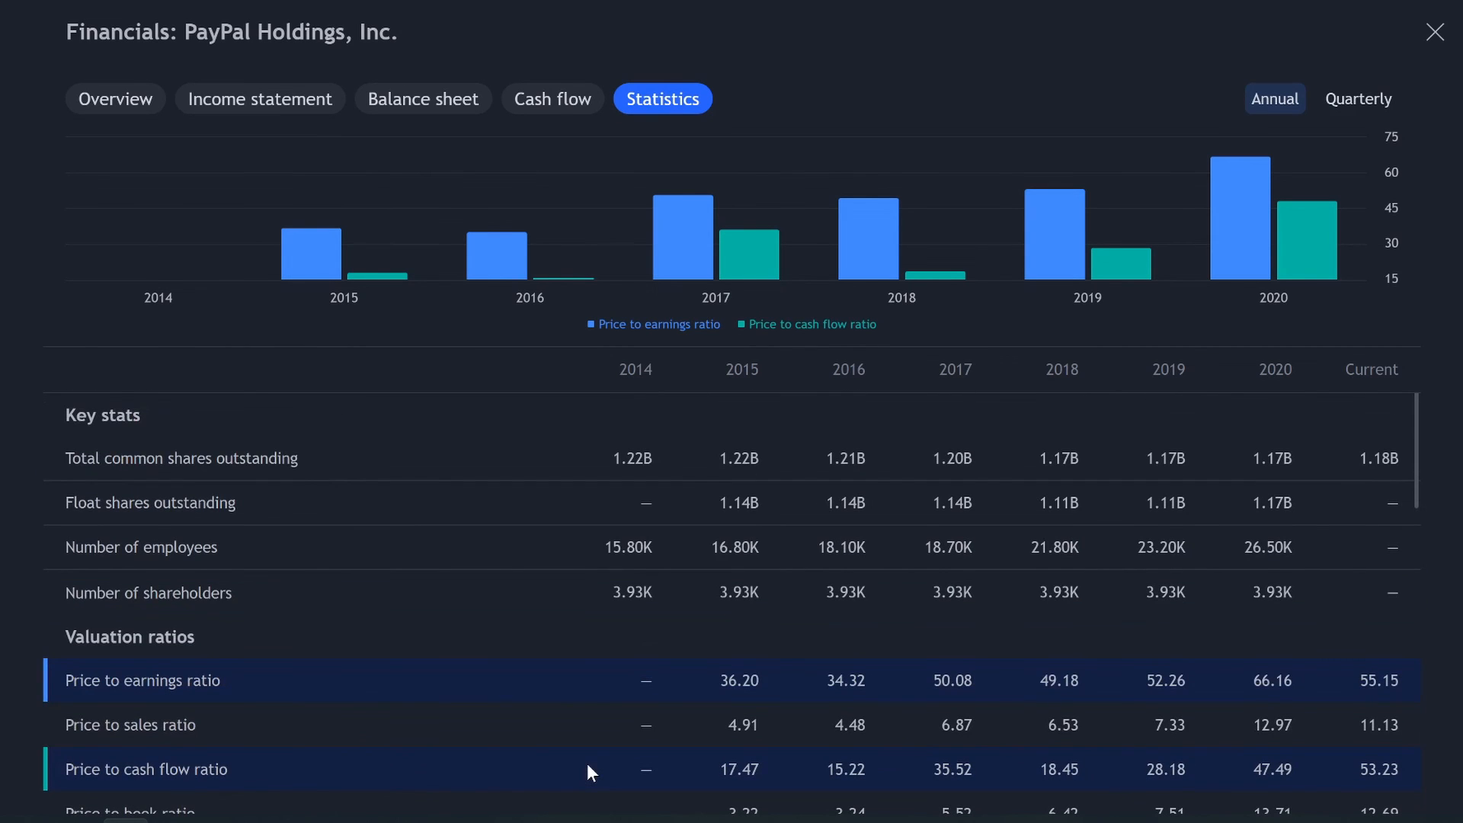
mouse_move(719, 564)
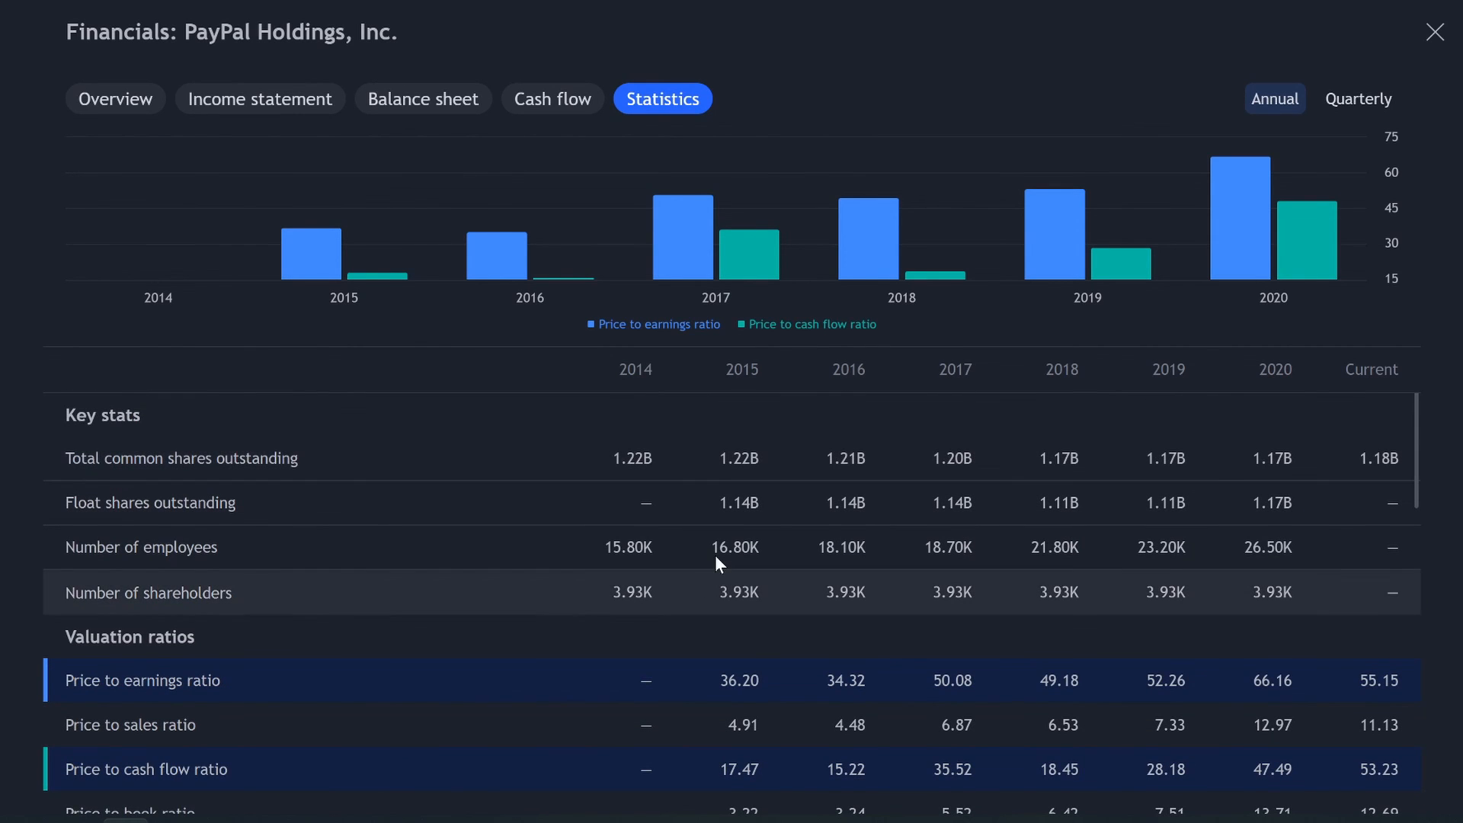
mouse_move(719, 547)
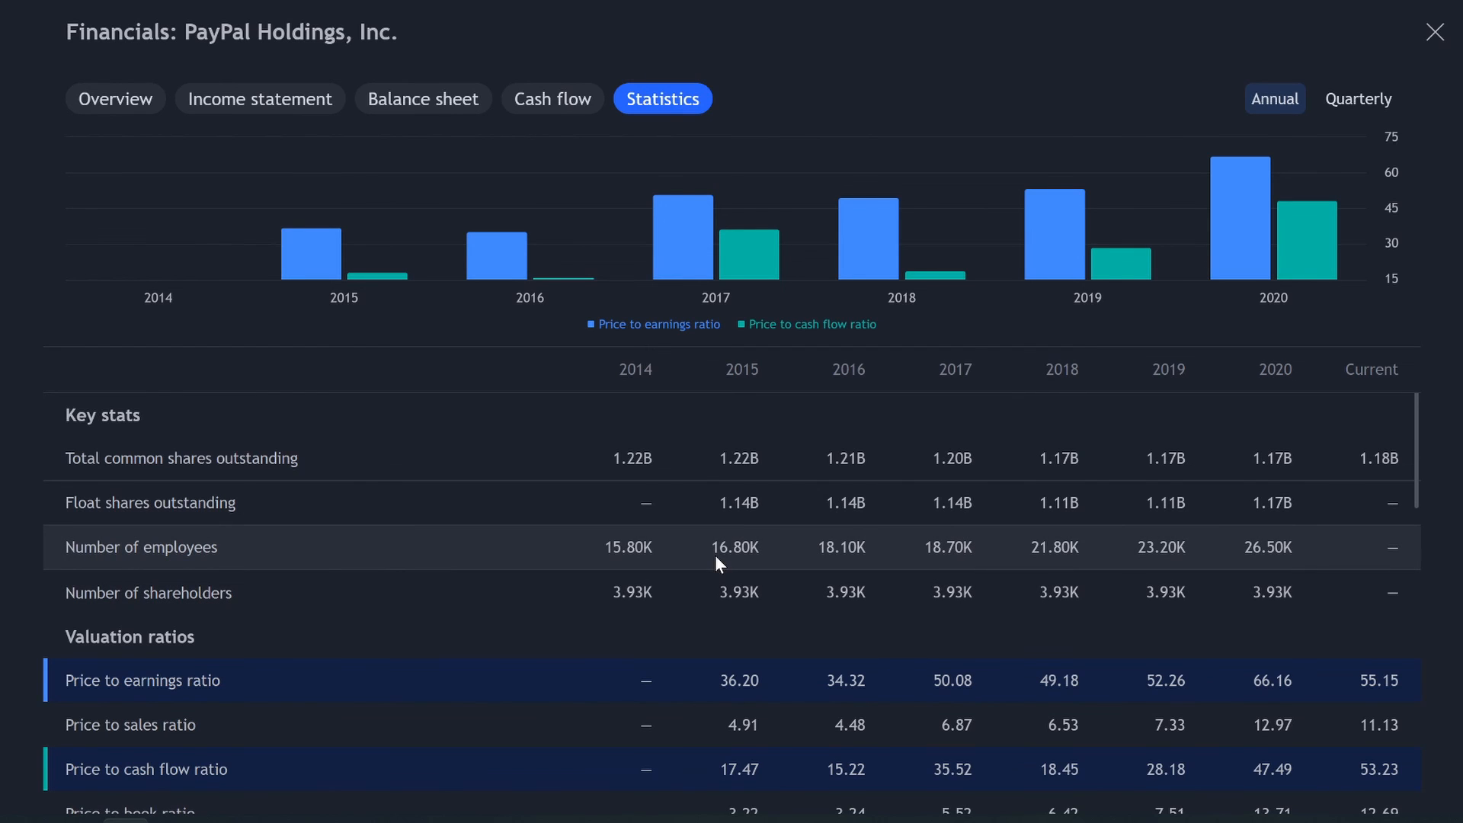